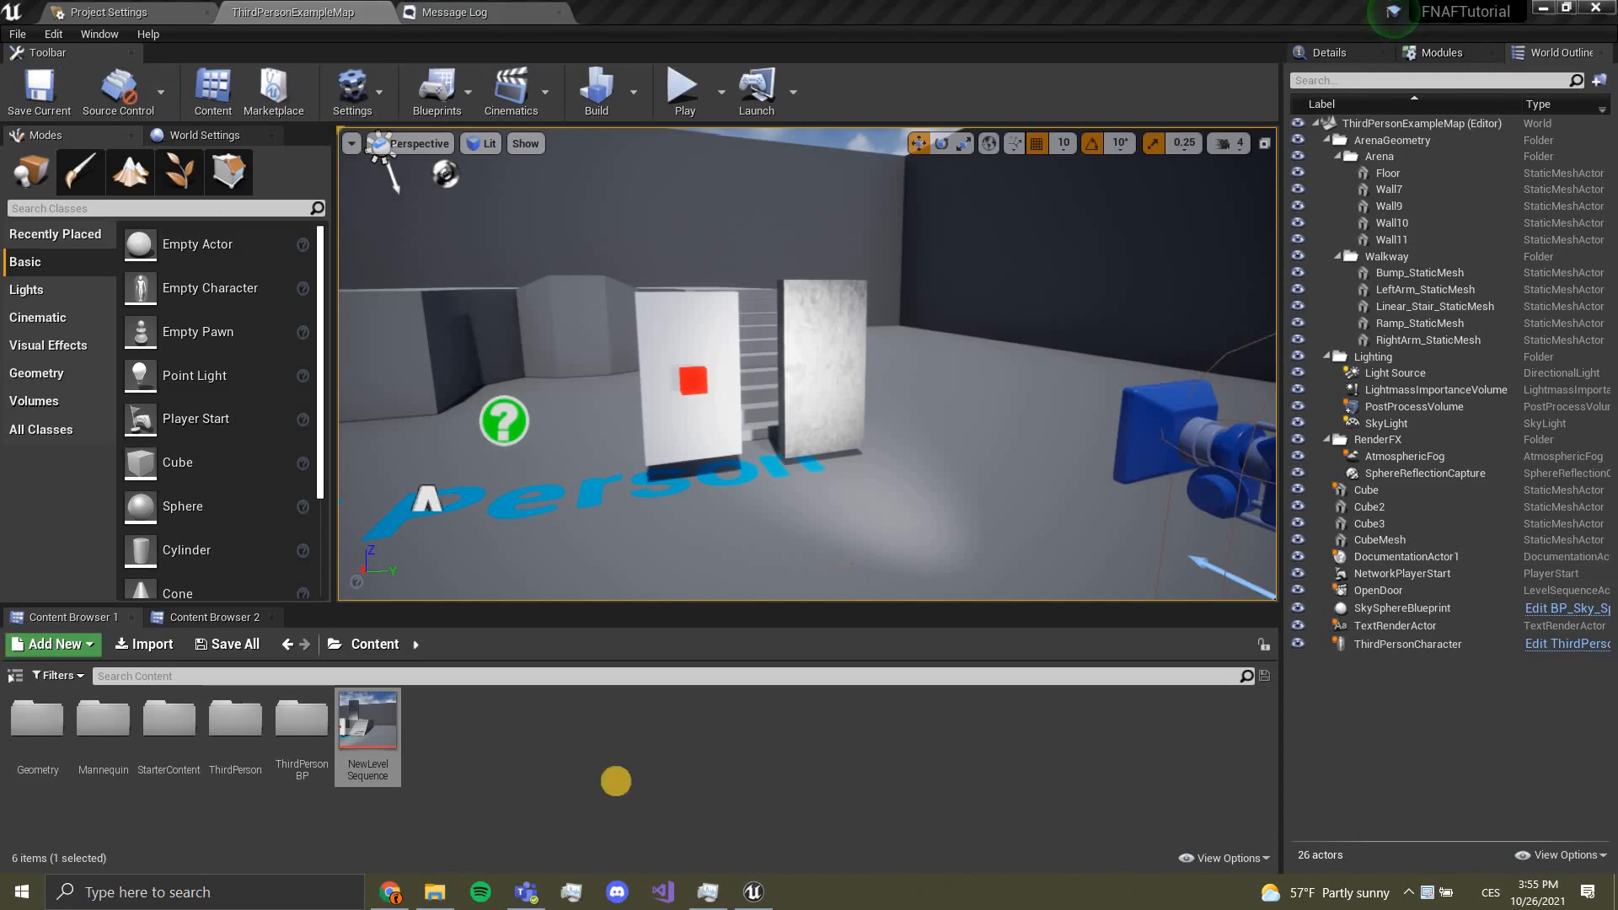
mouse_move(684, 88)
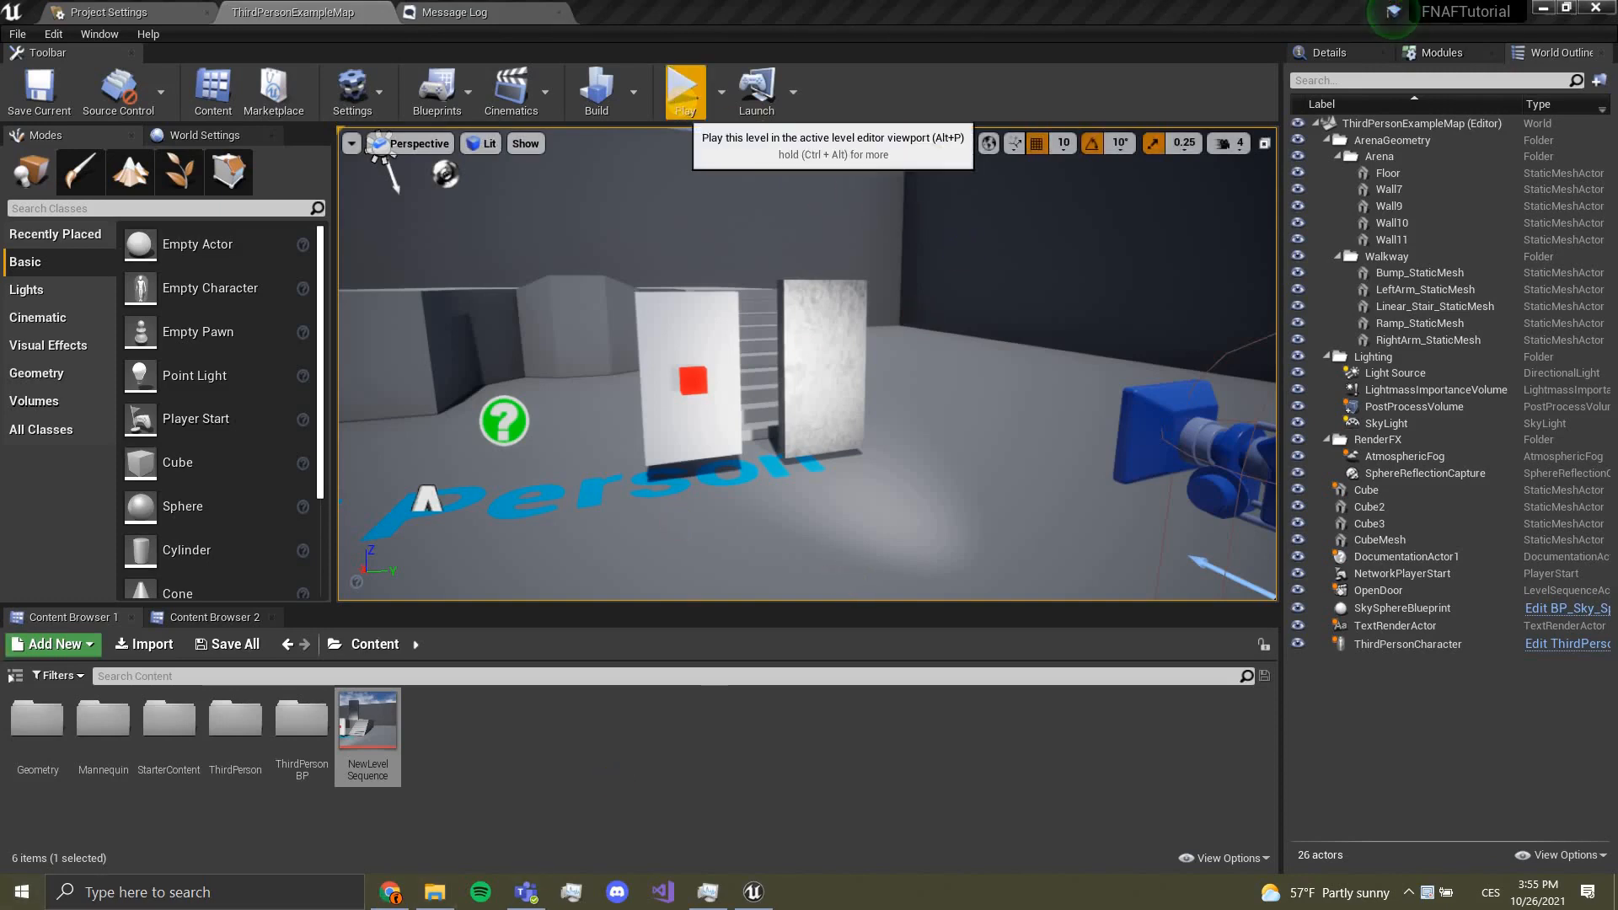
Step: Play-test the level, stop it, and load NewLevelSequence into the Sequencer
click(684, 91)
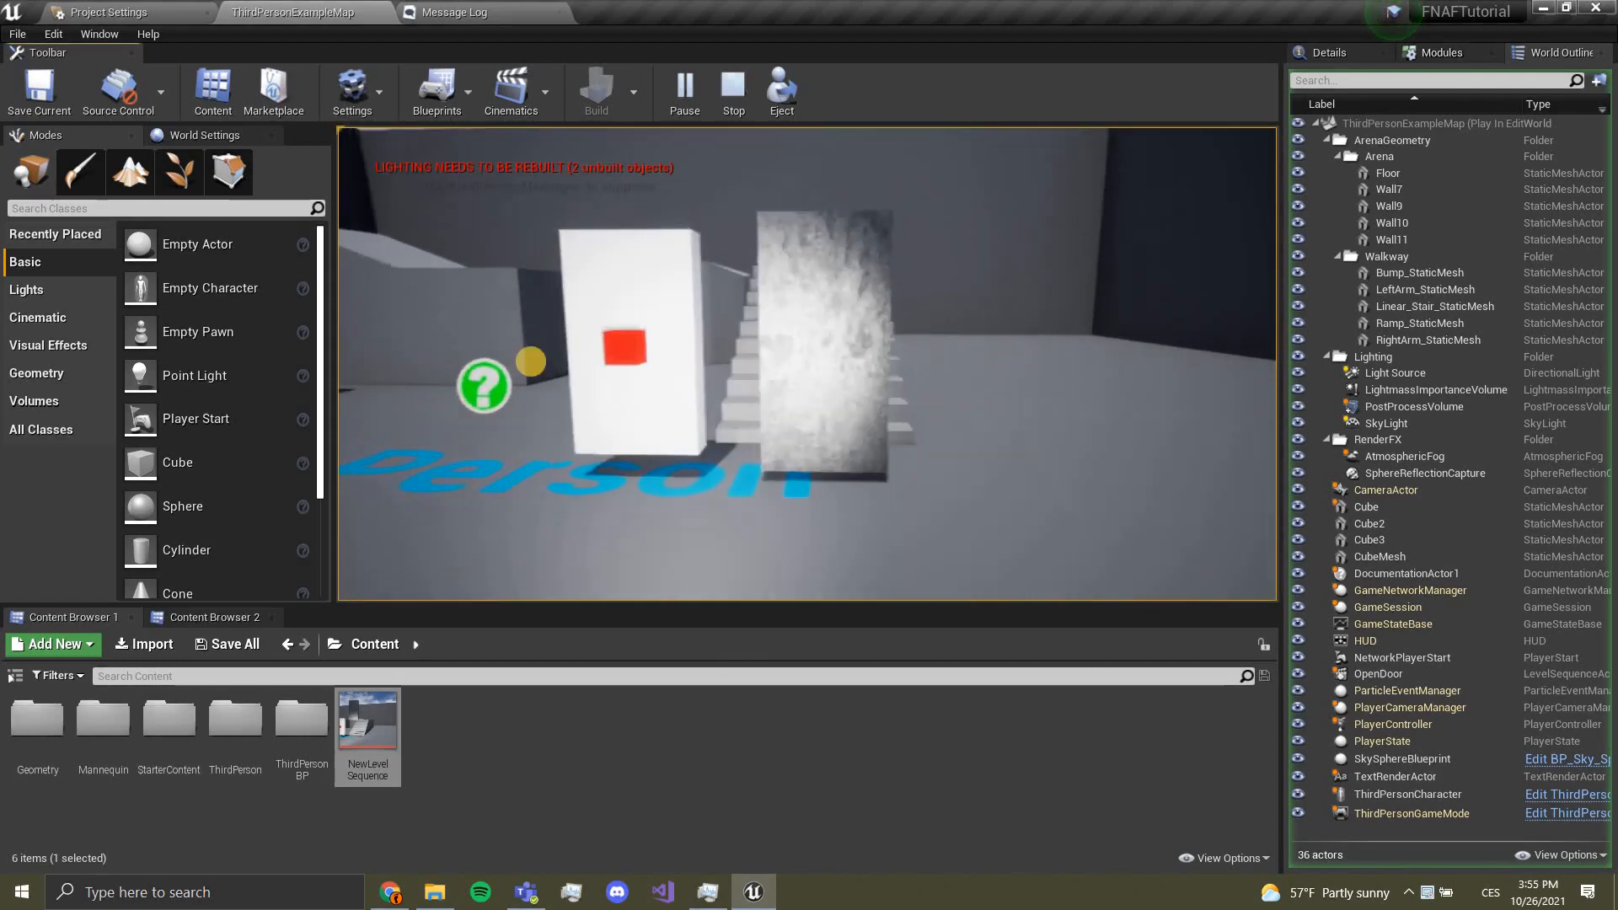
click(733, 91)
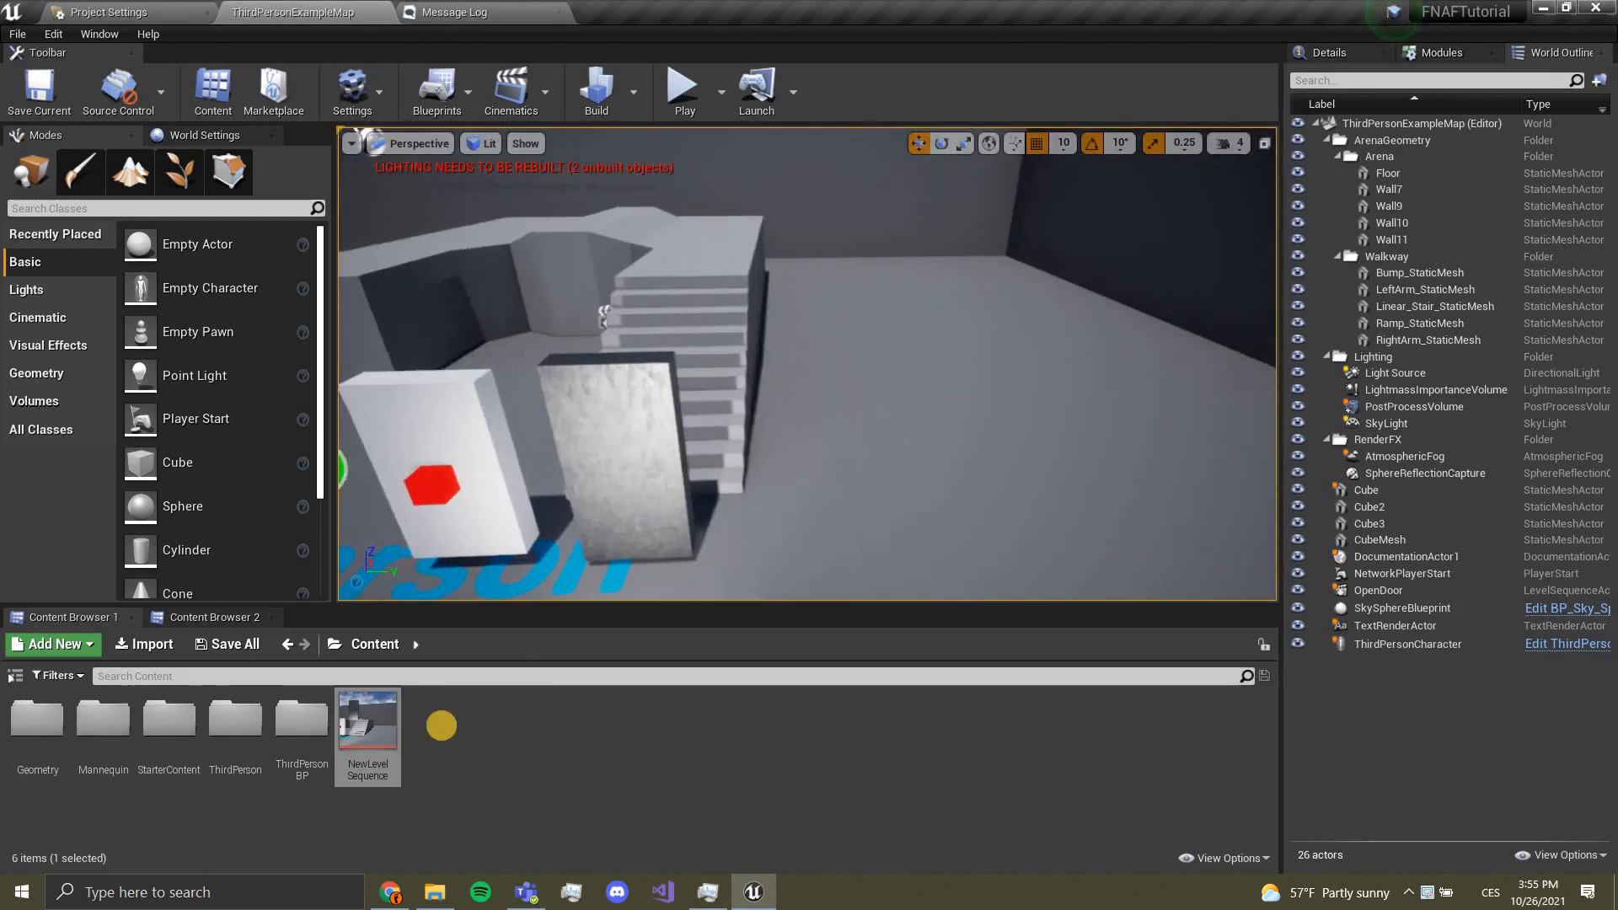
double_click(366, 714)
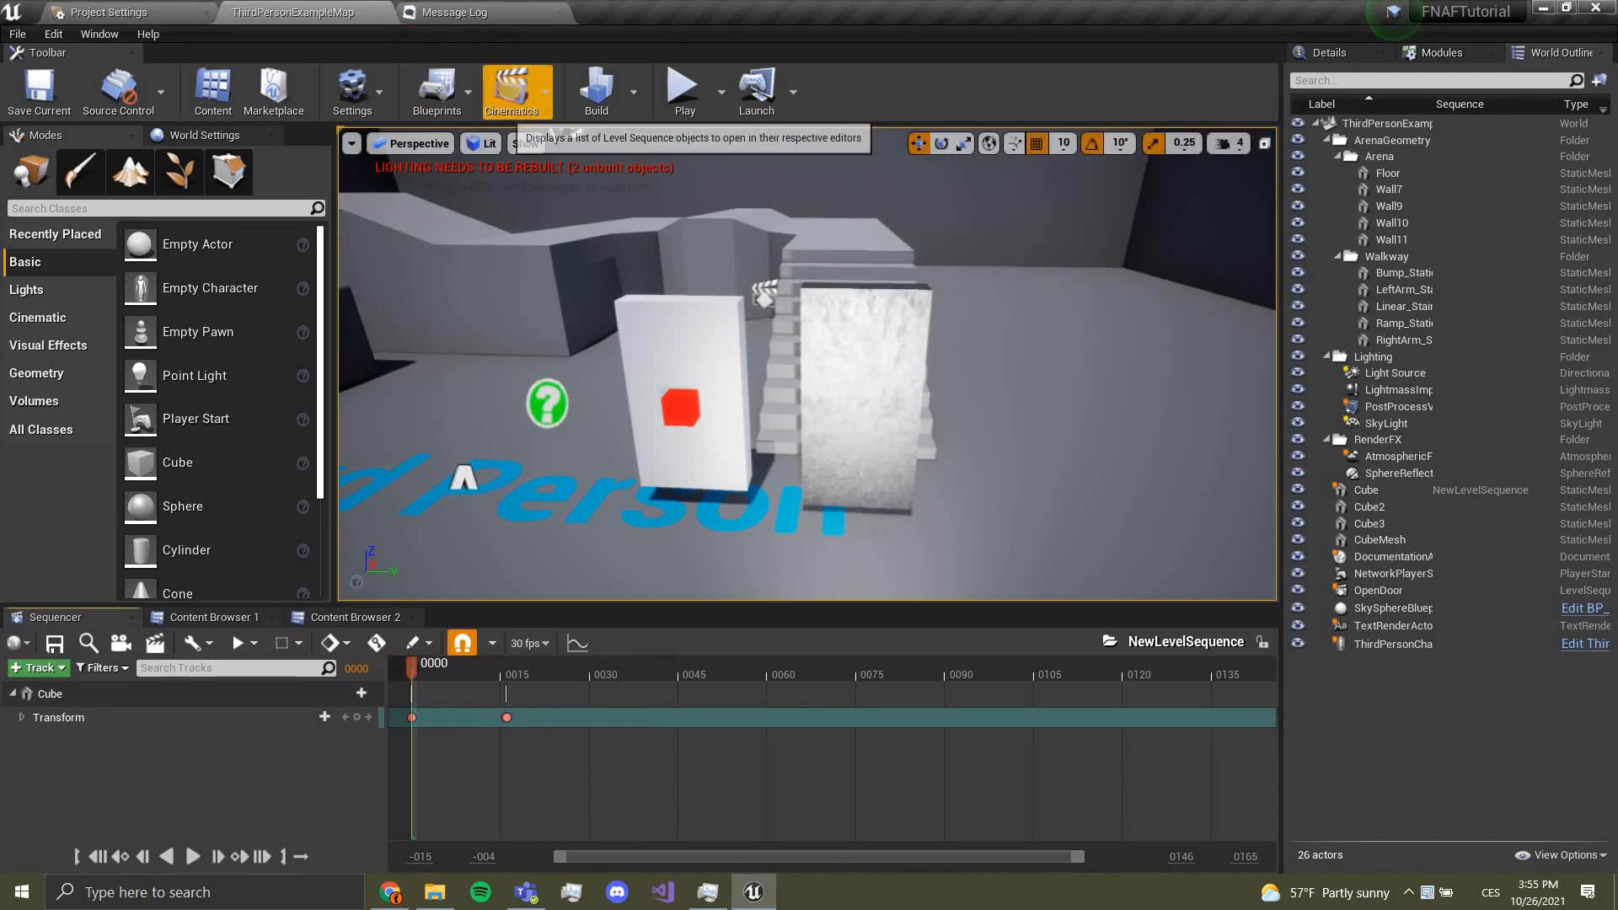
Step: Select the OpenDoor sequence actor's Cube and delete its existing Transform keyframes
click(509, 91)
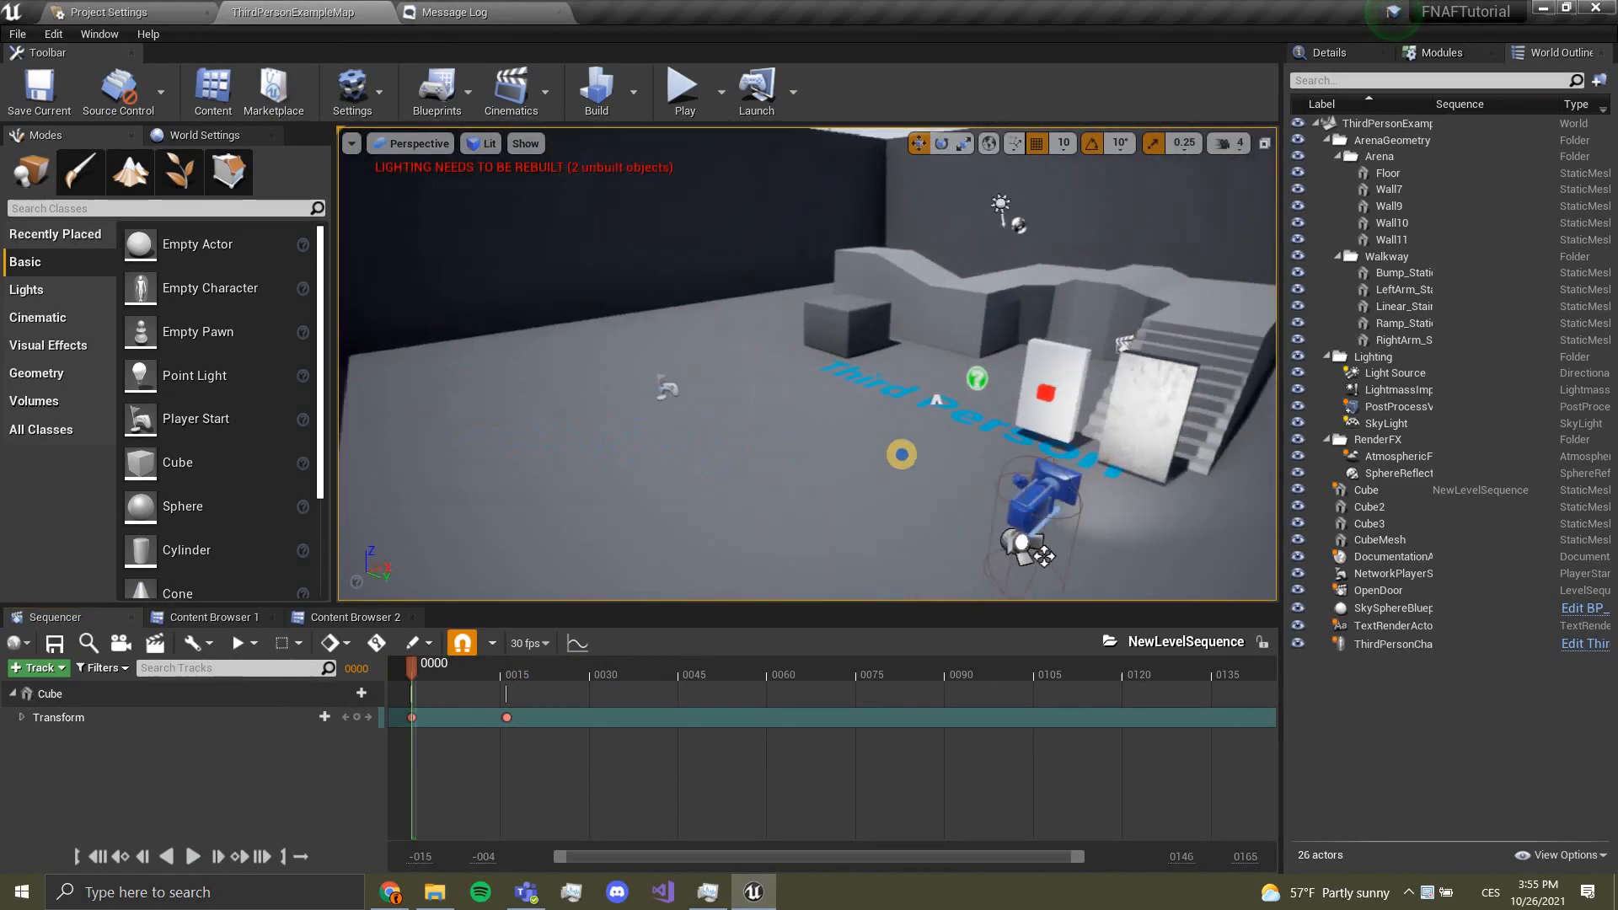
click(1379, 590)
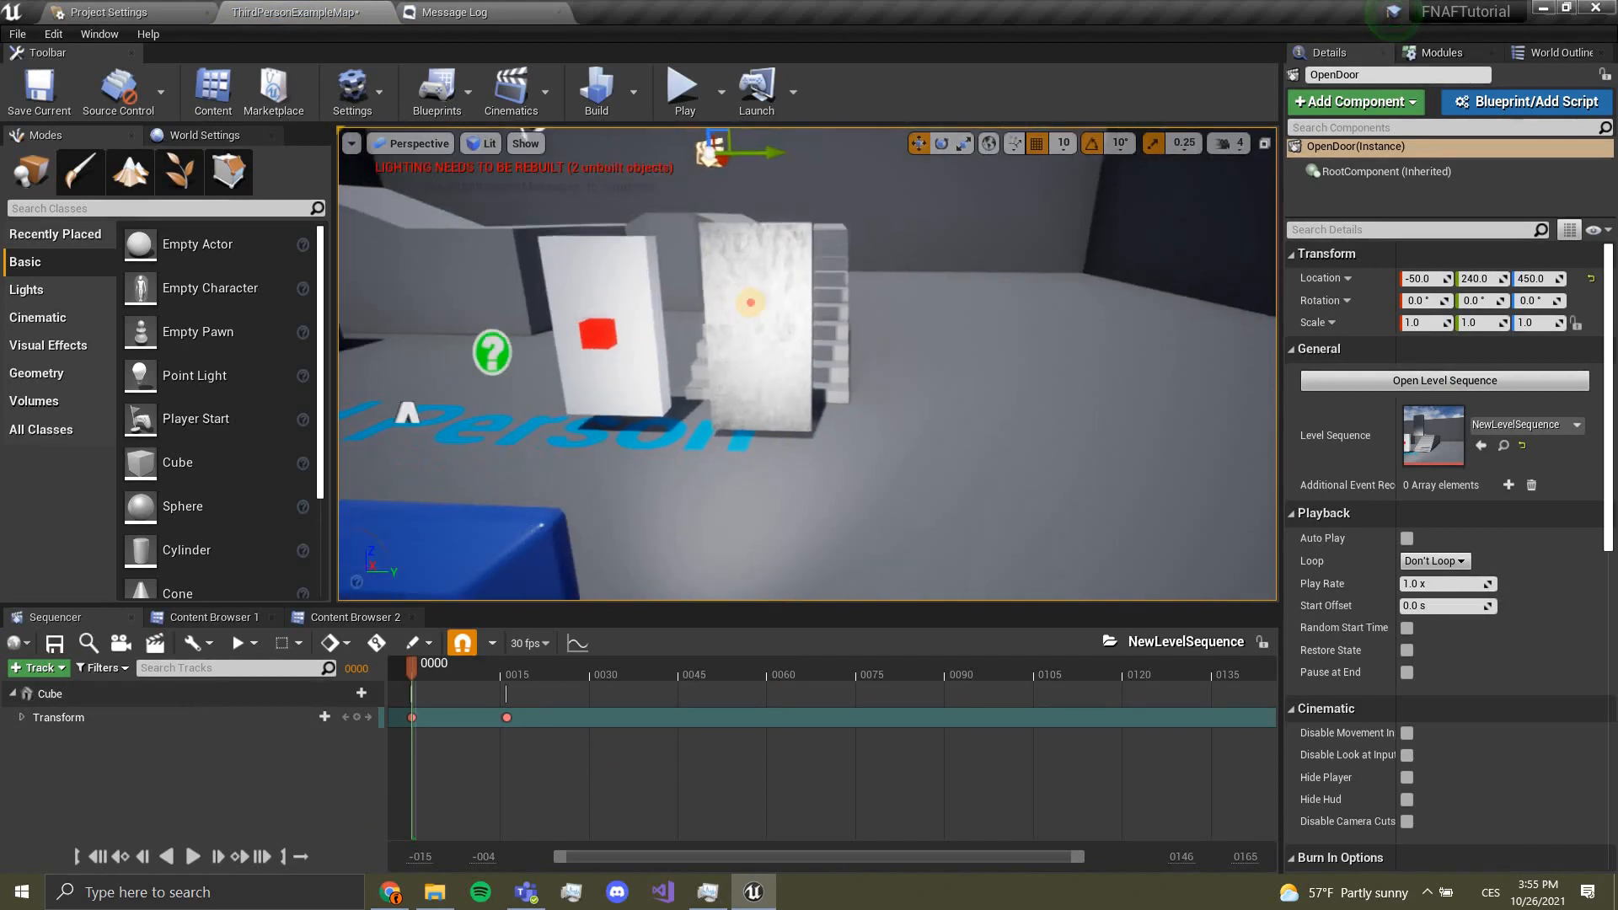
click(762, 320)
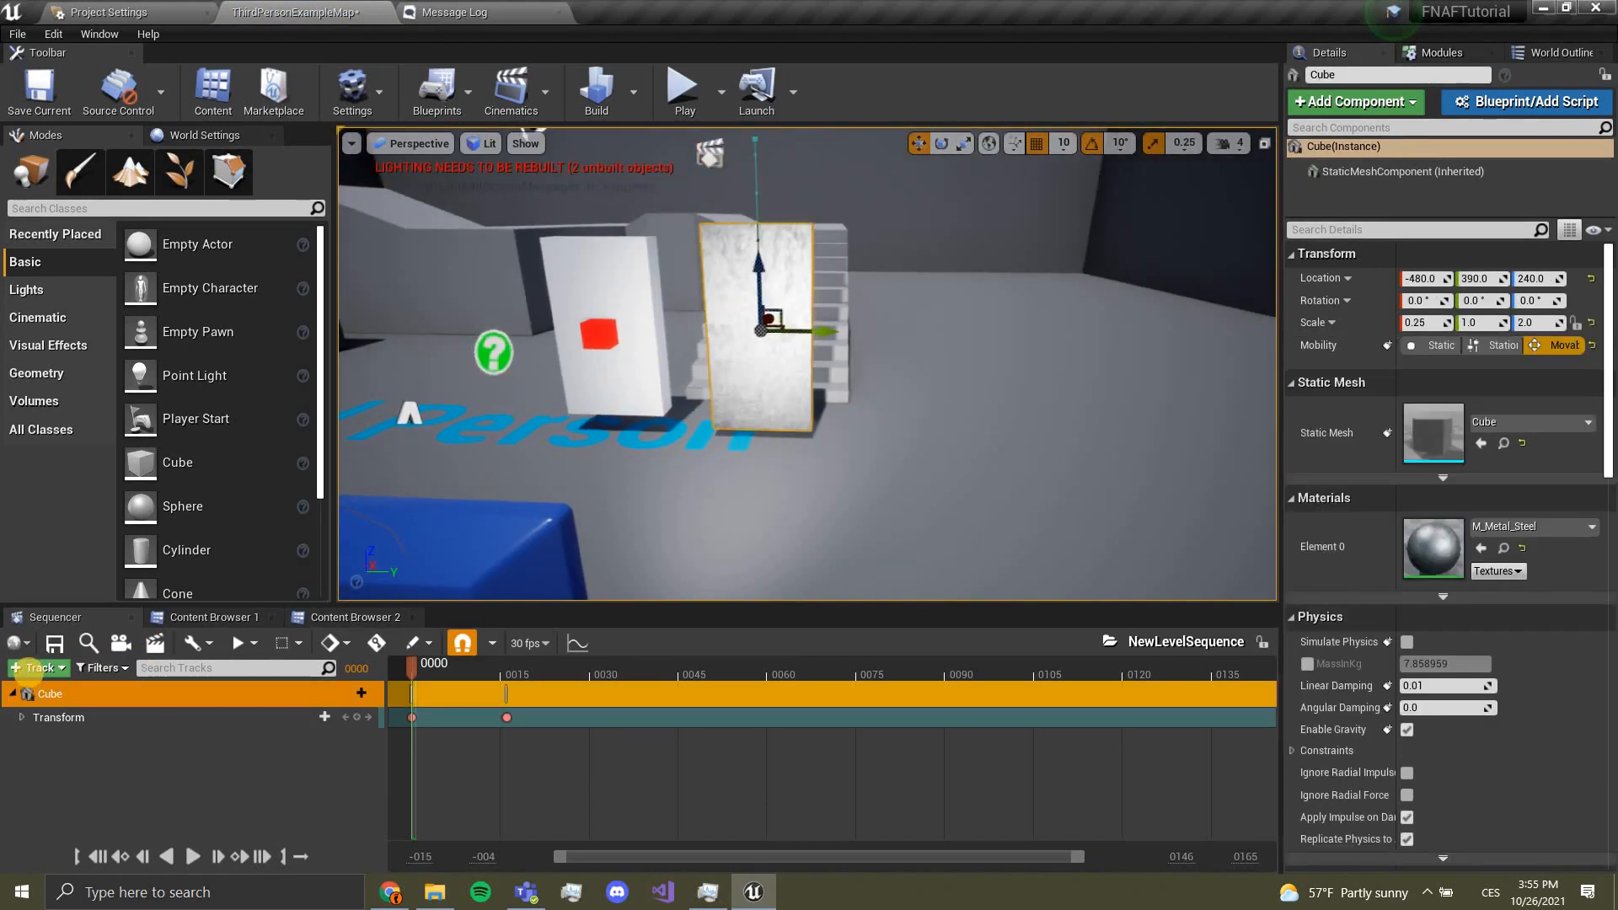
click(39, 667)
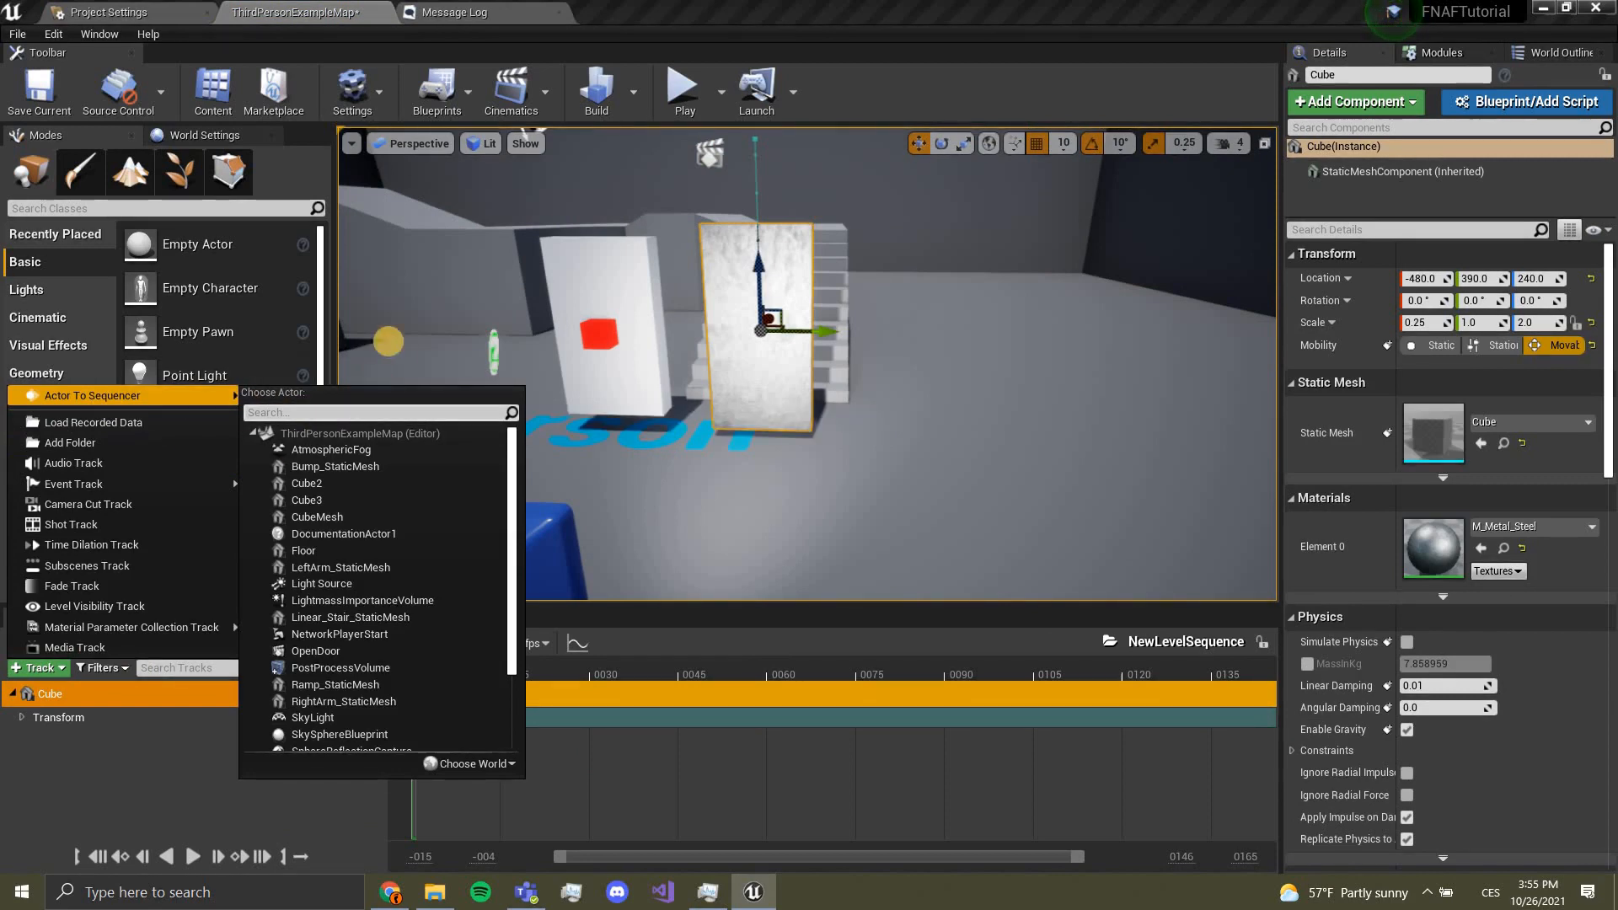
click(132, 626)
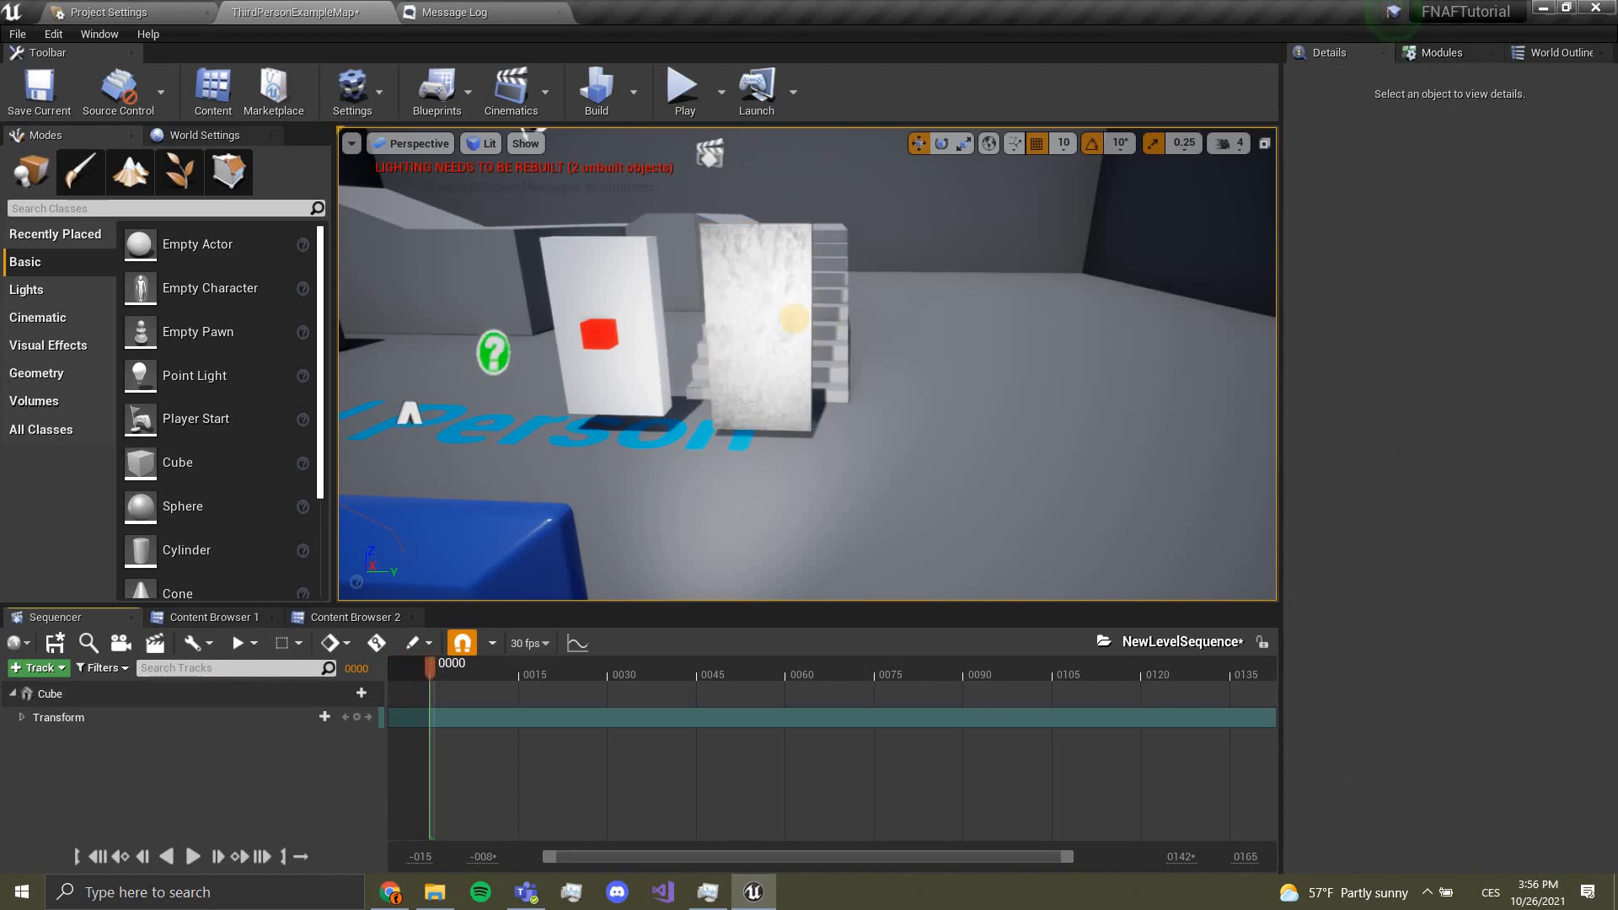
Step: Key the Cube at Z=430 on frame 0 and Z=250 on frame 15, play it back and Save All
click(764, 330)
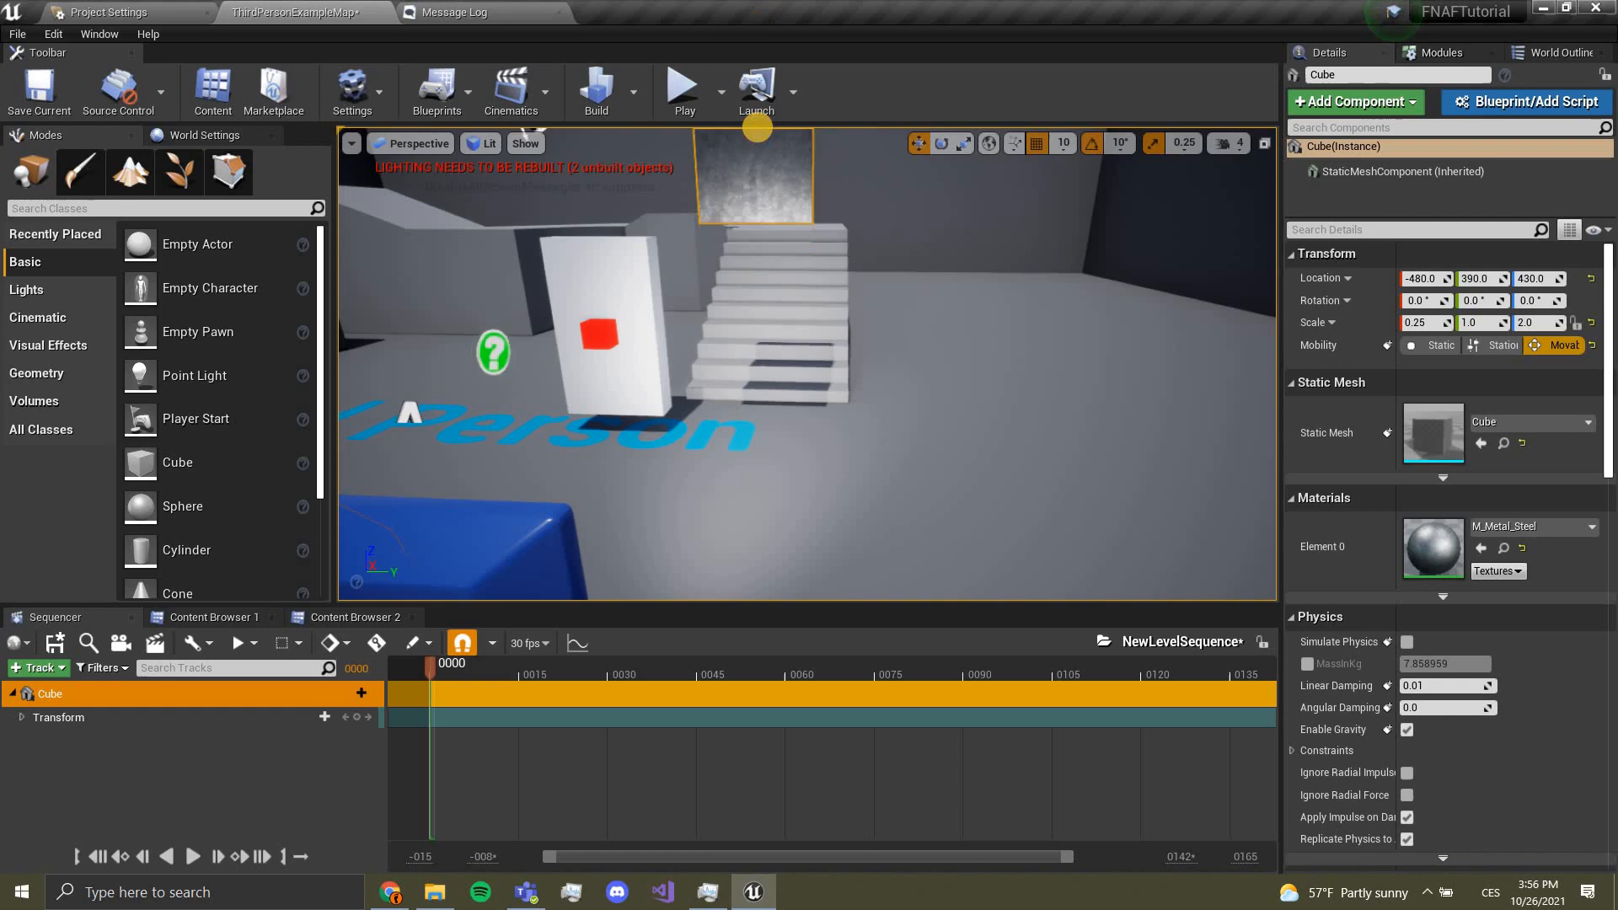
mouse_move(359, 718)
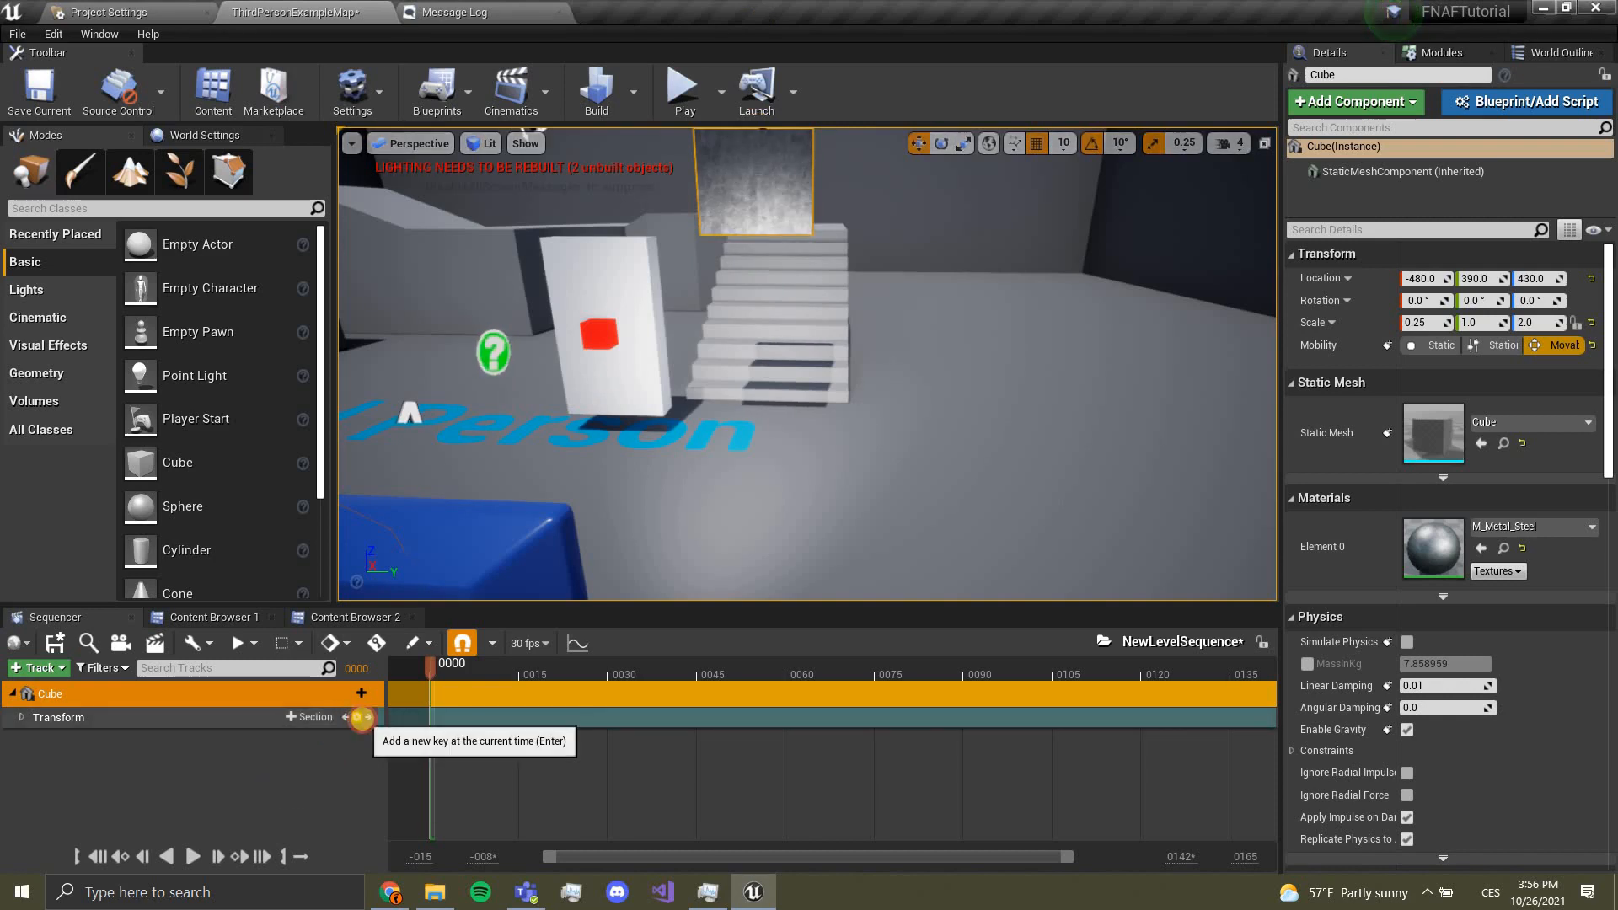
click(359, 718)
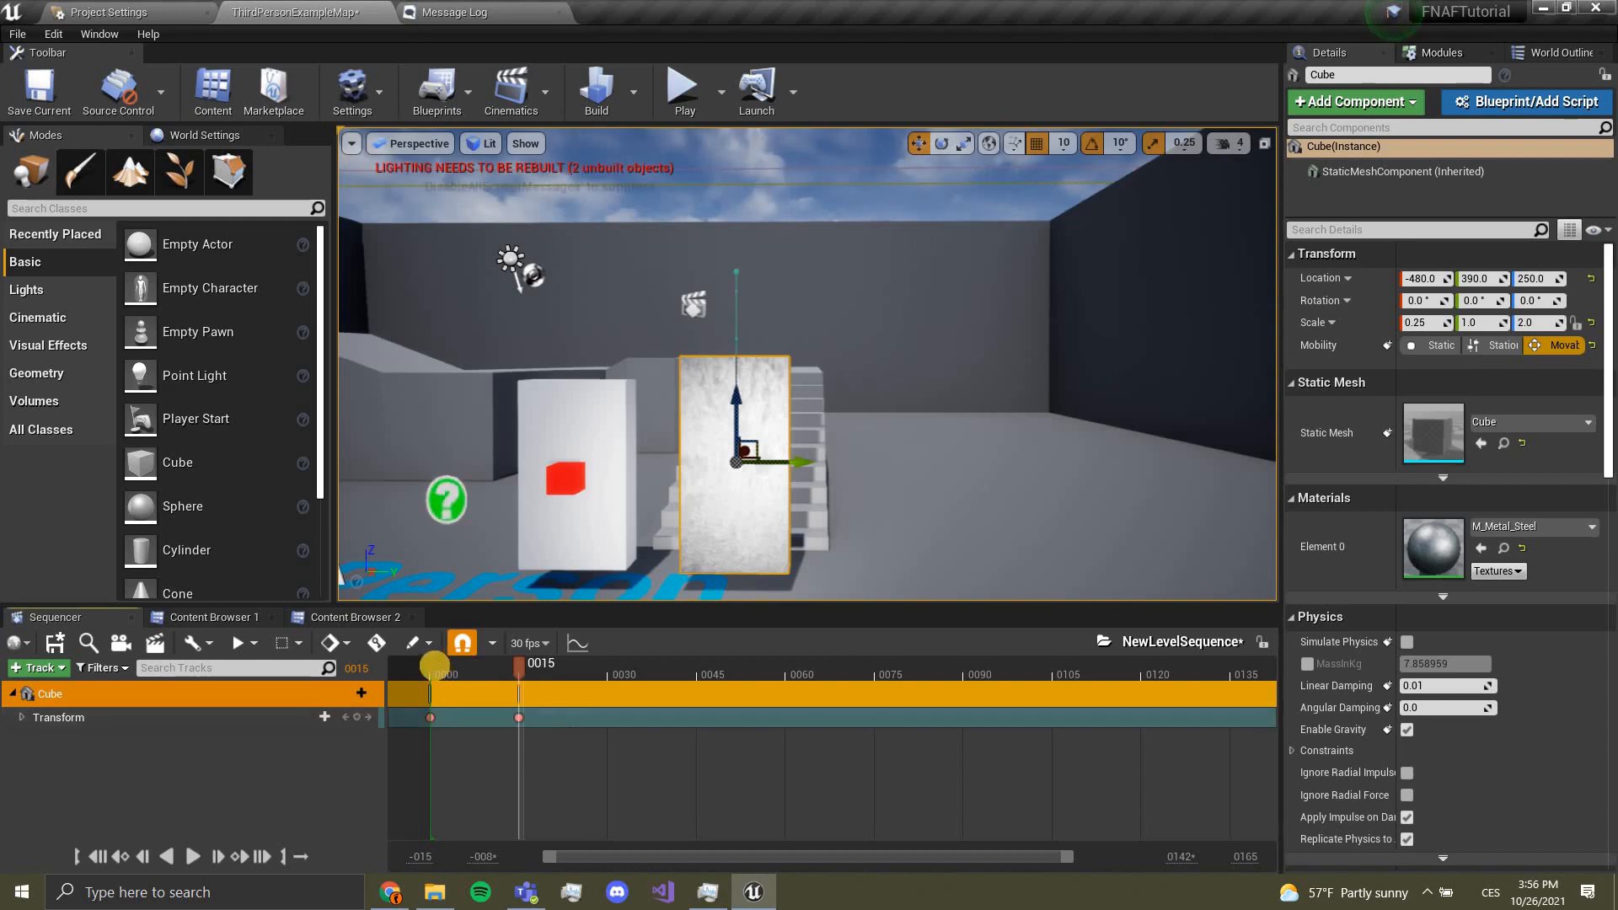
click(192, 858)
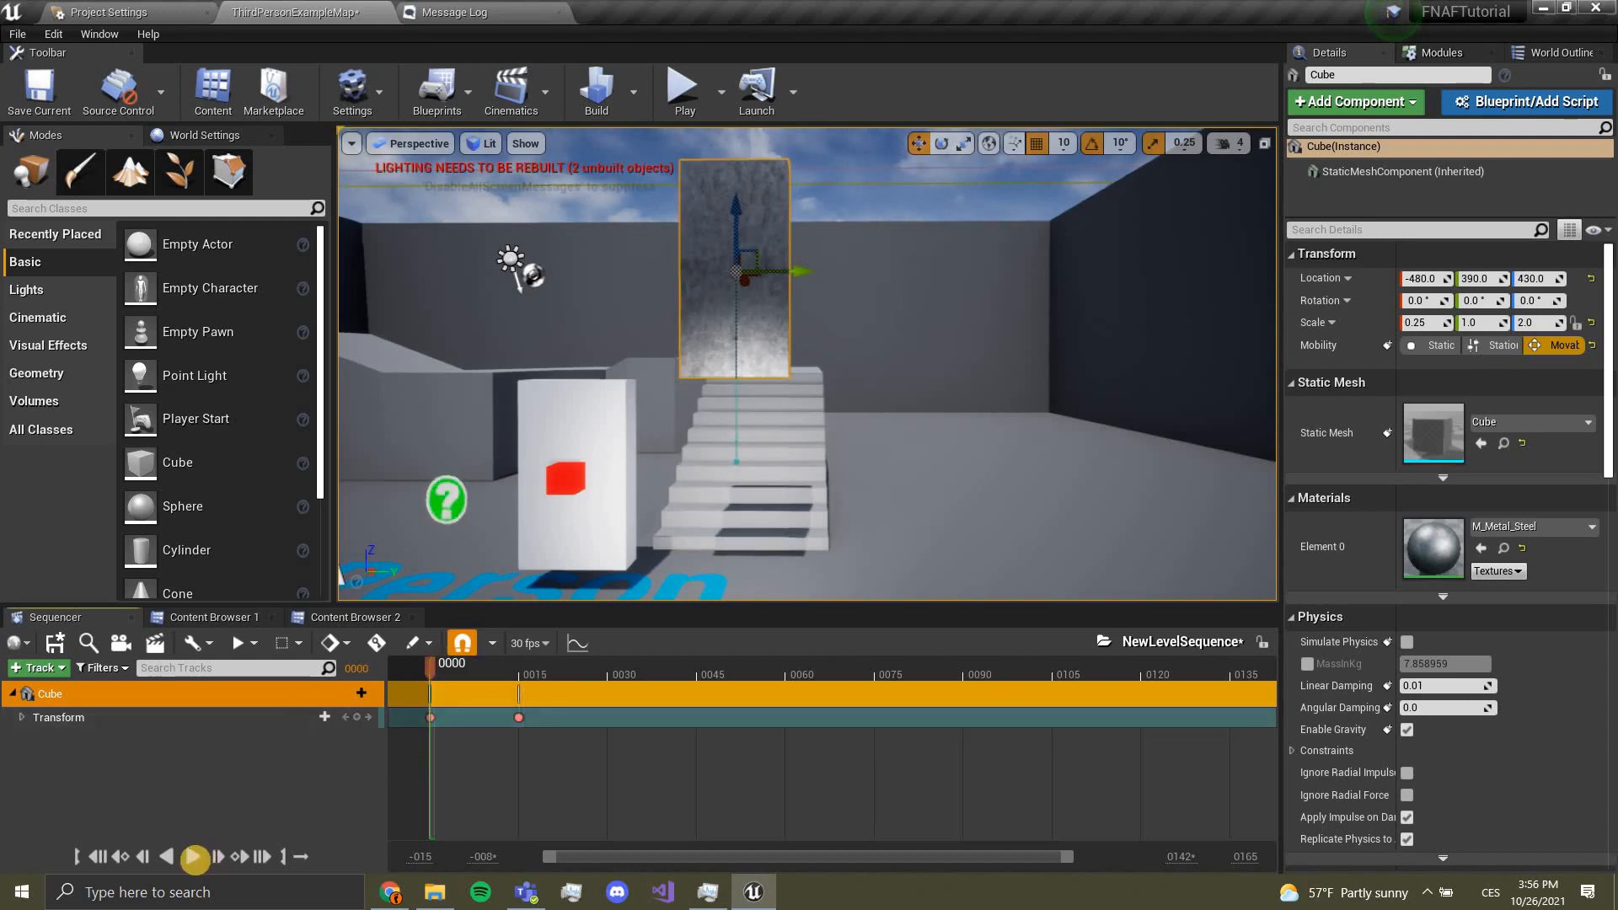
click(191, 858)
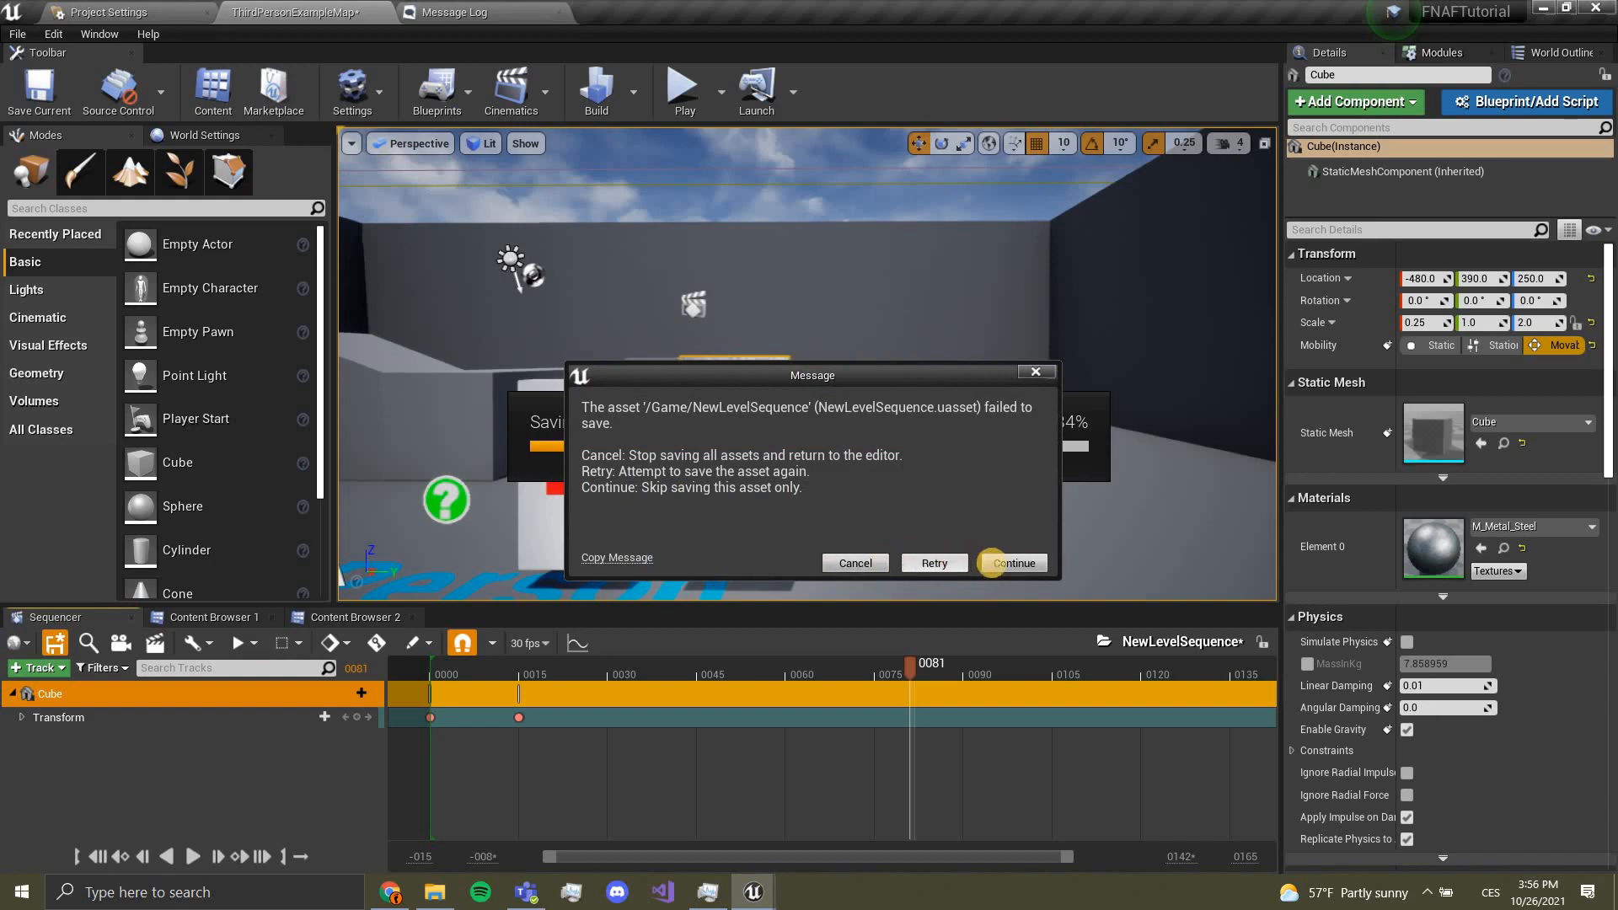
Step: Continue past the NewLevelSequence save error, acknowledge Packages Failed To Save, and check the Message Log
click(1010, 563)
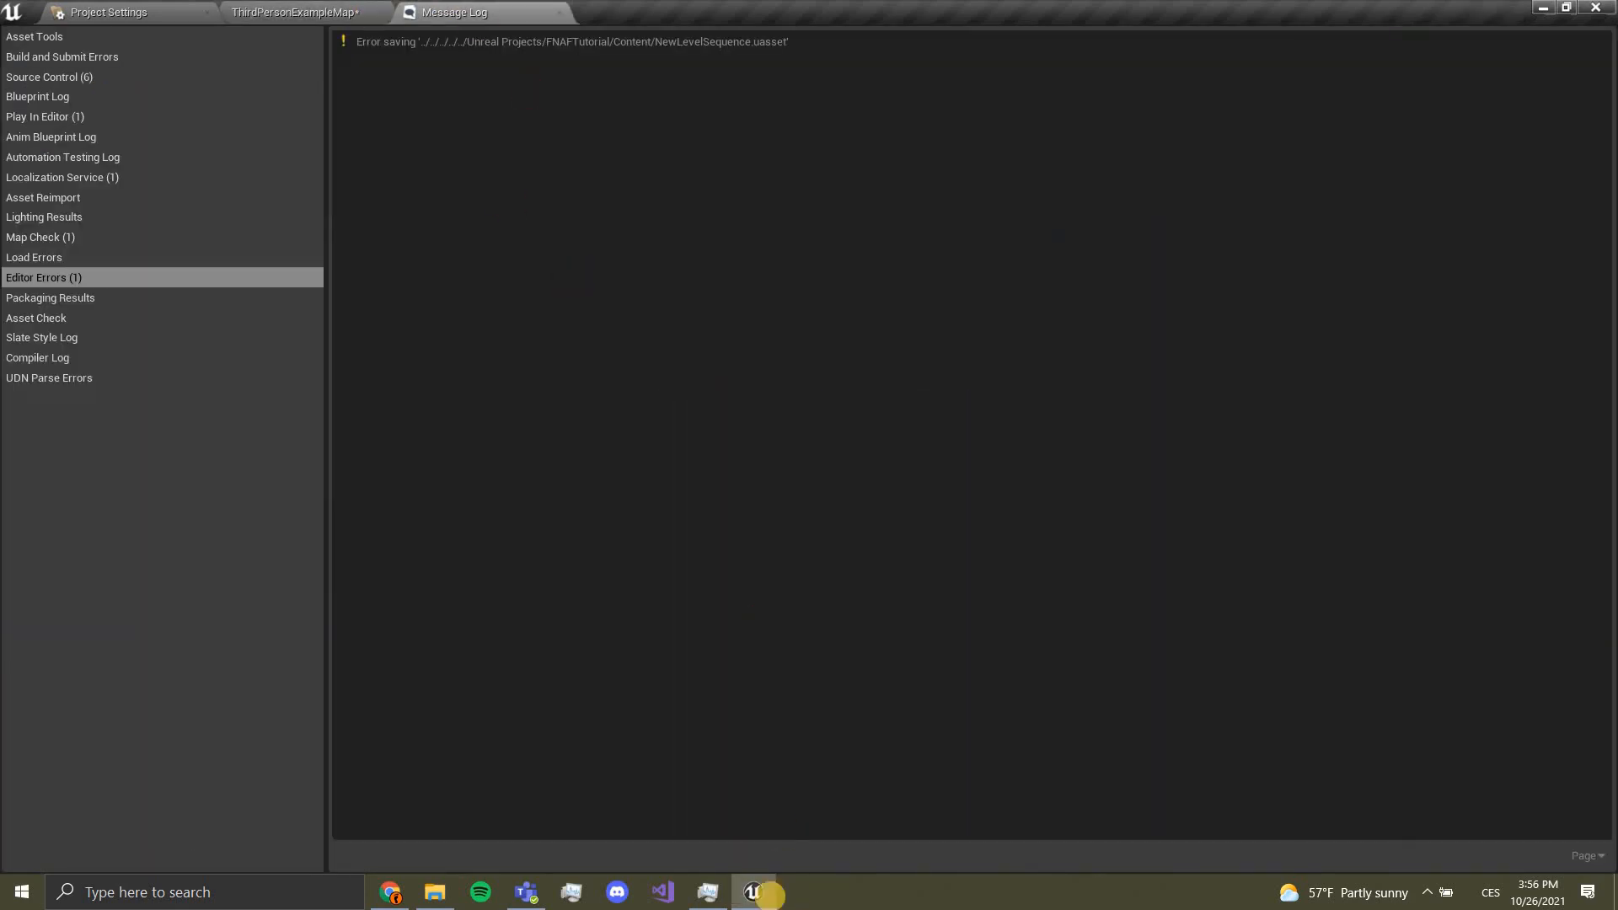
click(752, 891)
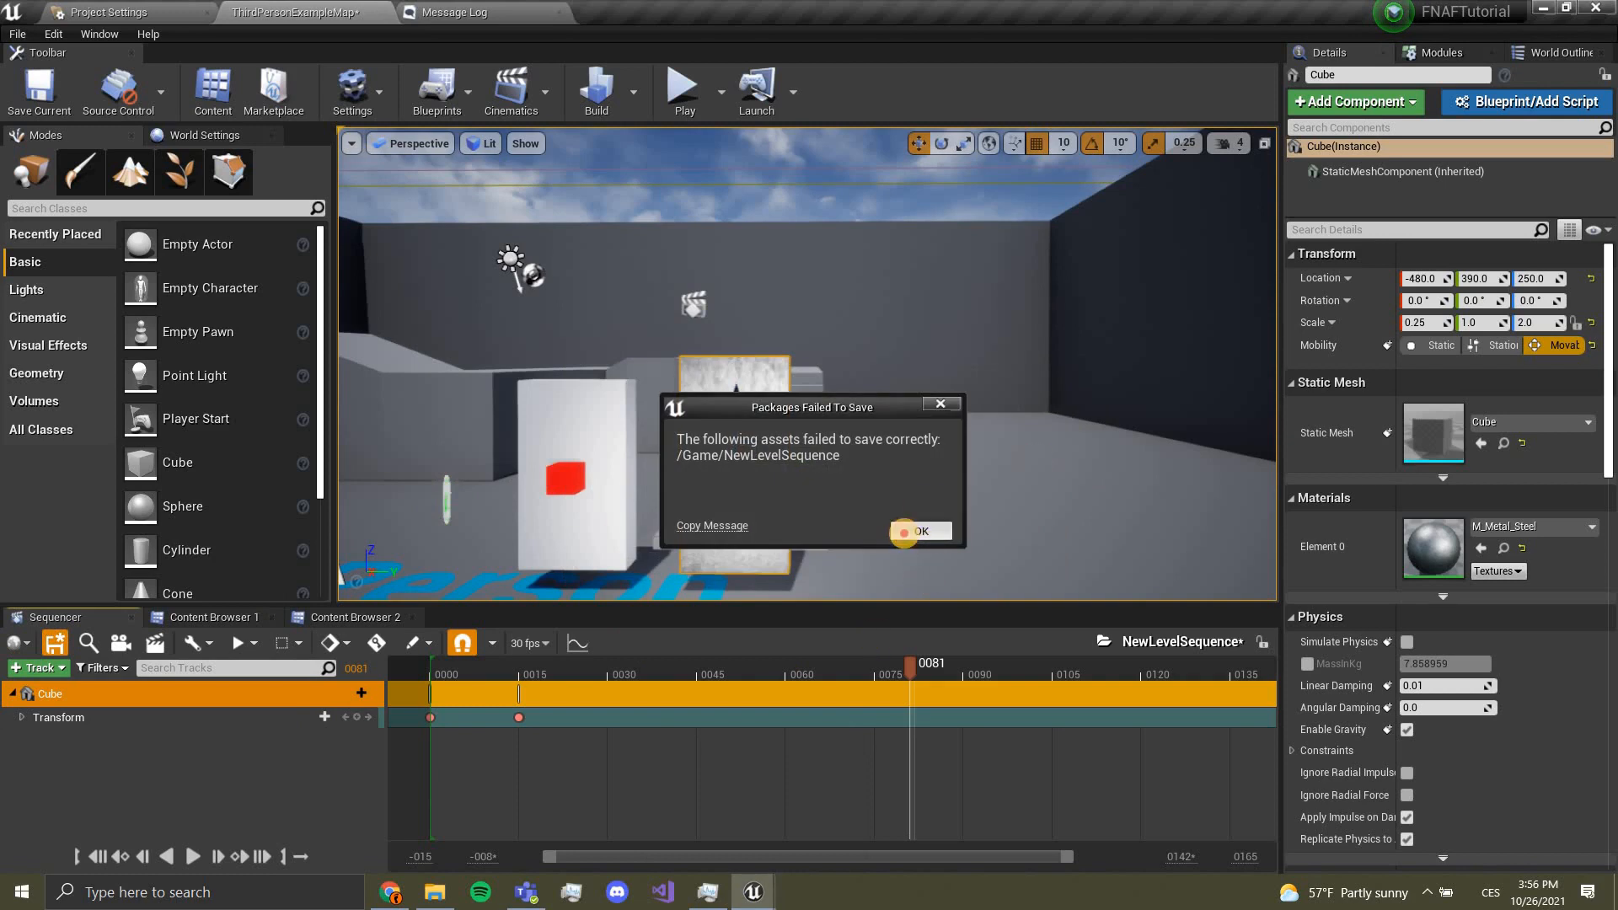
click(916, 531)
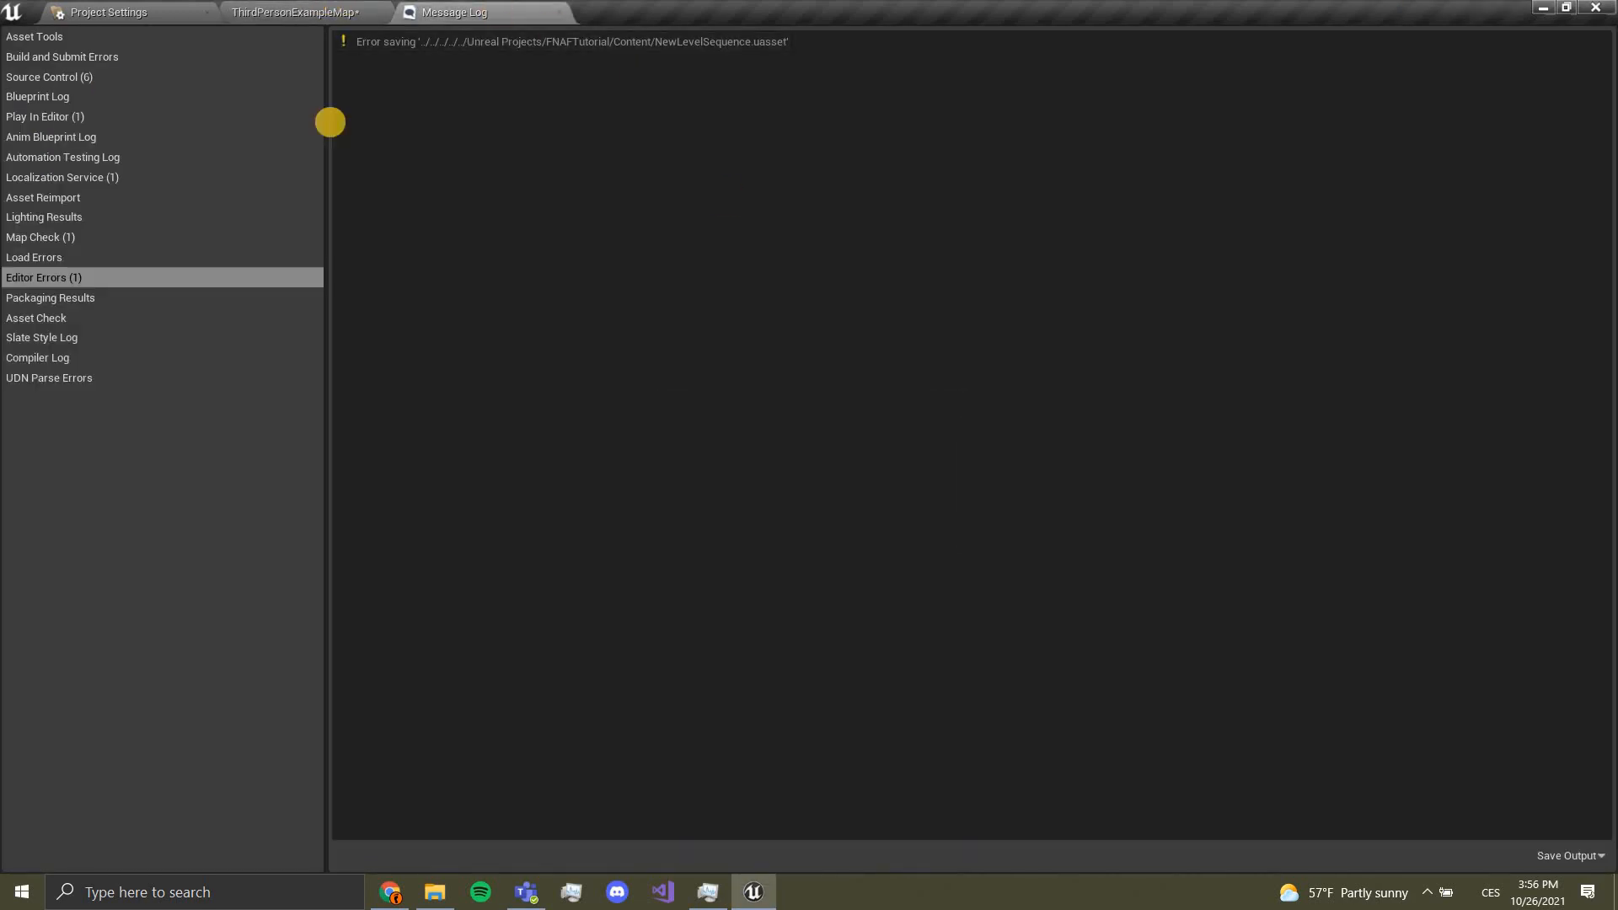
click(300, 12)
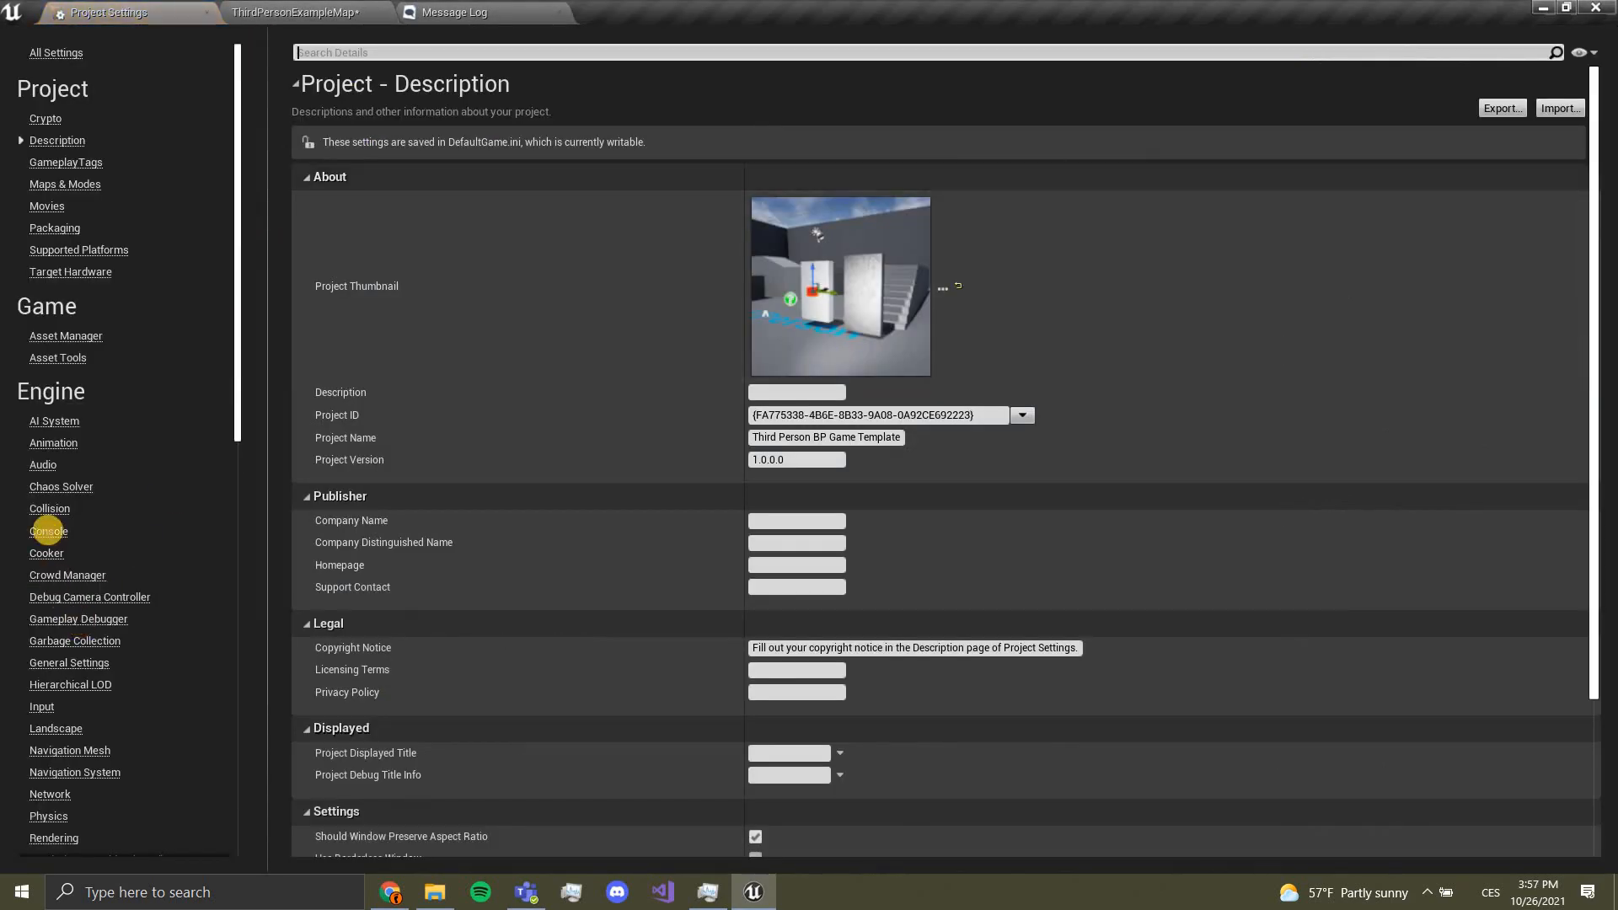
Step: Add an 'Interact' action mapping bound to Left Mouse Button in Project Settings > Input
click(40, 706)
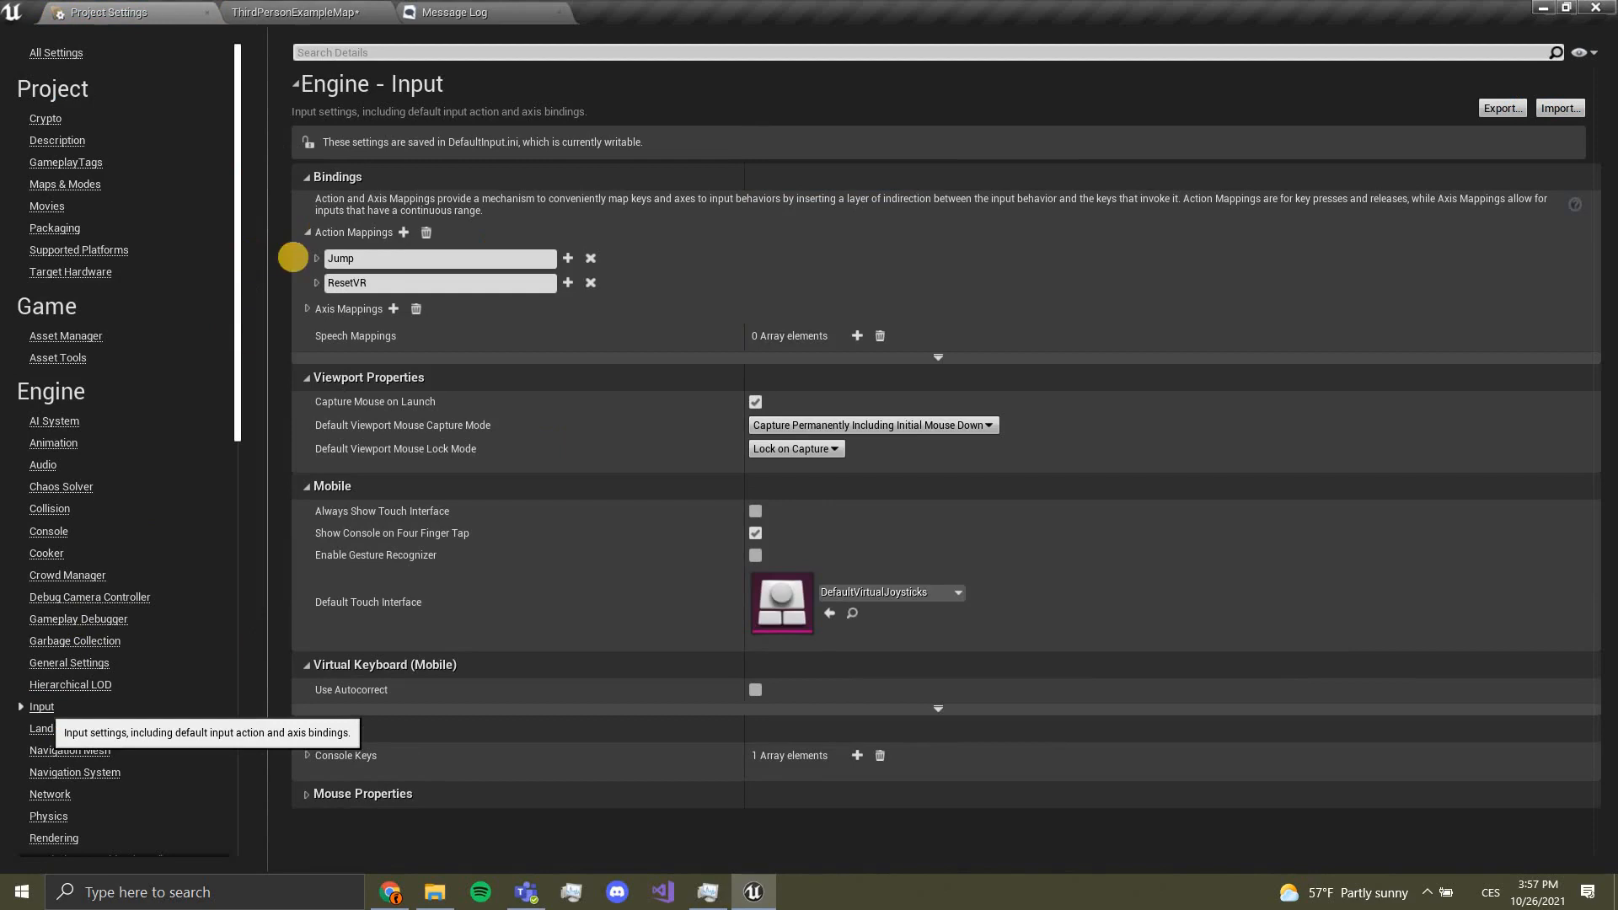
mouse_move(404, 232)
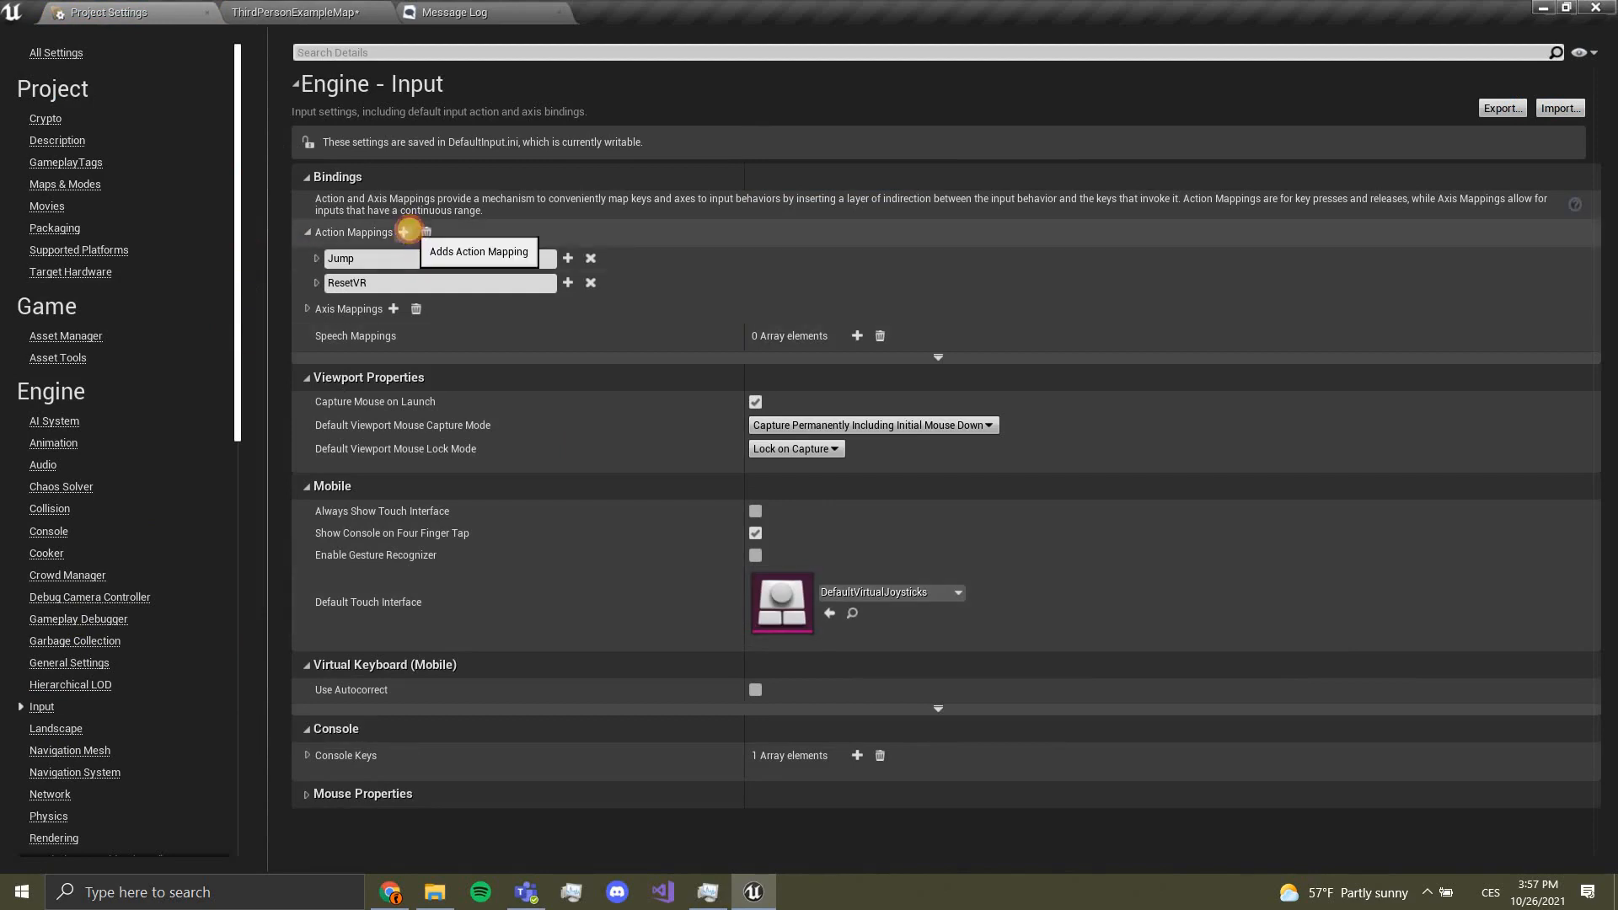
click(402, 233)
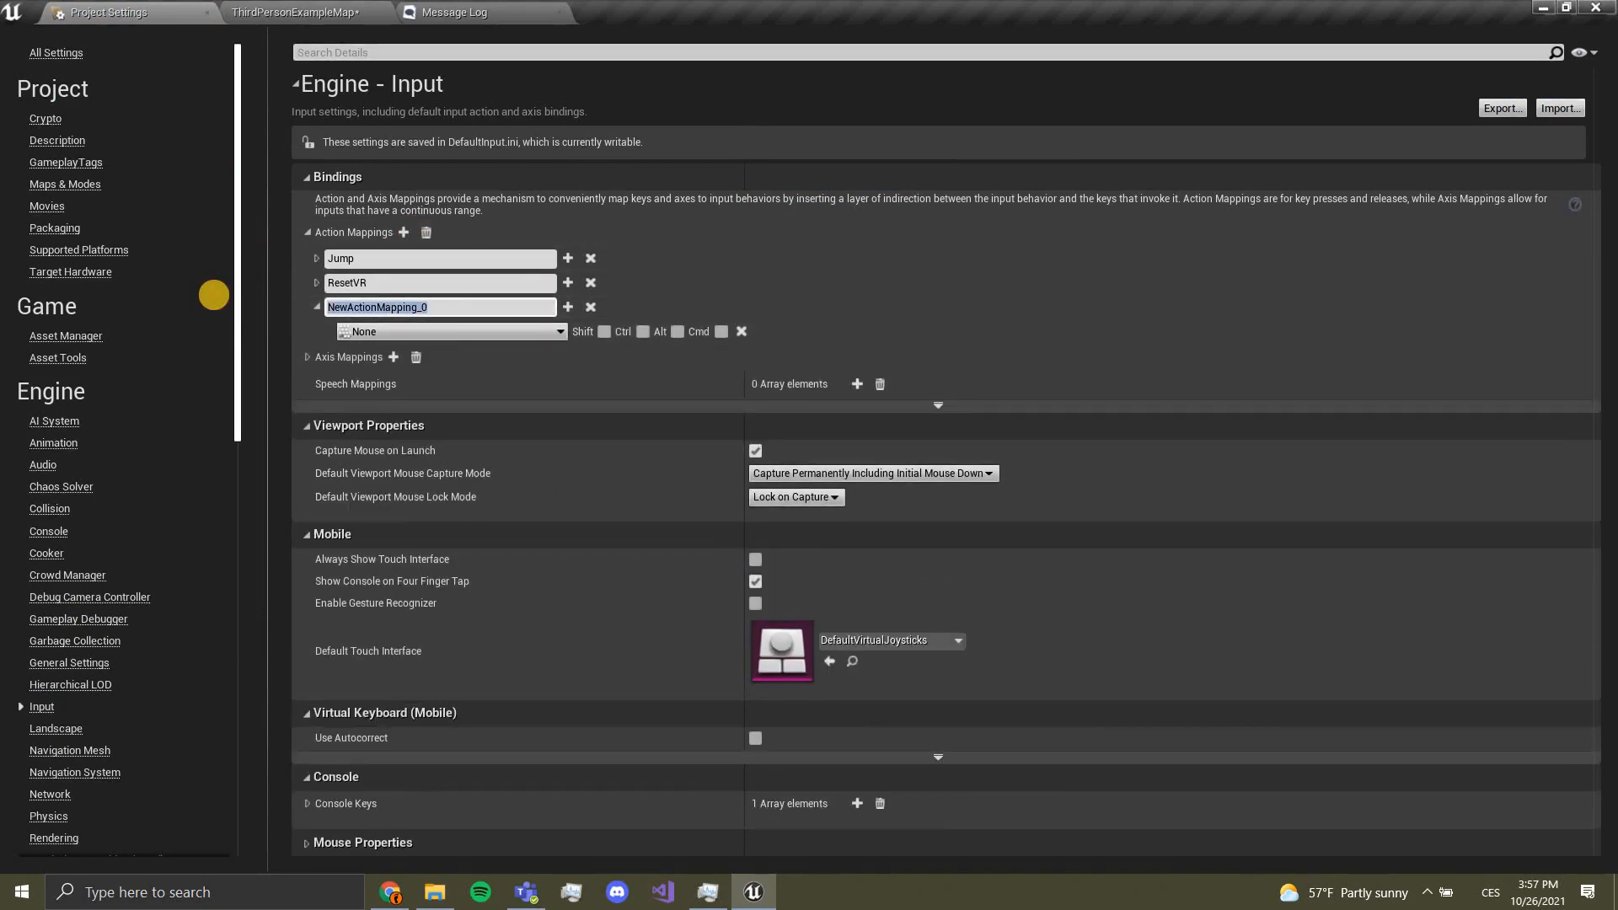
text(Intra)
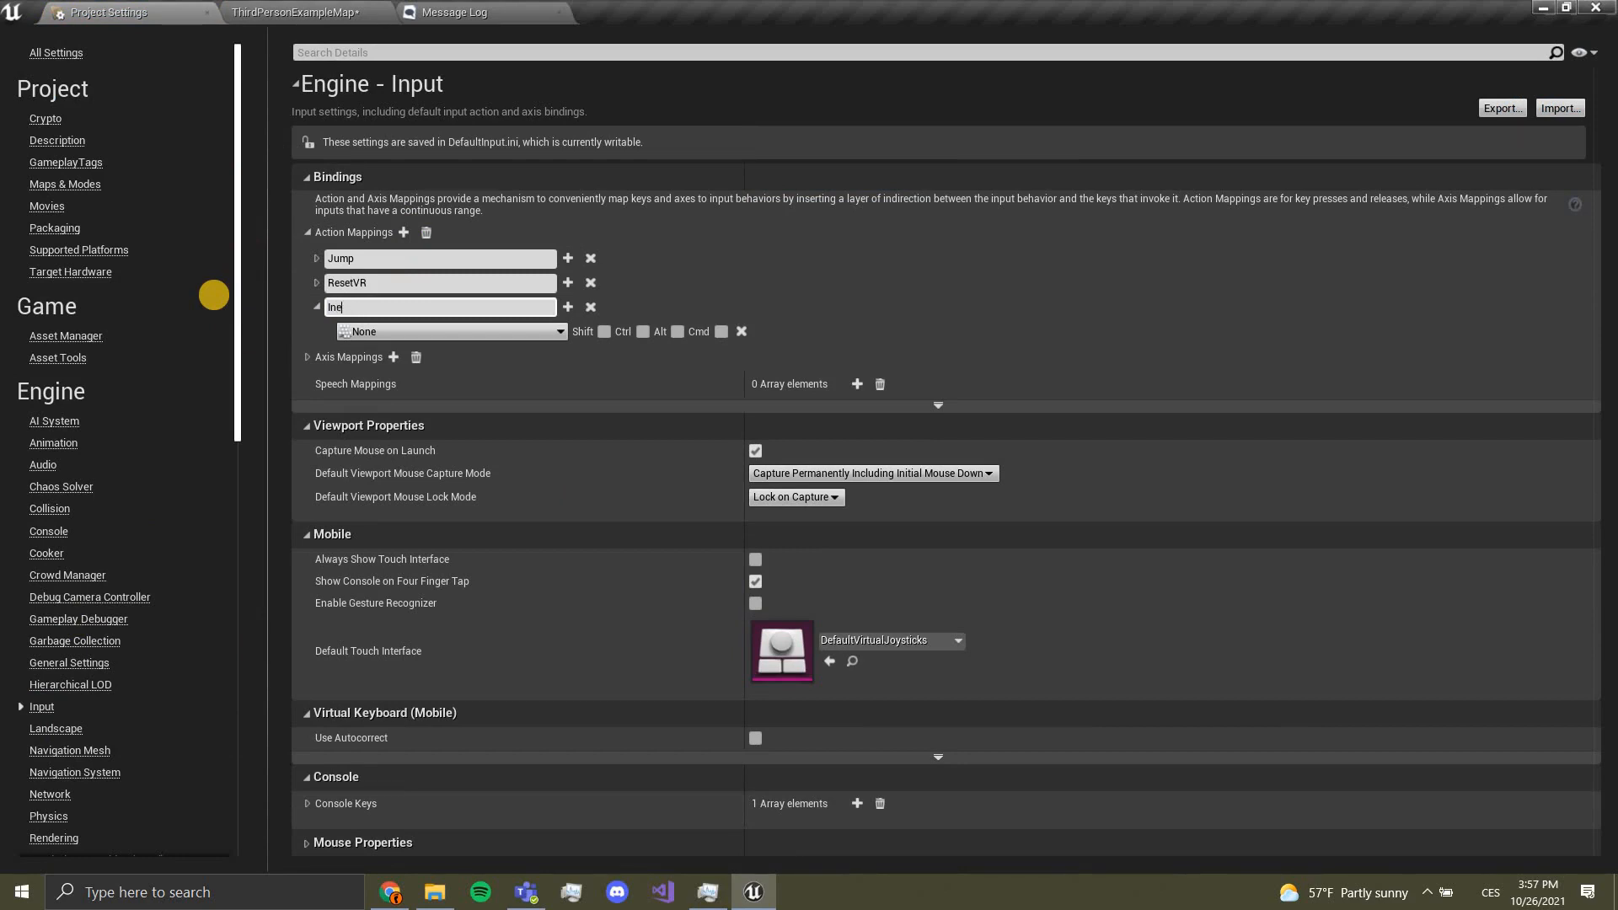
text(ract)
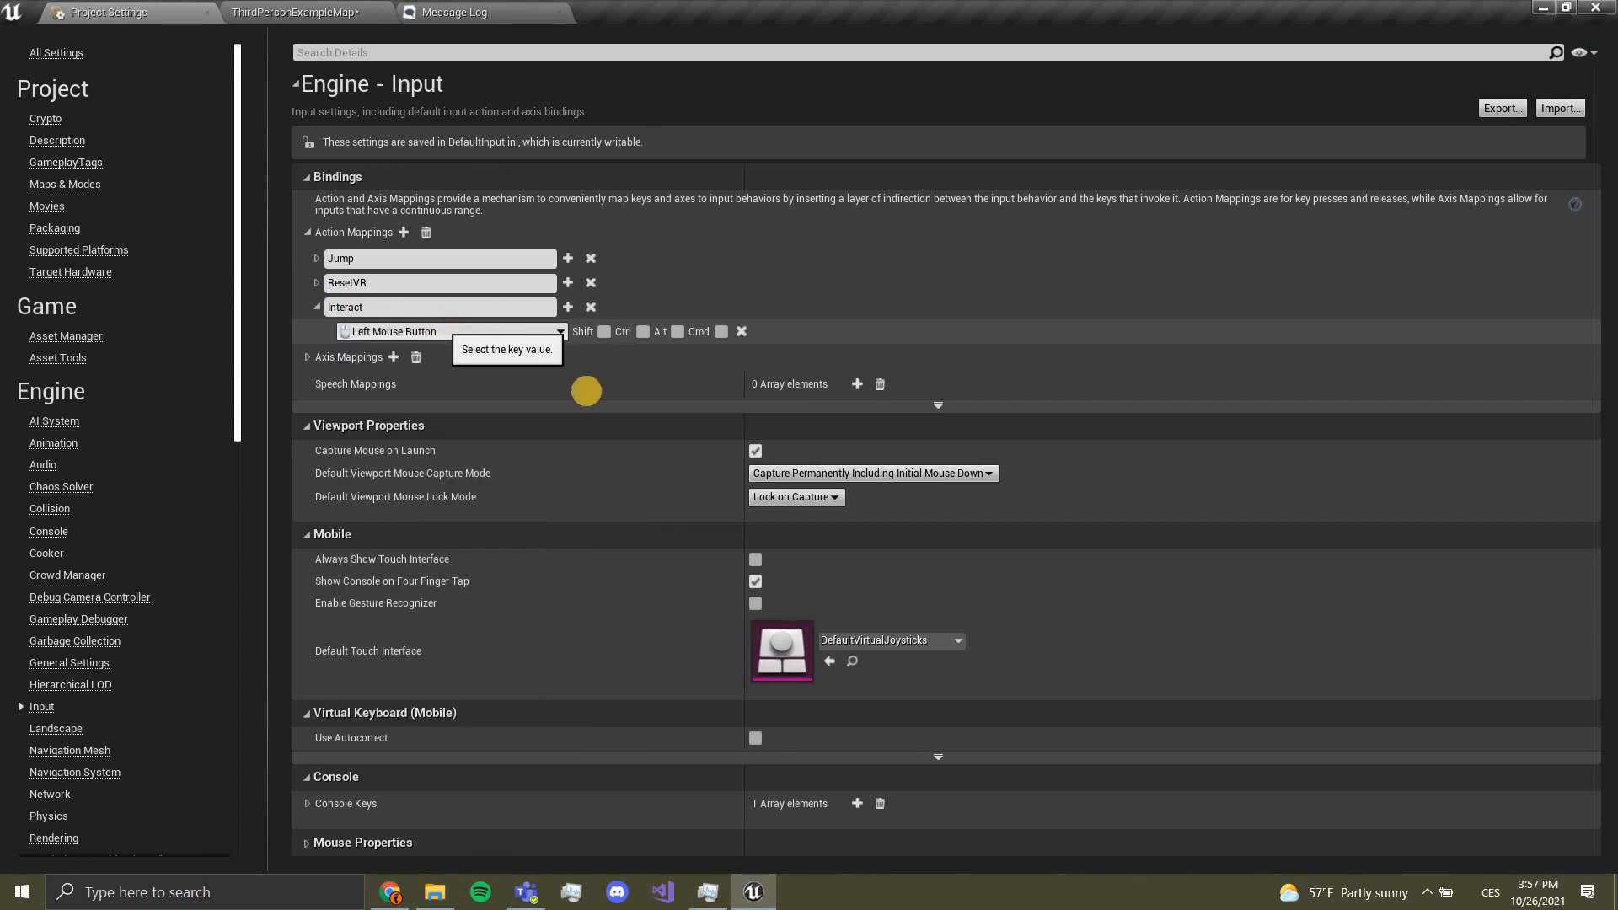
mouse_move(587, 391)
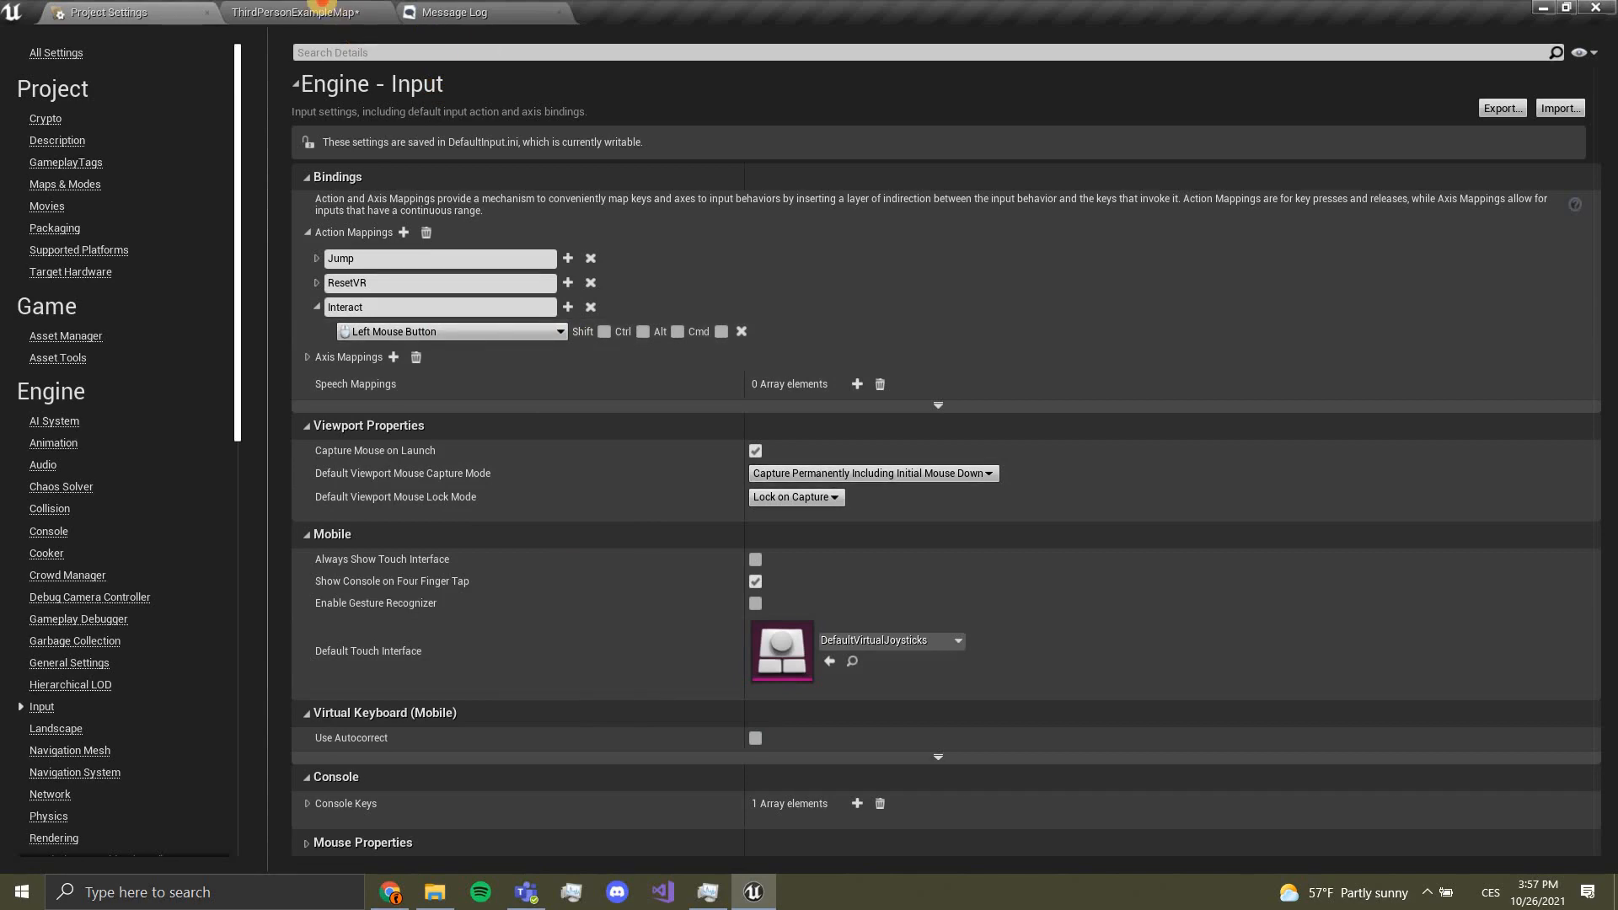
Step: Locate the ThirdPersonCharacter blueprint in ThirdPersonBP > Blueprints and go to its Event Graph
click(305, 12)
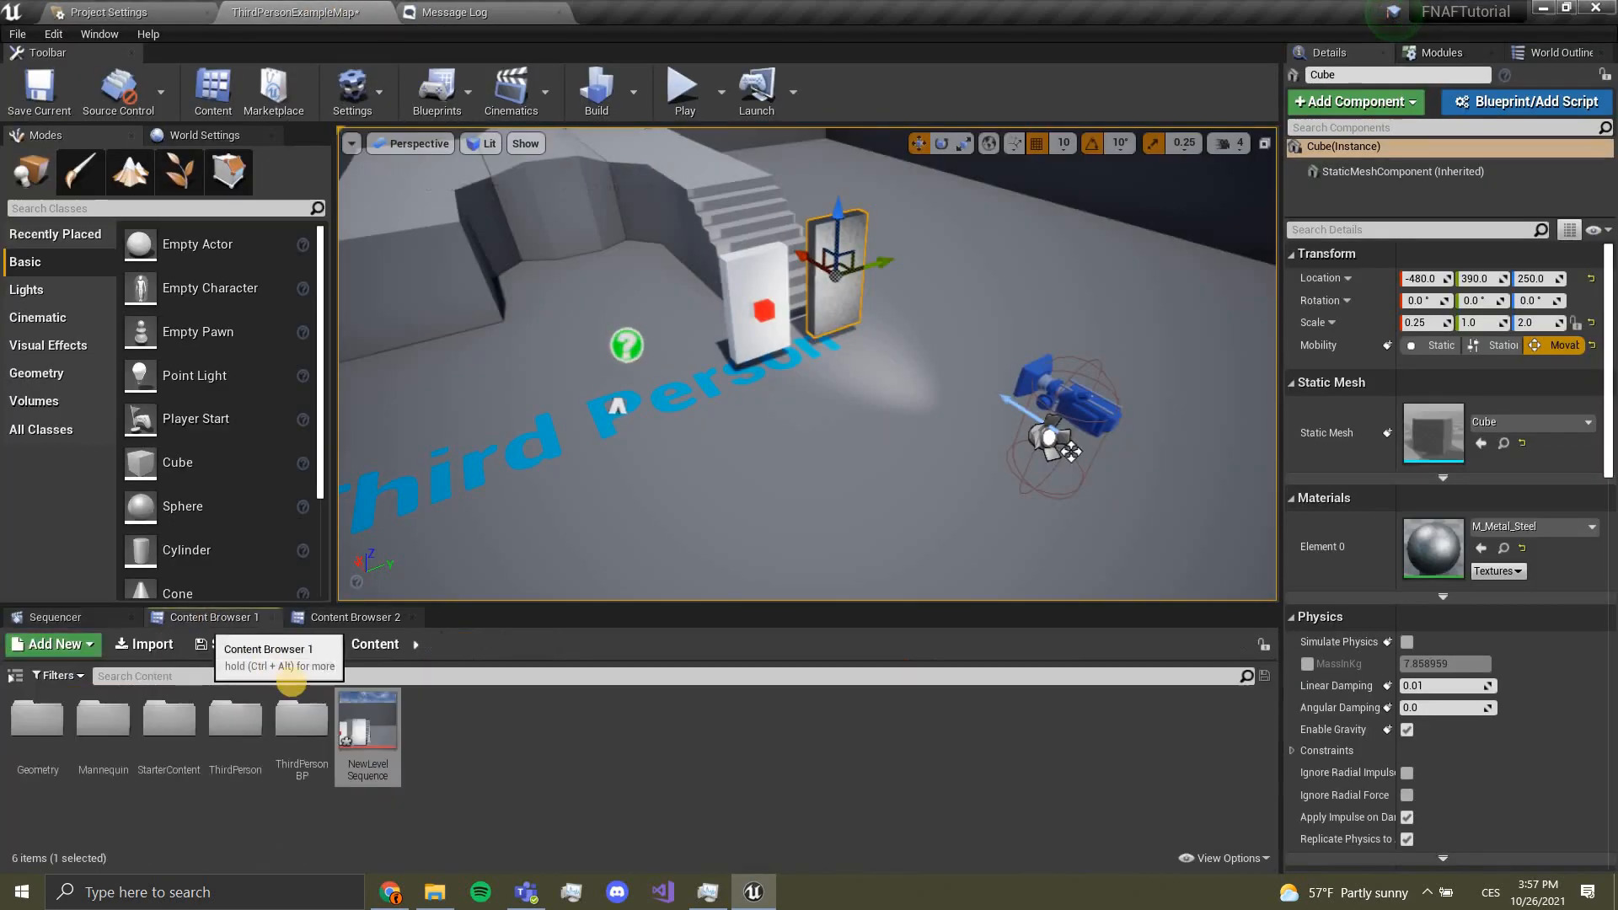
double_click(300, 720)
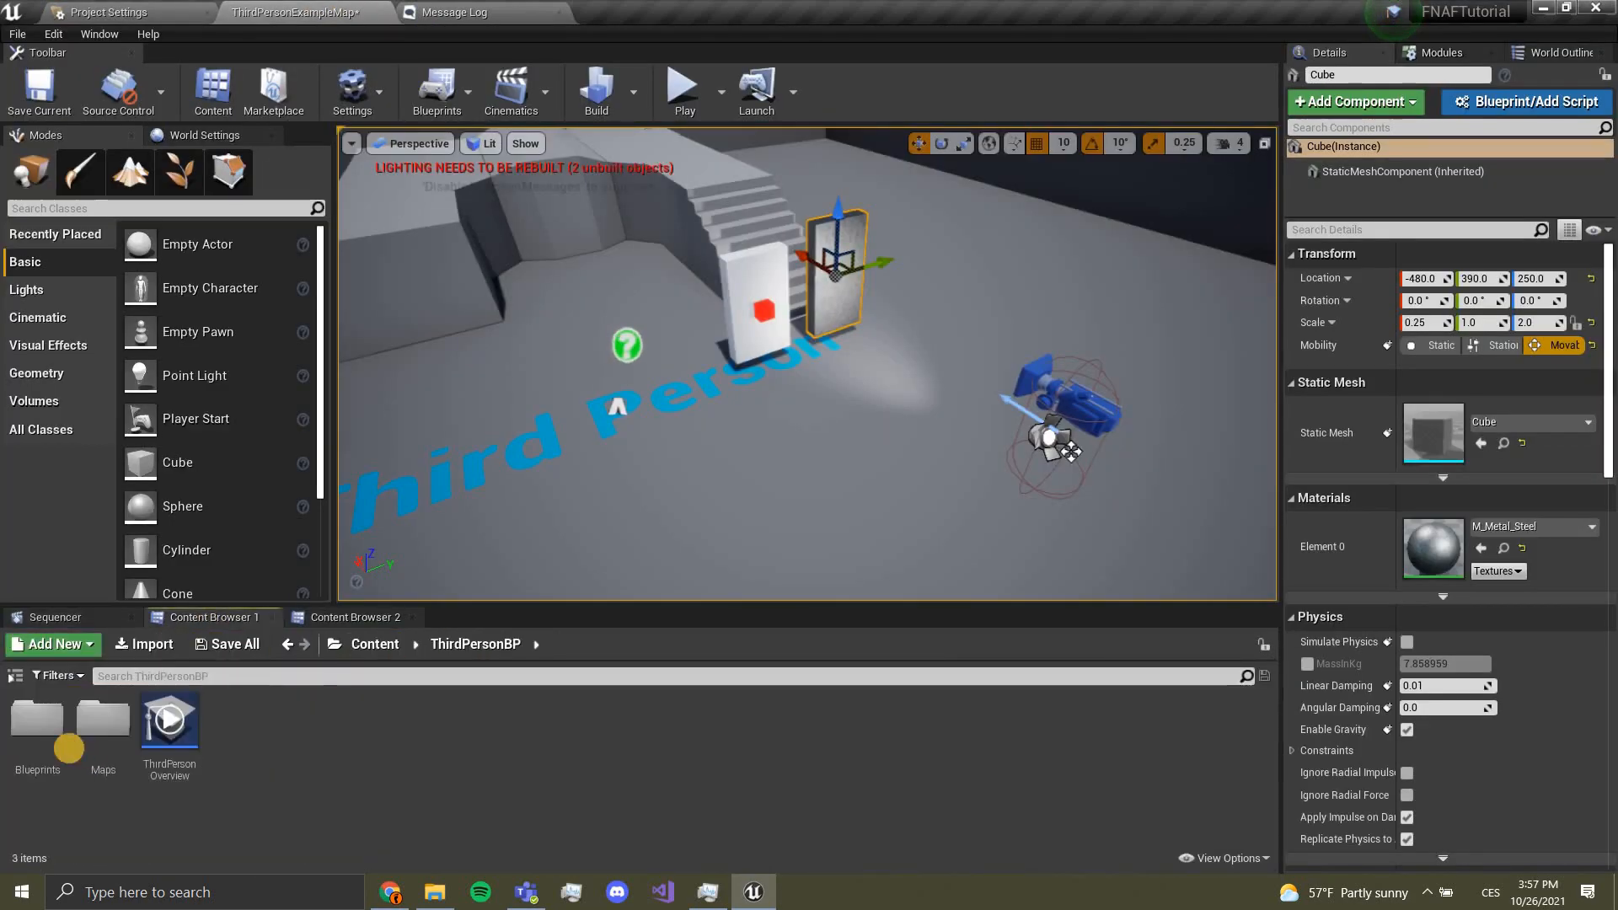
double_click(37, 720)
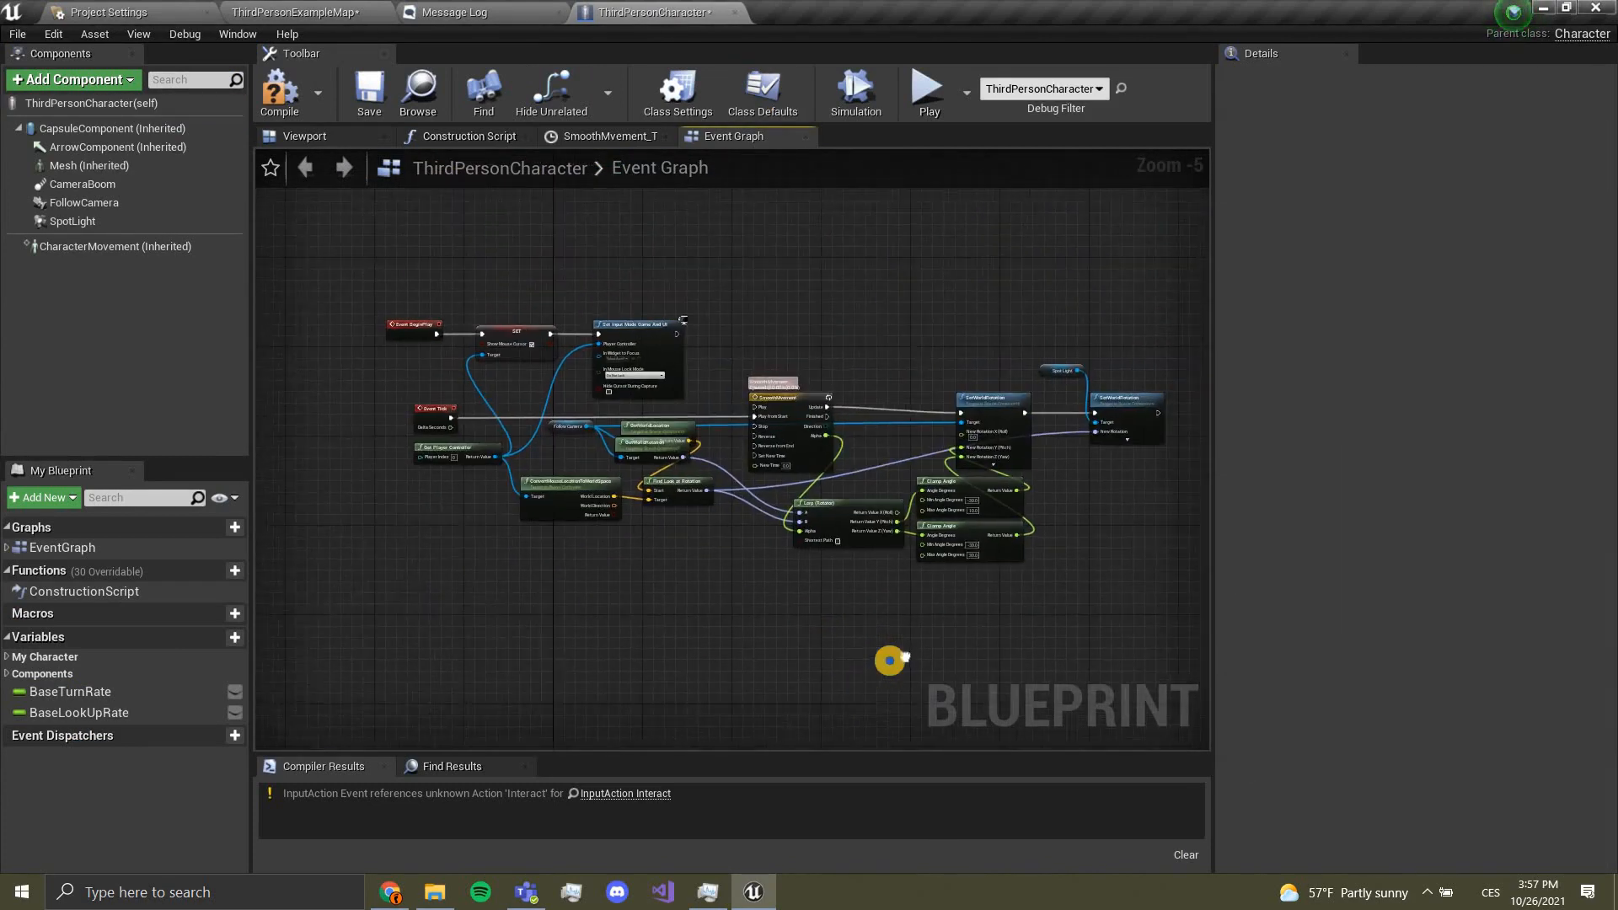
scroll(down, 3)
text(set input mode)
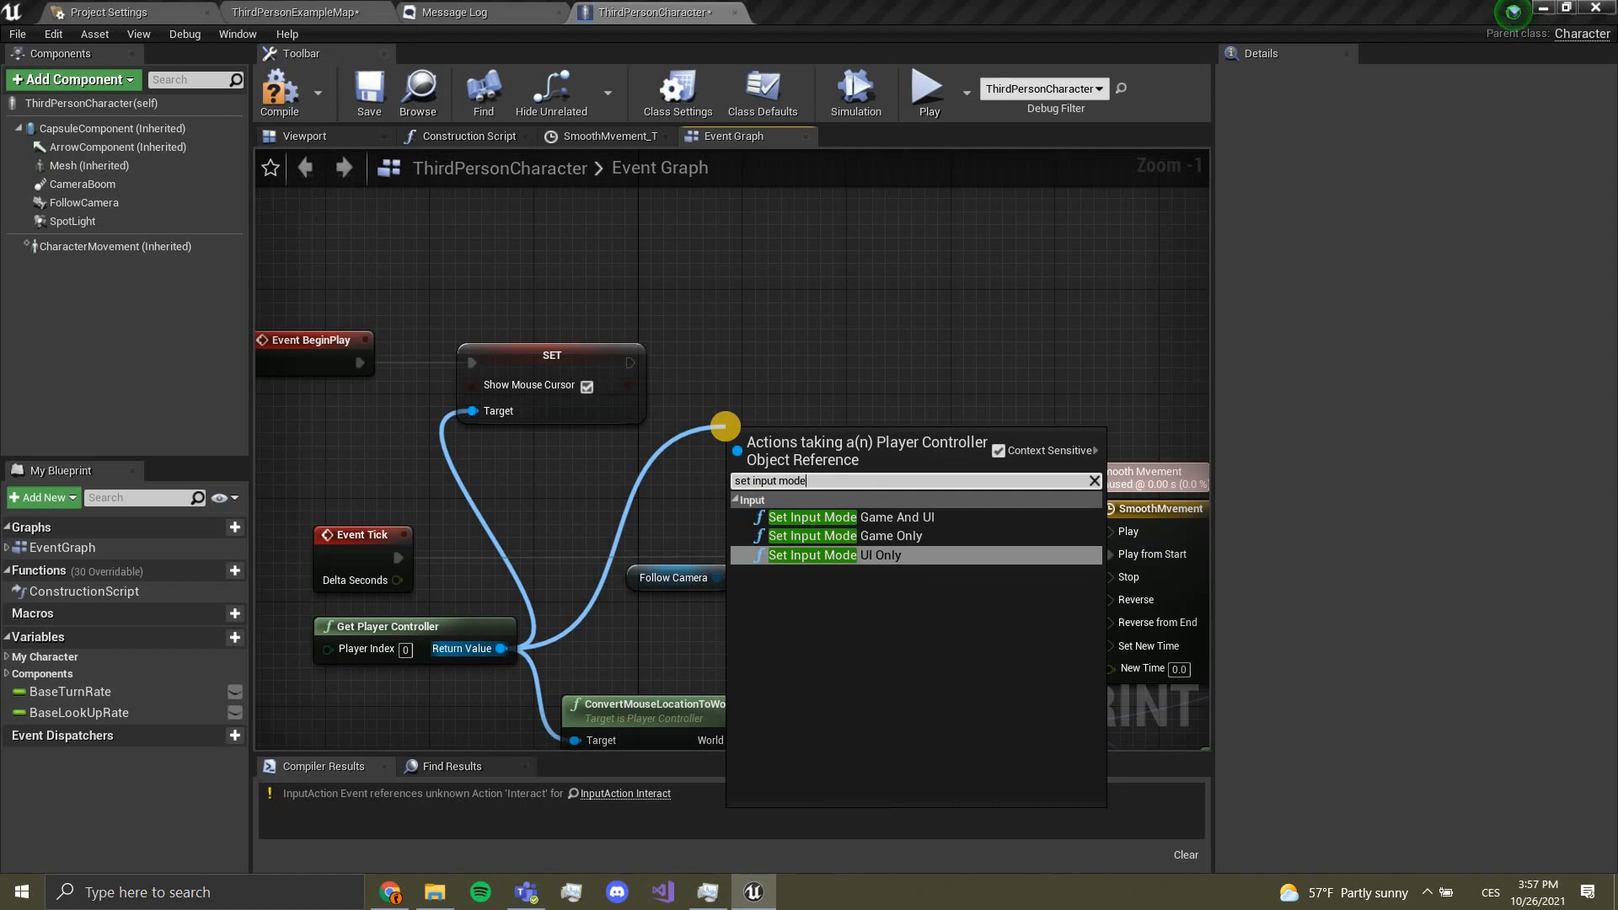
Step: After BeginPlay's Show Mouse Cursor, add Set Input Mode Game And UI with Get Player Controller
click(812, 554)
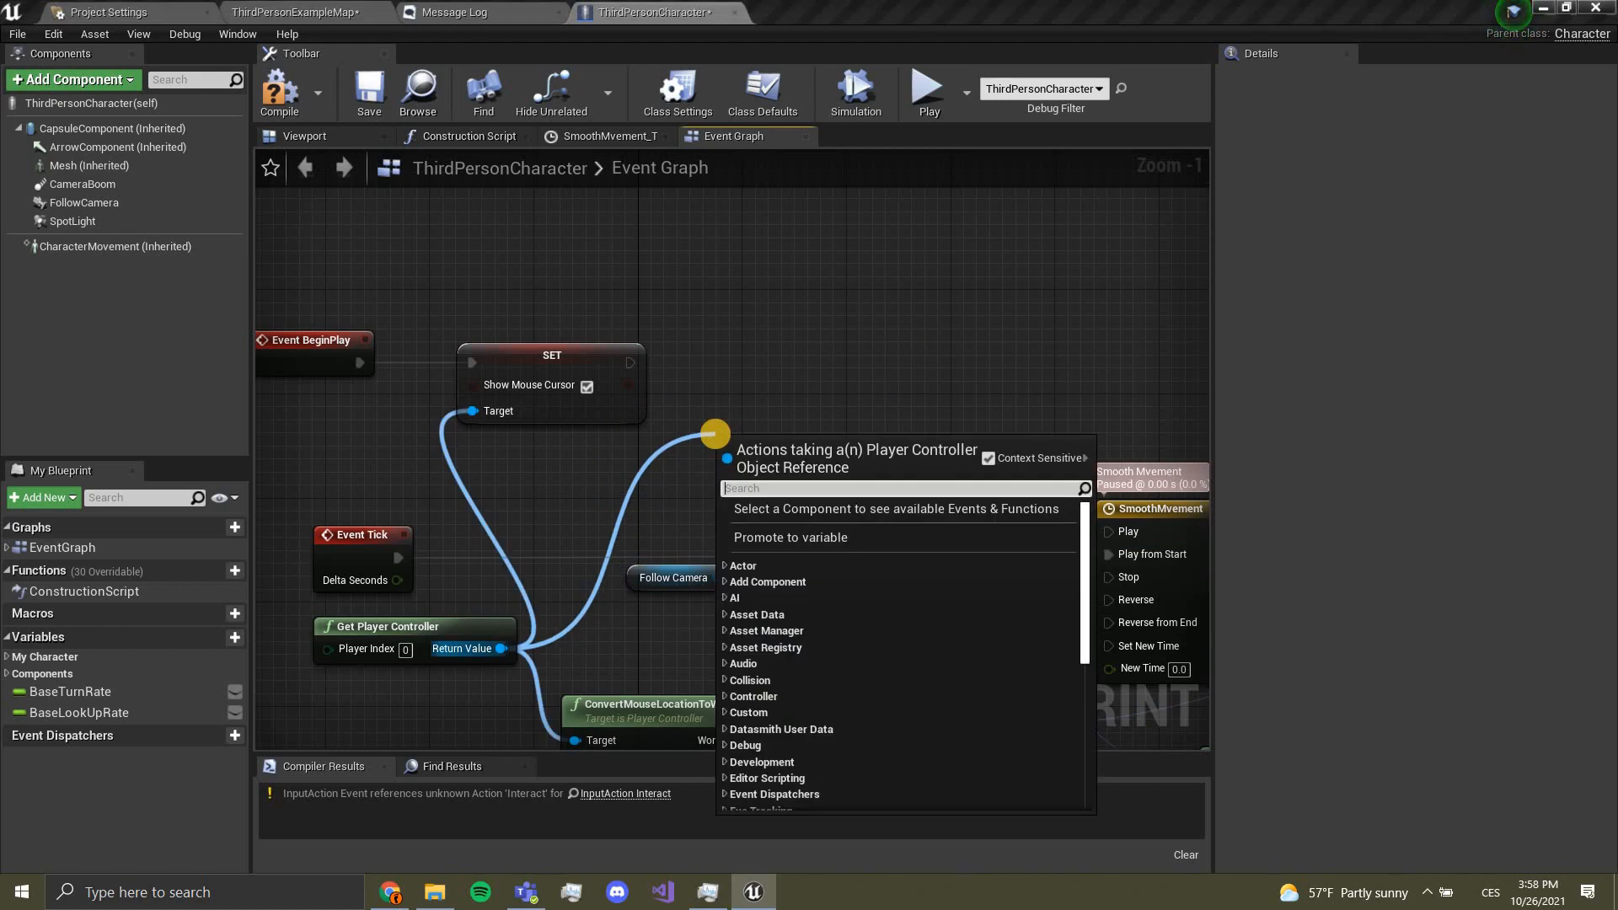
text(set in)
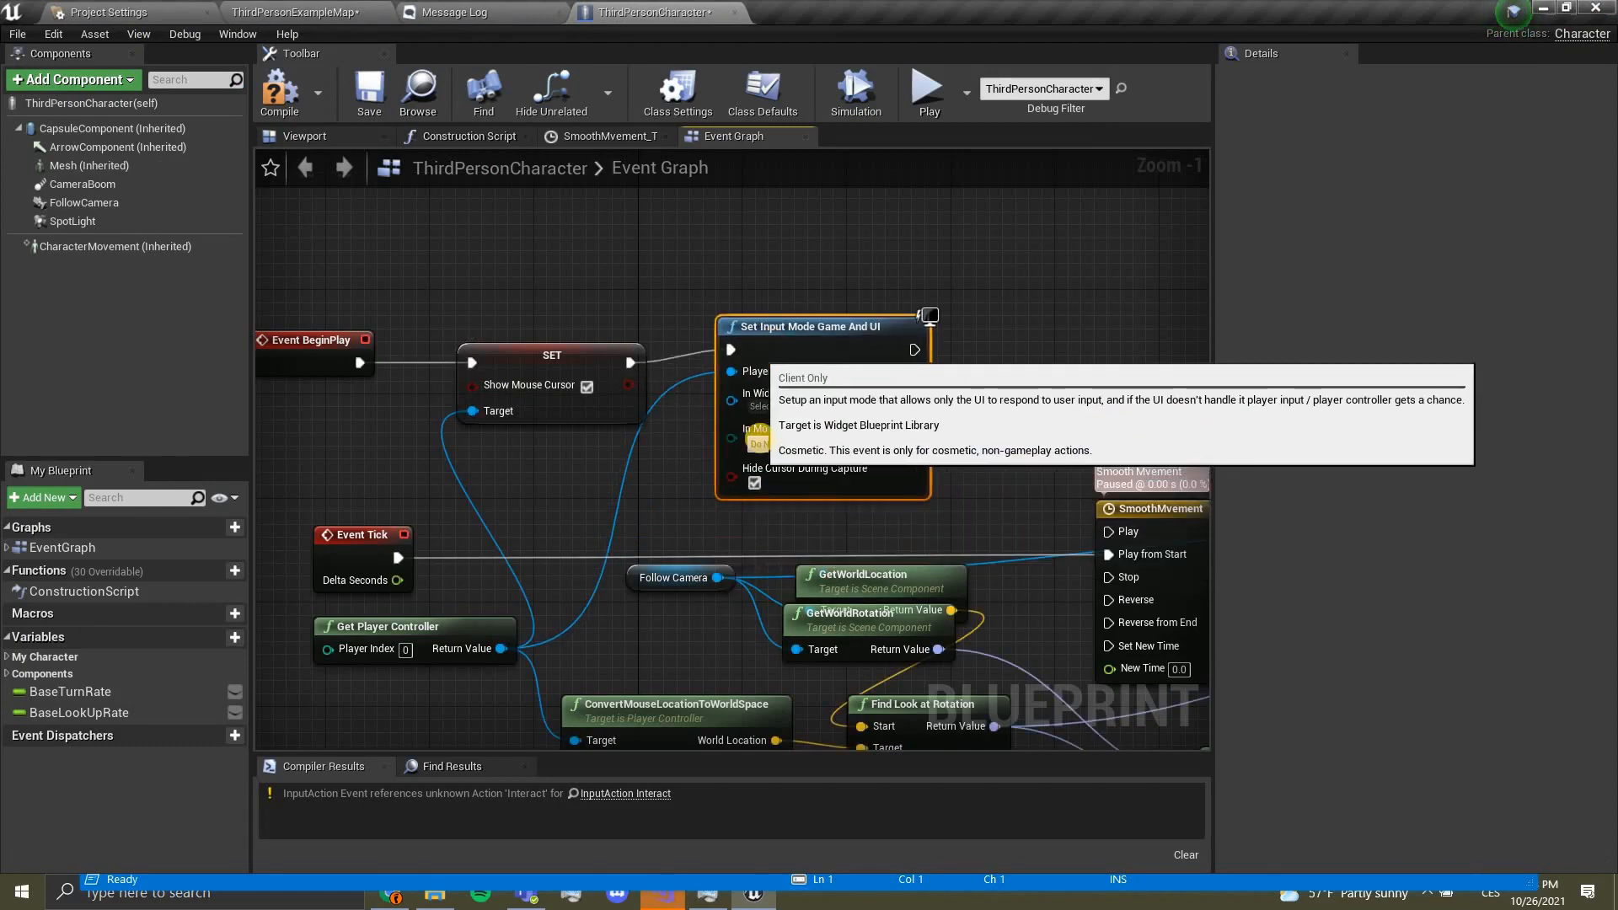
mouse_move(757, 484)
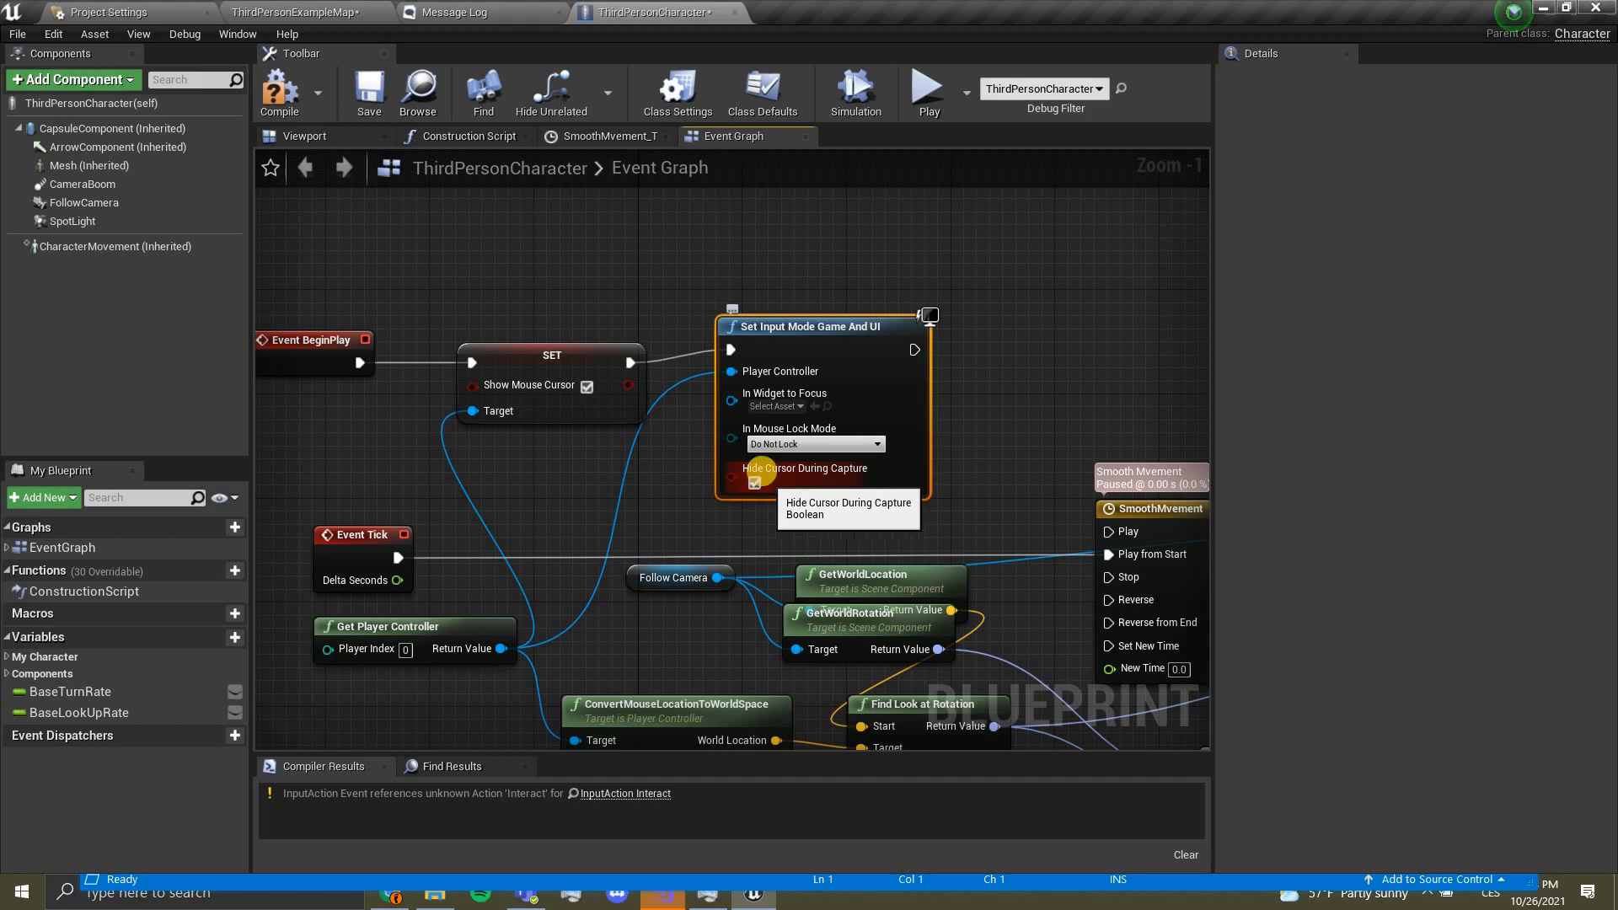
mouse_move(753, 480)
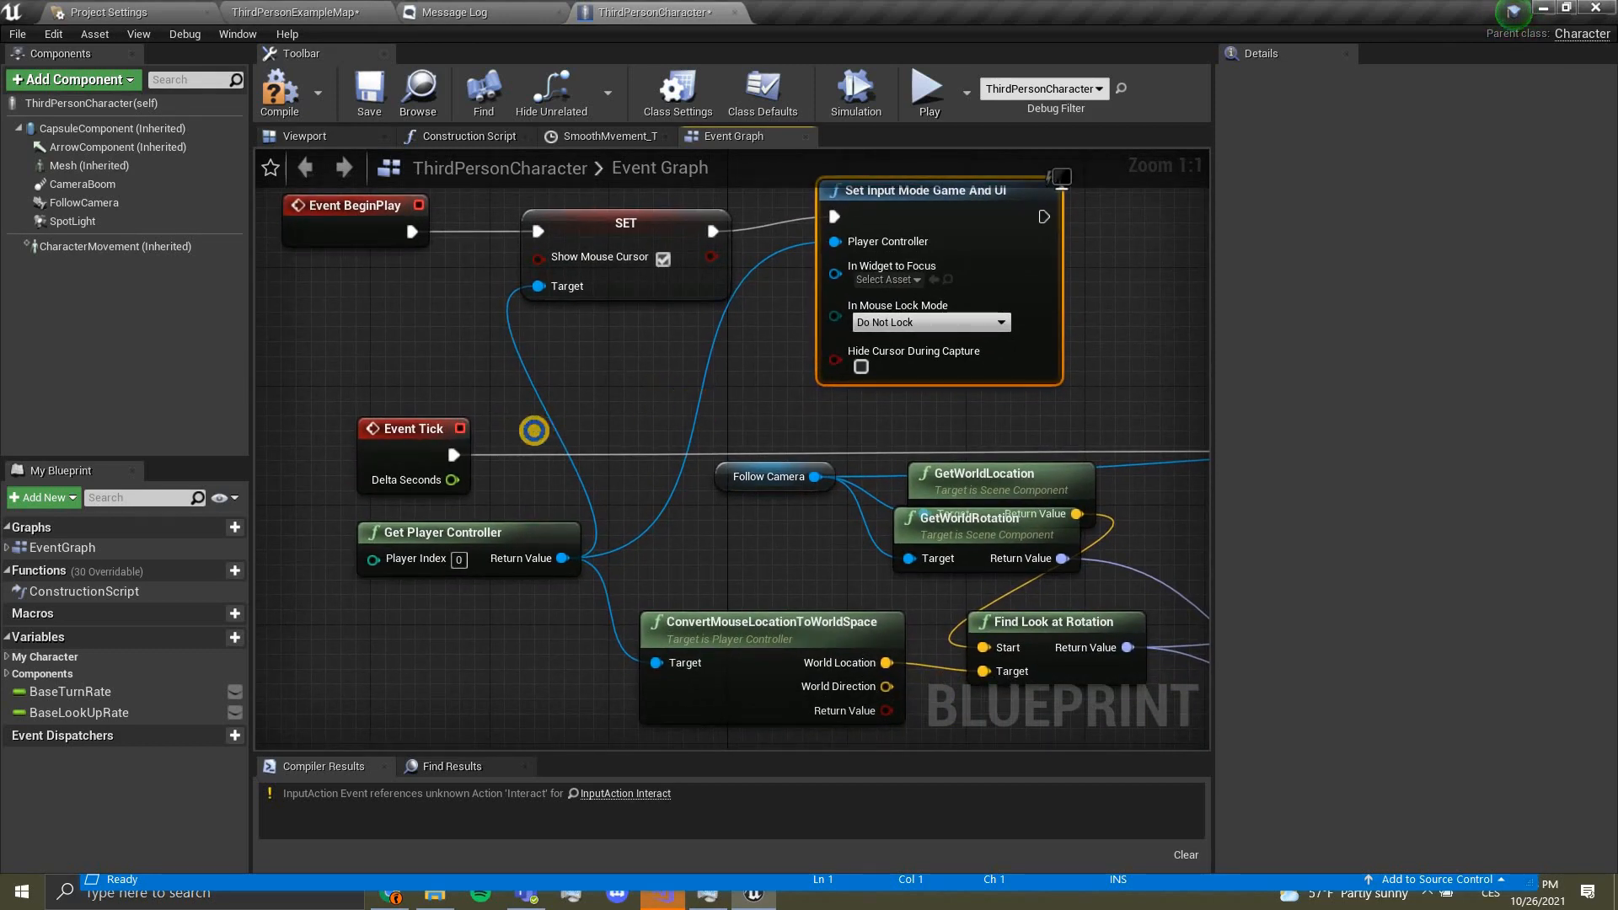
Step: Add an InputAction Interact event whose Pressed output runs a LineTraceForObjects node
scroll(down, 3)
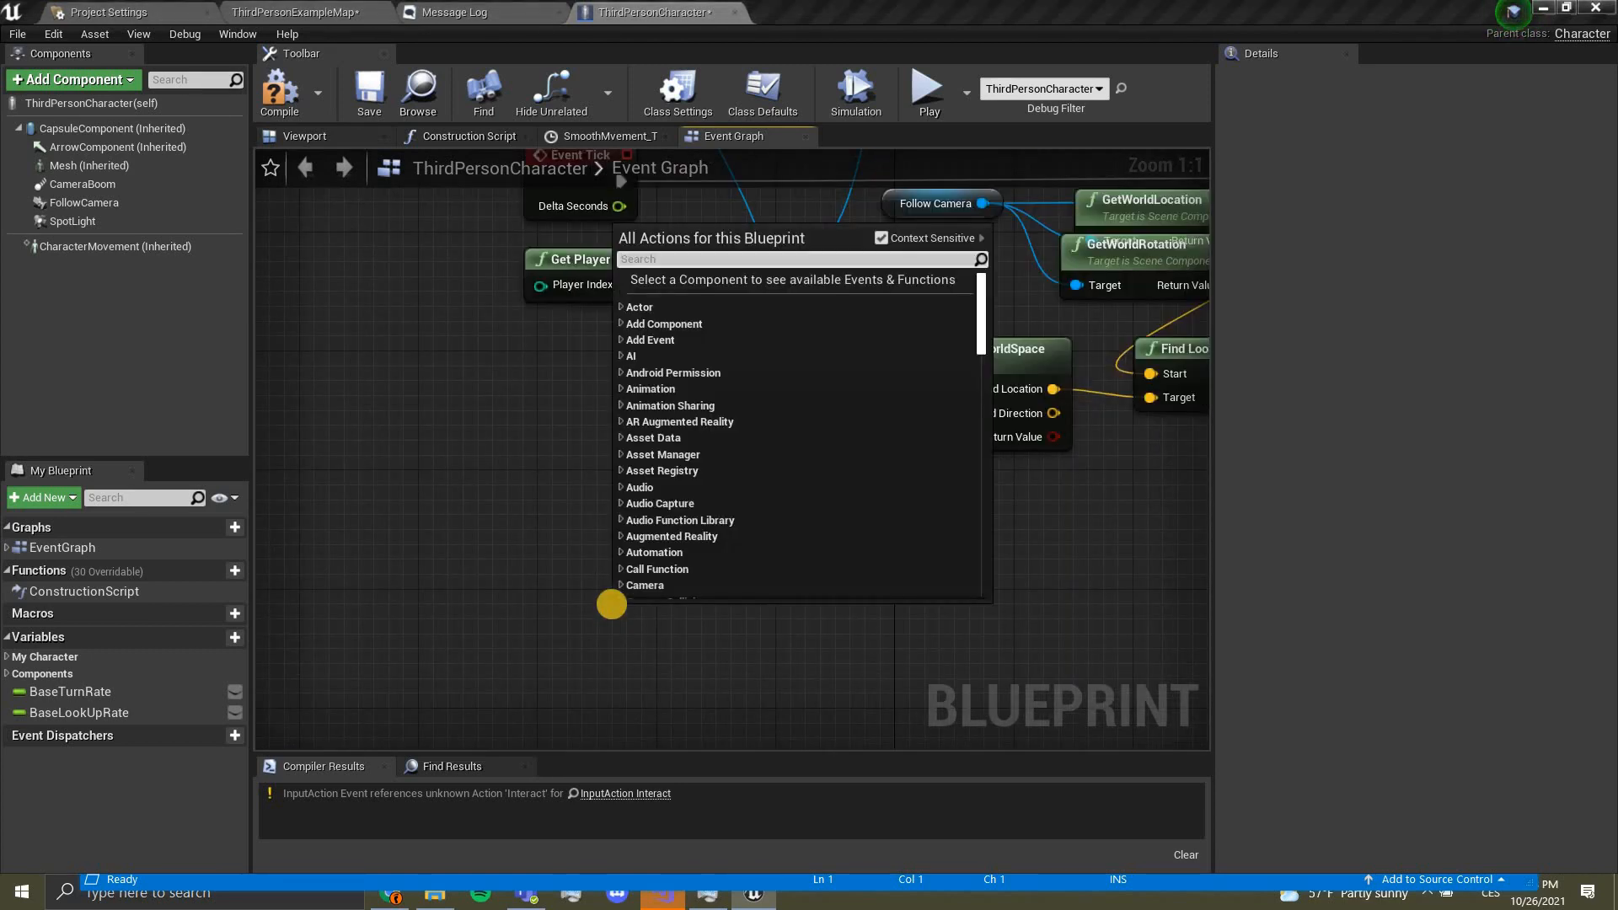
text(interac)
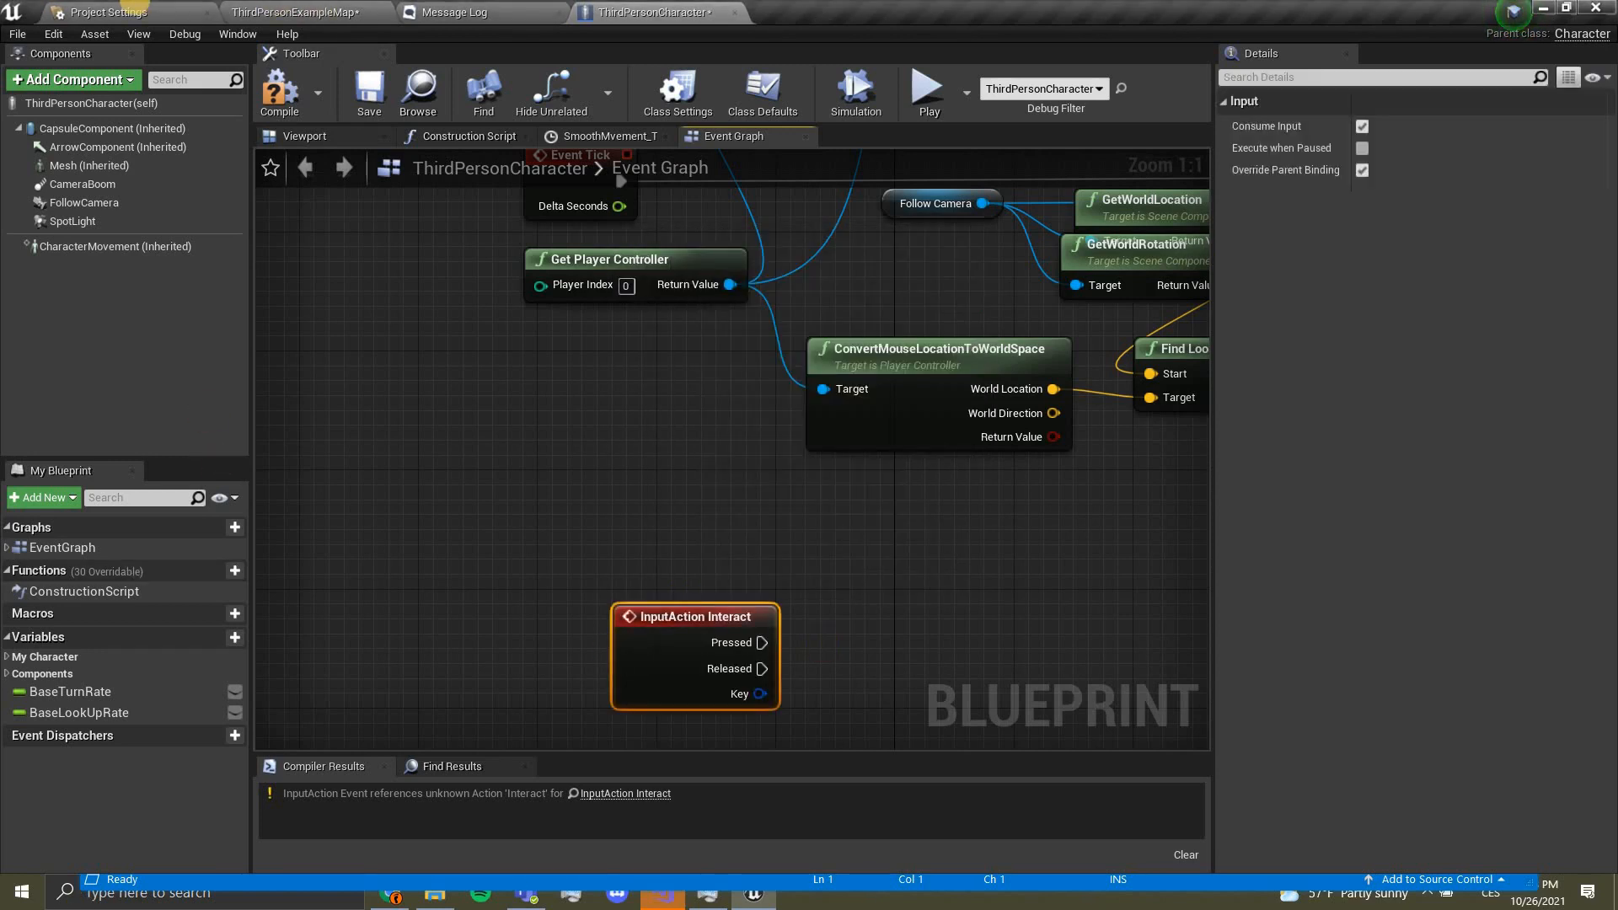
click(107, 12)
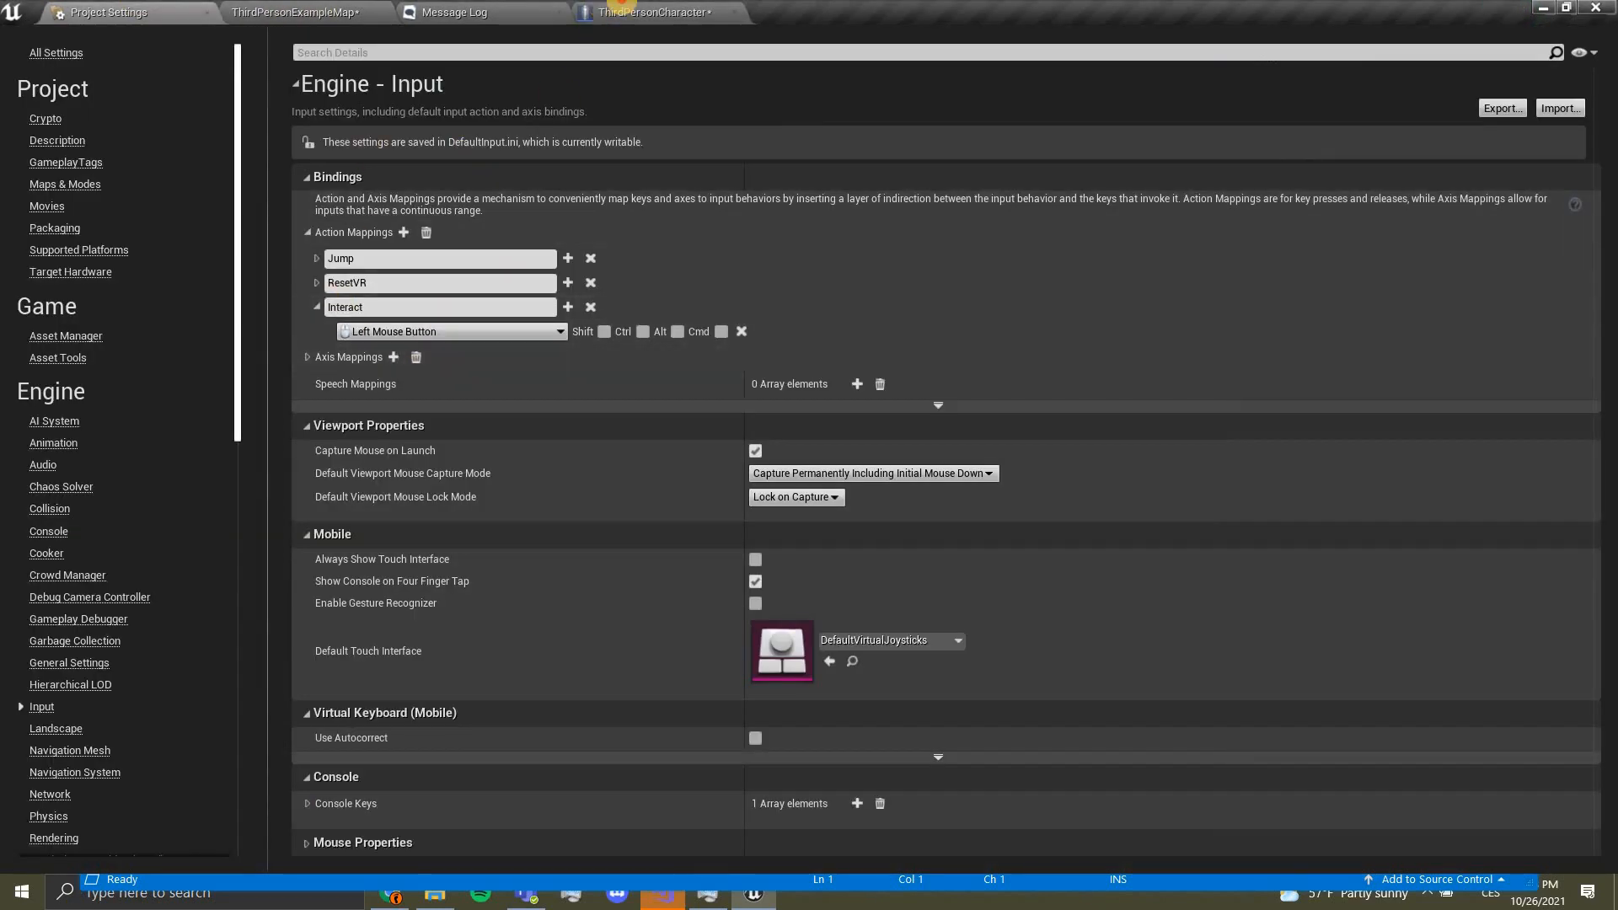
click(654, 11)
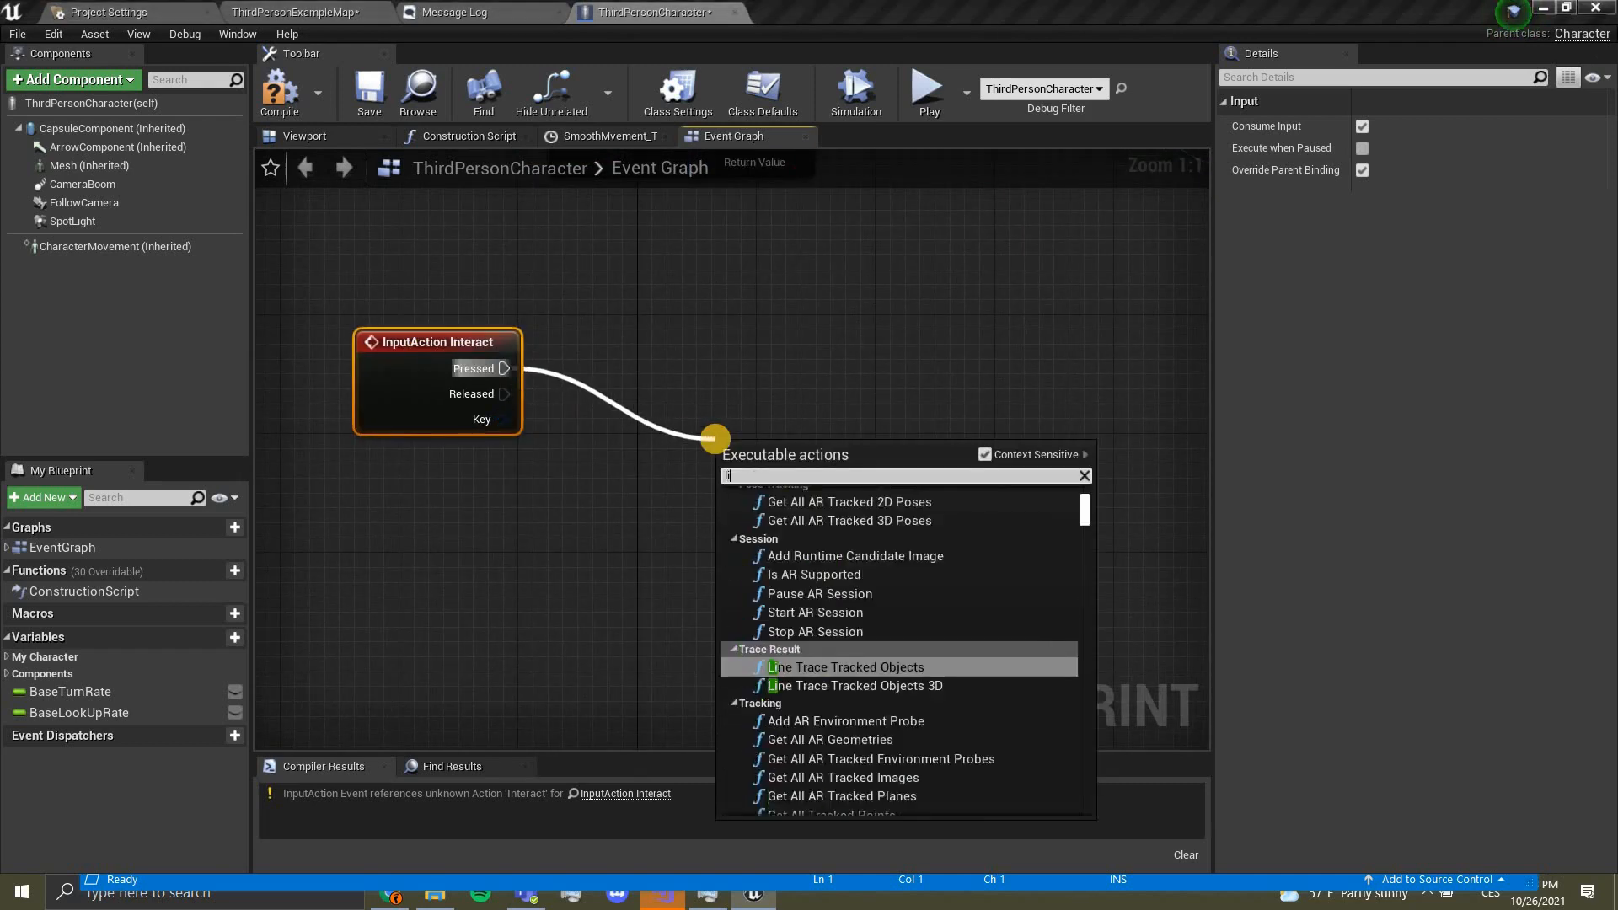
text(inetrace for o)
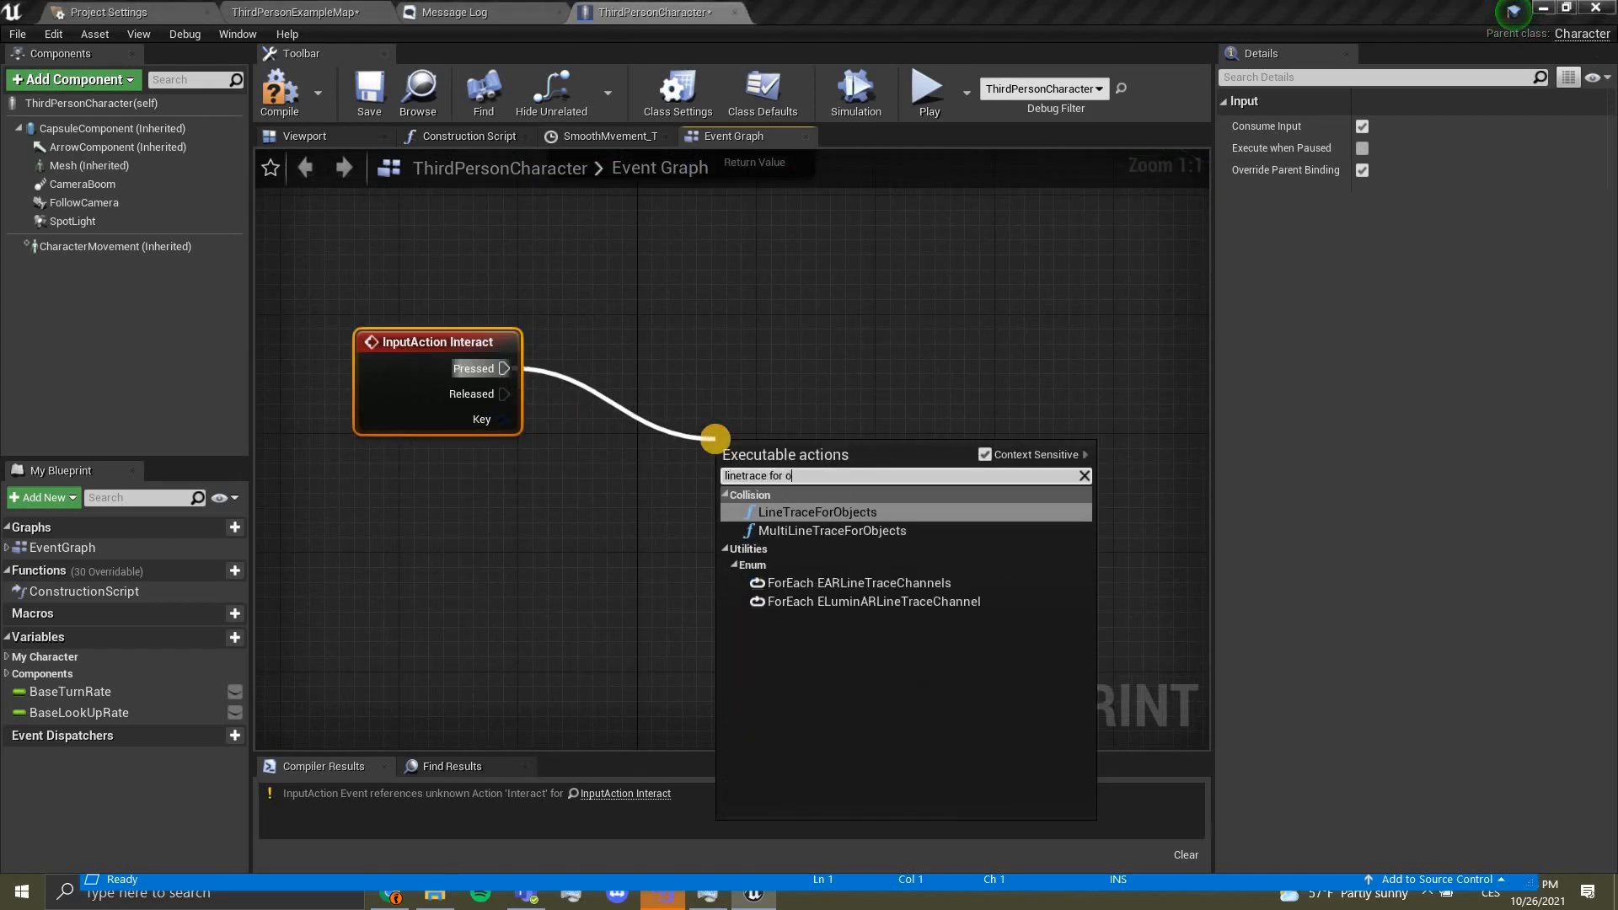
click(816, 512)
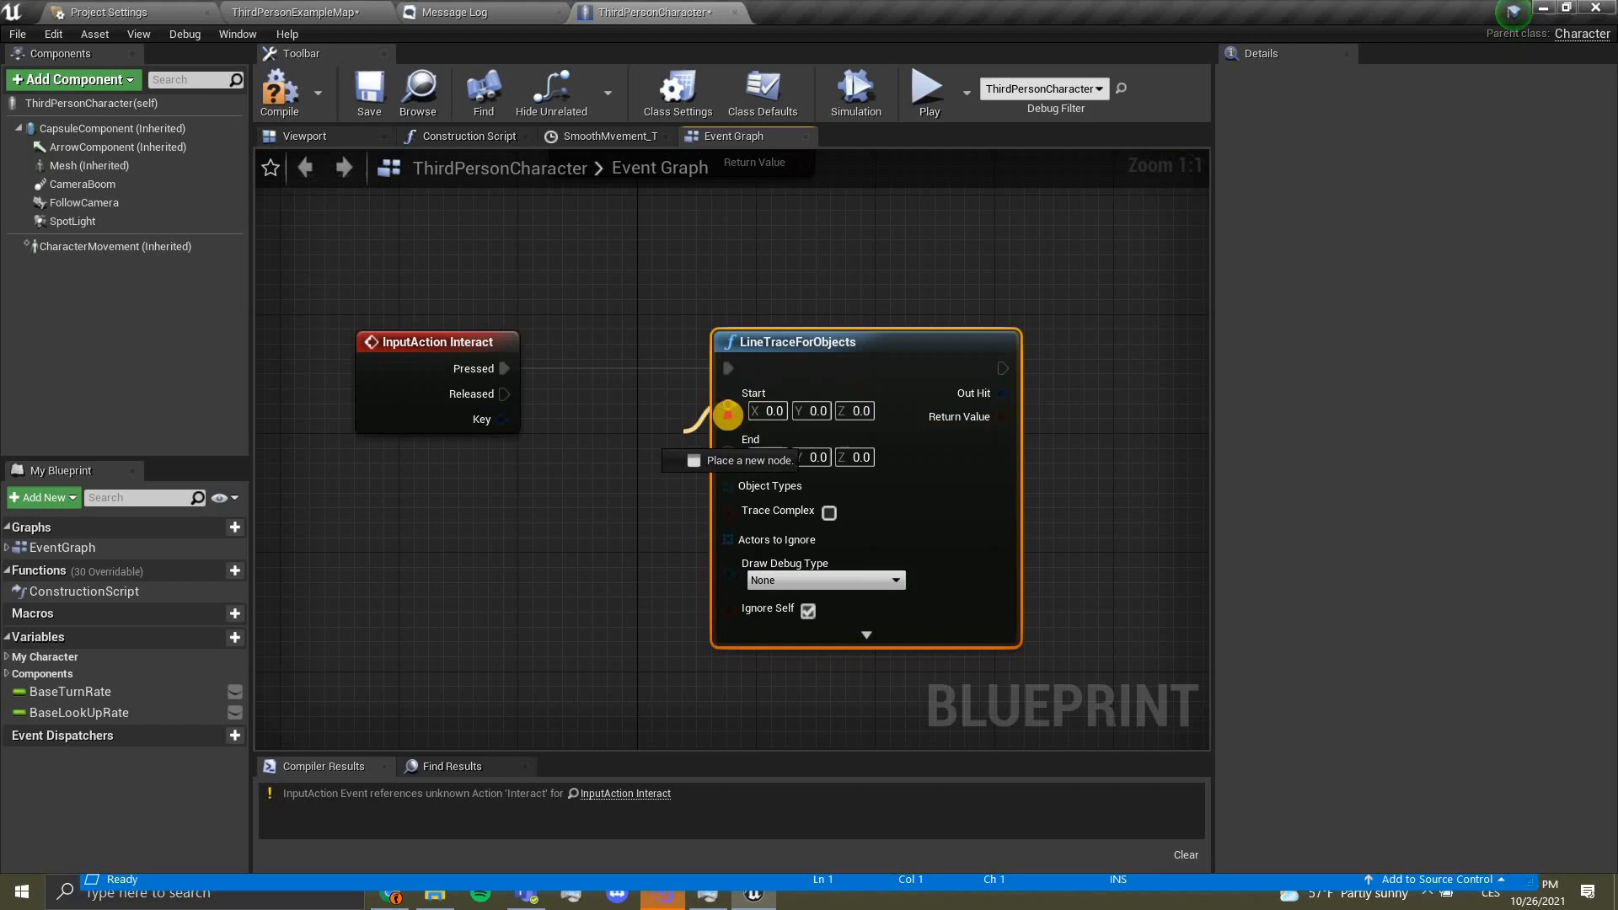
Step: Feed the trace Start from mouse World Location and End as World Direction × 1000 + World Location
scroll(down, 3)
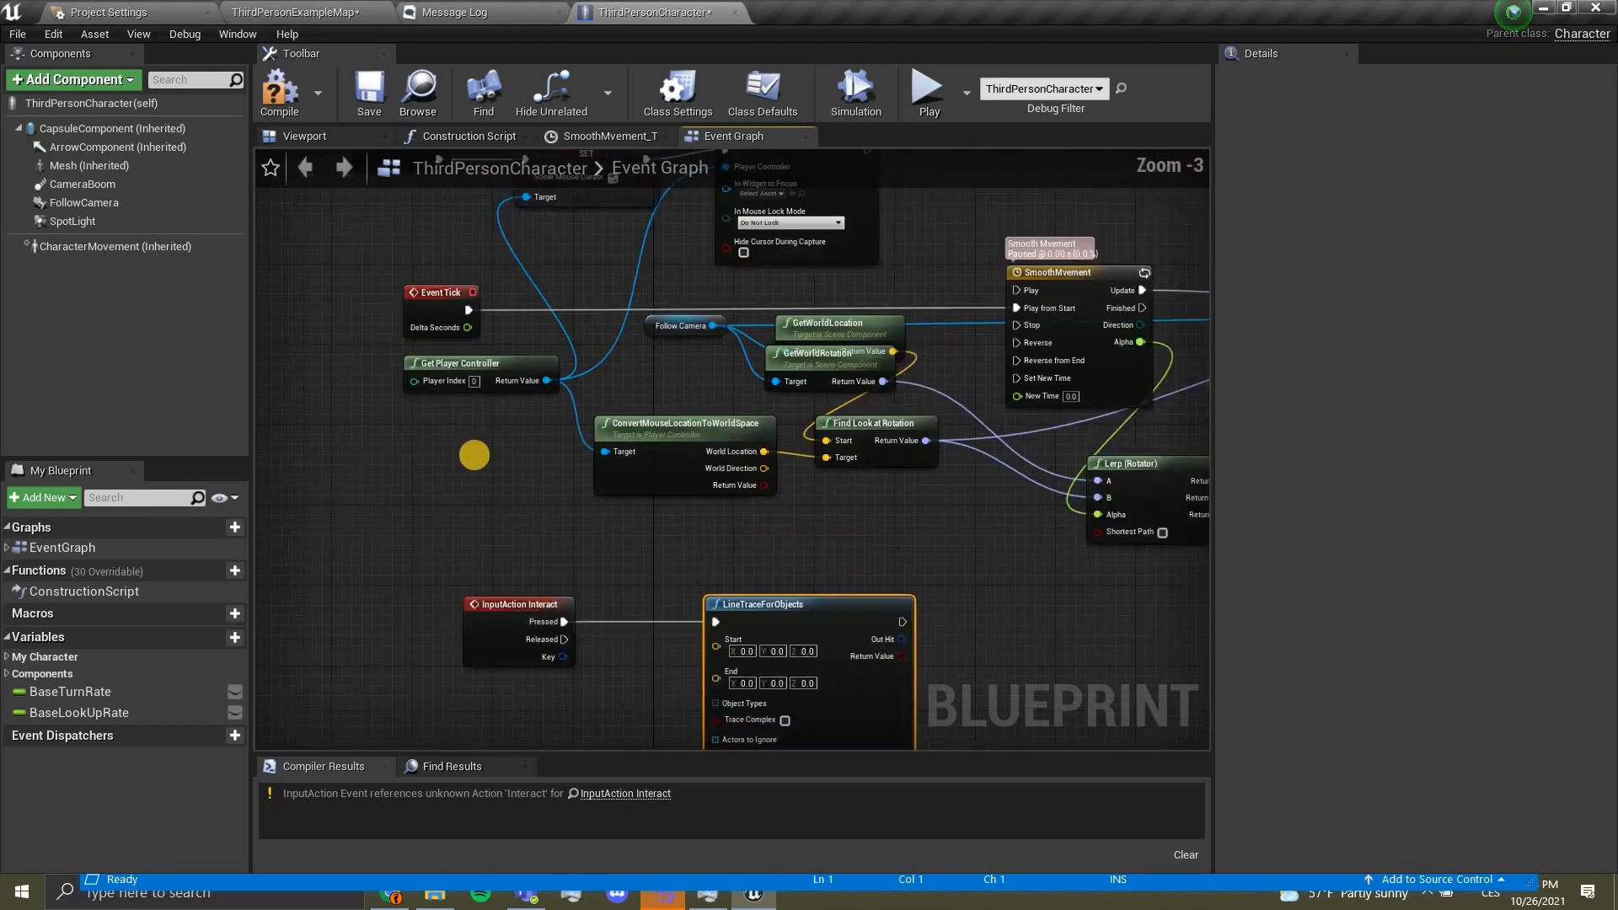
scroll(up, 3)
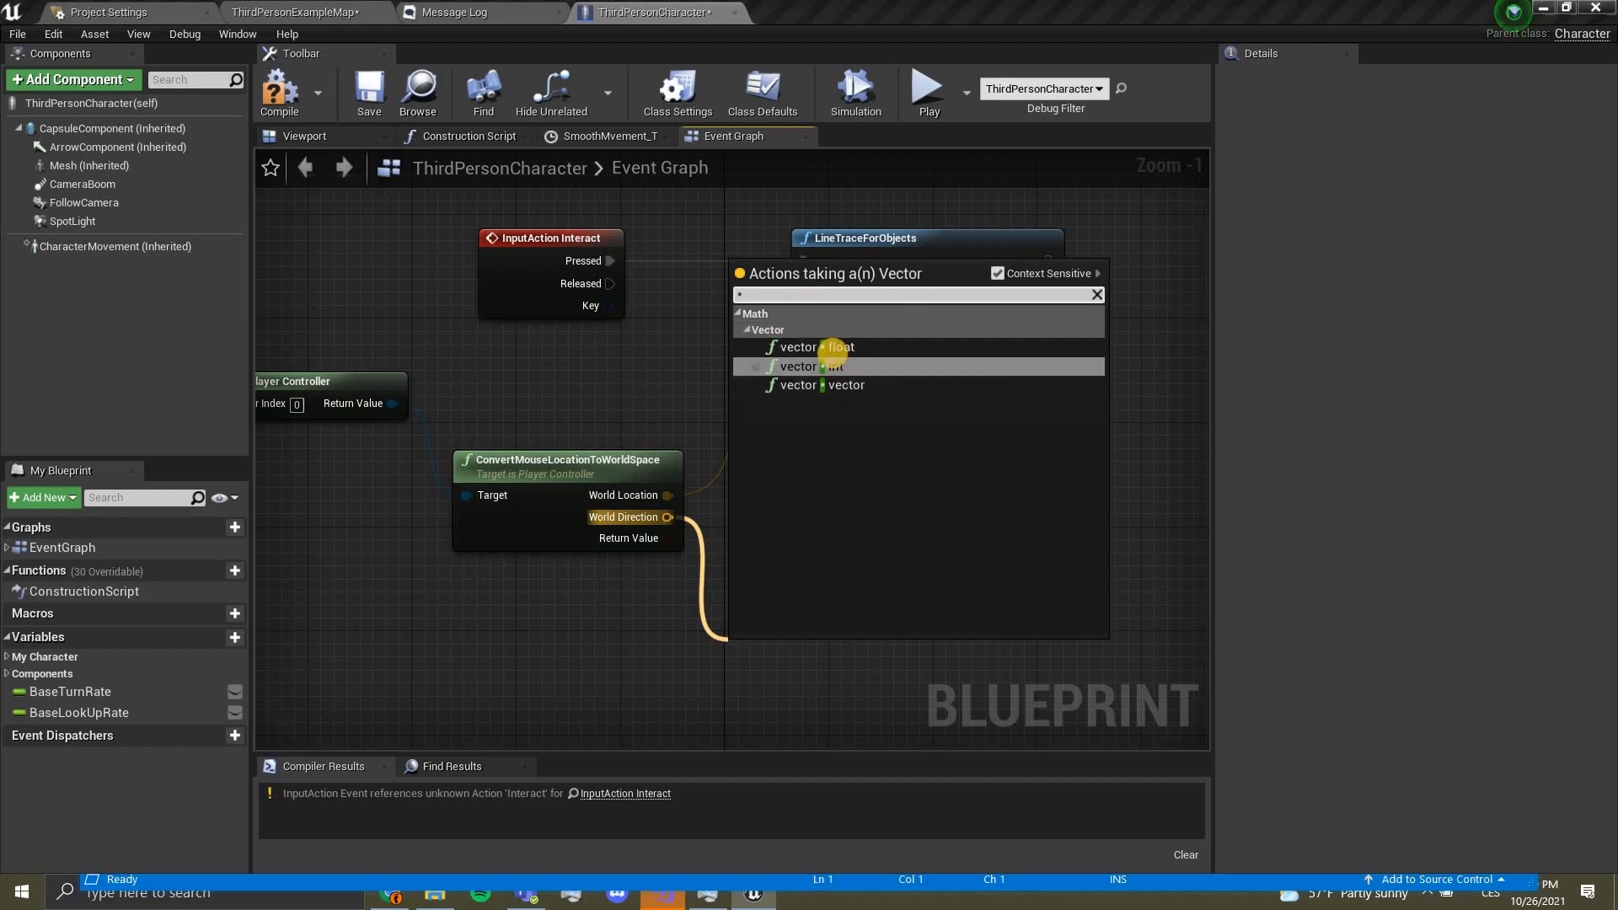
click(796, 385)
text(1000)
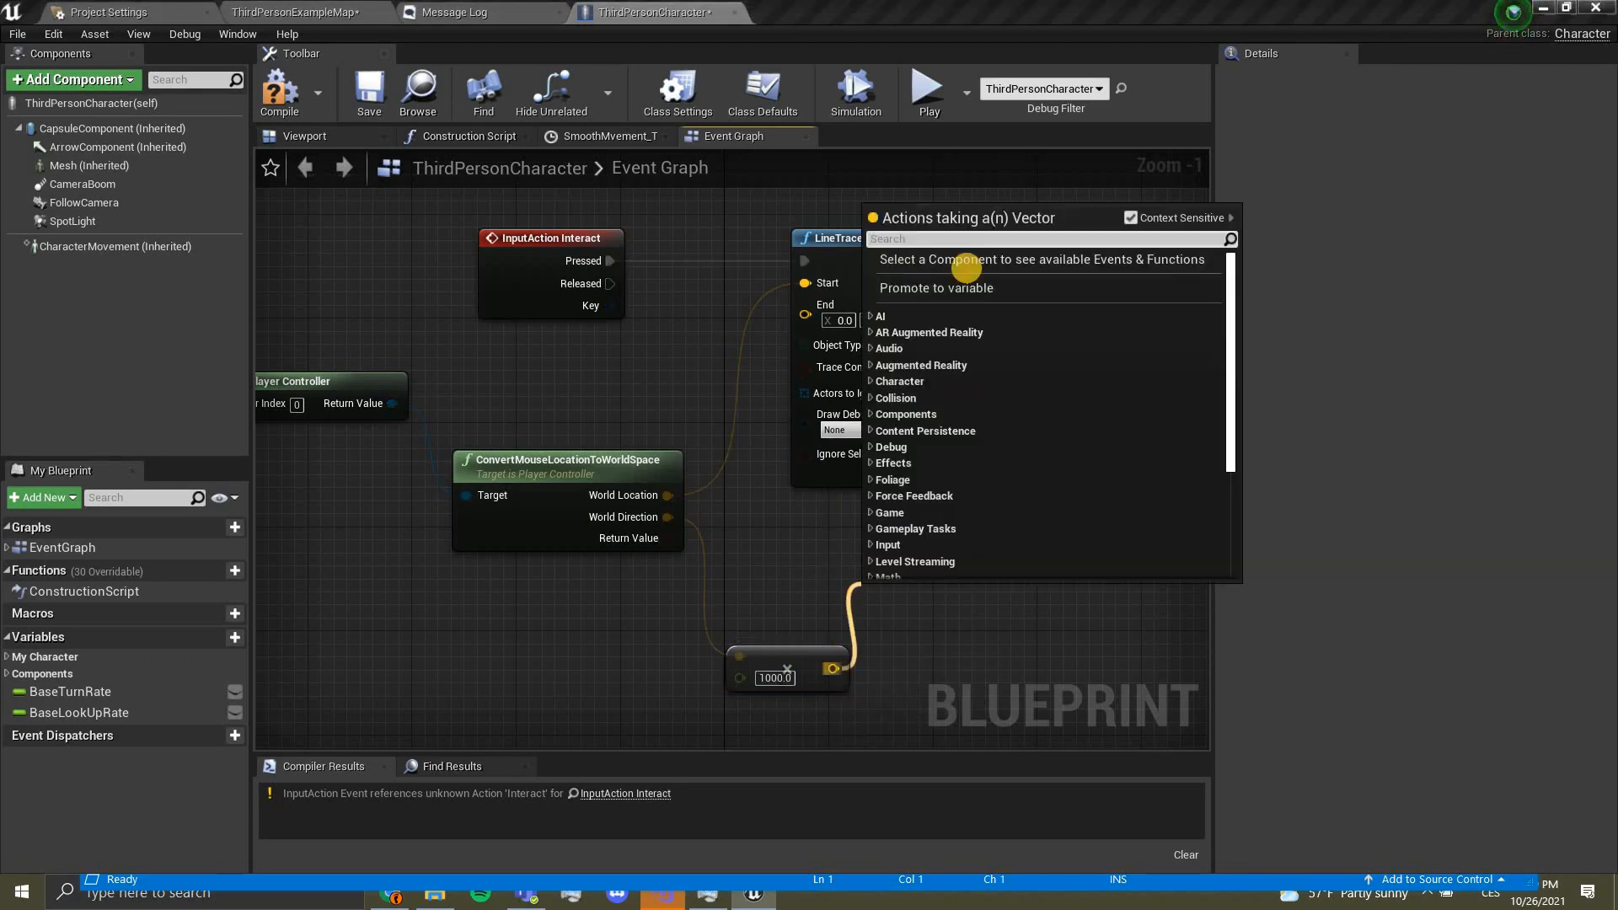
text(+)
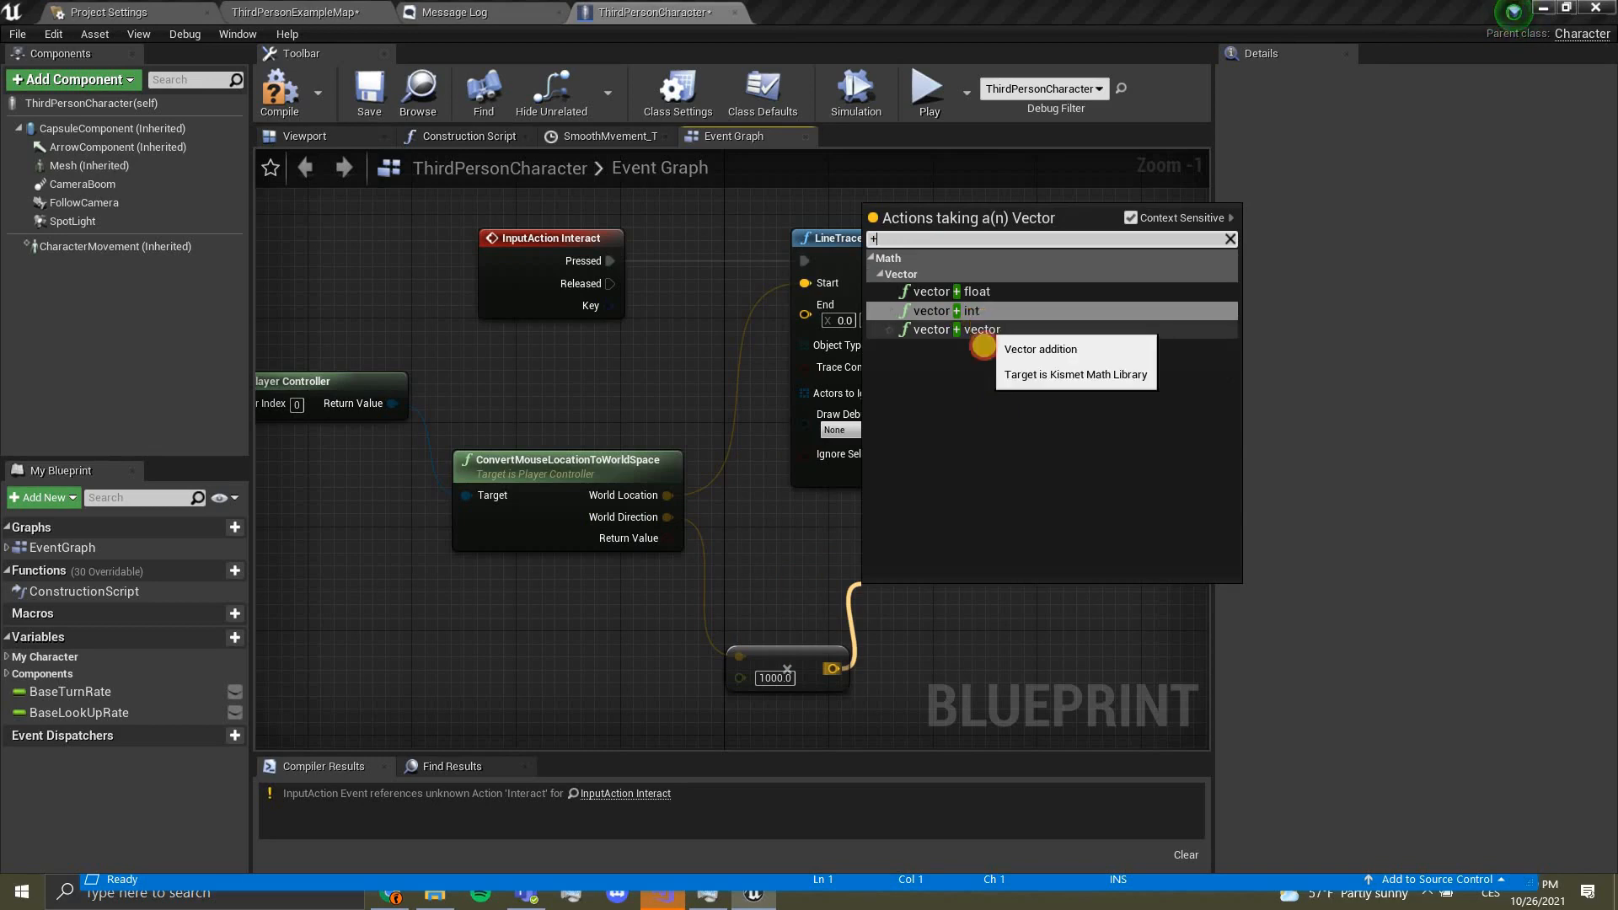
click(935, 329)
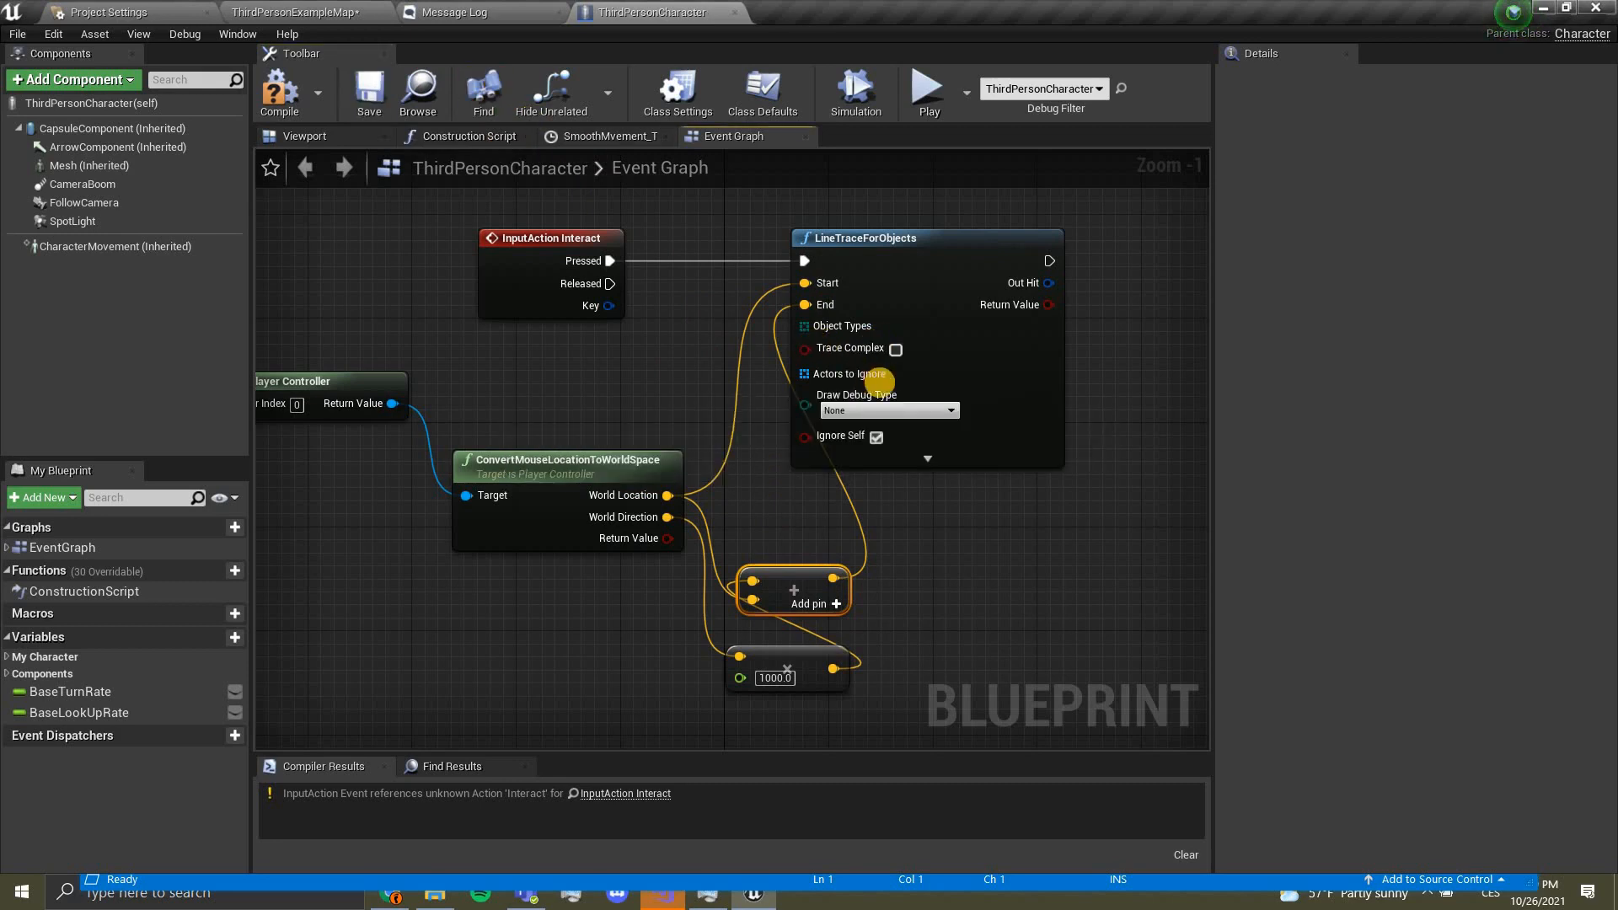
mouse_move(888, 410)
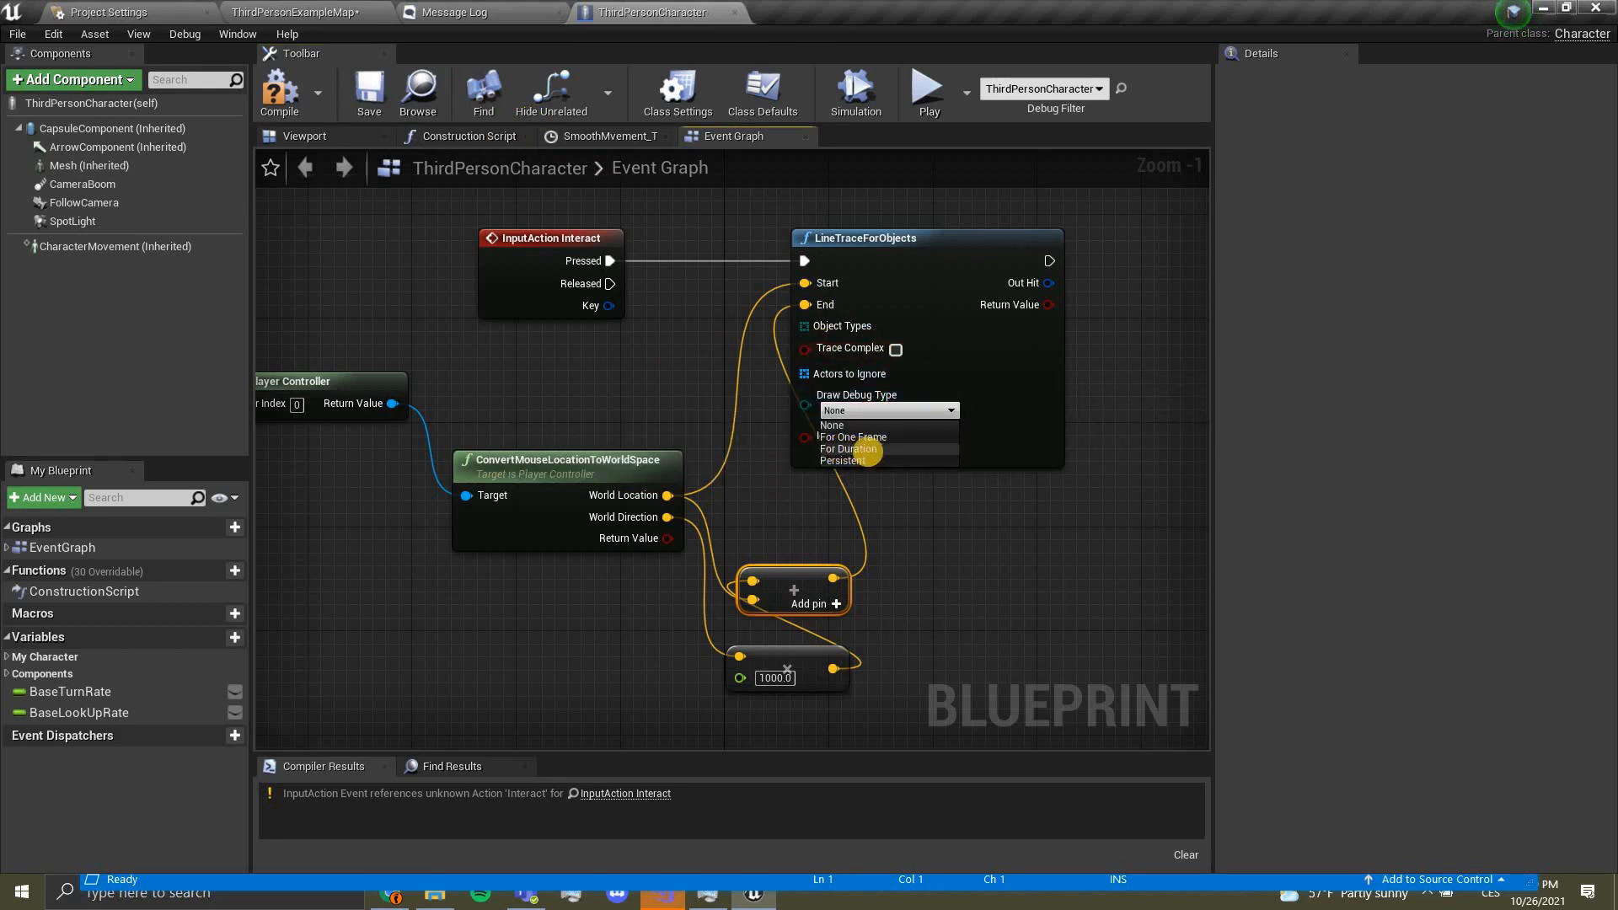
Step: Set Draw Debug Type to For Duration, save the character blueprint, and return to the map
click(848, 448)
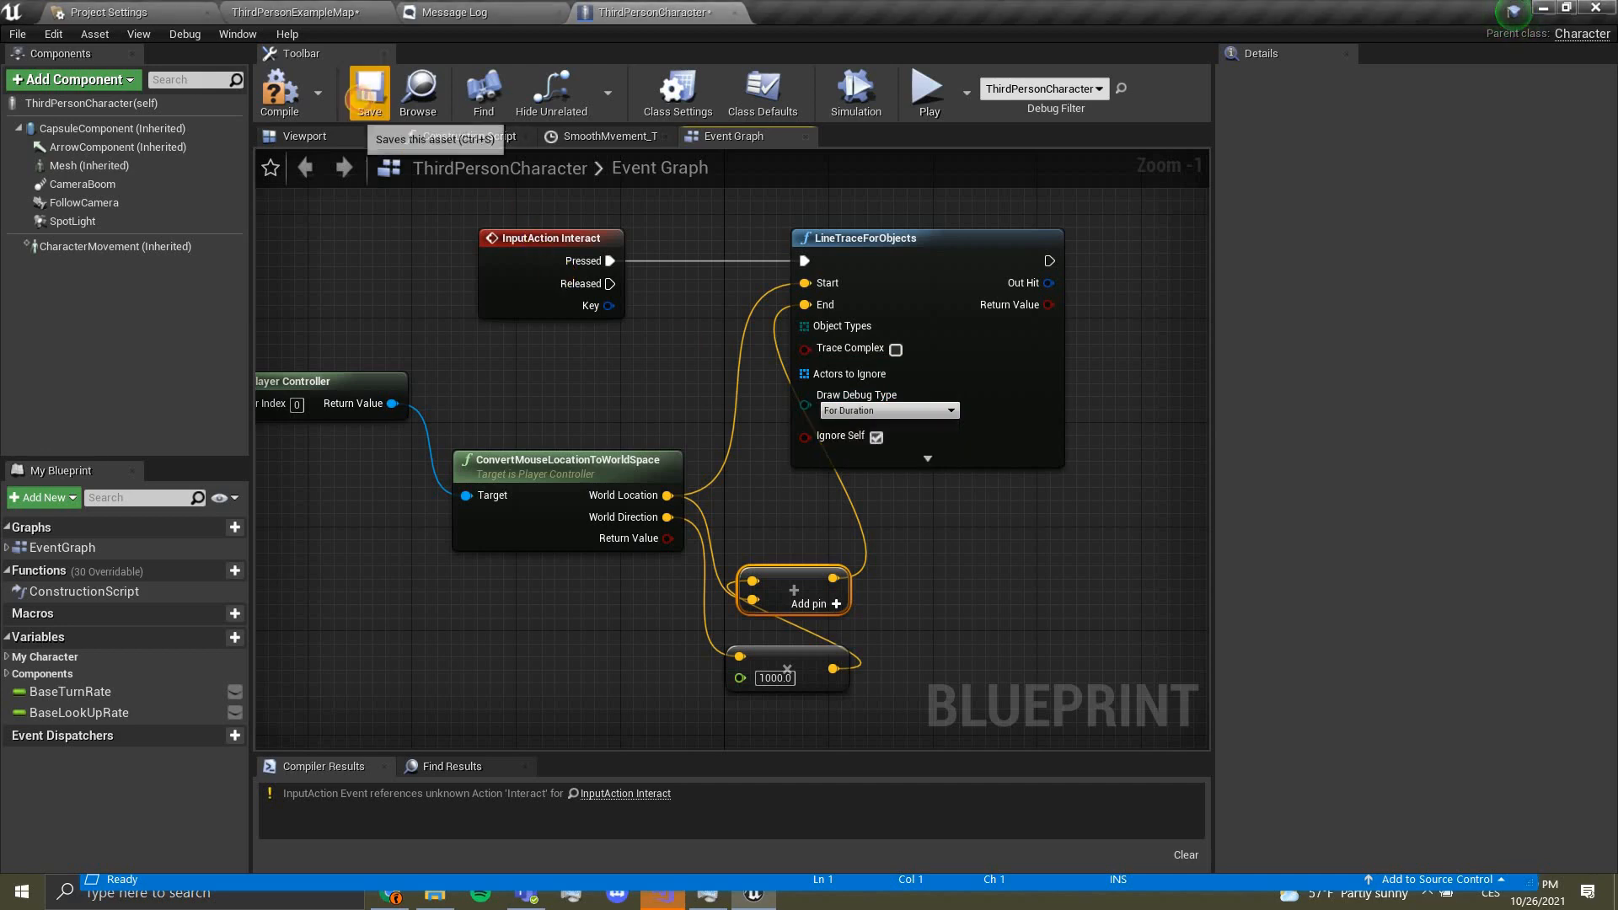
click(370, 91)
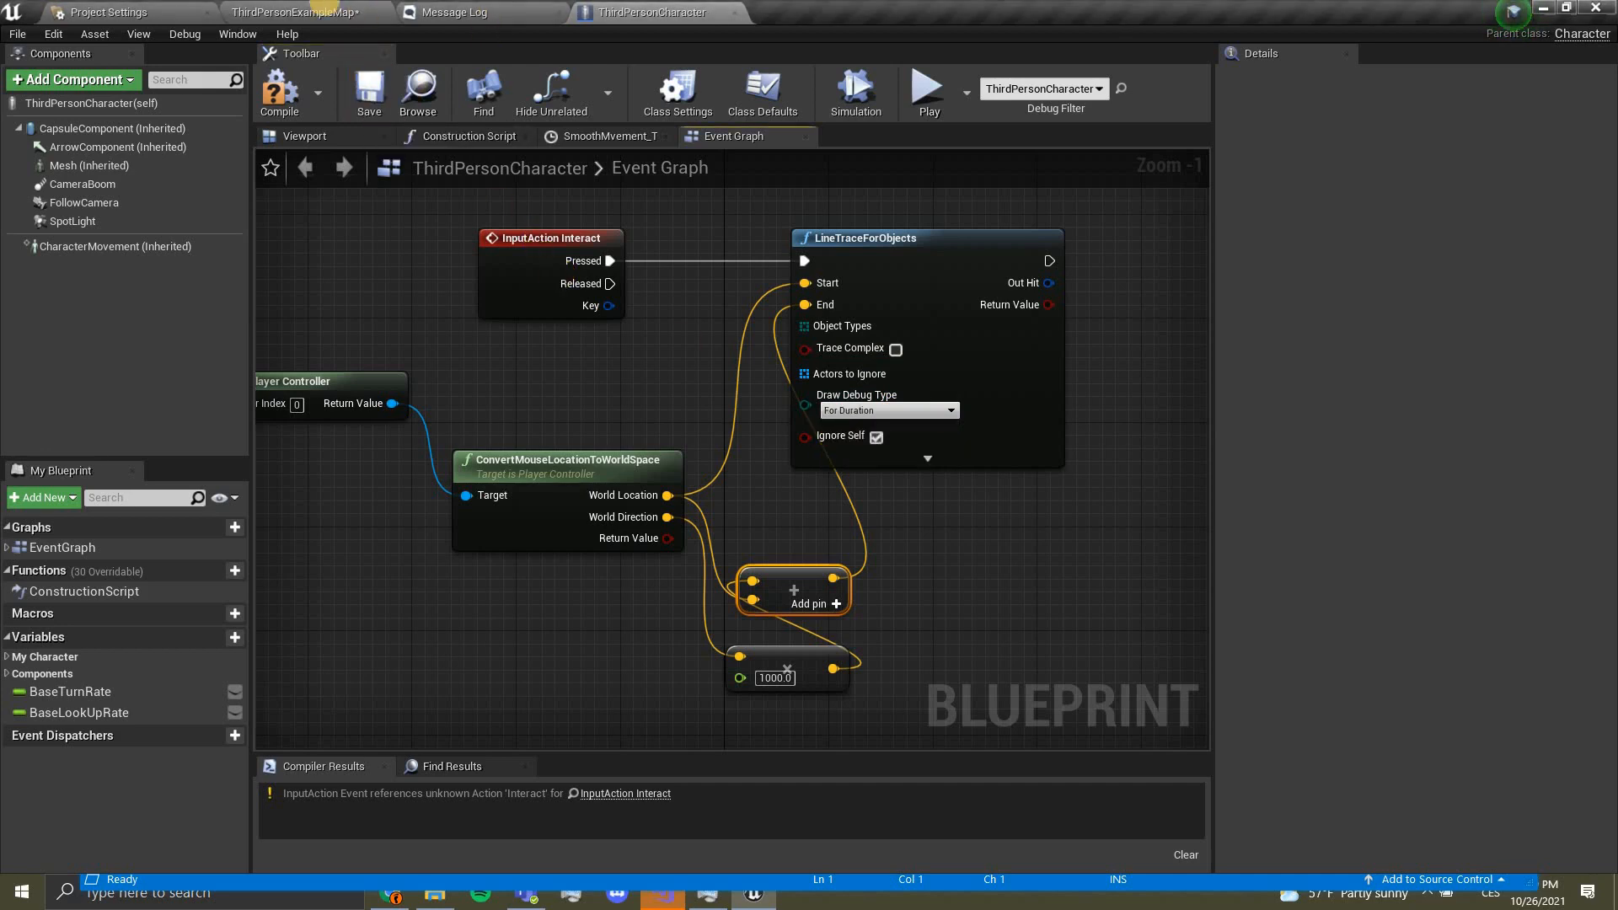
click(300, 12)
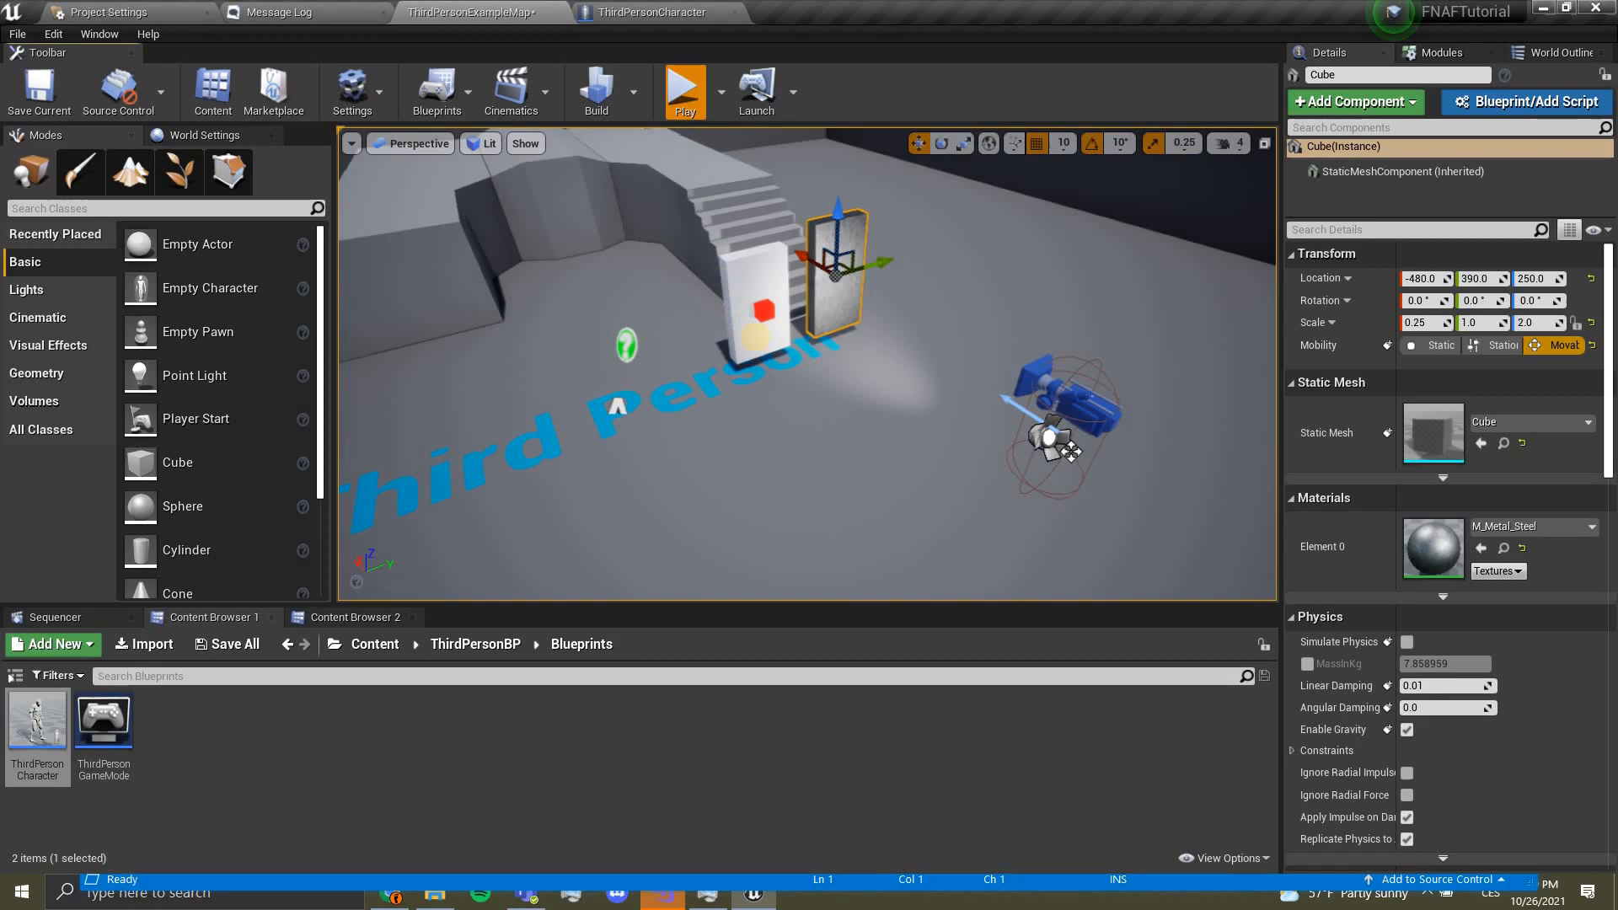
Step: Attempt Play, then cancel on the Blueprint Compilation Errors dialog about LineTraceForObjects
click(684, 91)
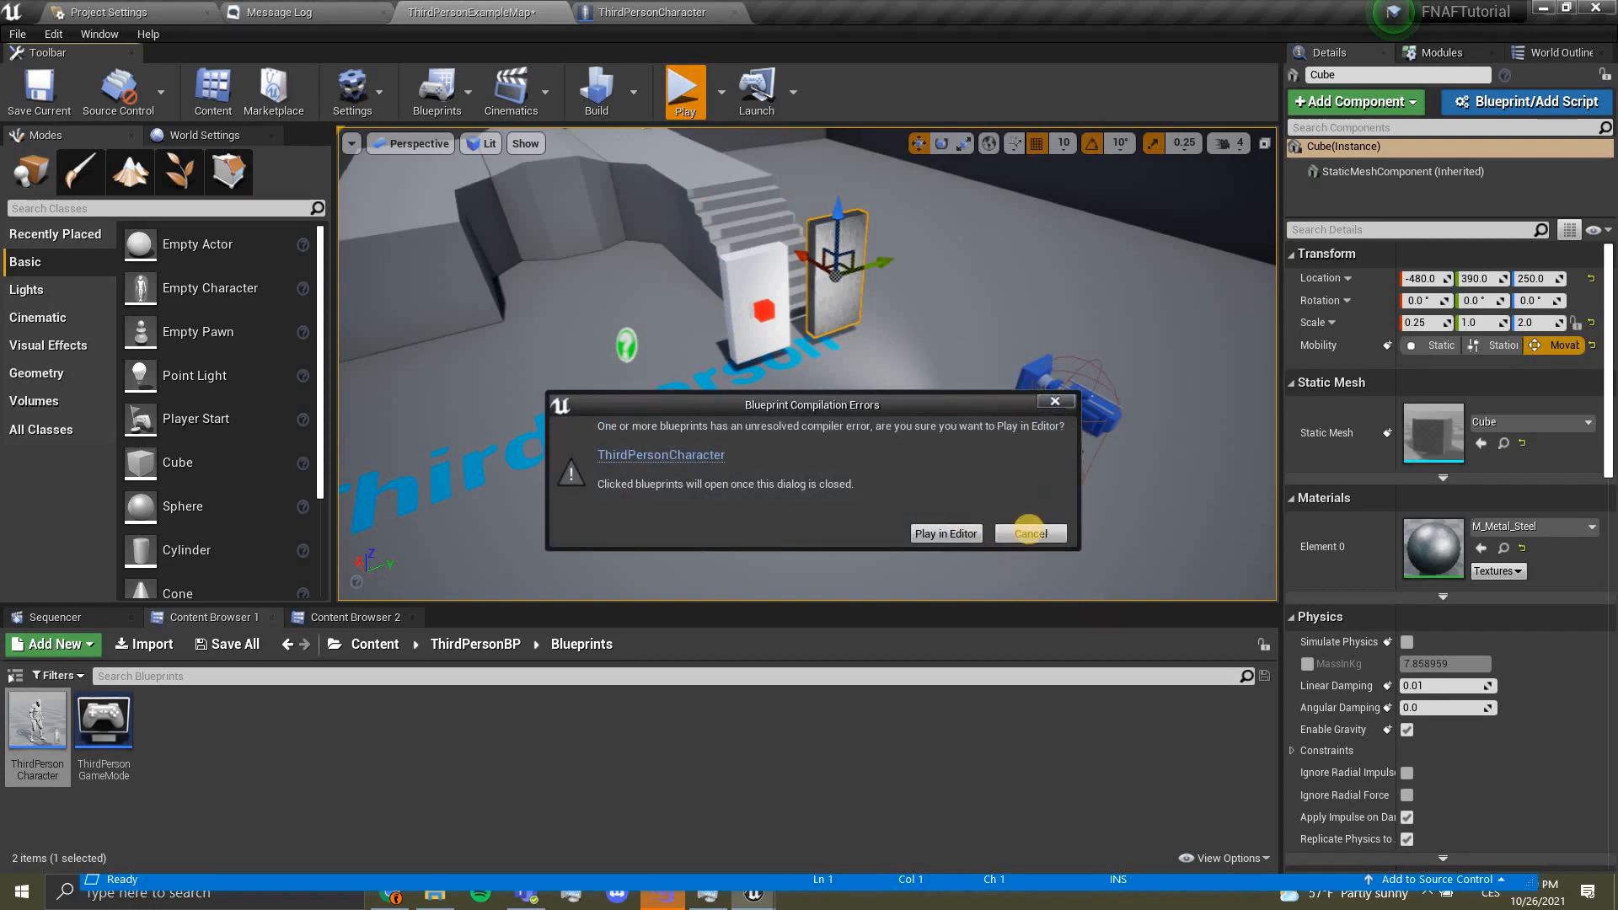
click(1028, 534)
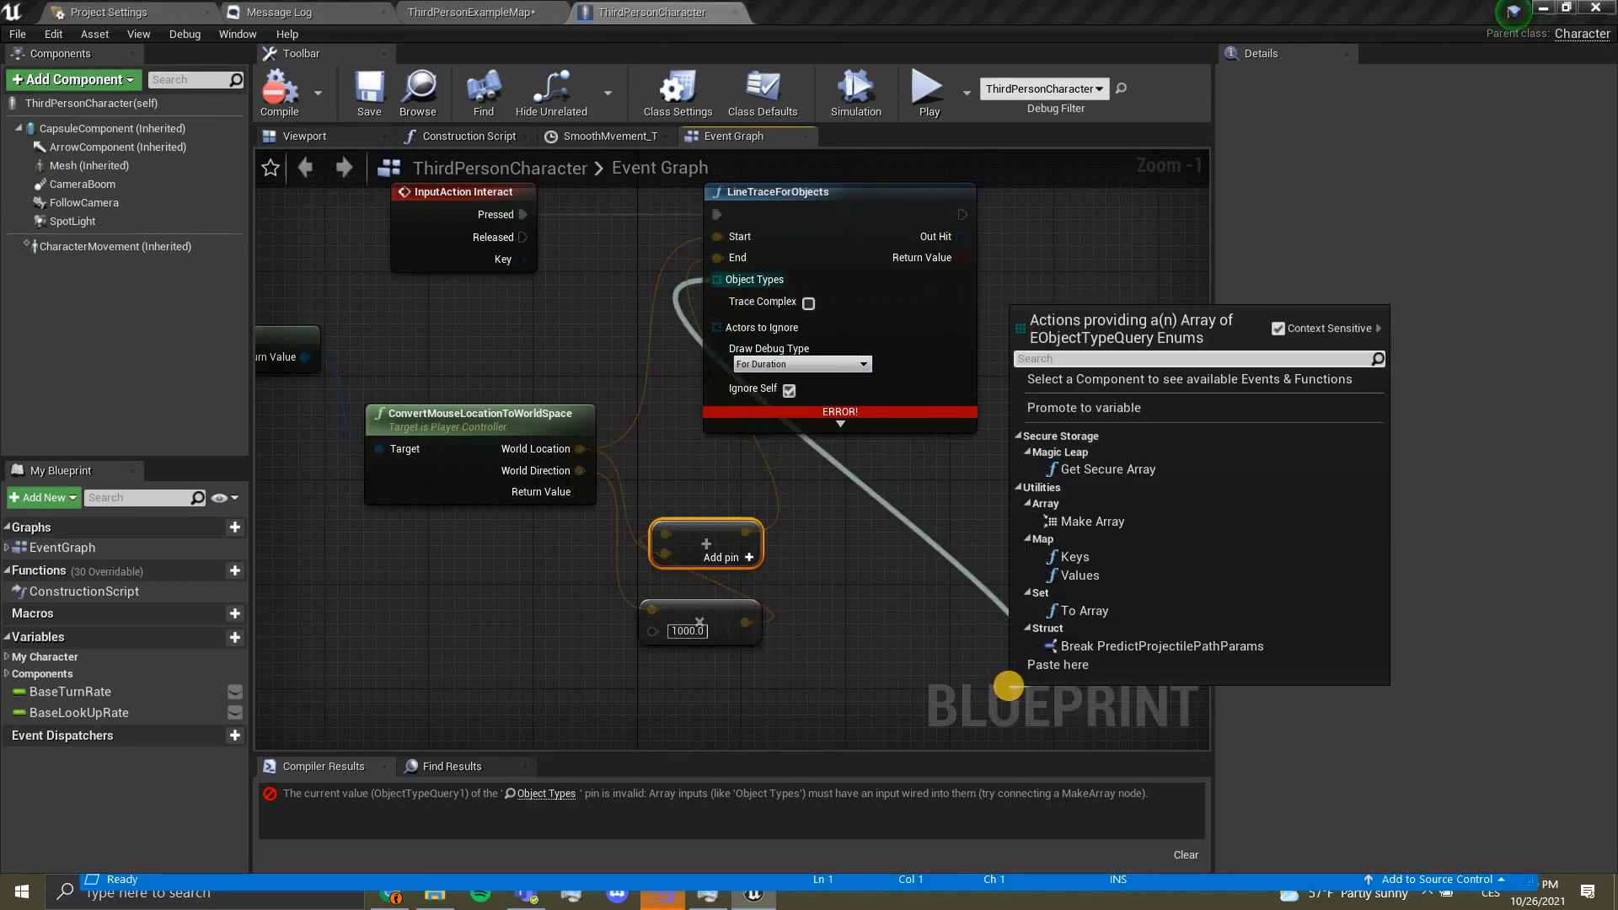
Step: Feed Object Types a Make Array of WorldStatic and WorldDynamic, then return to the level editor
text(make ar)
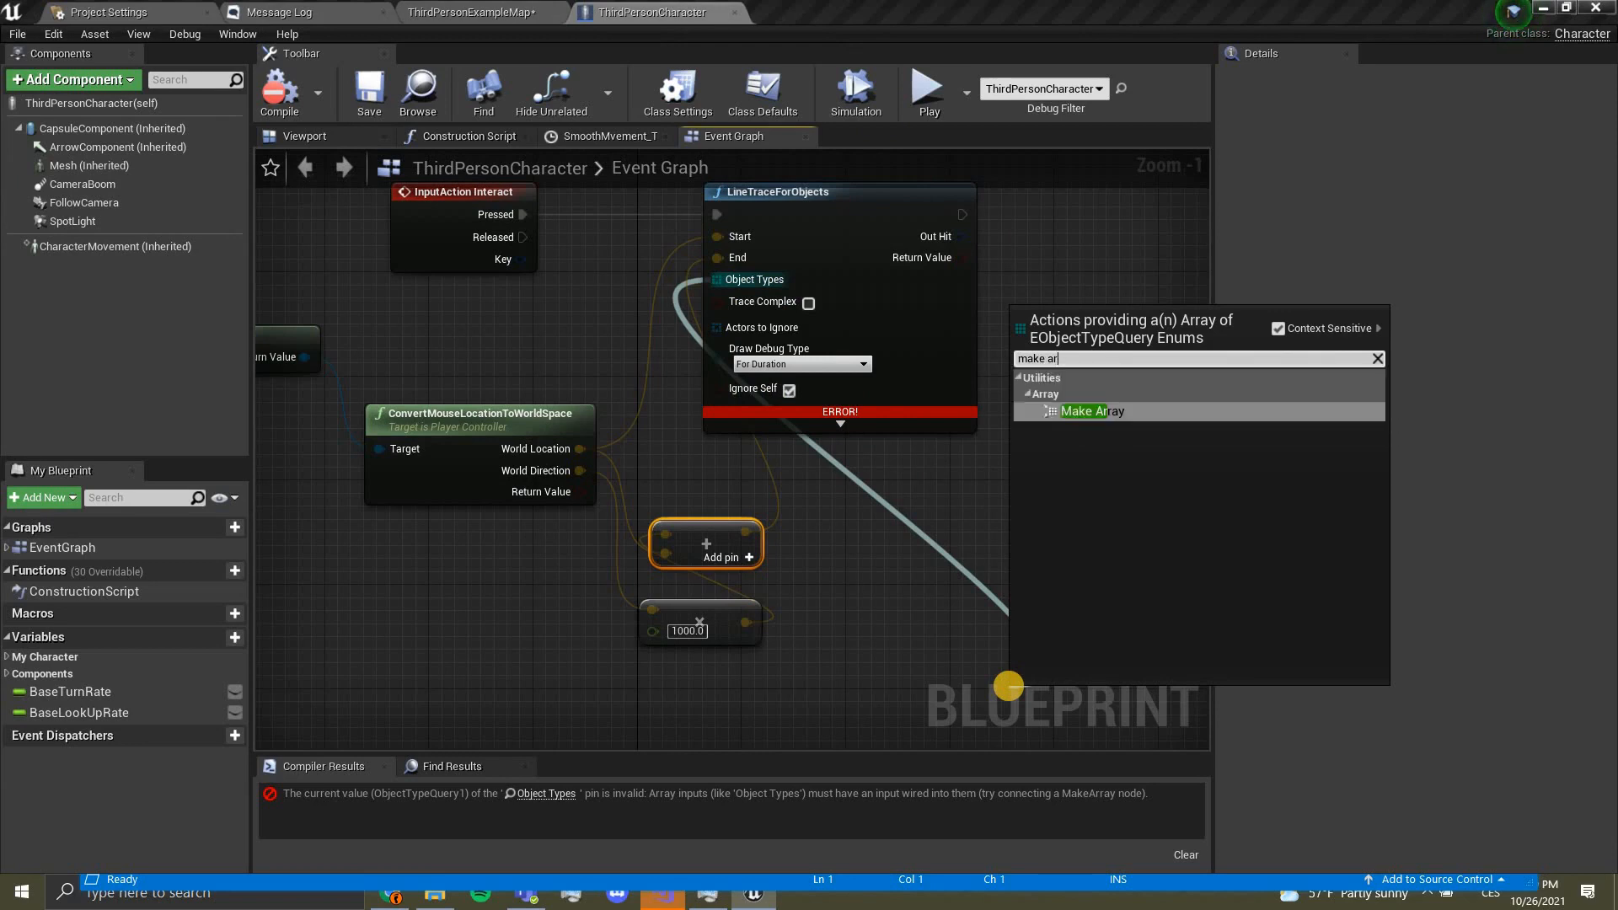
click(1092, 411)
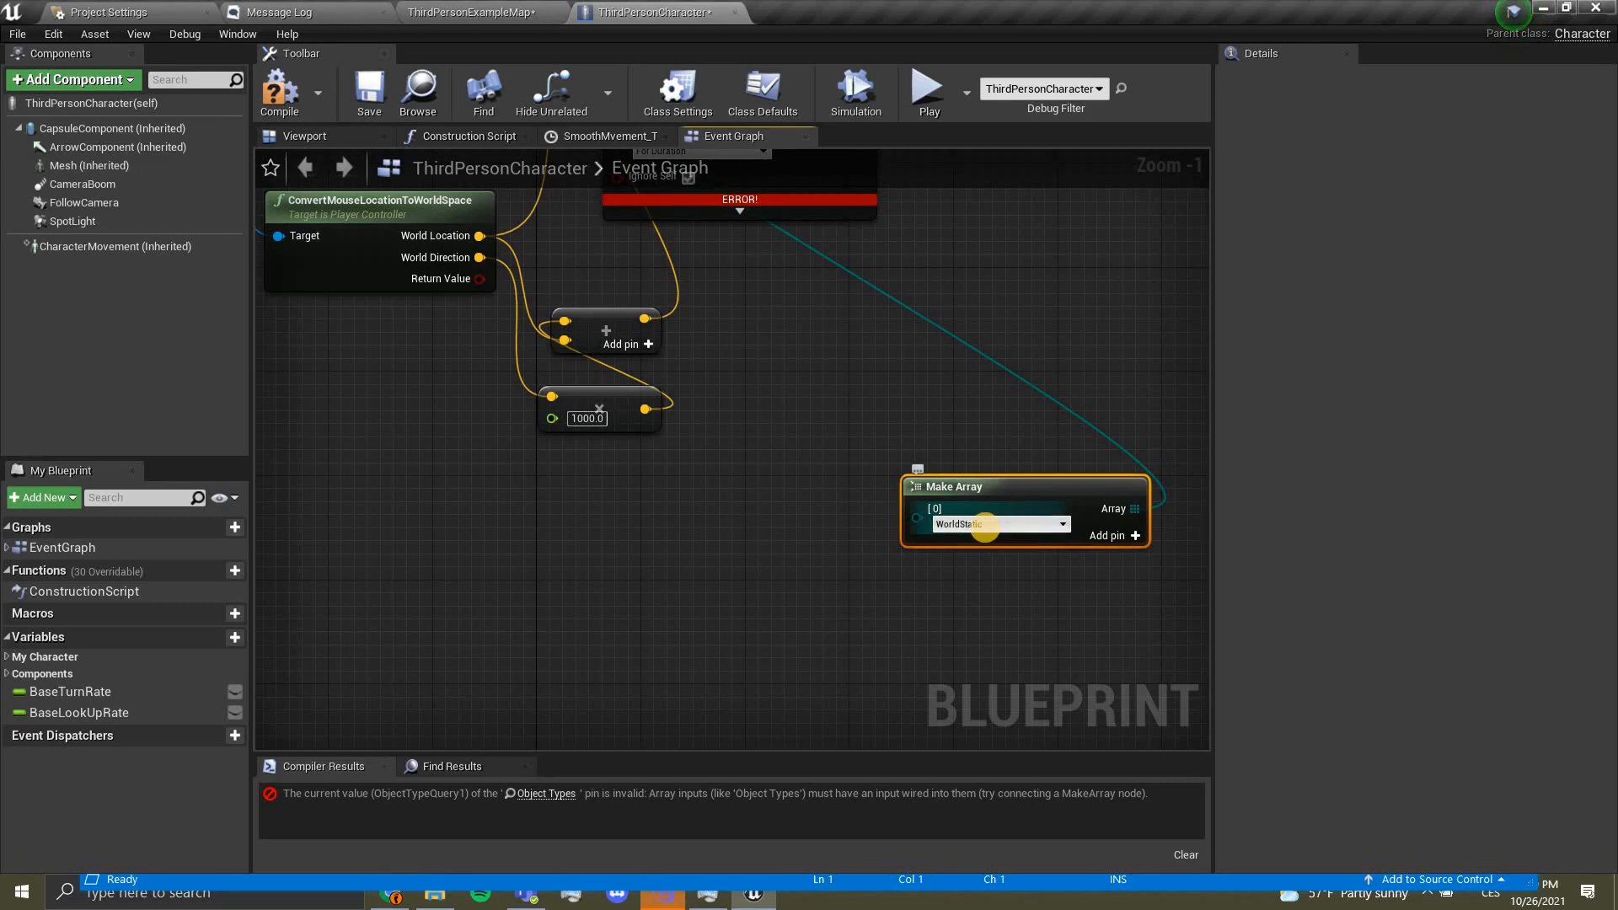
mouse_move(1134, 536)
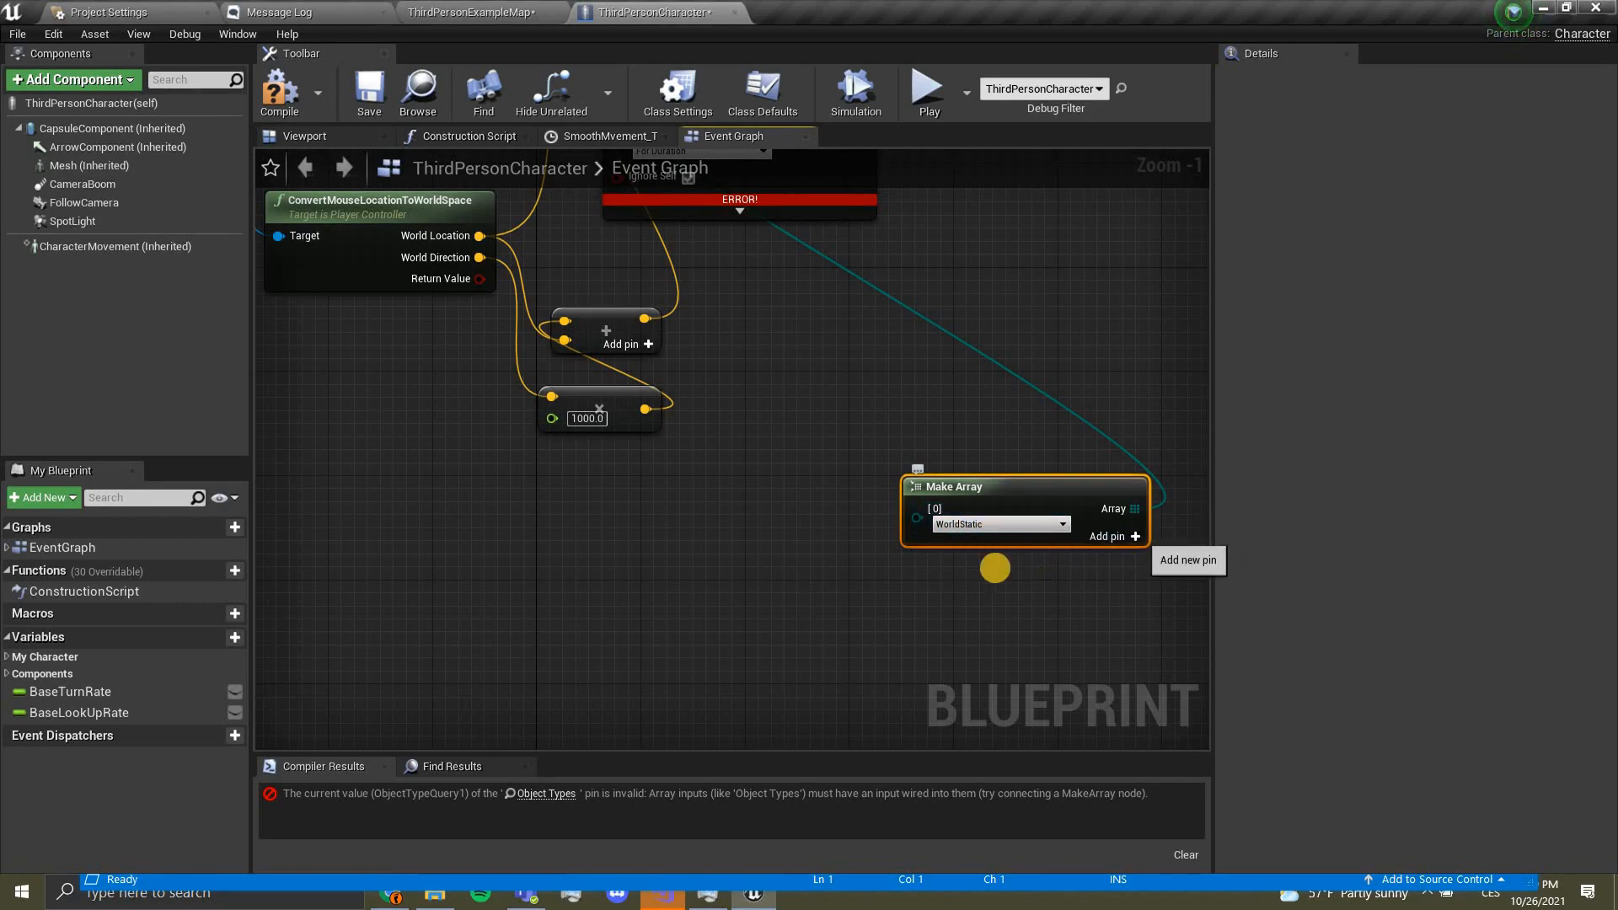
click(1129, 536)
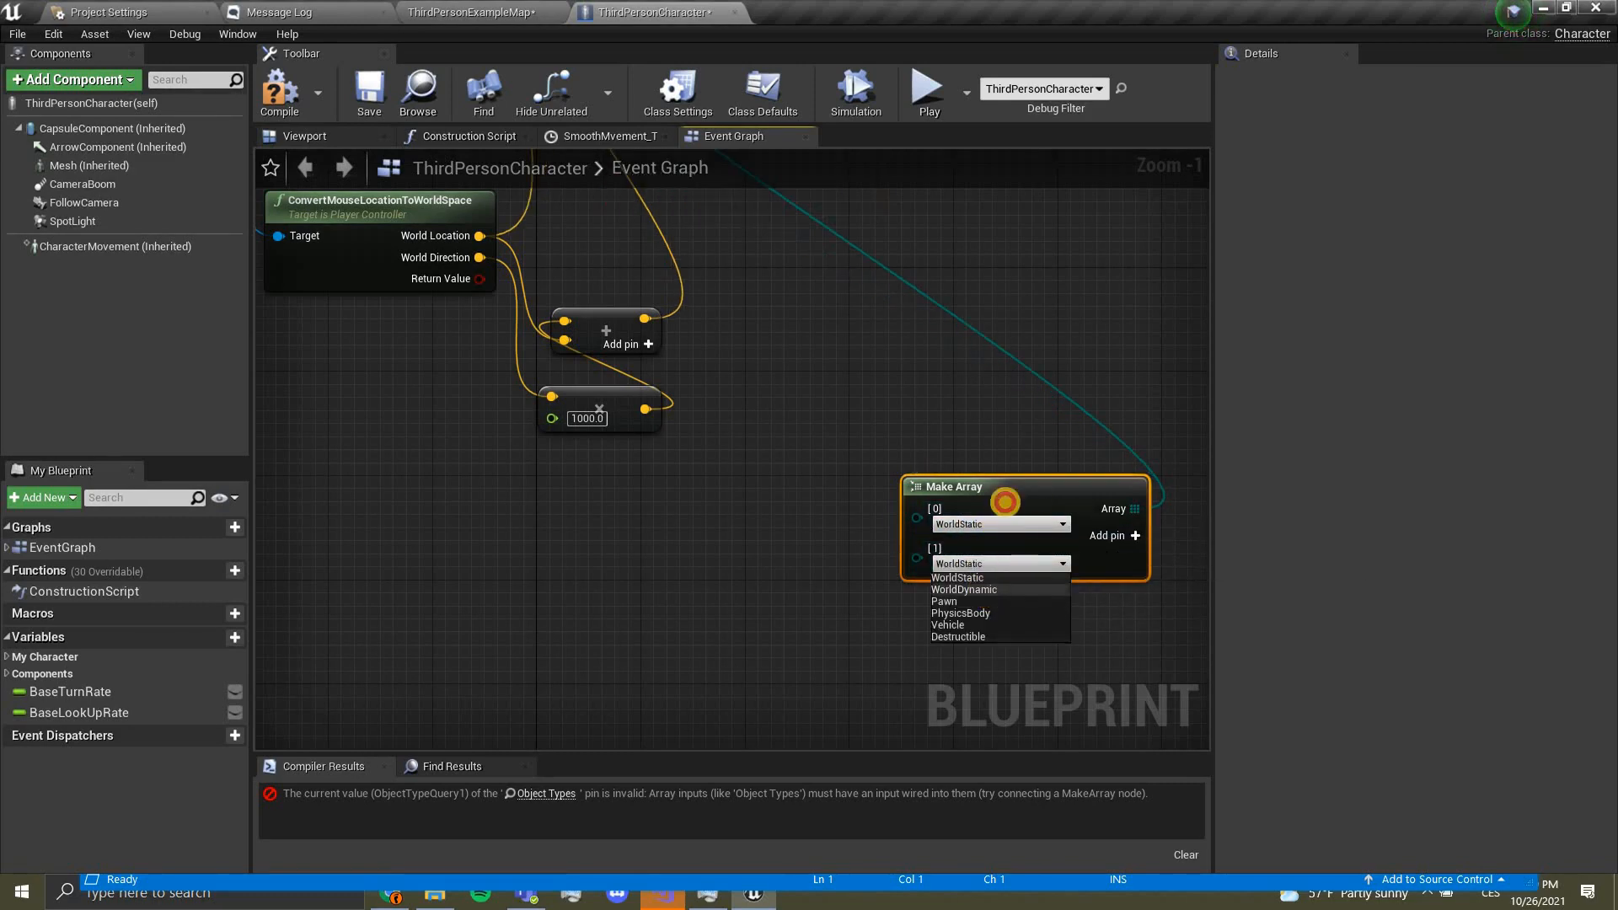
click(962, 590)
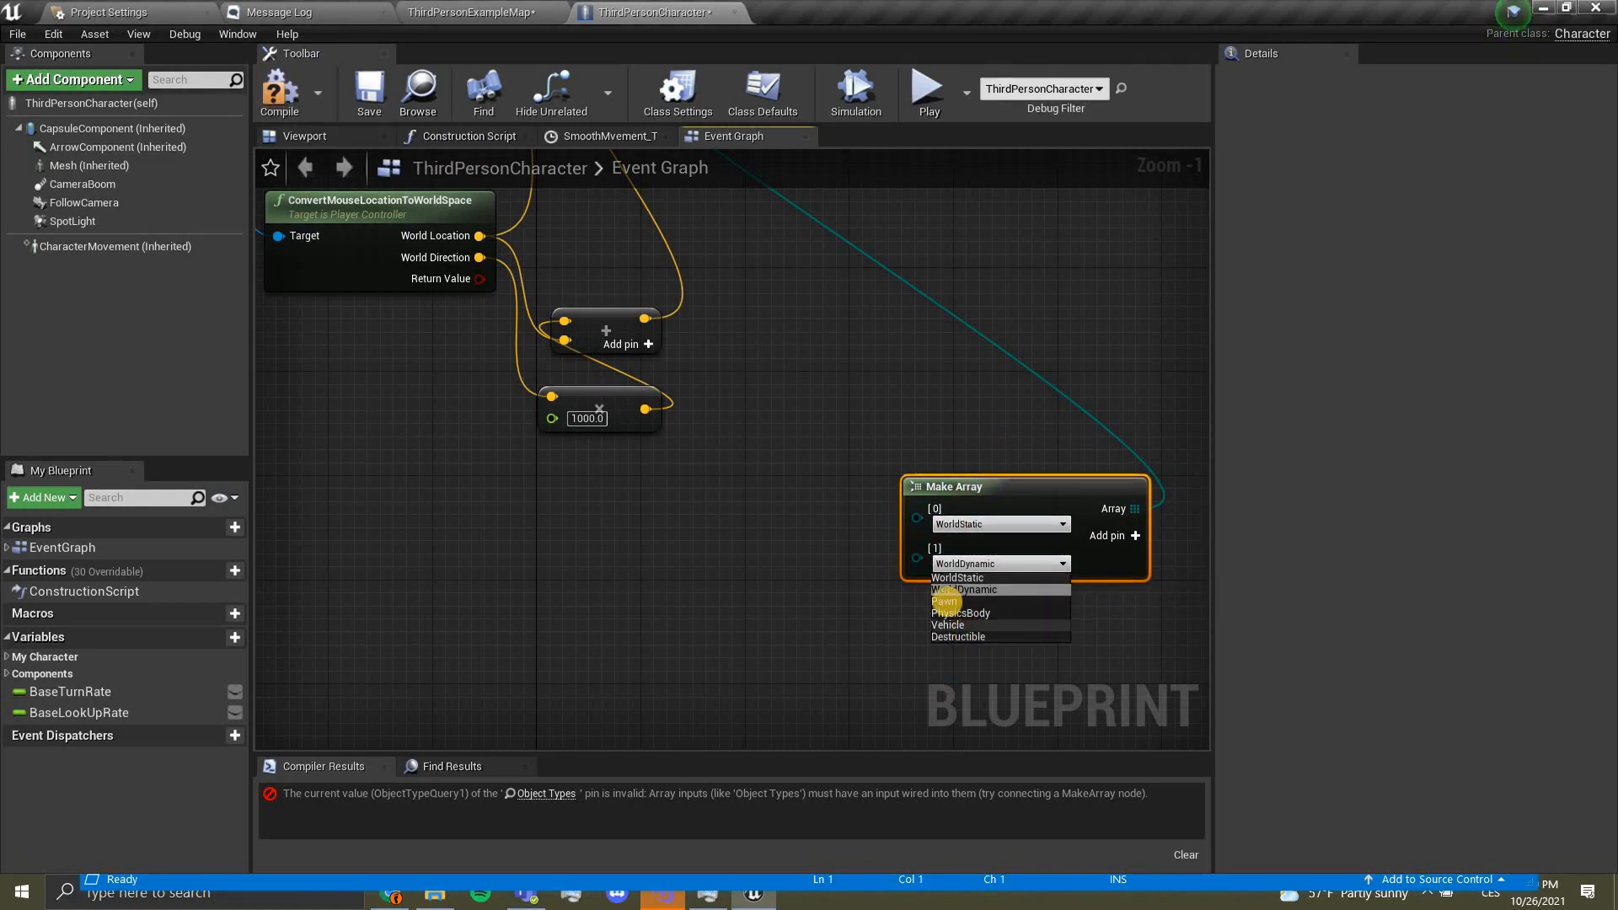
mouse_move(937, 628)
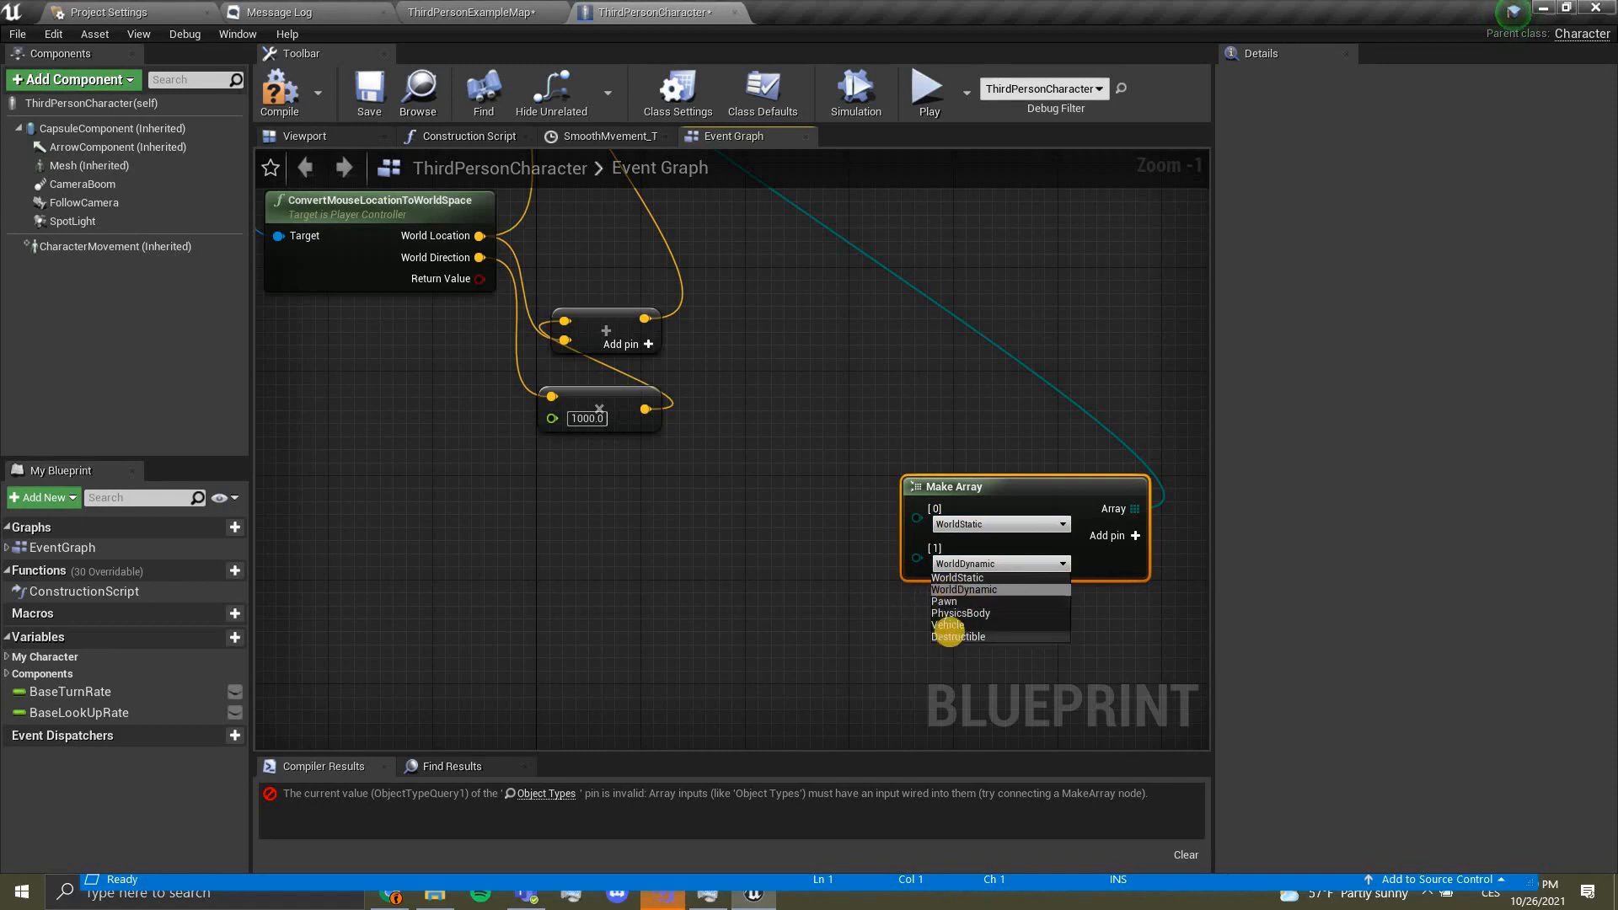
click(962, 590)
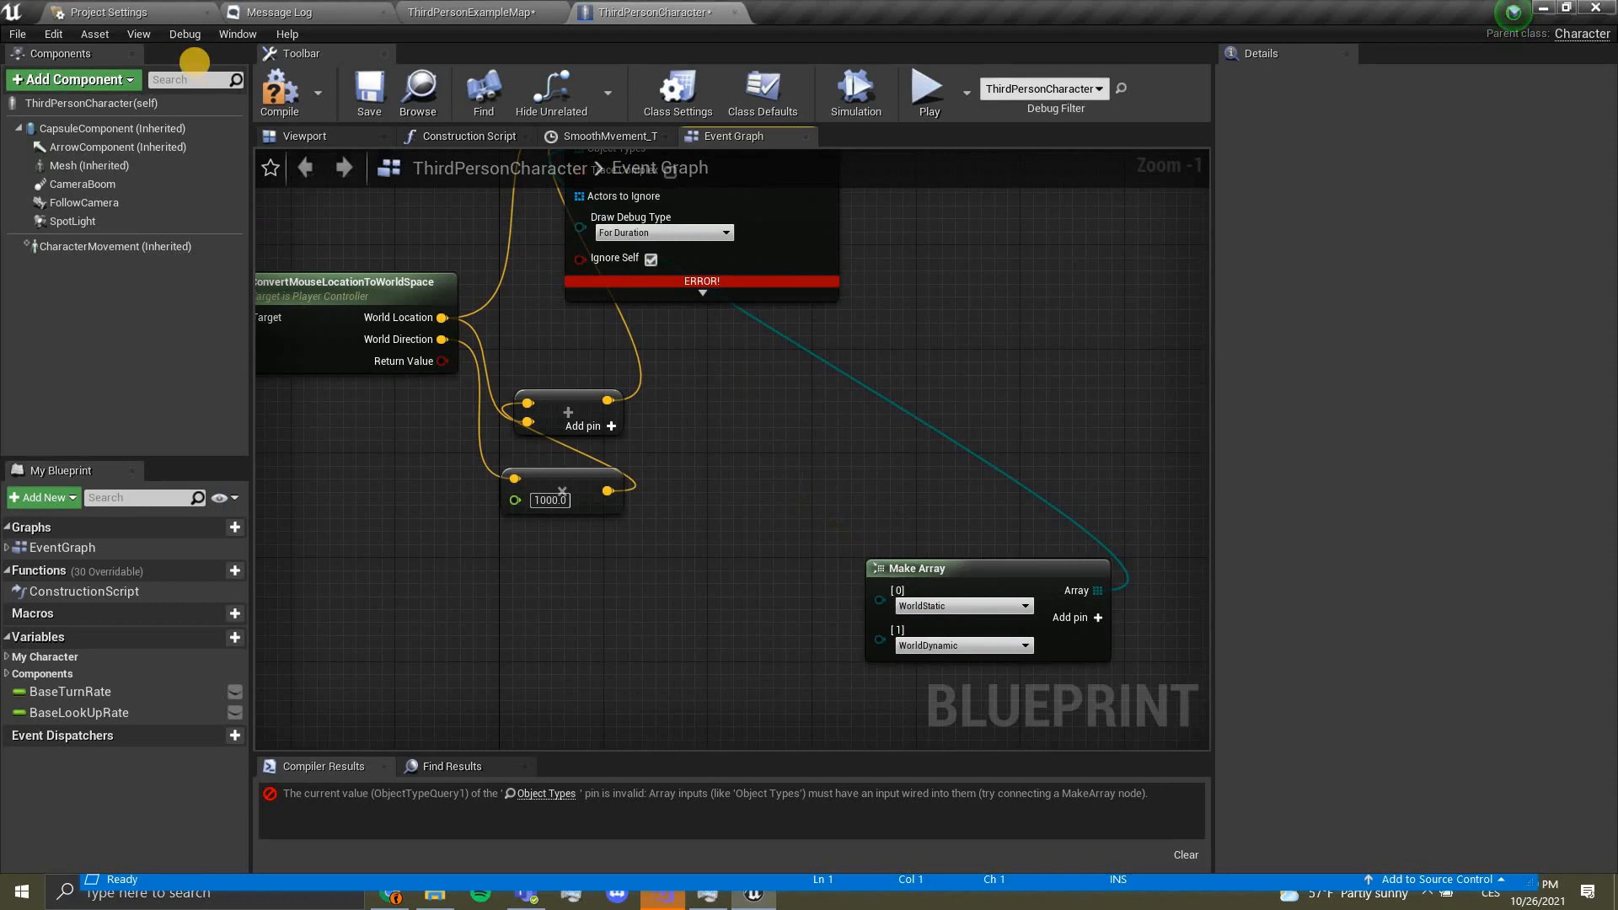
click(278, 91)
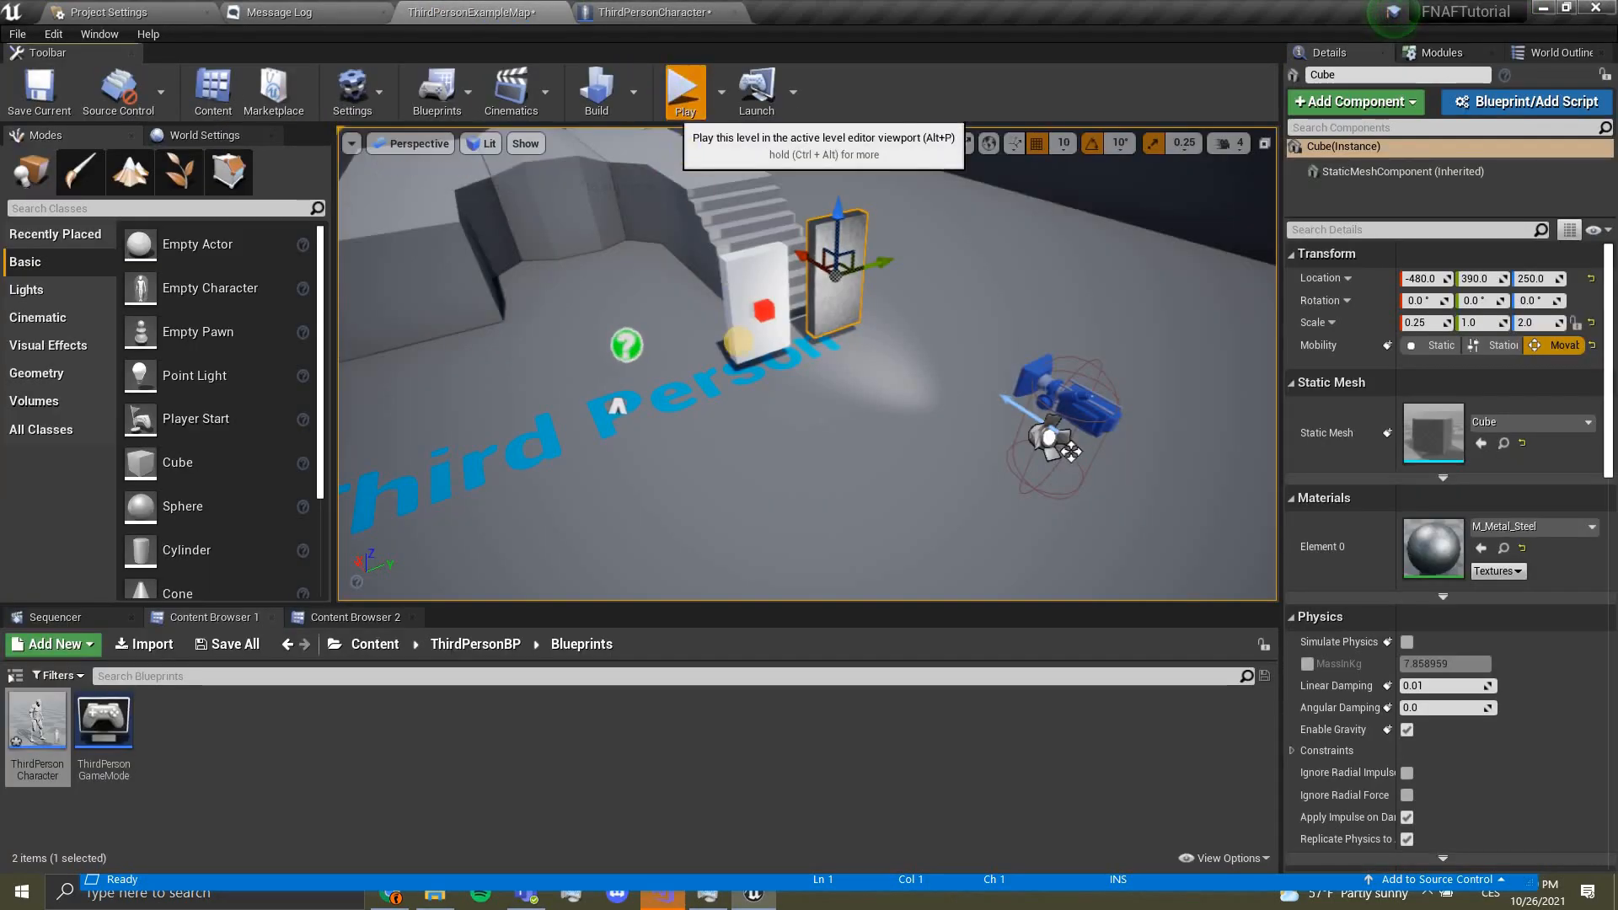
Step: Play the level to see trace debug hits on the walls, then check ThirdPersonCharacter's Compiler Results
click(684, 91)
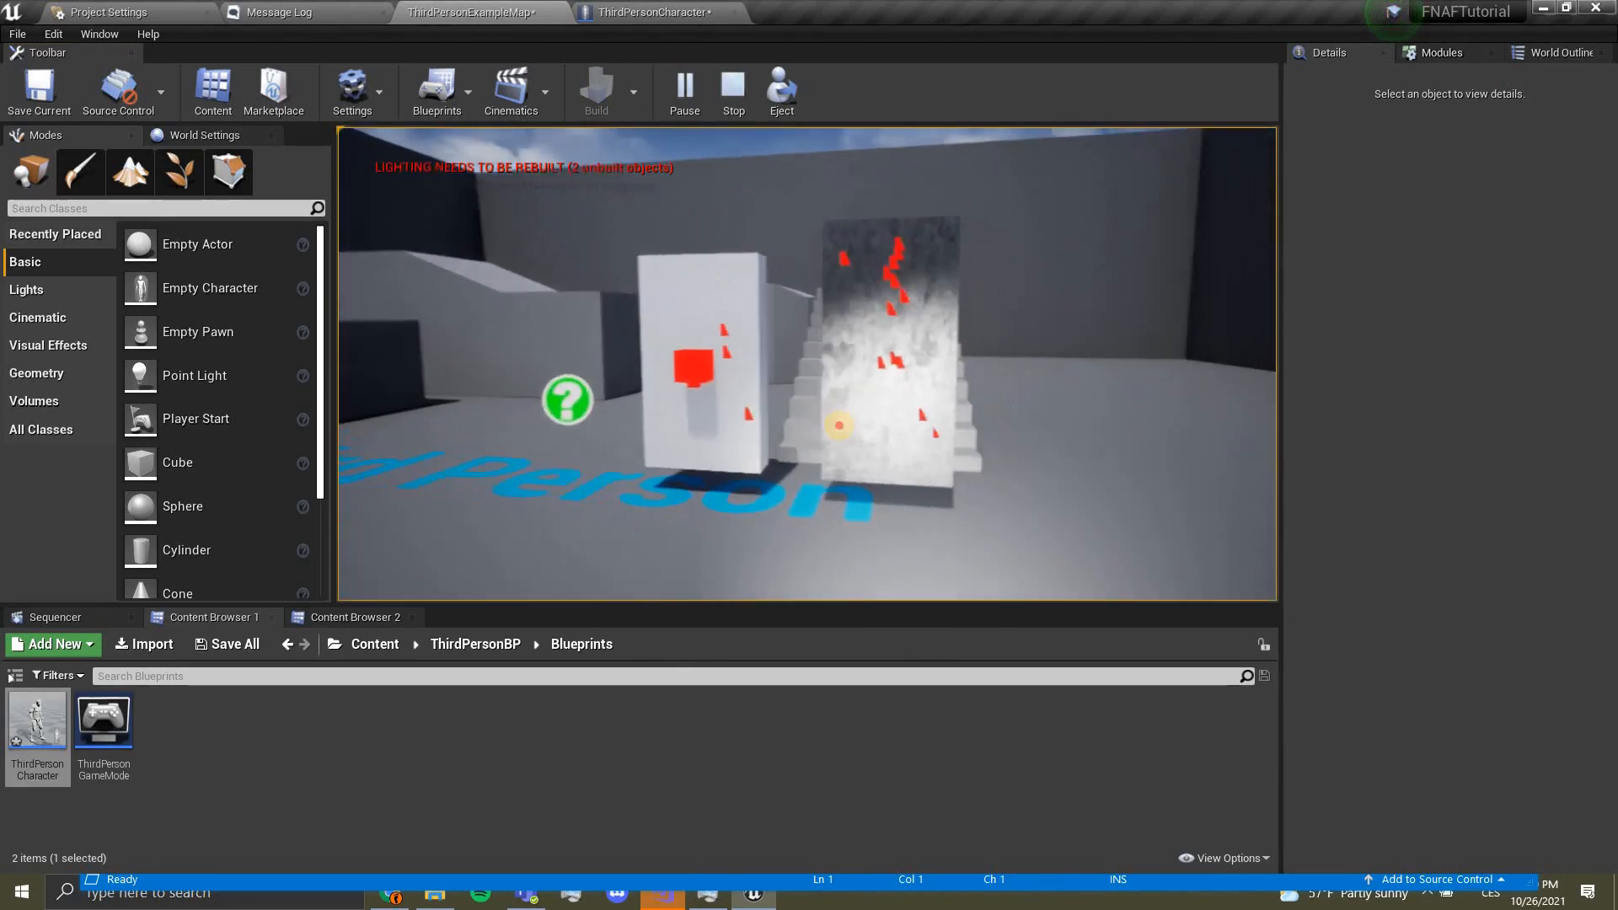
click(733, 91)
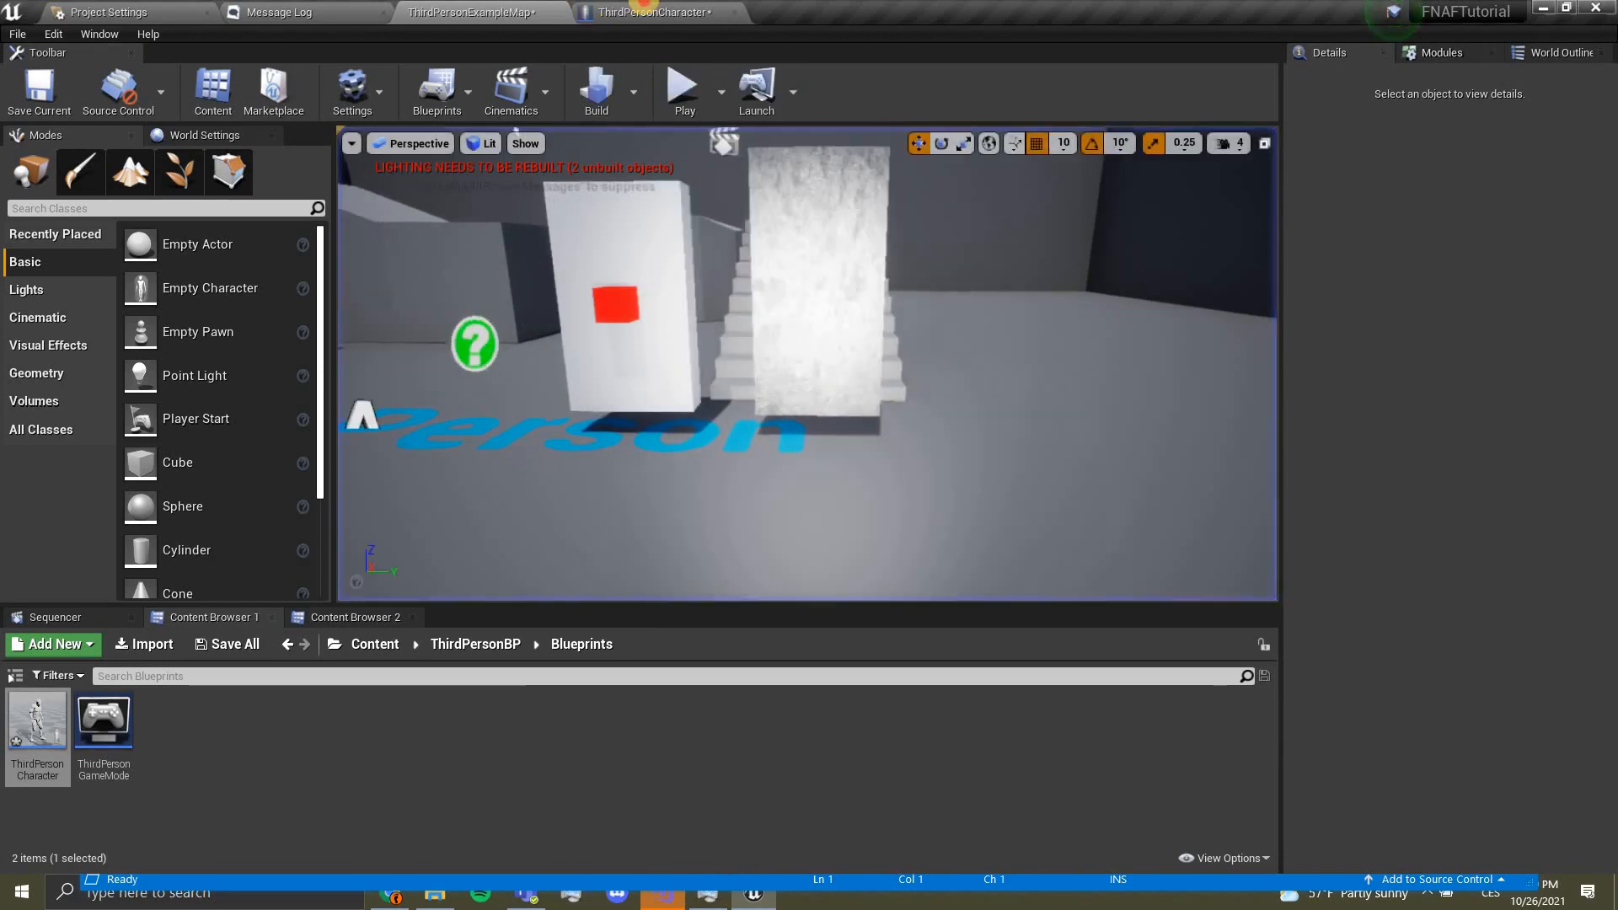
click(655, 12)
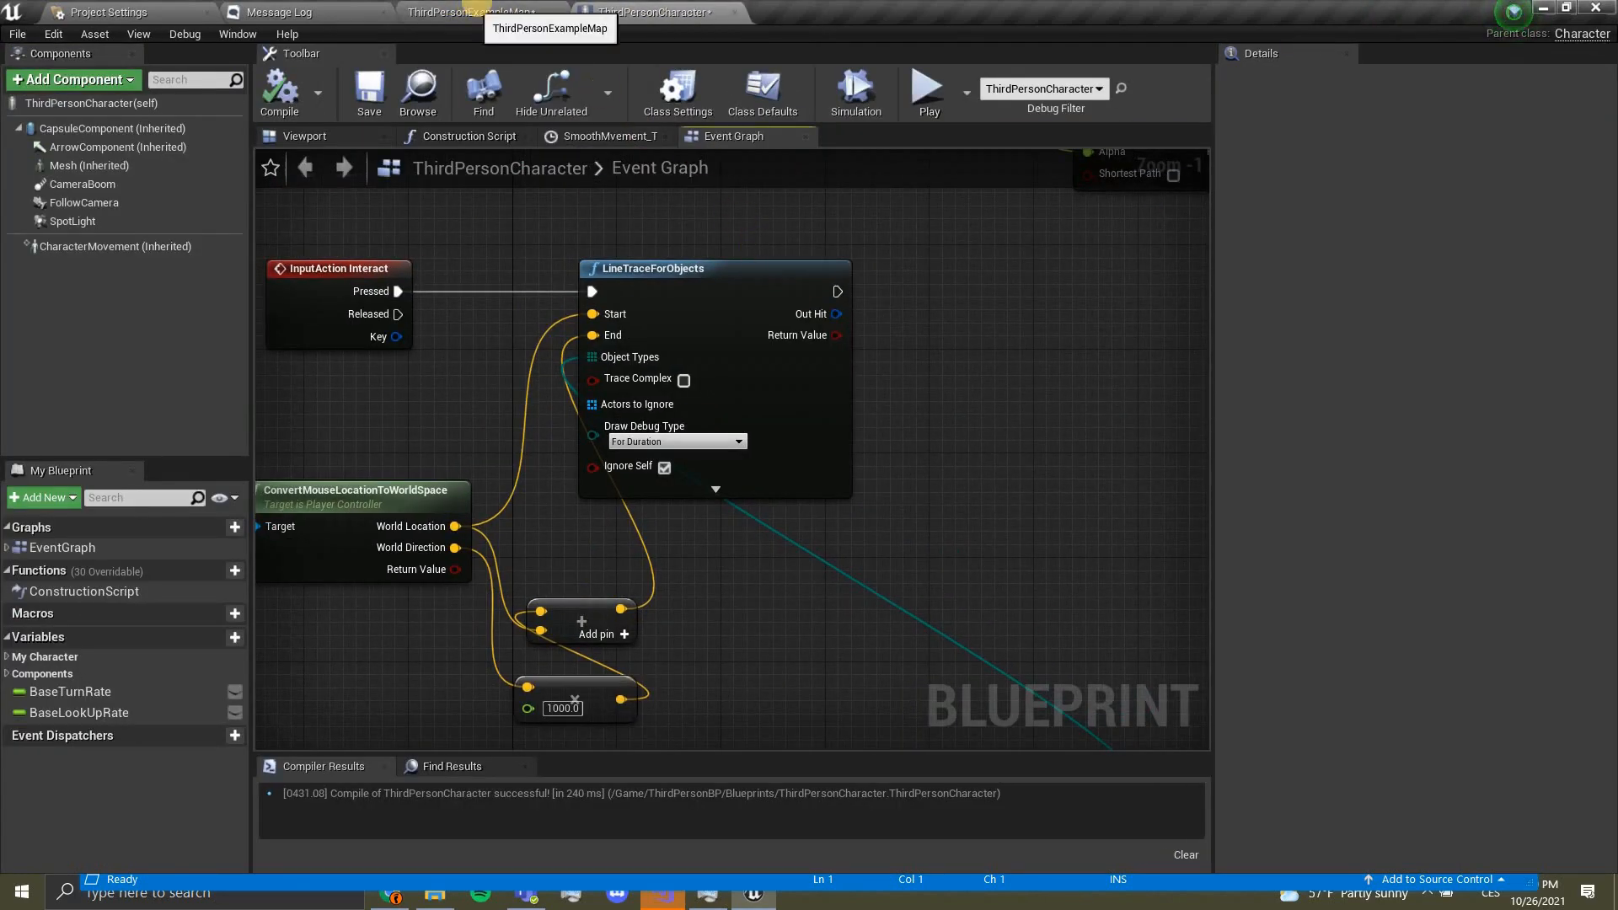
click(470, 12)
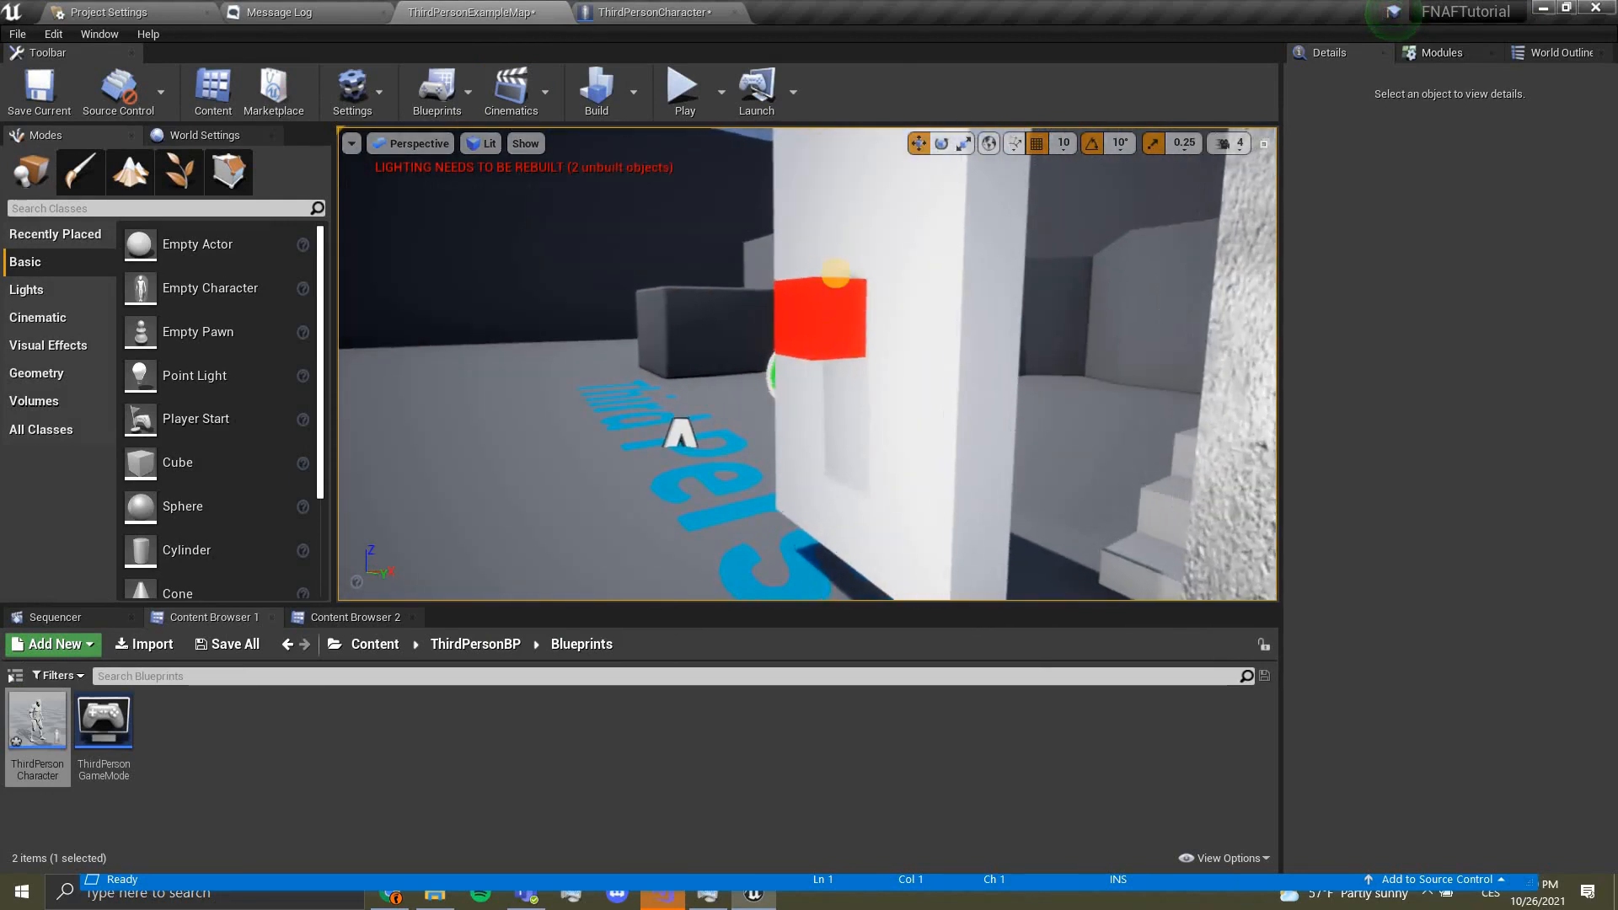
Step: Convert the red wall cube into a blueprint named Button_Blueprint and close its editor
click(825, 315)
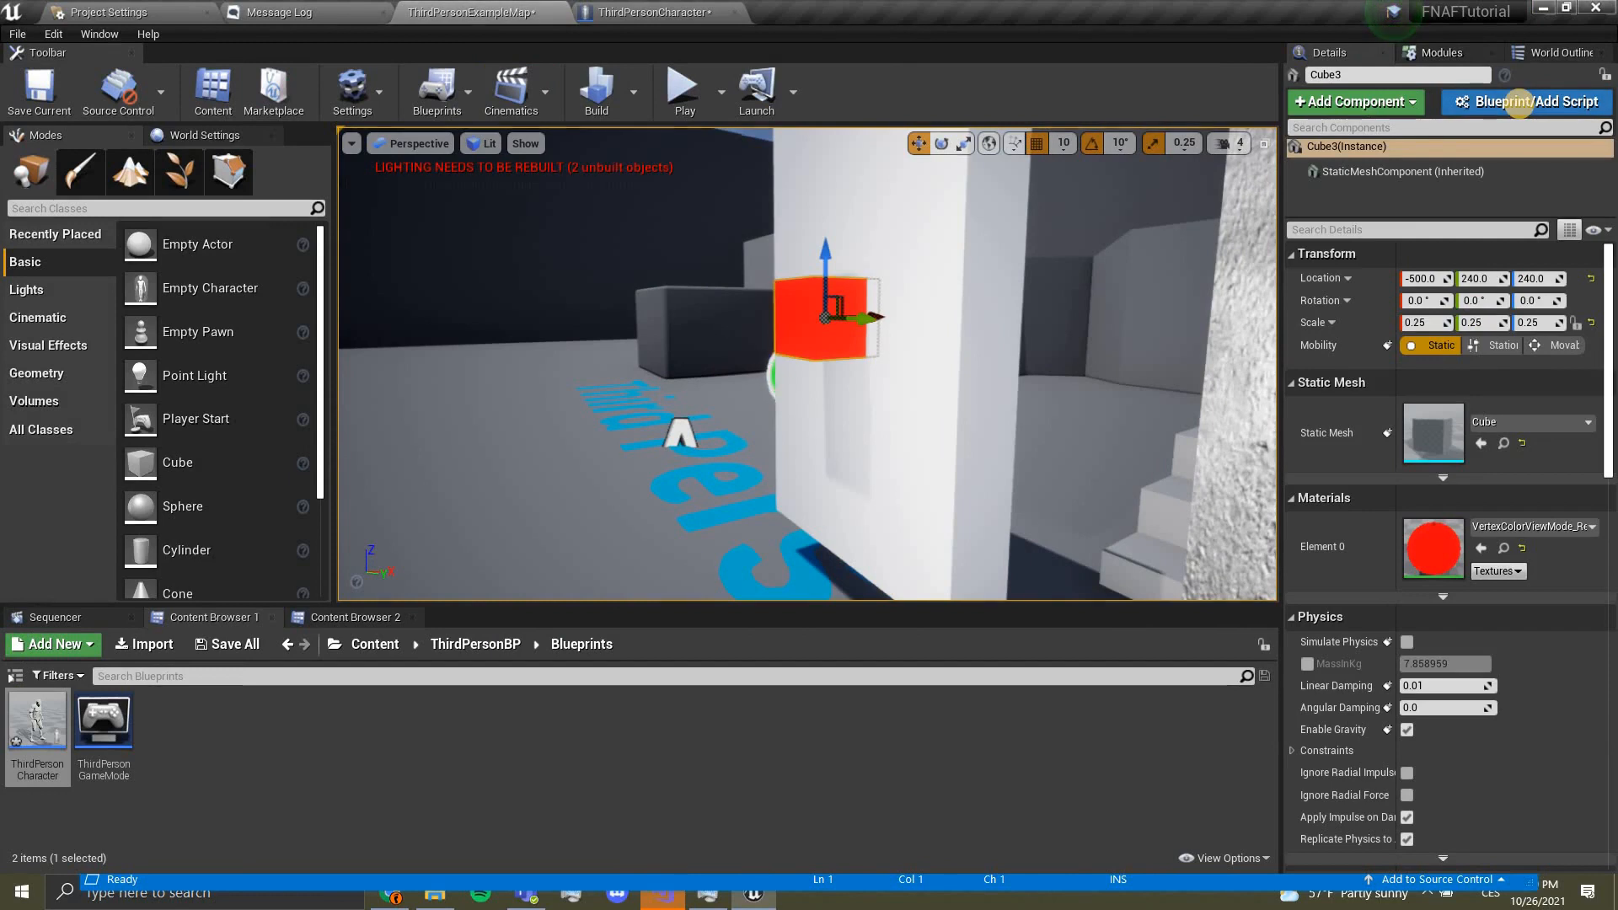
click(1528, 101)
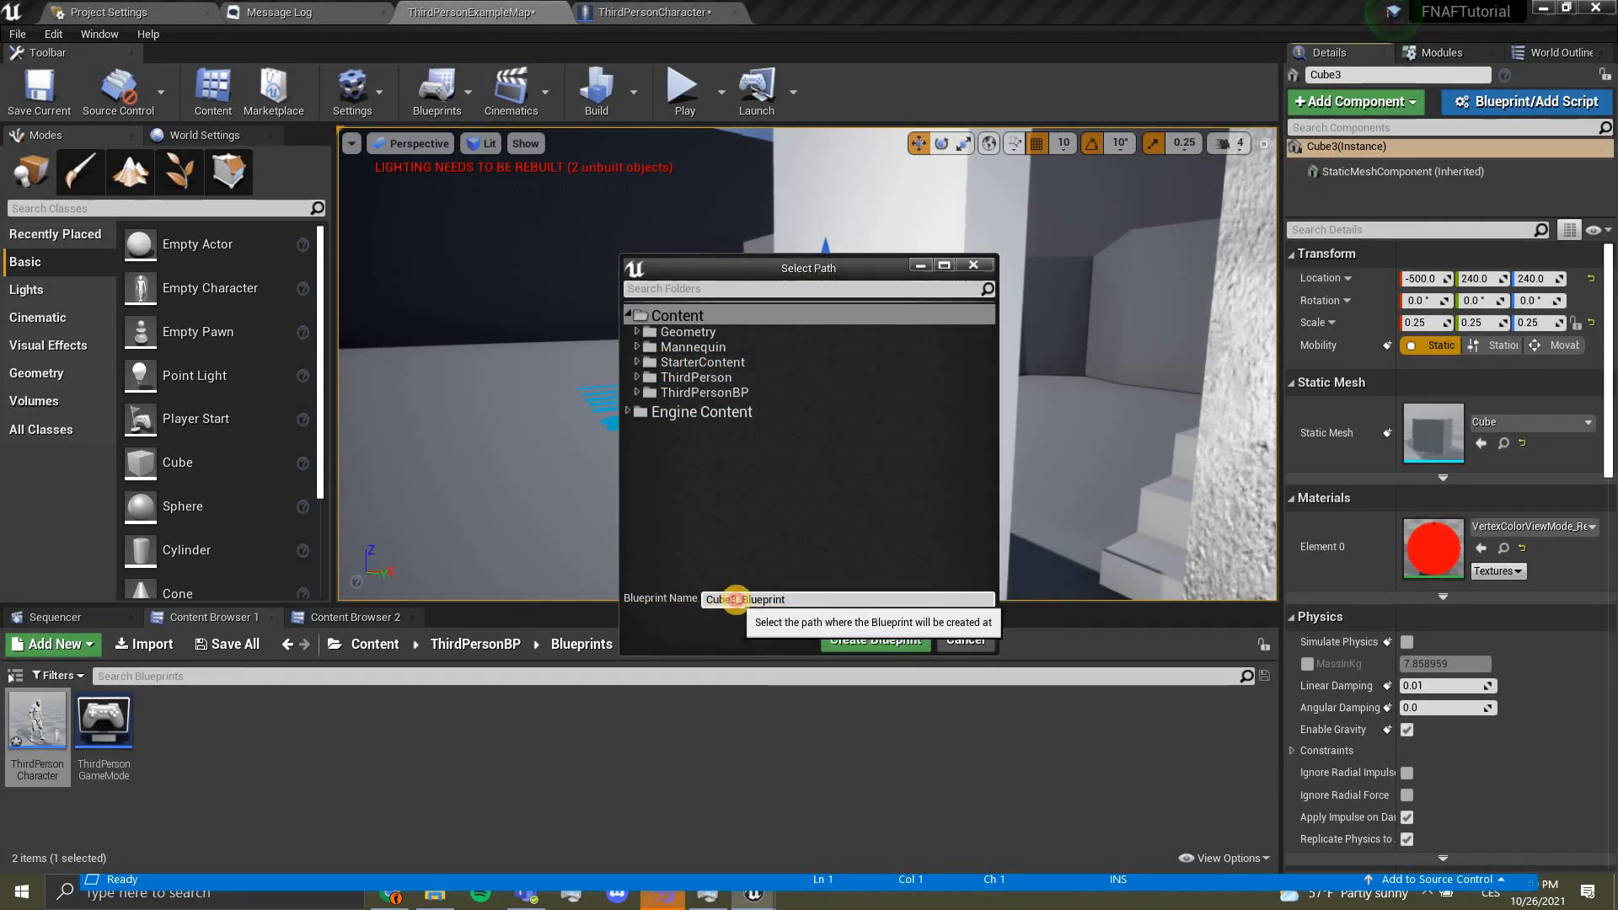
text(Bu_Blueprint)
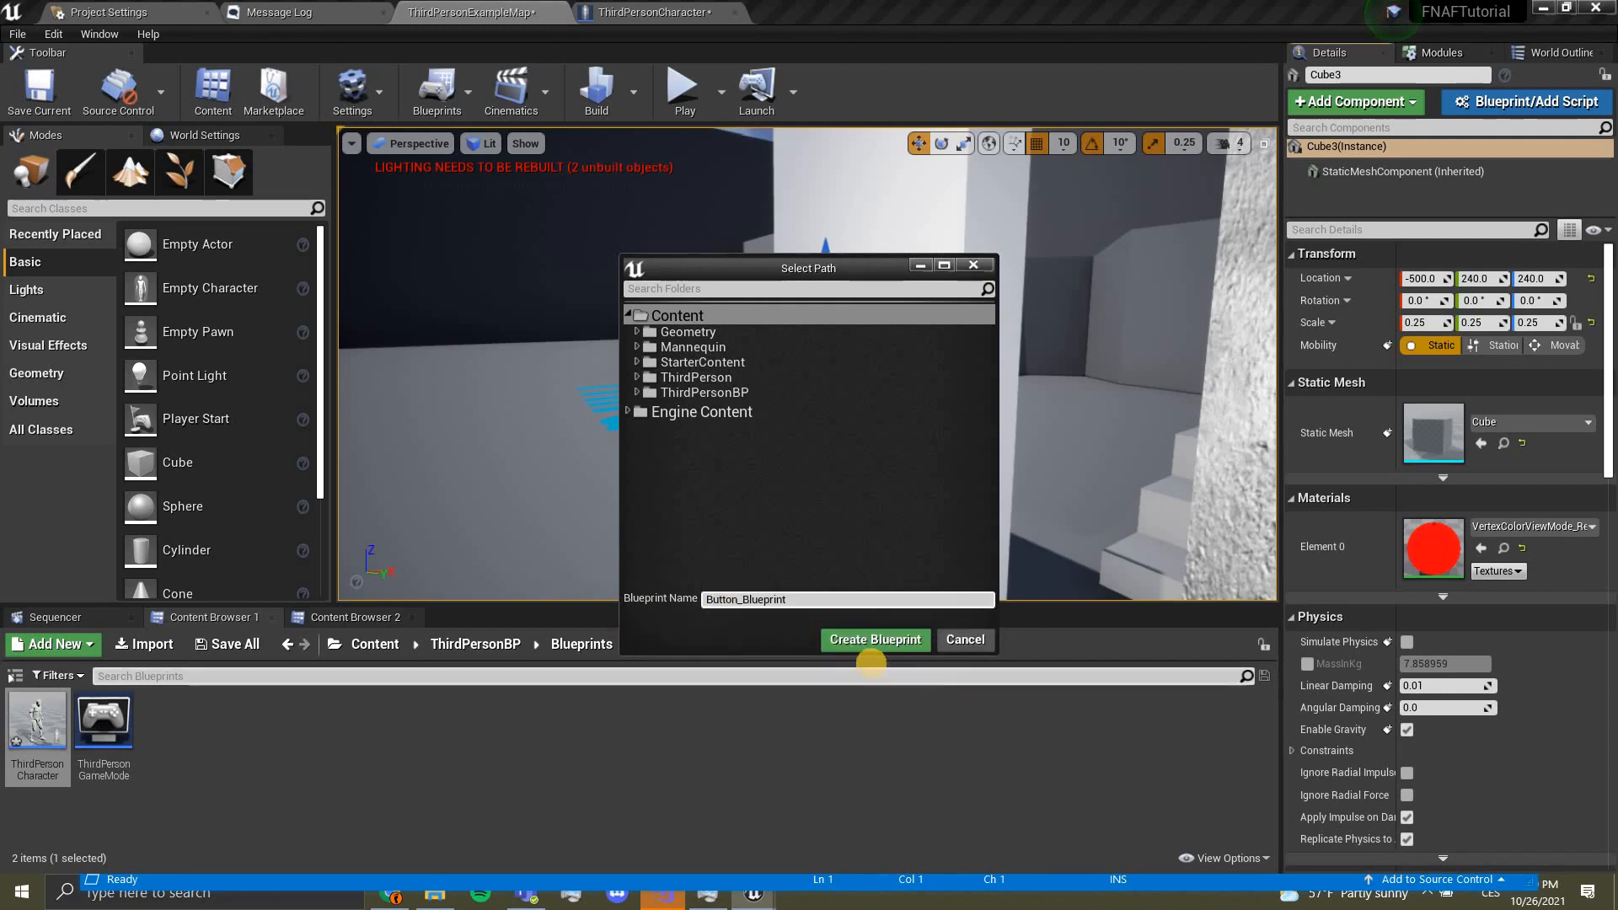
mouse_move(875, 641)
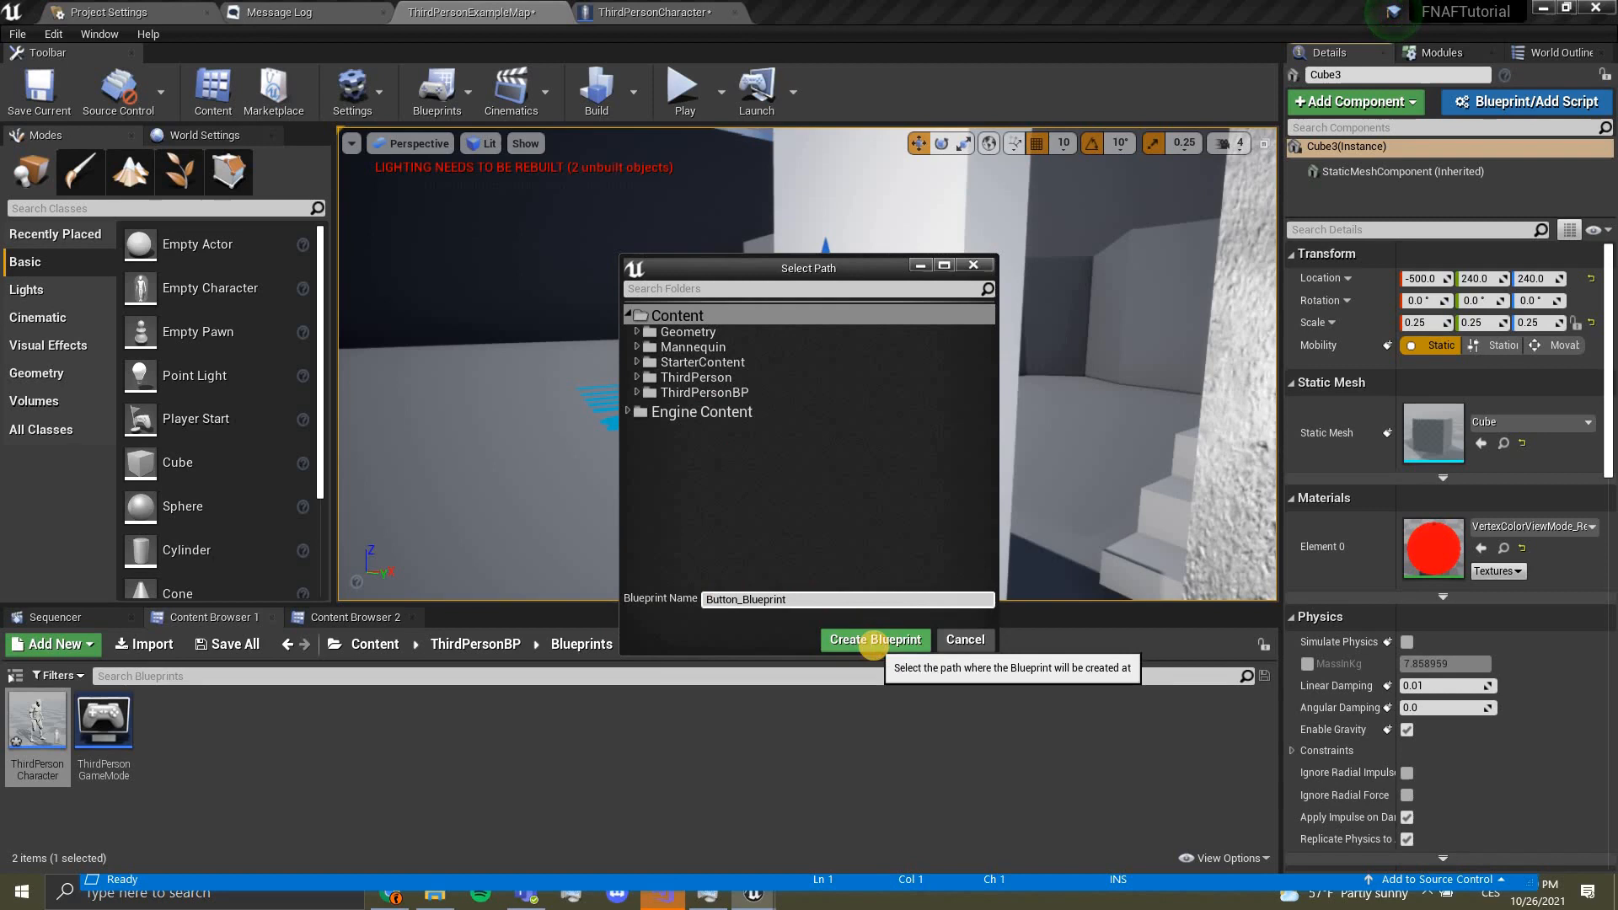
click(874, 641)
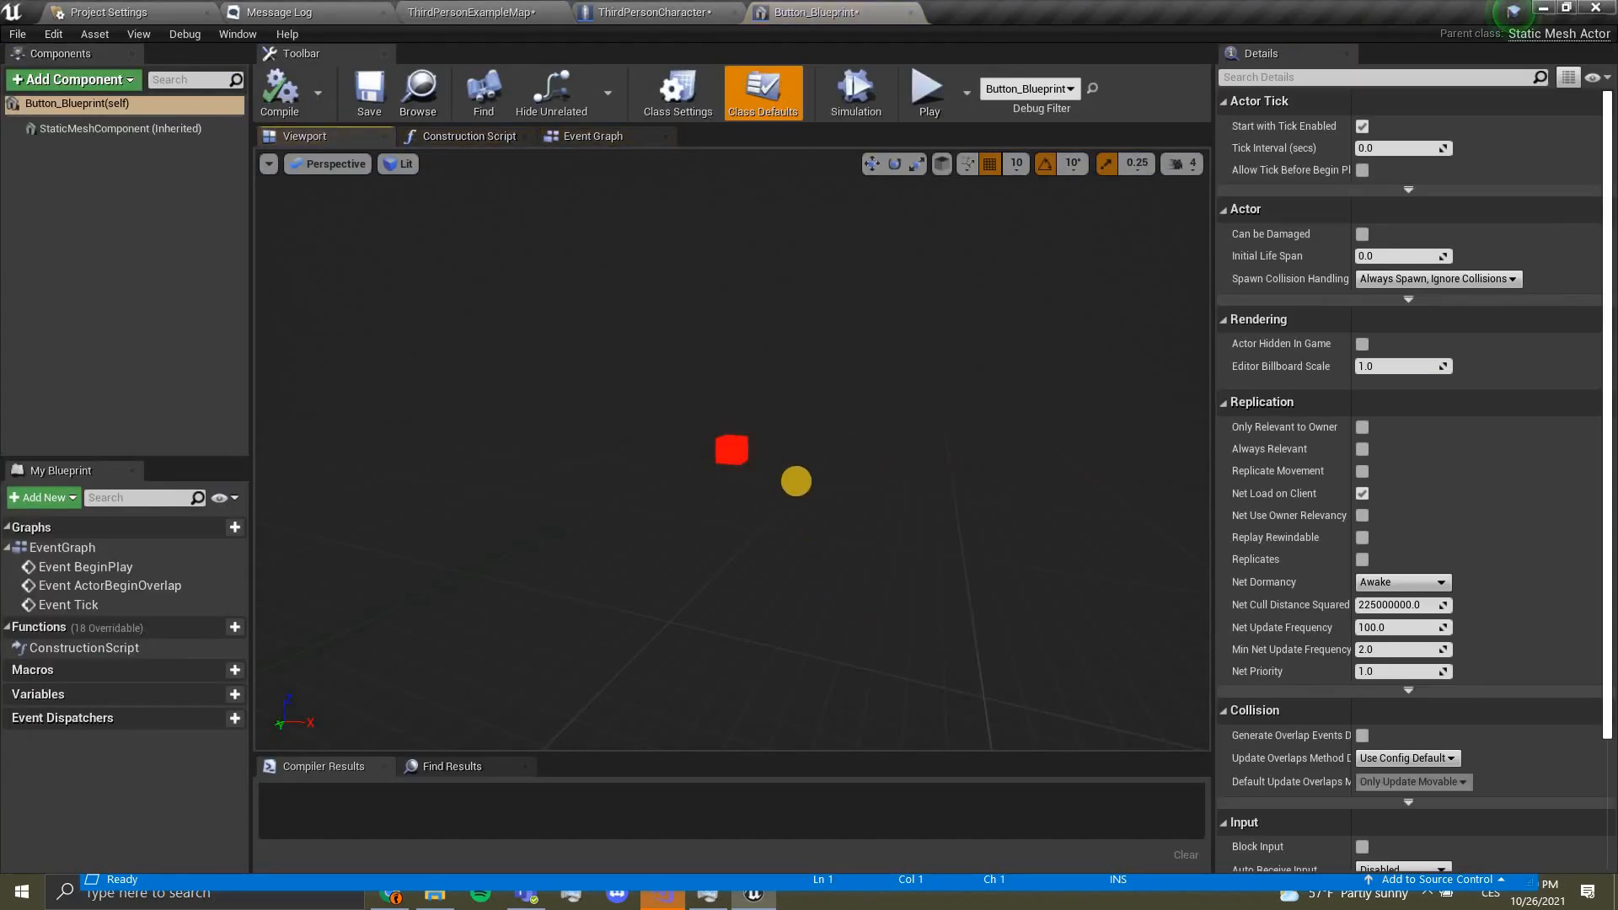
scroll(down, 3)
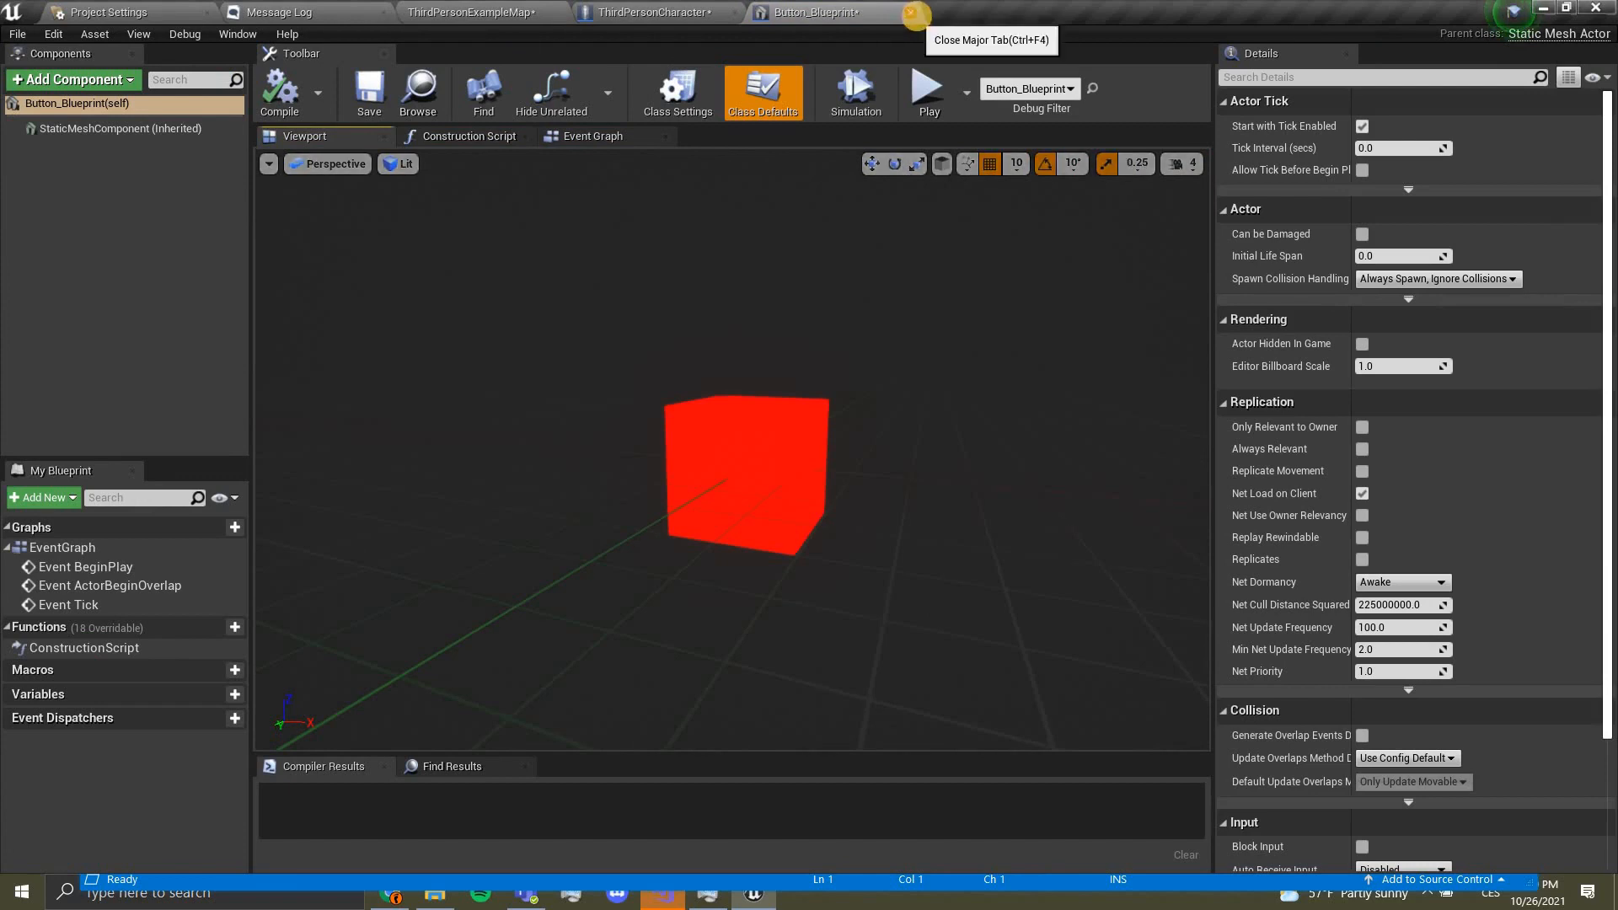
click(895, 12)
text(break)
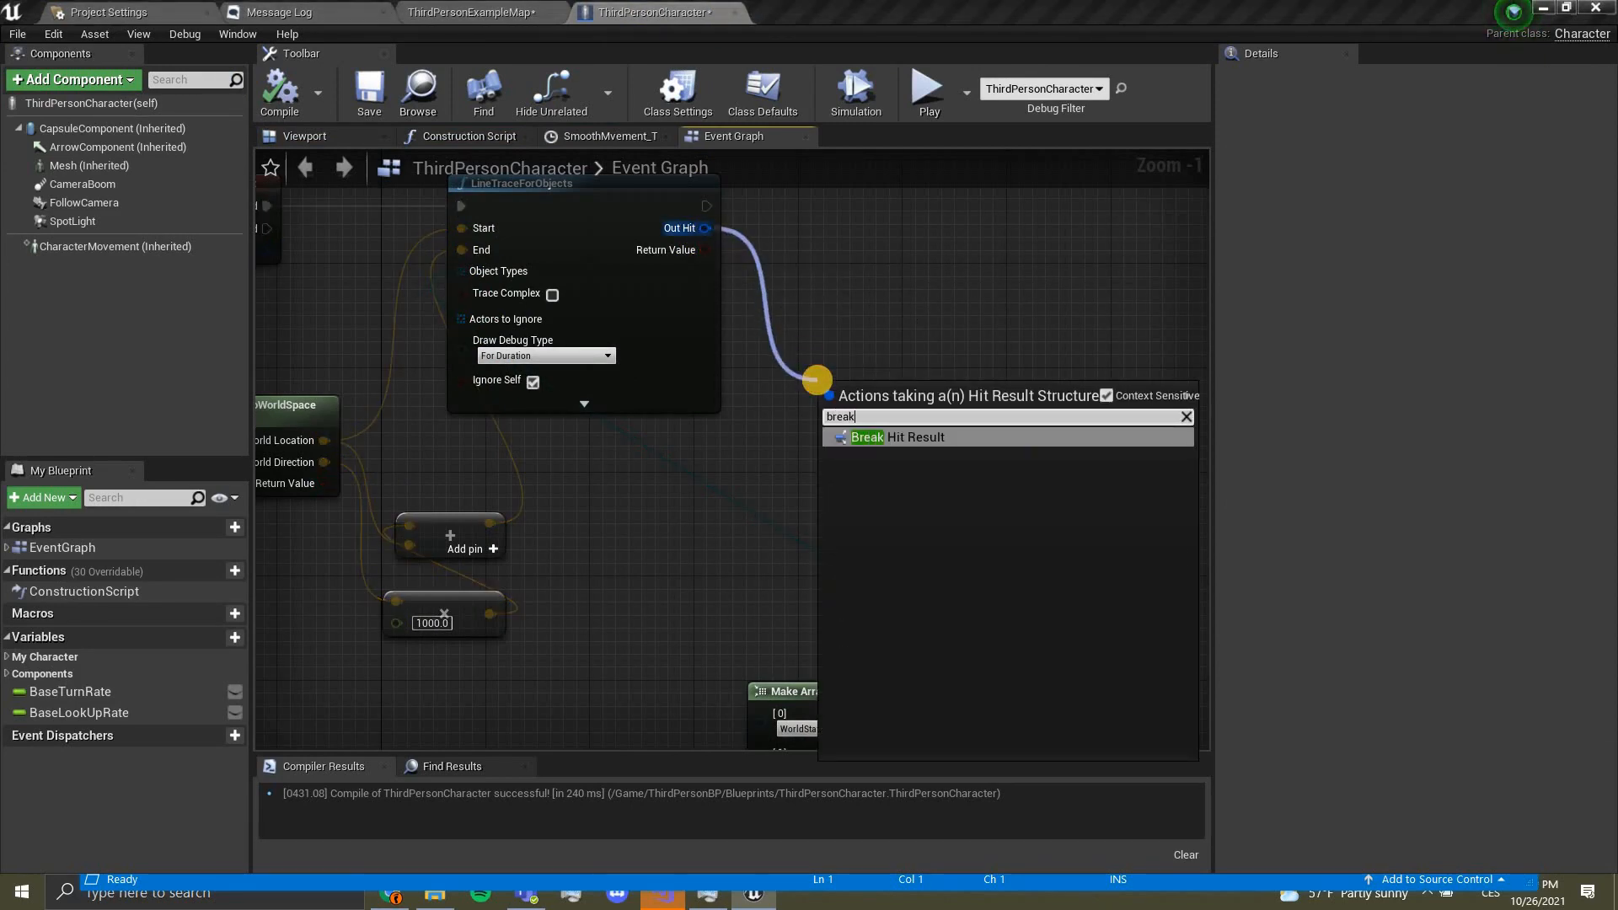
Step: Break the trace's Out Hit and get the class of the Hit Actor
click(896, 437)
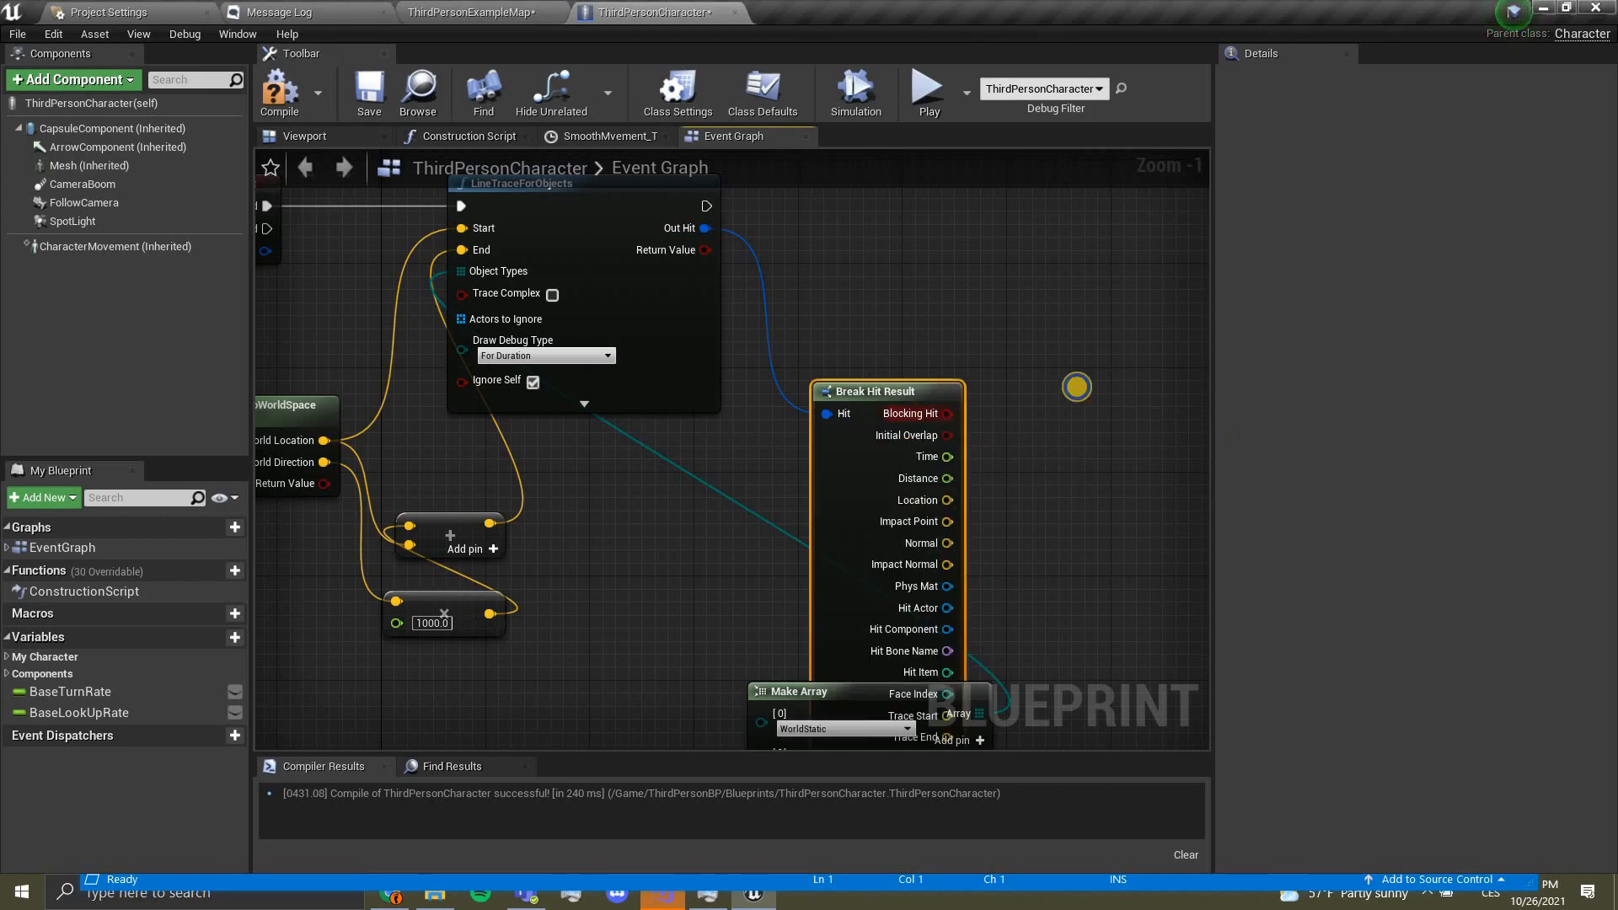
click(1077, 388)
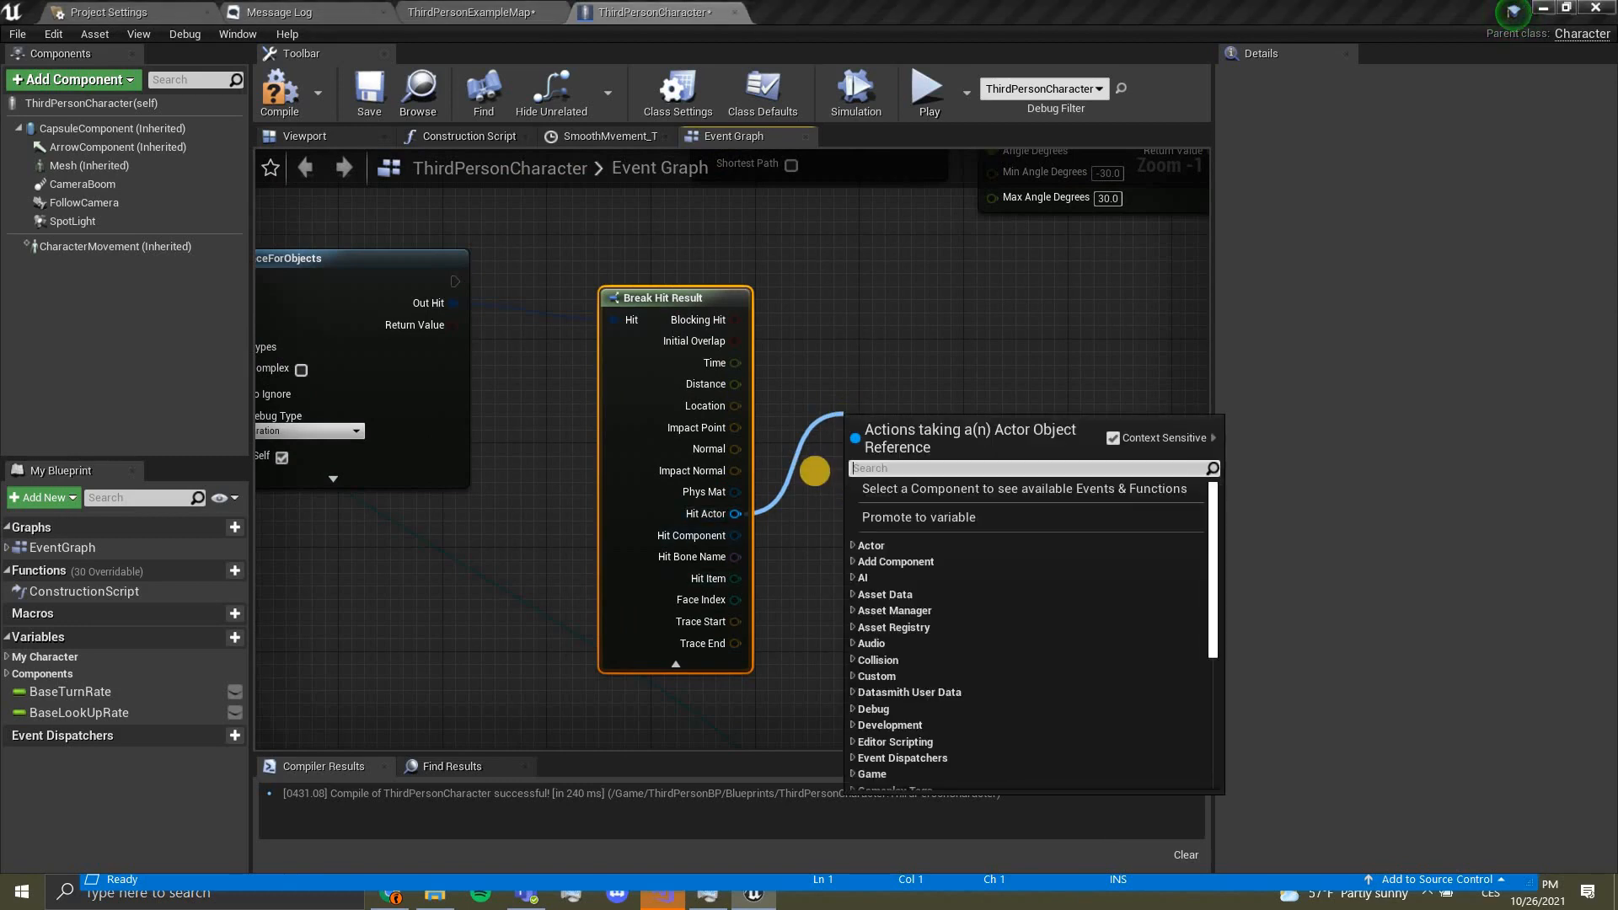
text(get)
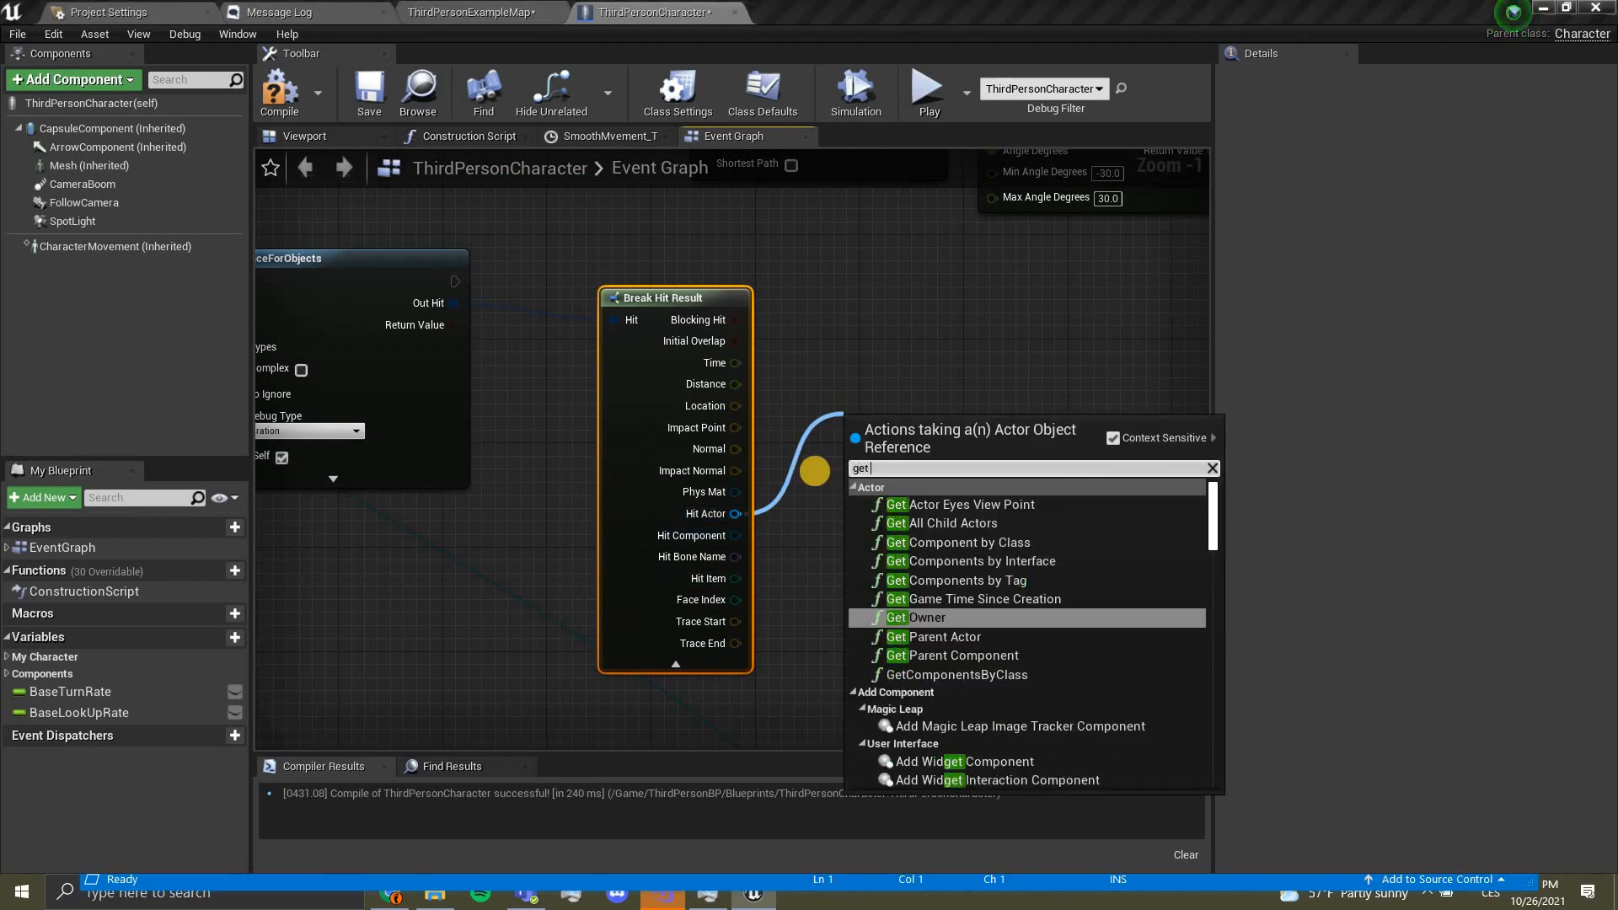
text(class)
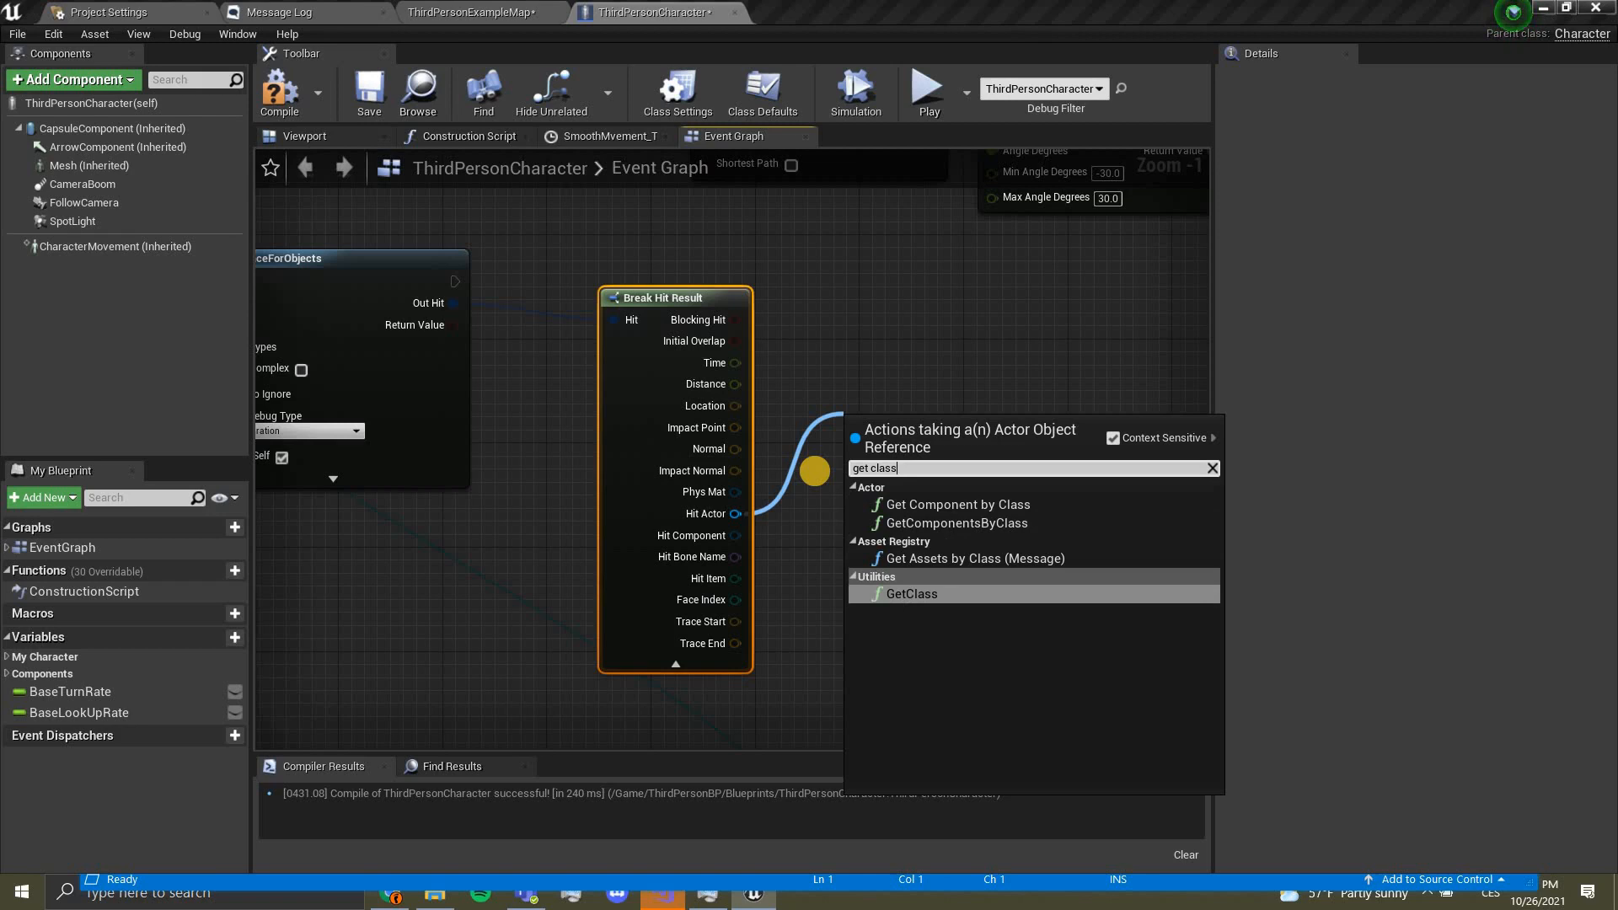
click(912, 593)
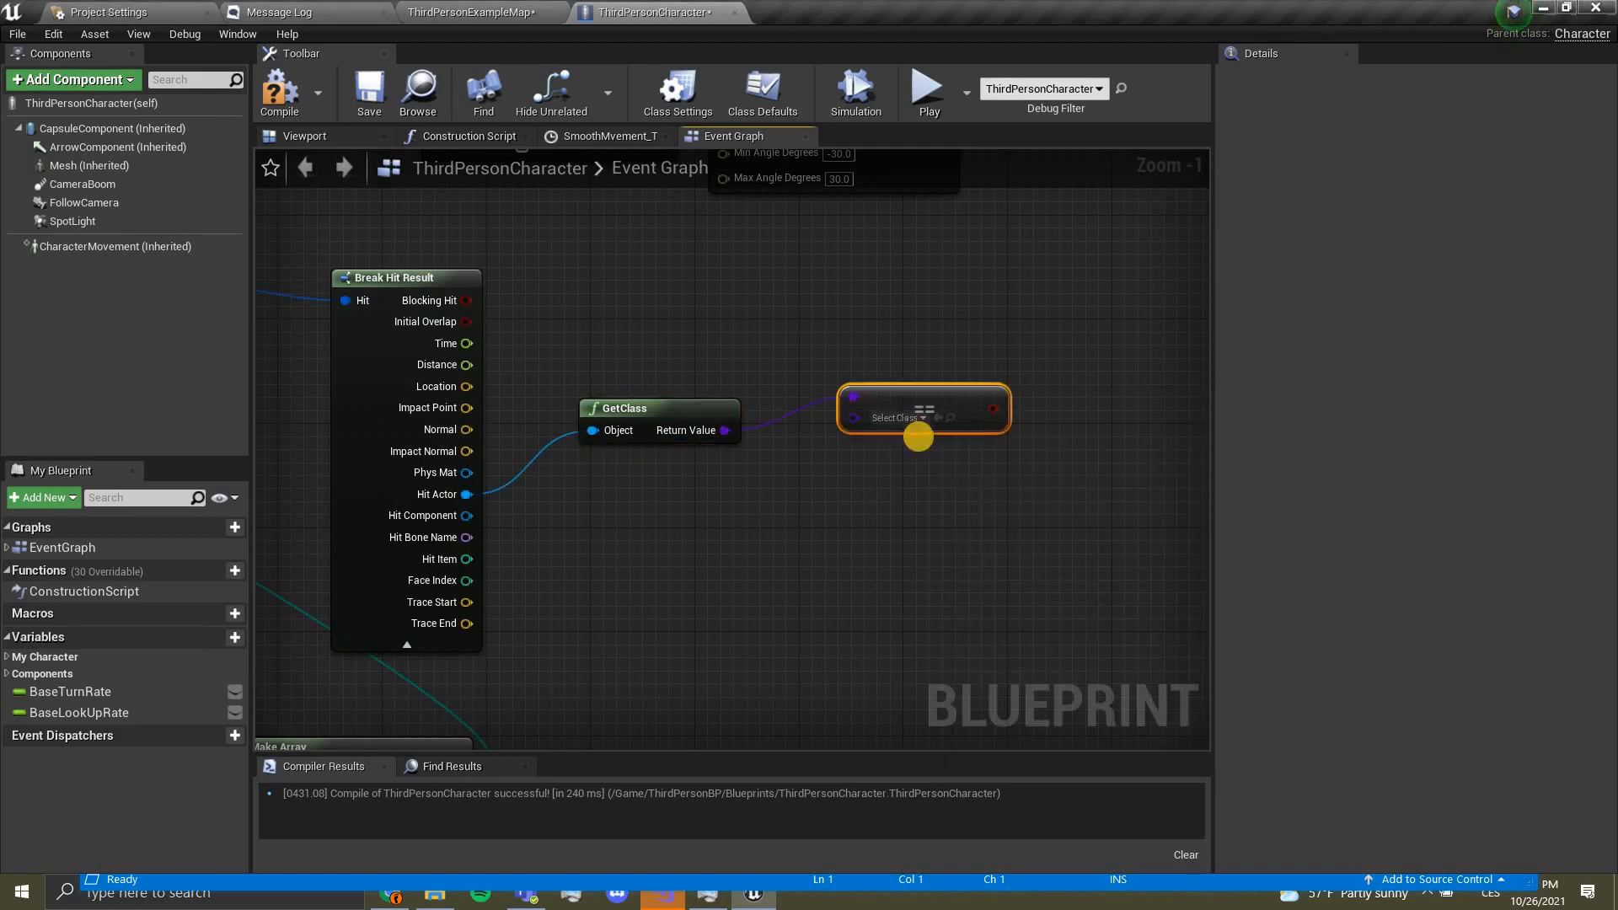
Step: Compare the hit actor's class for equality against Button_Blueprint
click(916, 416)
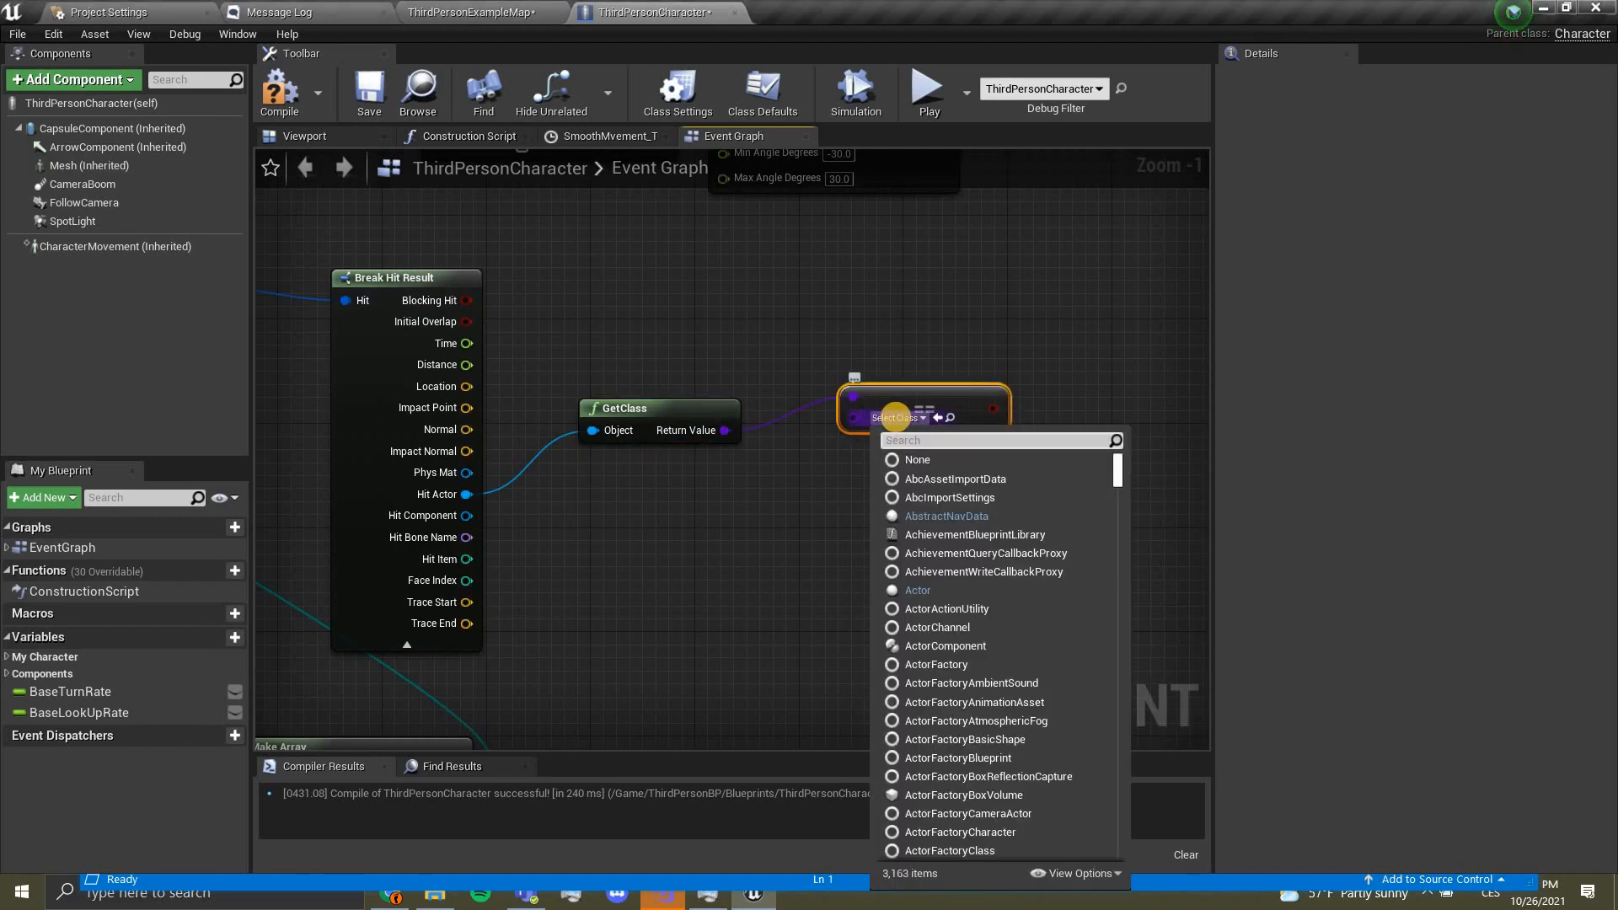
text(button)
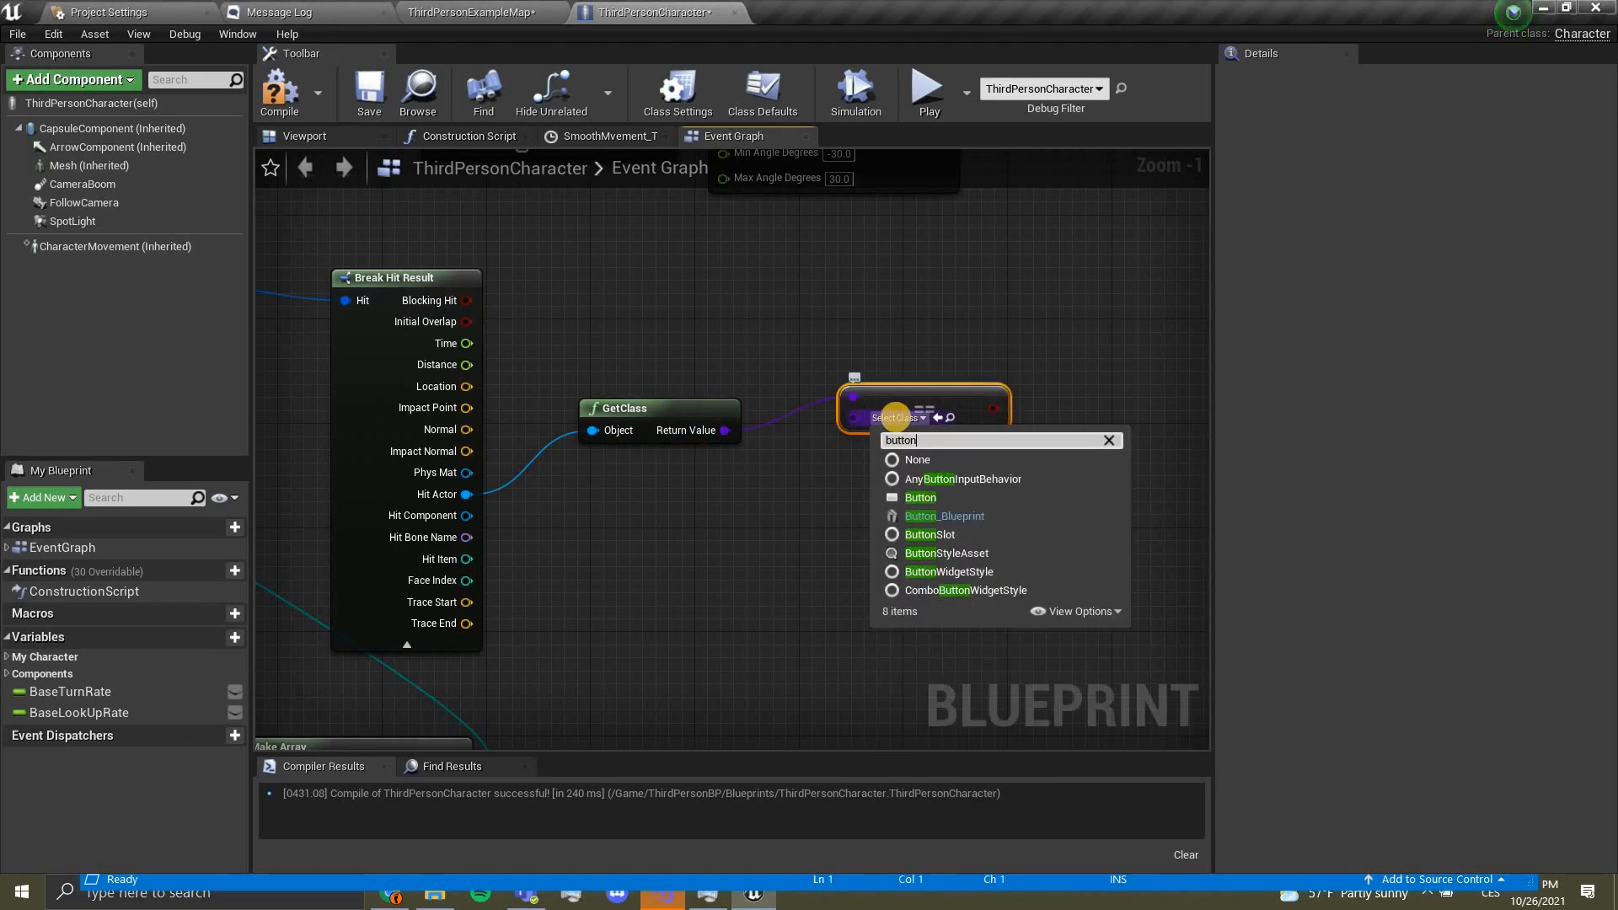
mouse_move(920, 496)
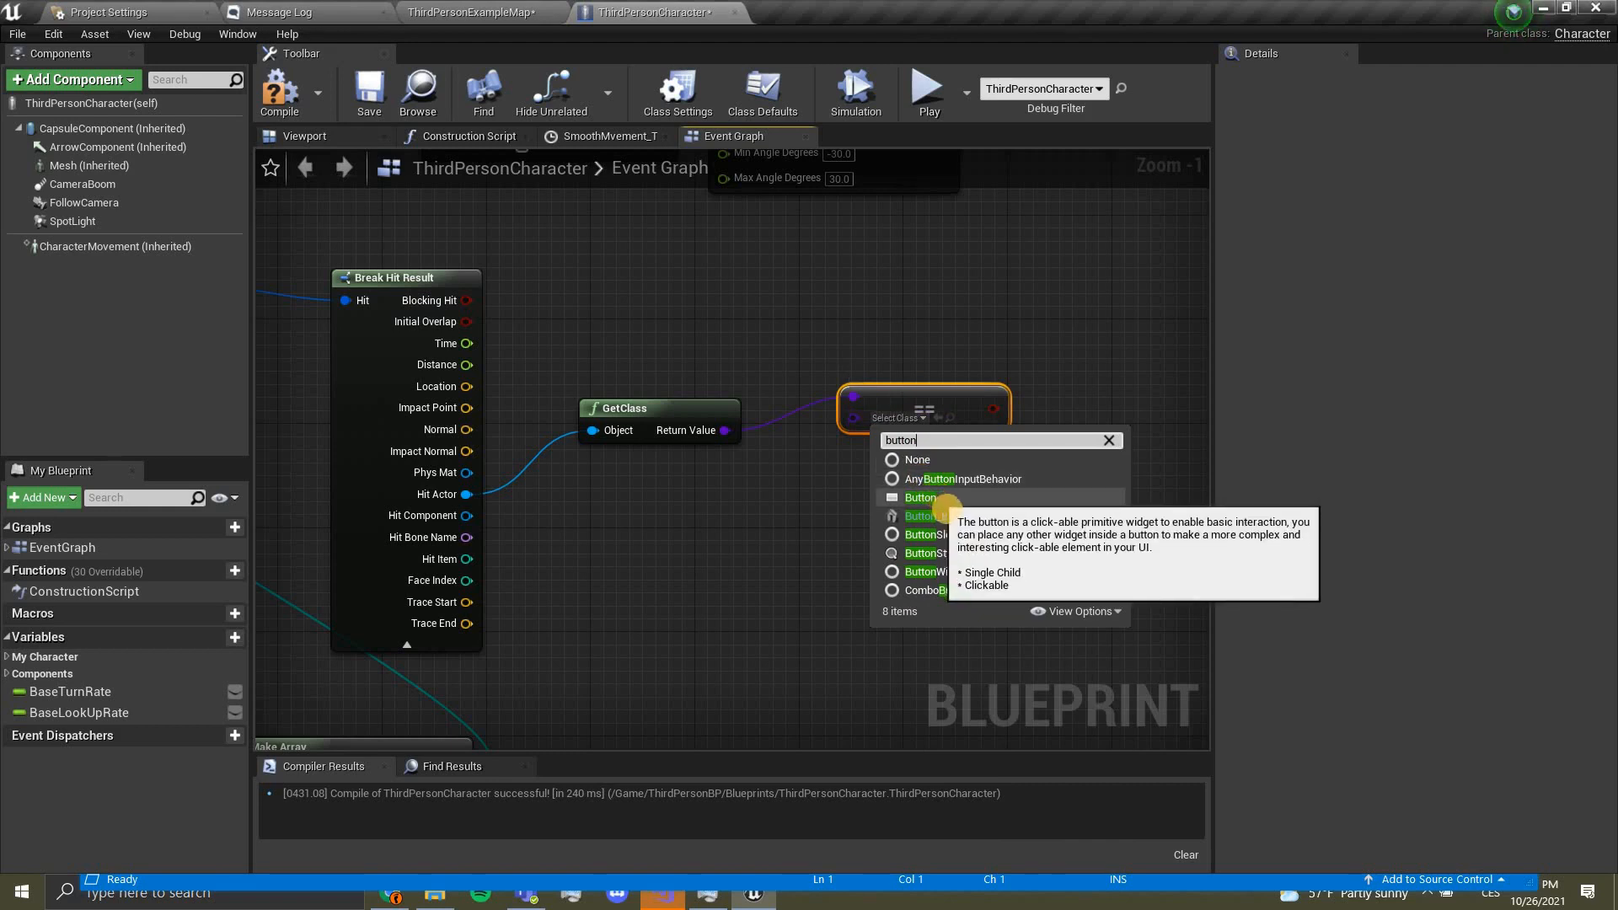
mouse_move(928, 516)
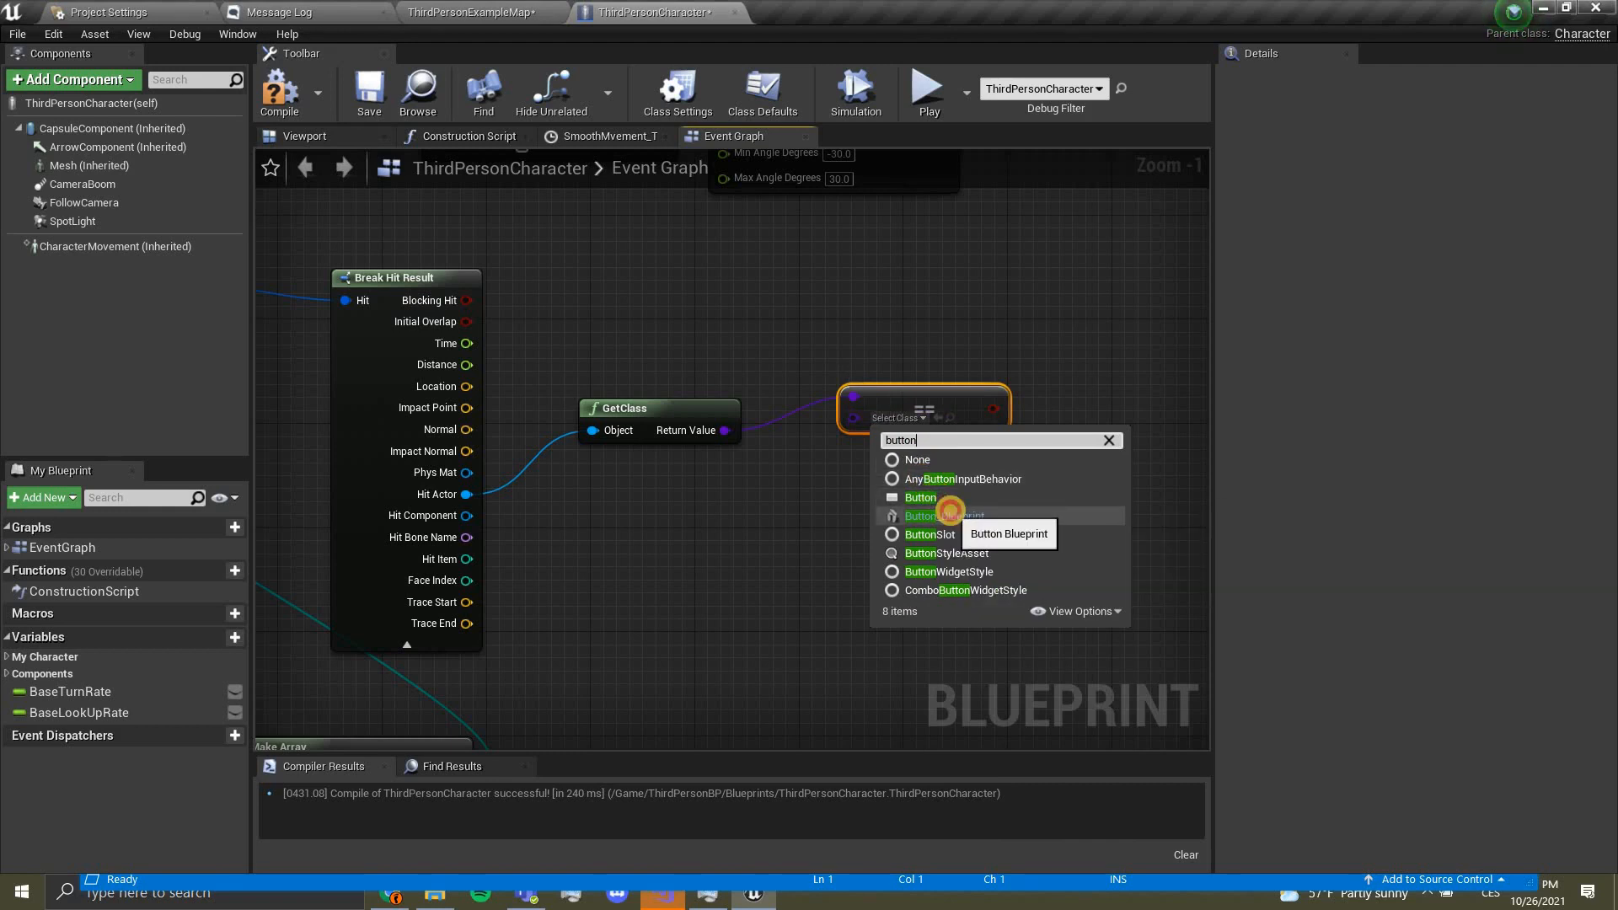
click(923, 516)
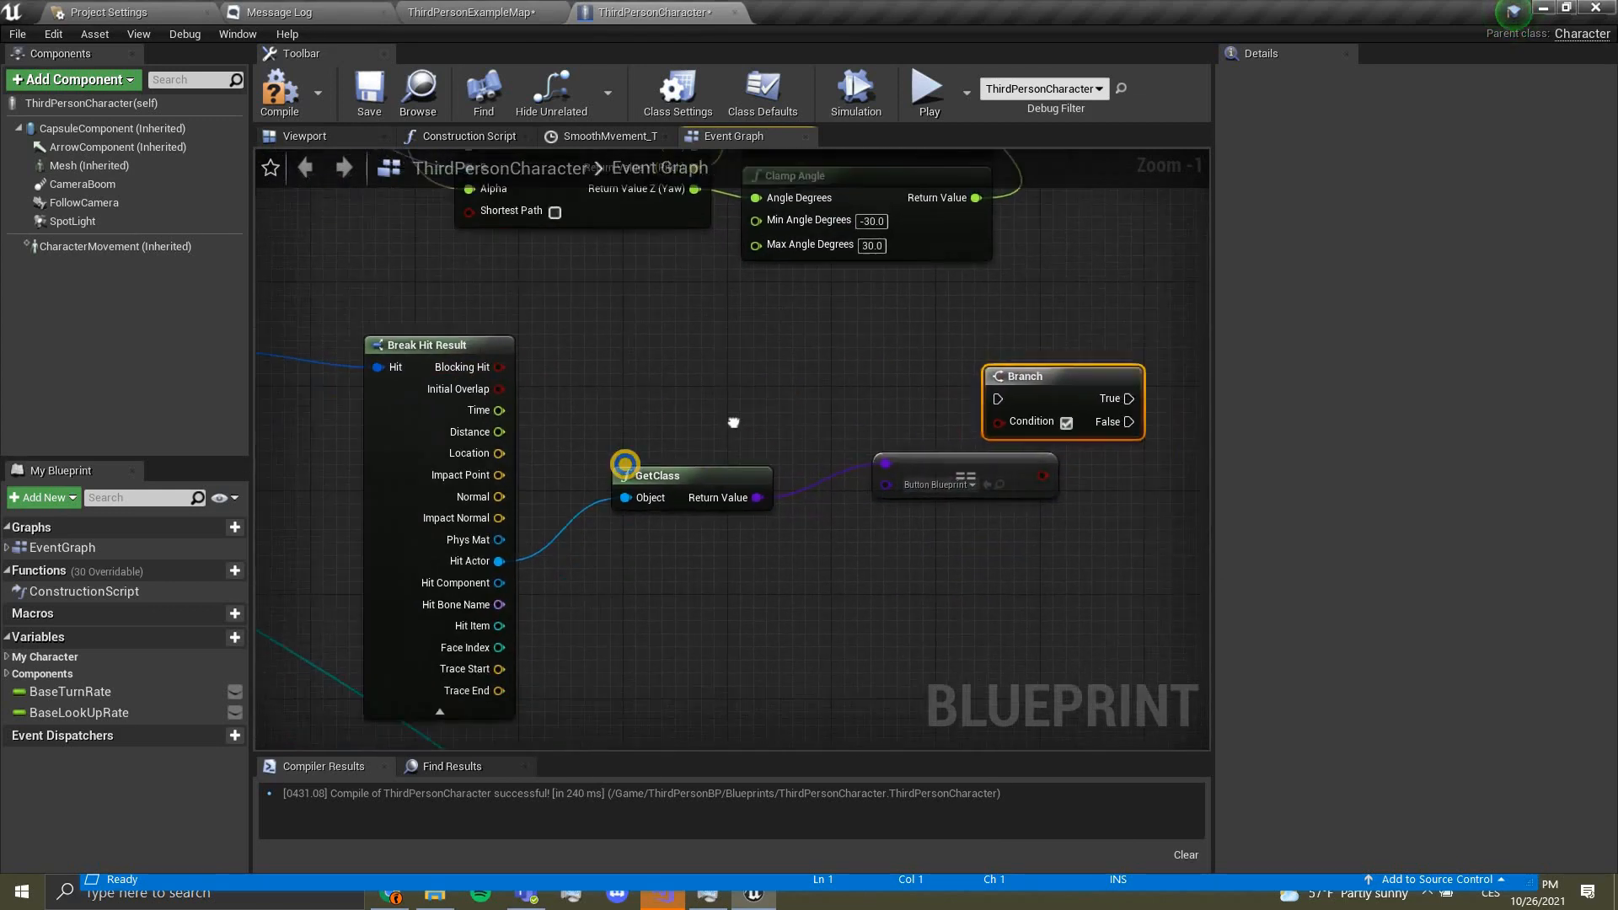
Step: Branch on the class comparison and add a Print String showing Hello on True
scroll(down, 3)
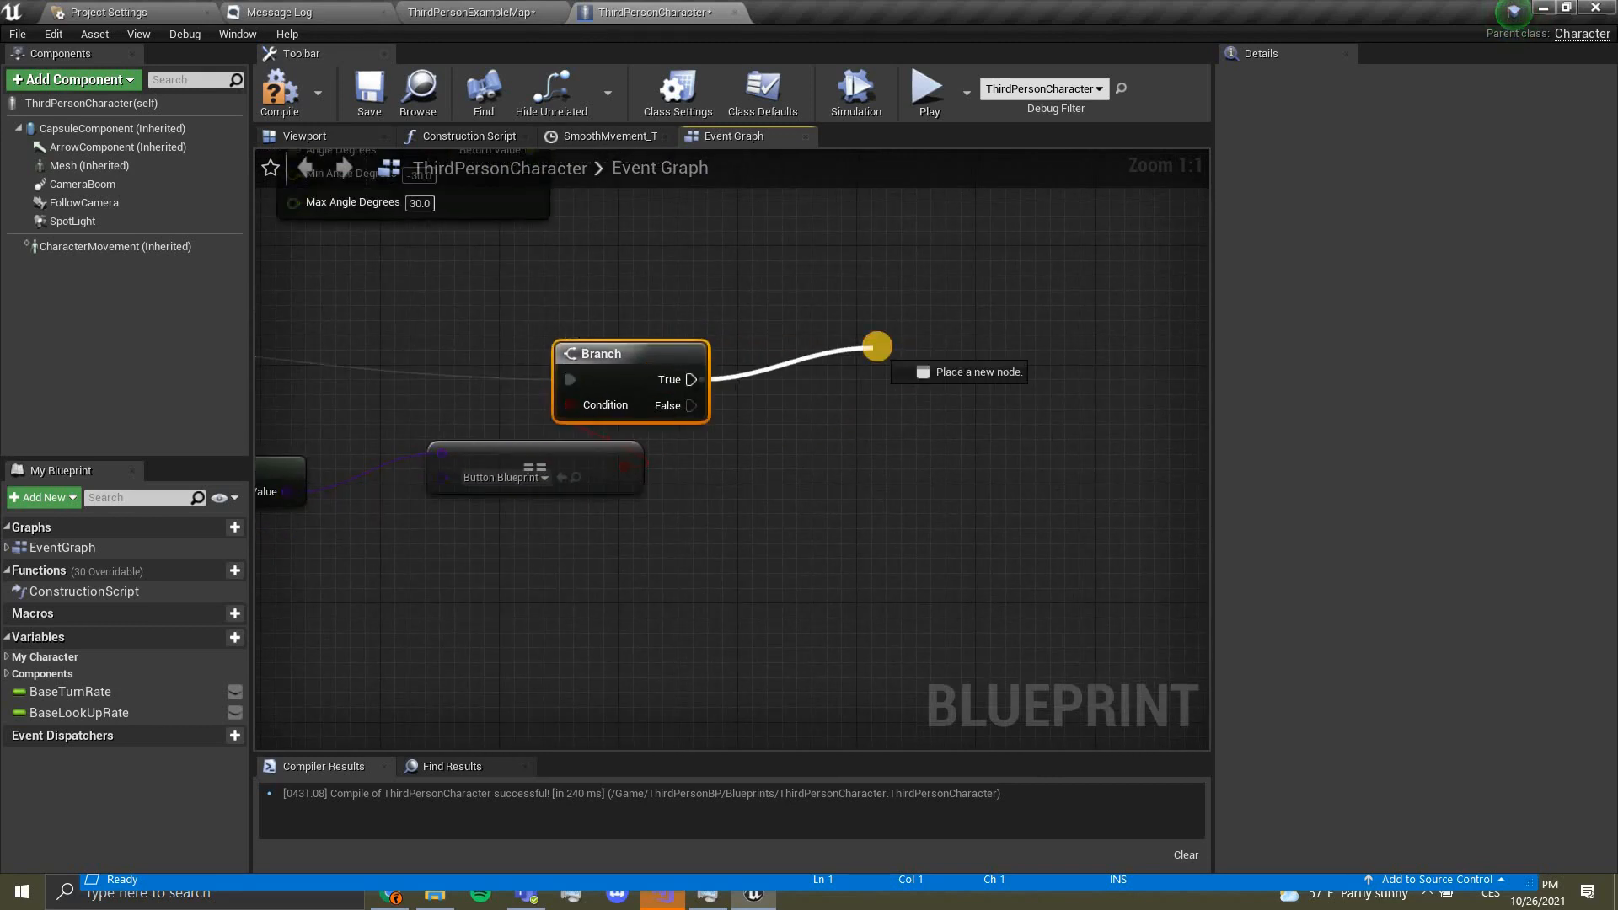
text(print str)
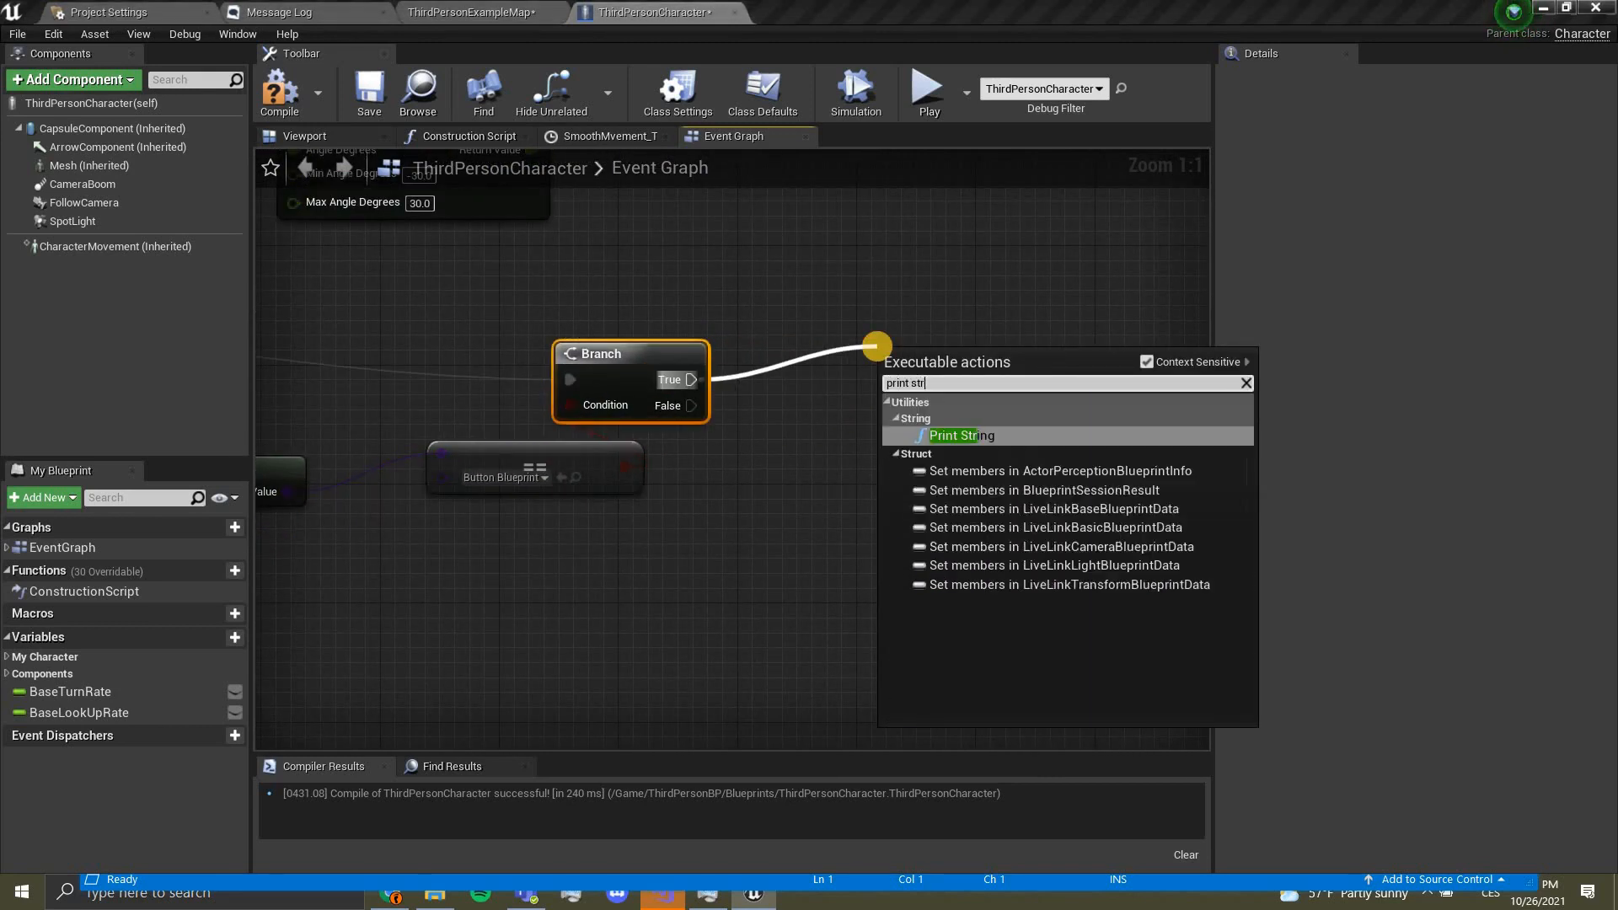
click(960, 435)
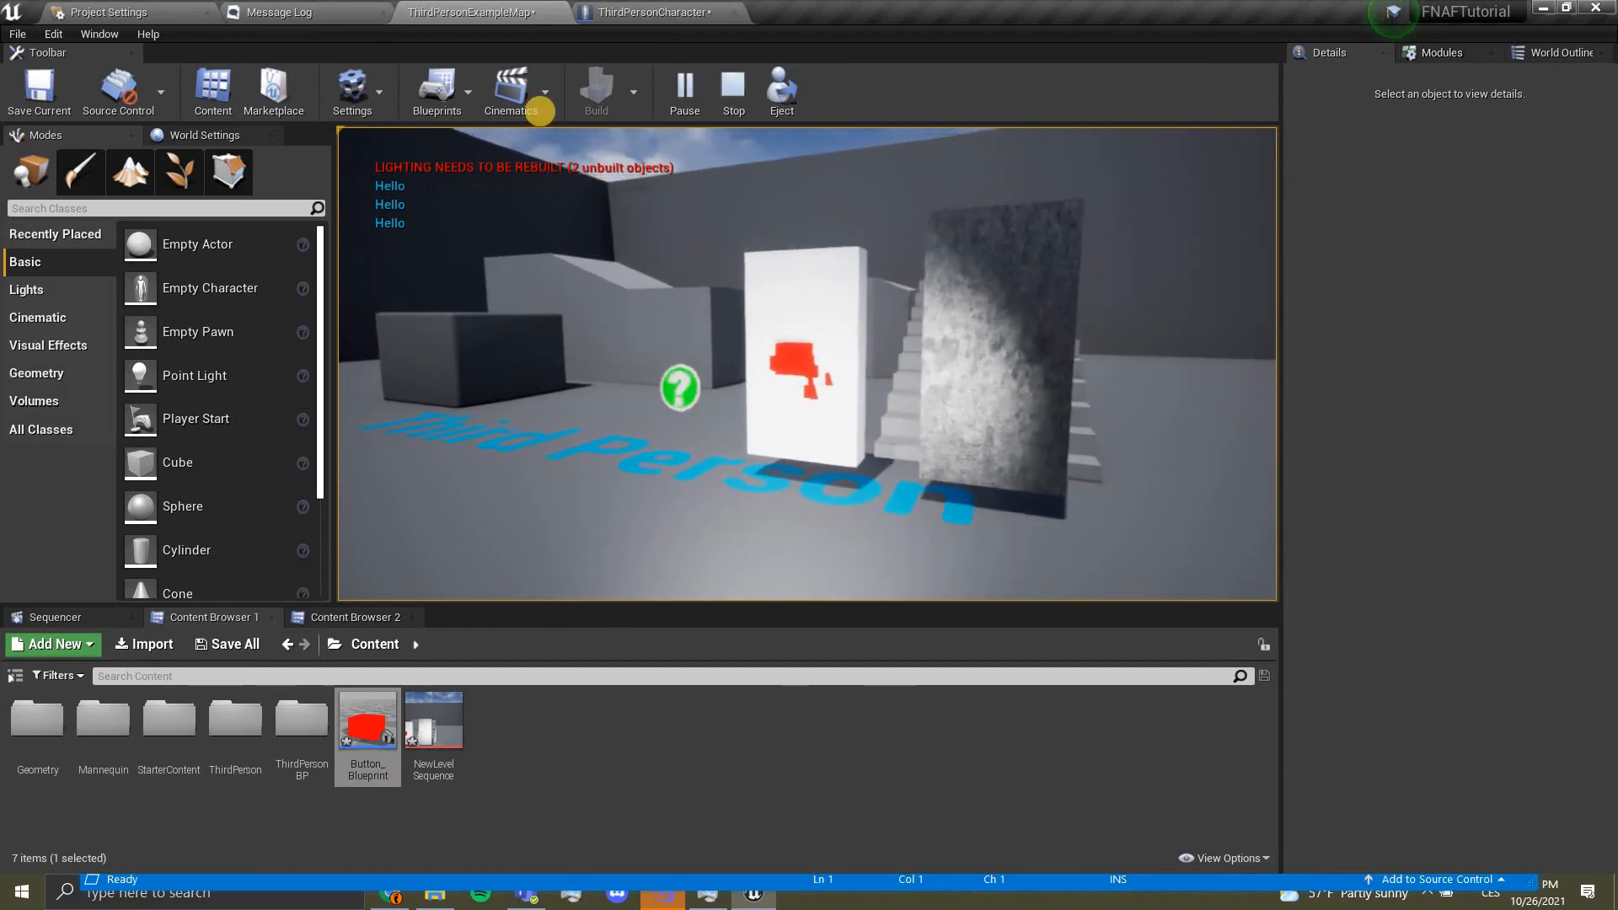
Step: Stop the play session after Hello prints and return to the character graph
click(657, 12)
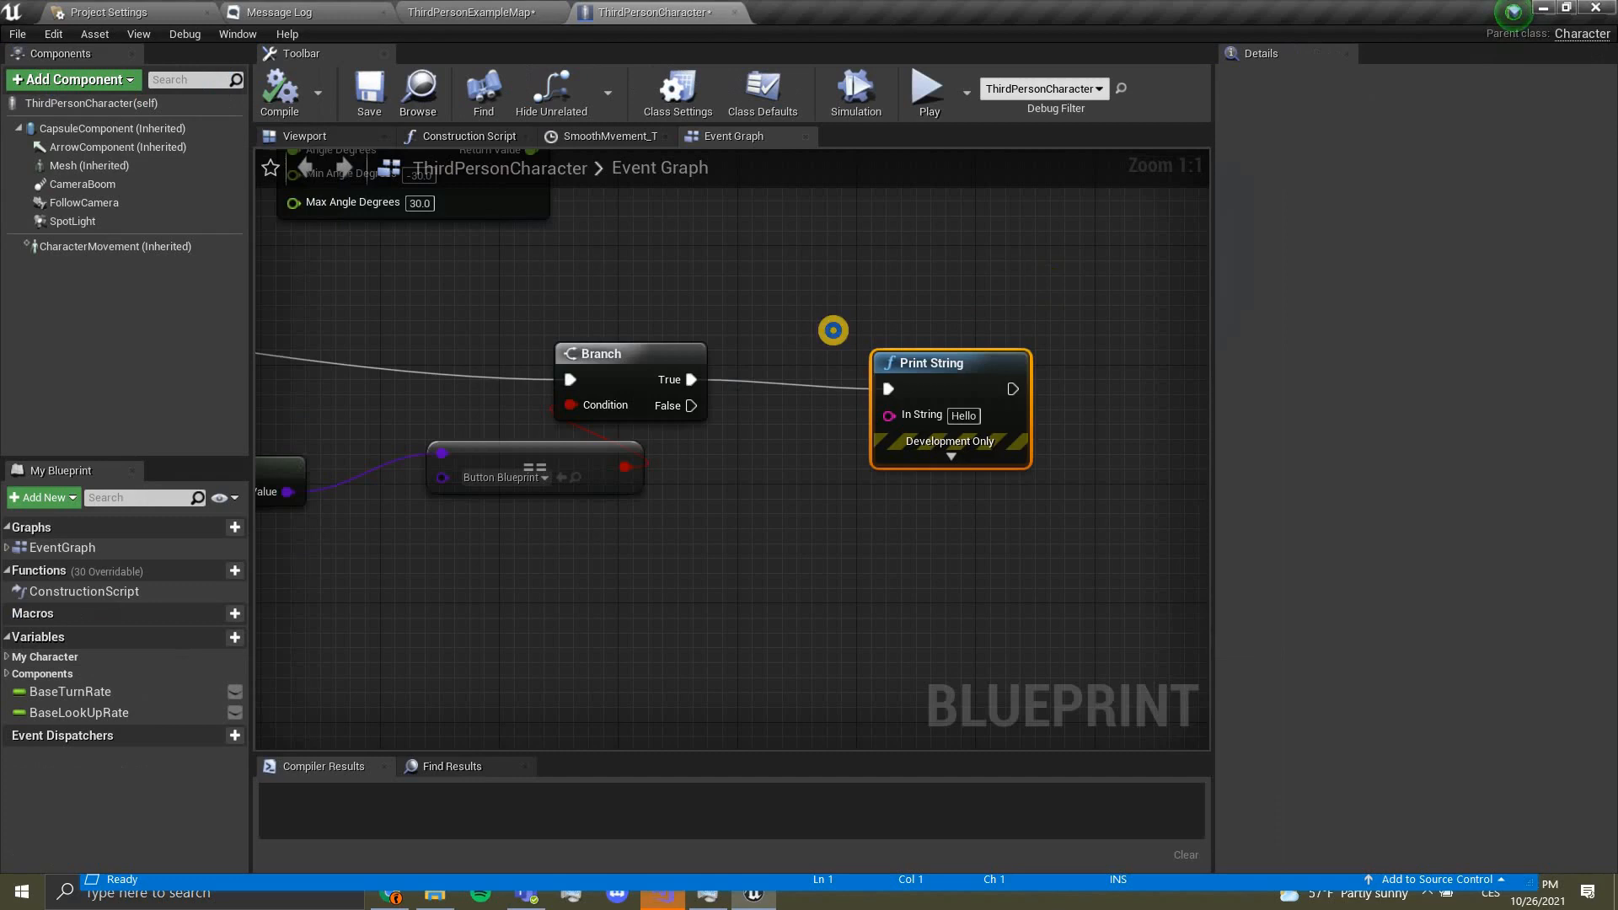
scroll(down, 3)
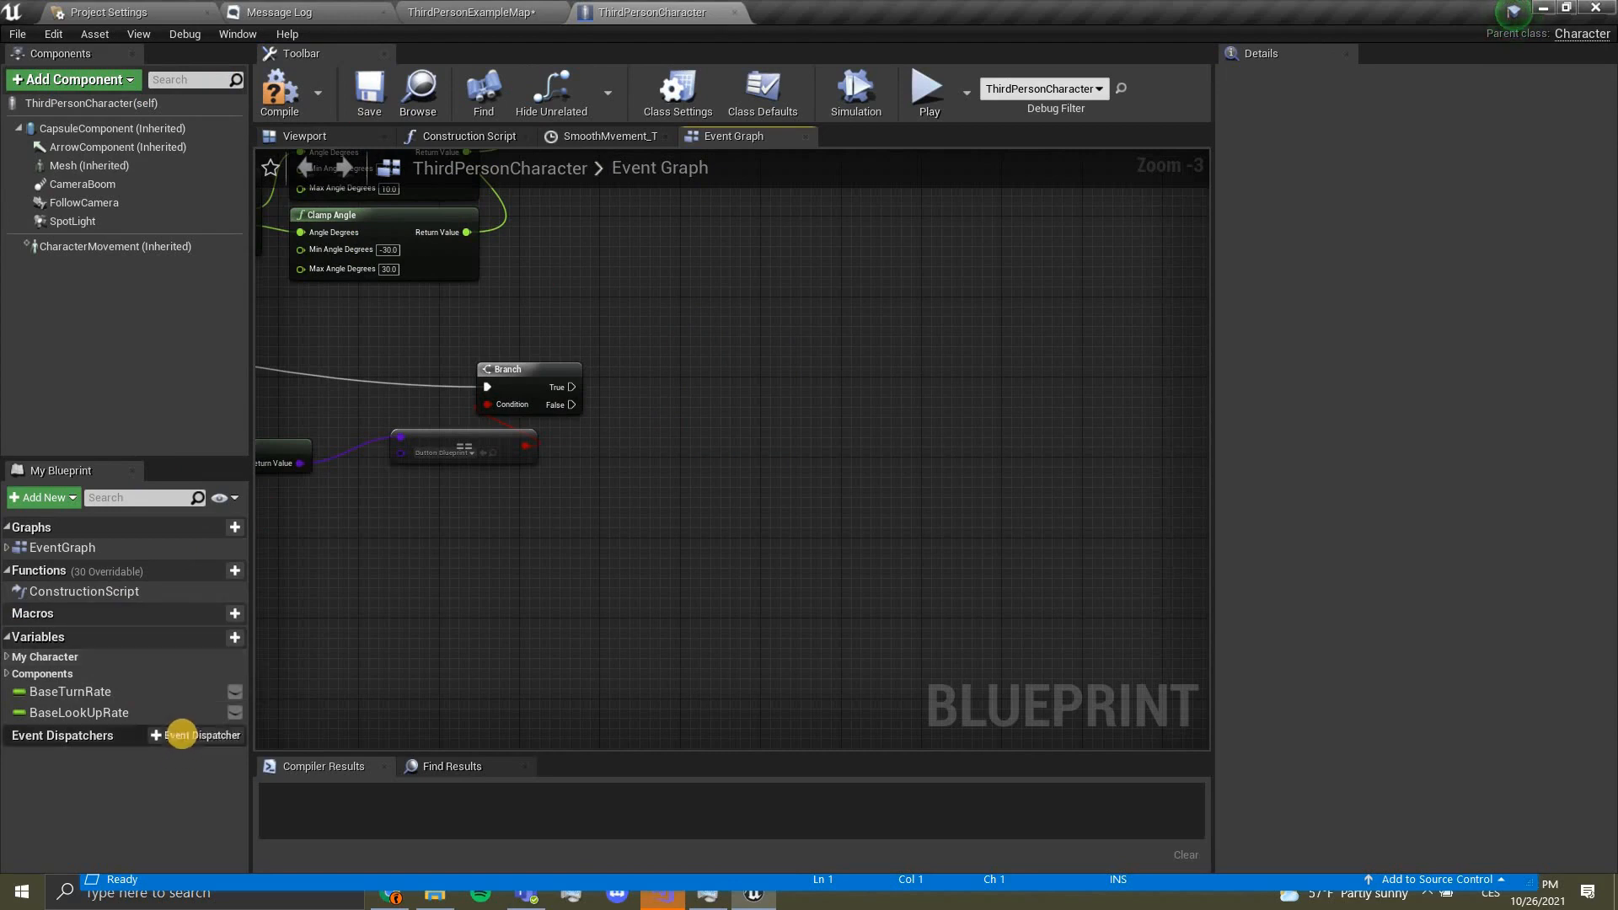
Step: Create a ToggleDoor event dispatcher, call it from the Branch's True output, and save ThirdPersonCharacter
click(195, 735)
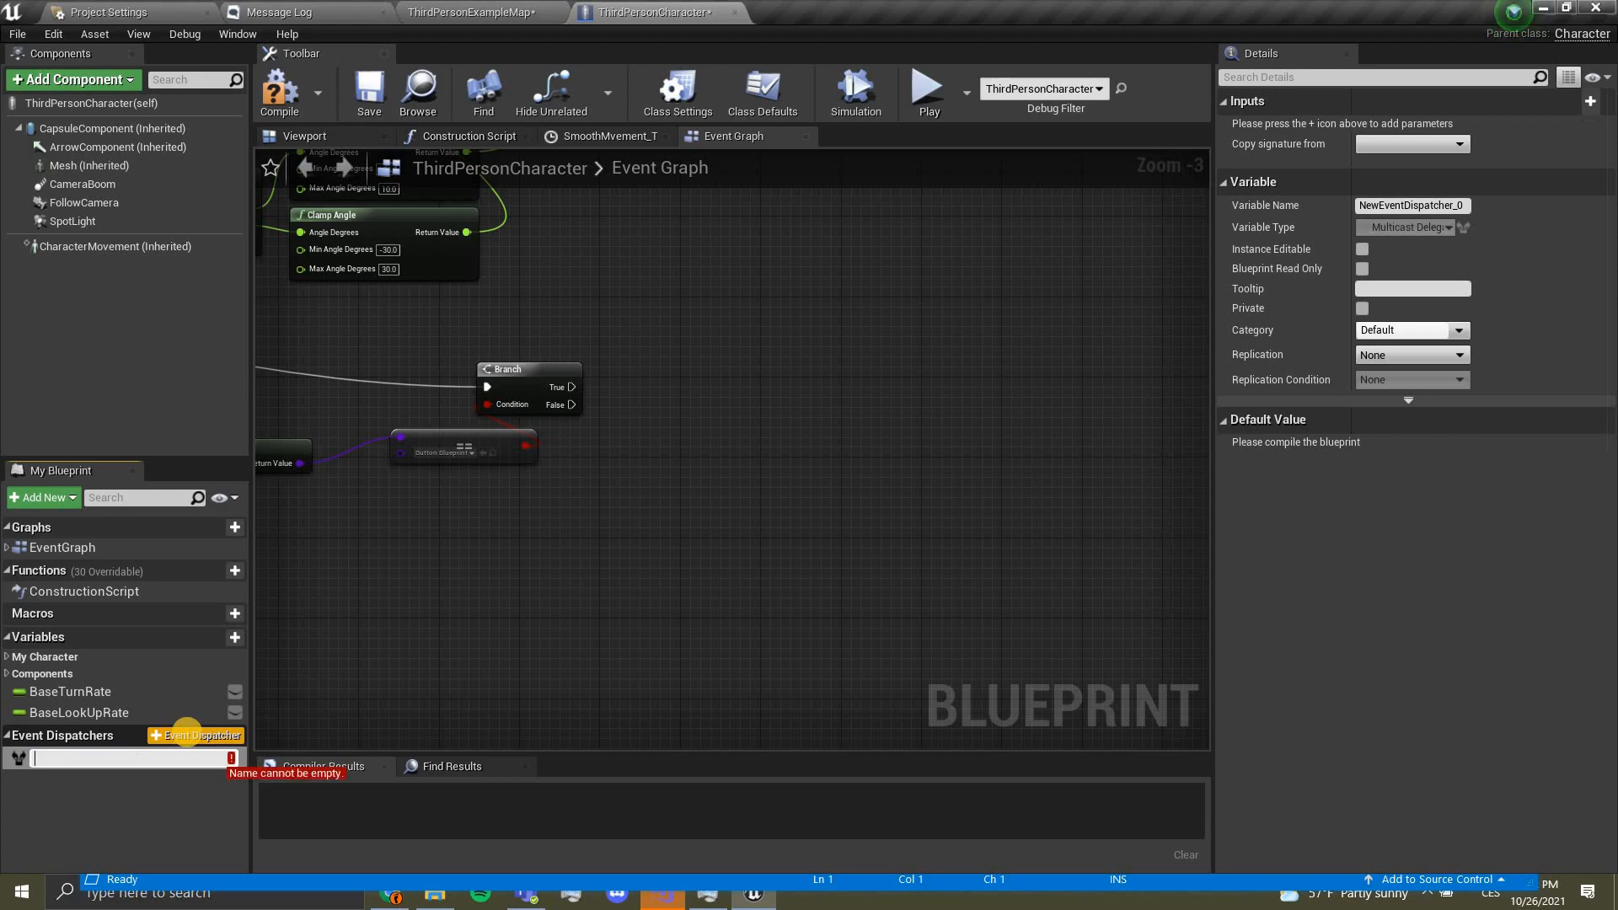
text(ToggleDoor)
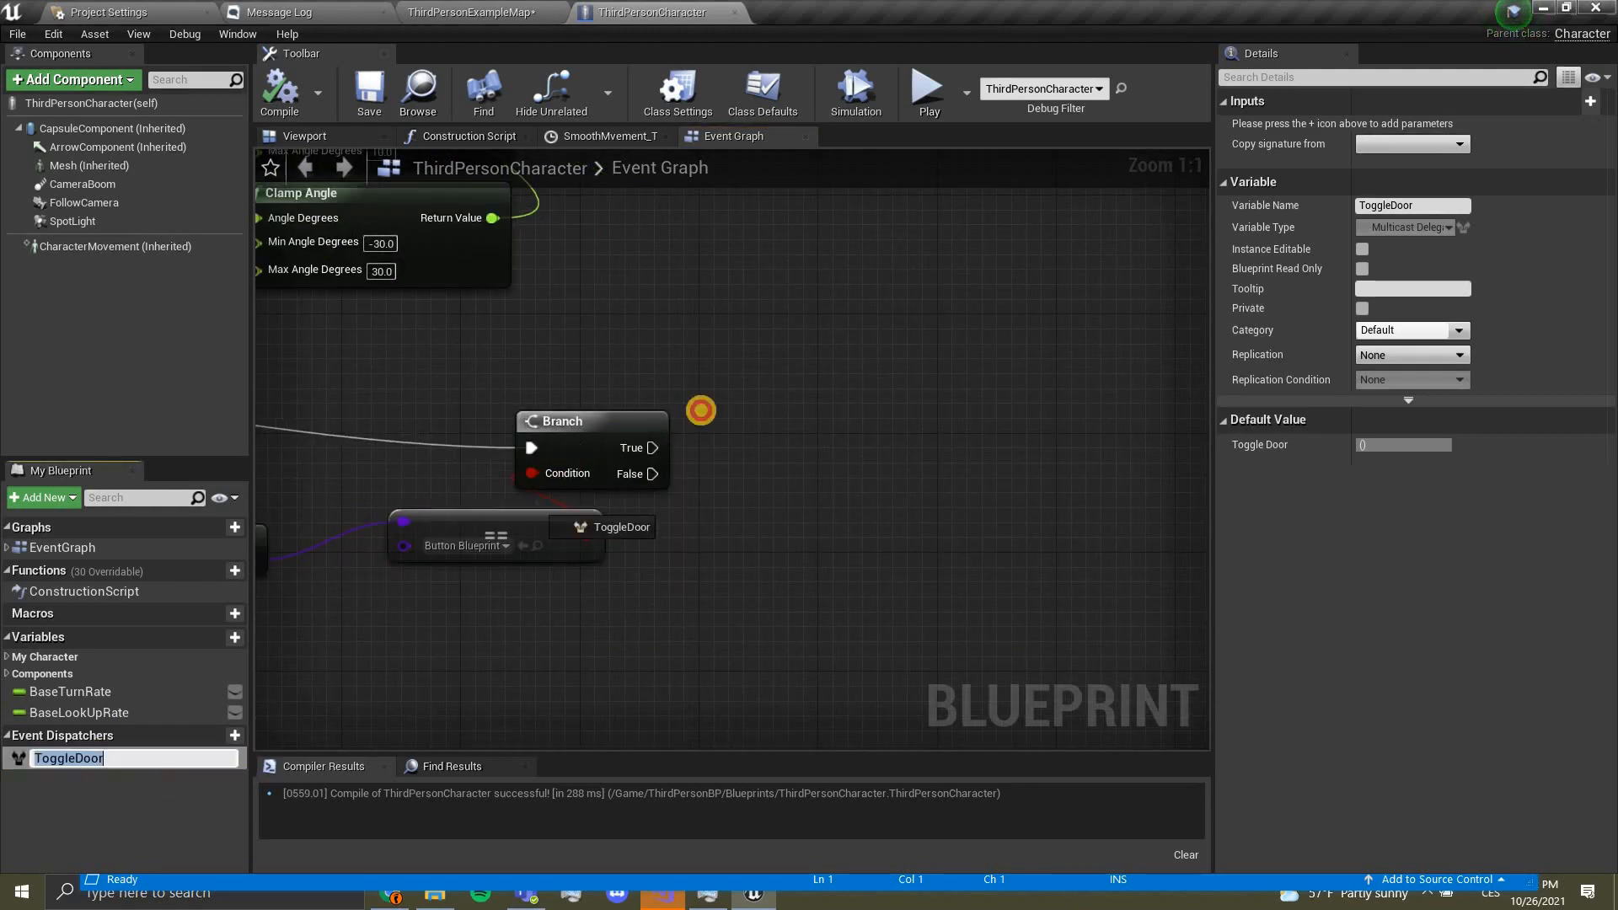
click(700, 411)
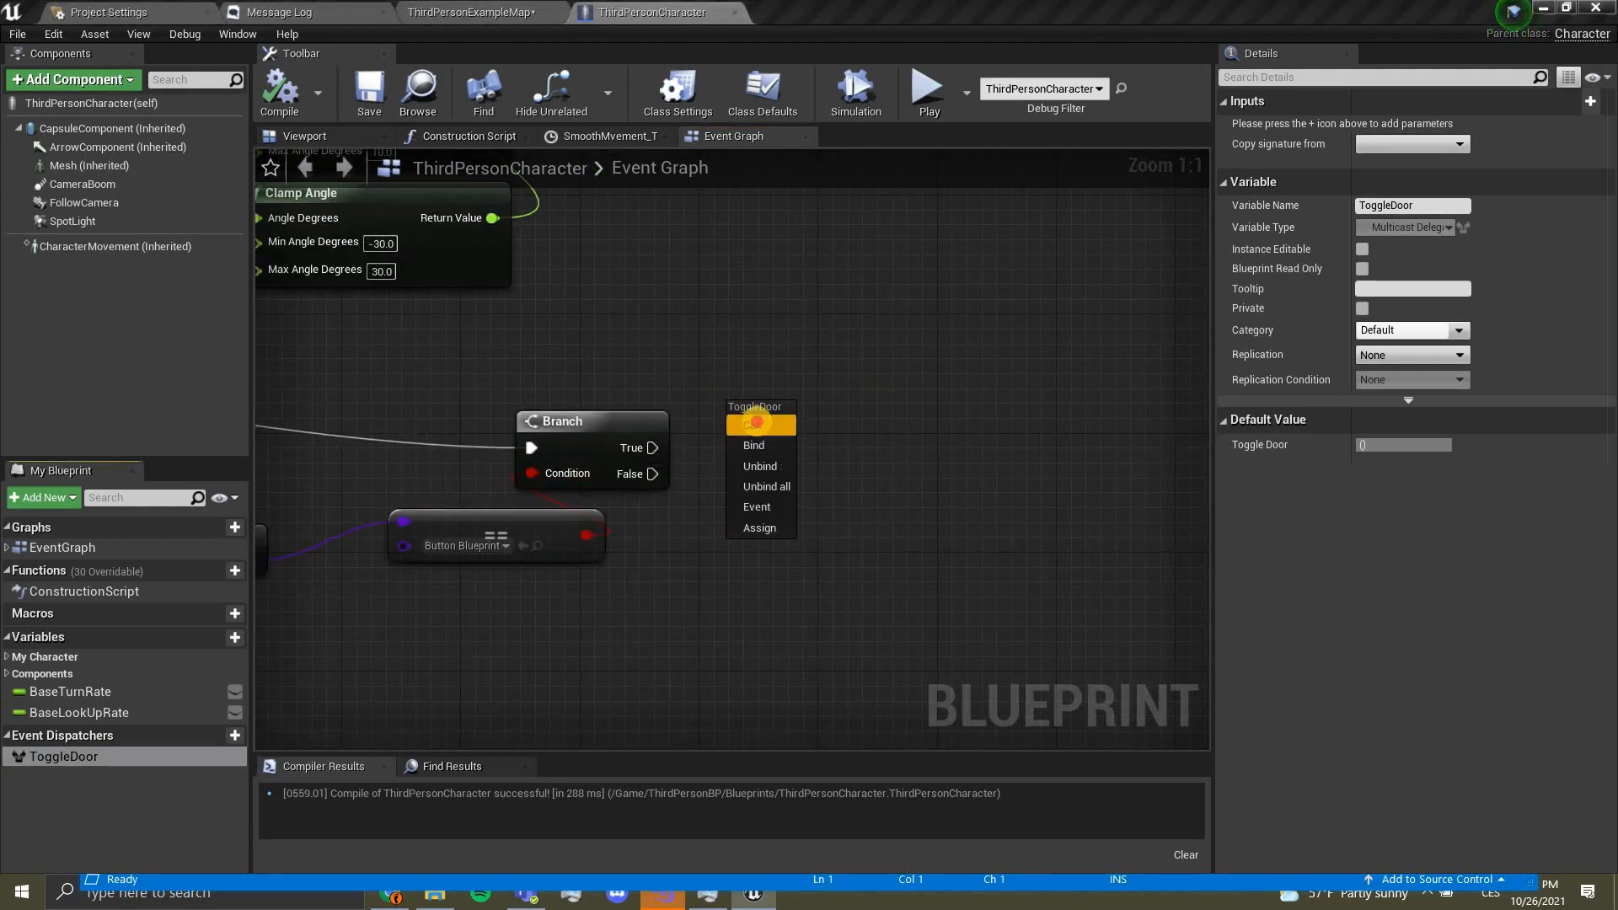
click(753, 445)
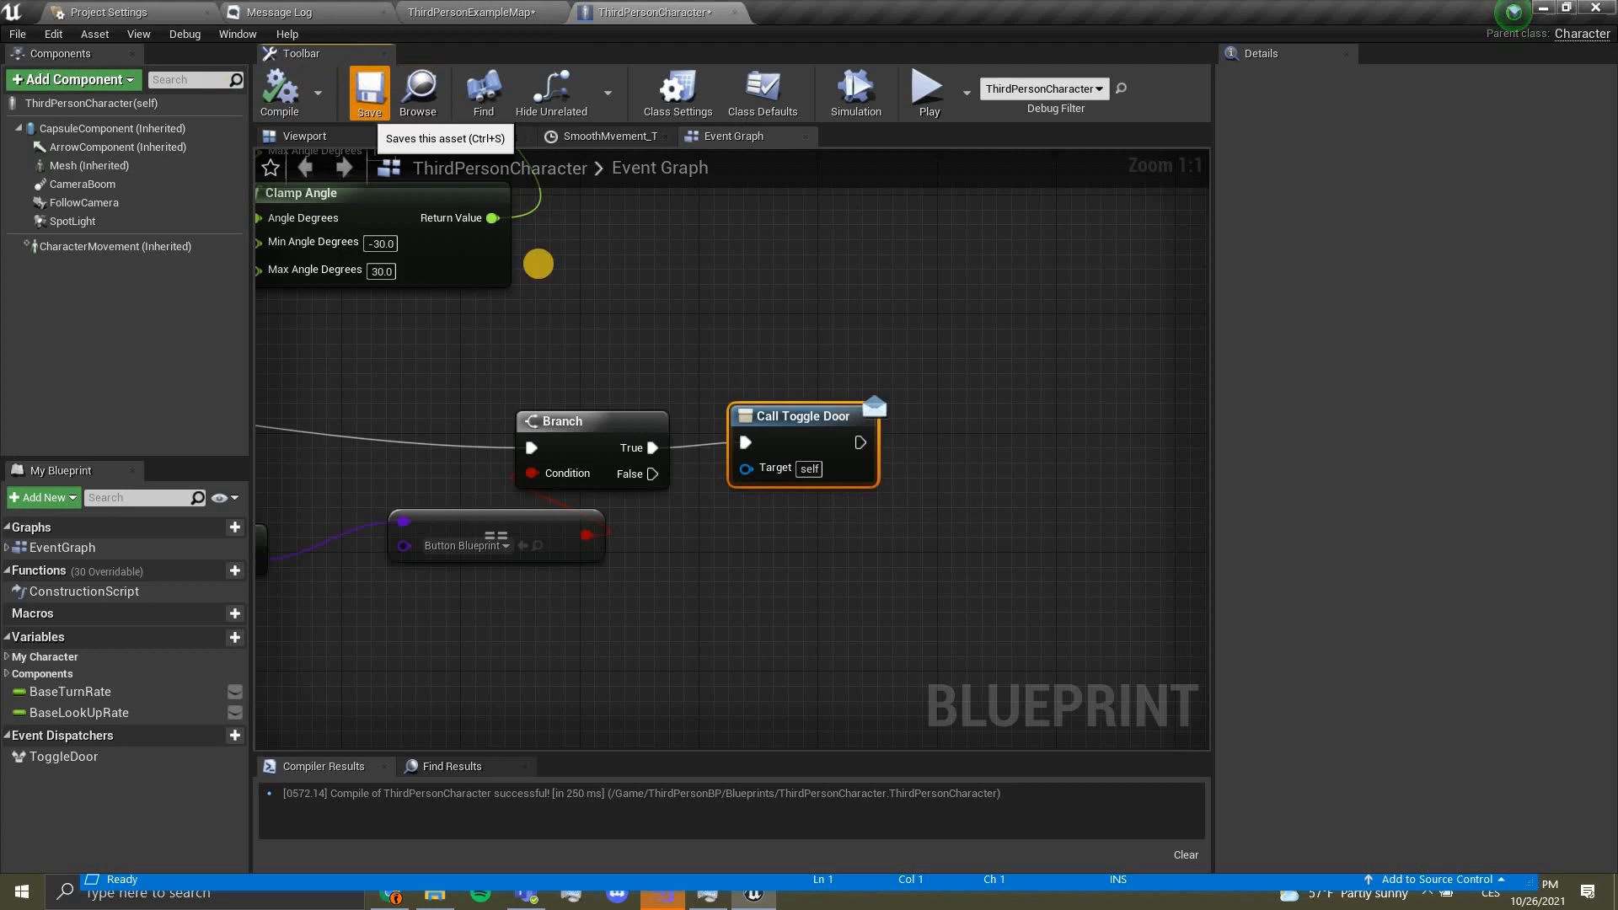
click(475, 12)
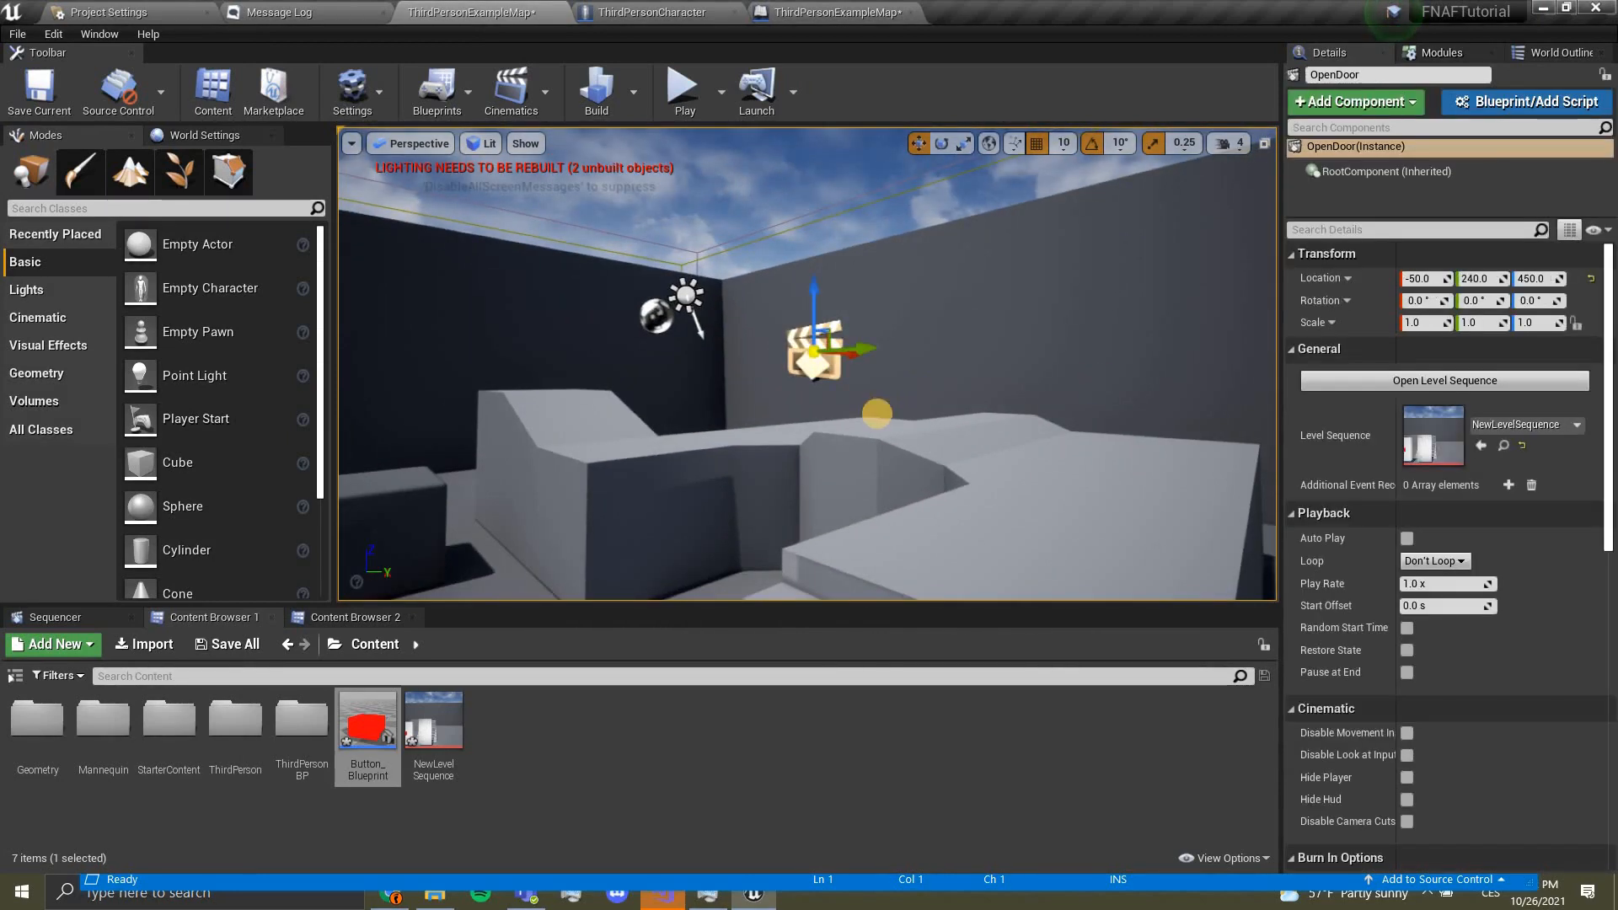
mouse_move(835, 11)
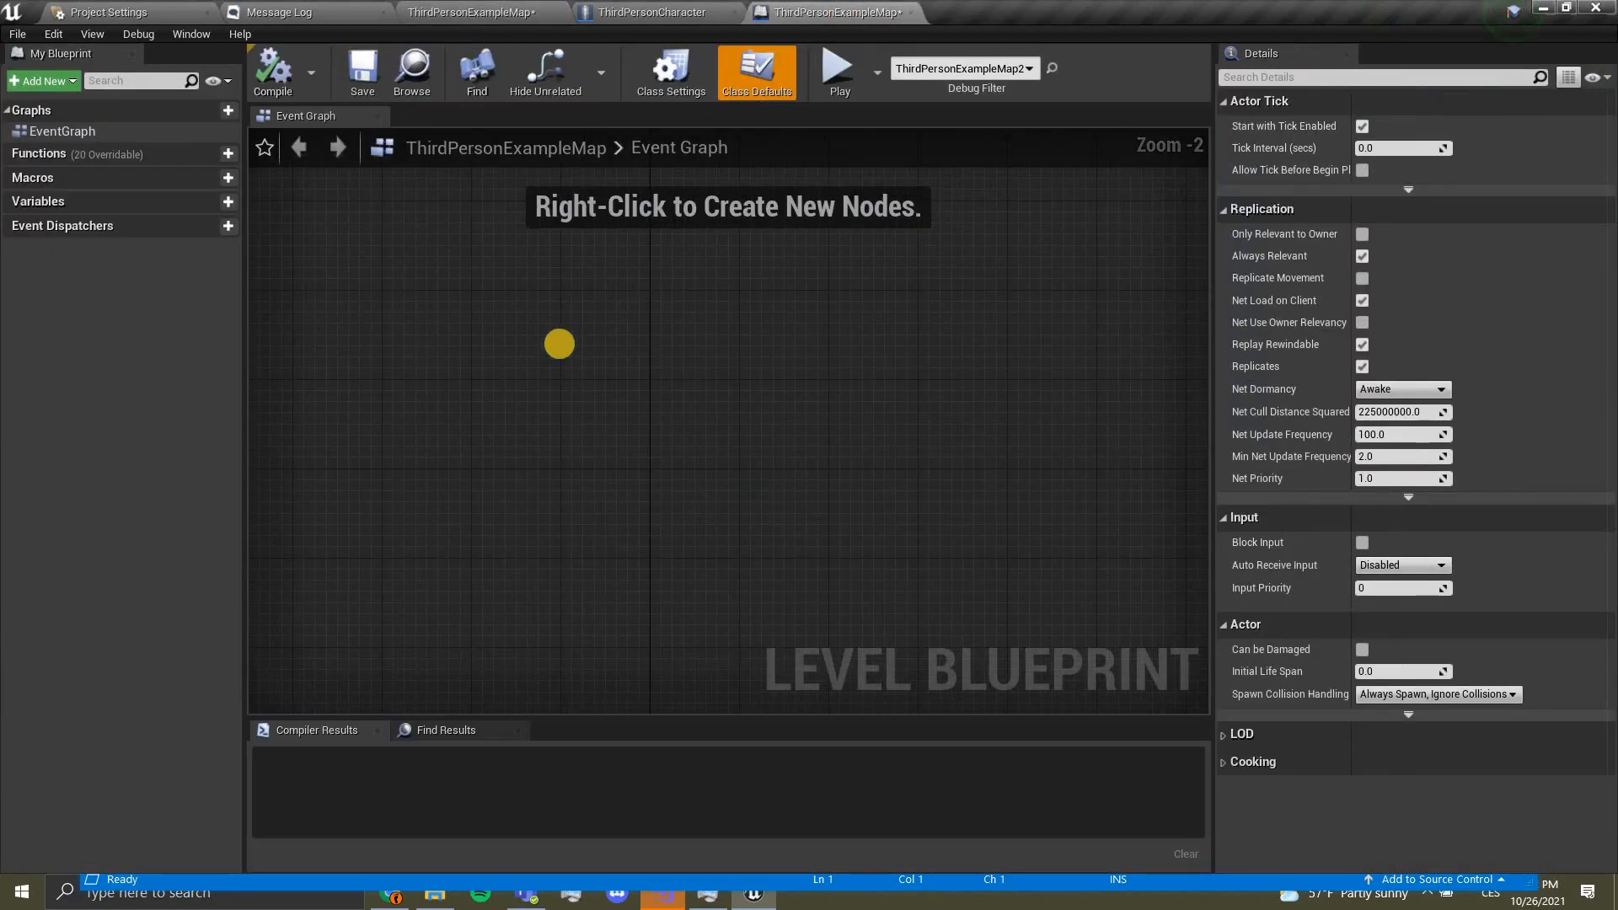
Step: Reference the OpenDoor sequence actor in the level blueprint and feed its Sequence Player into a Play node
right_click(557, 344)
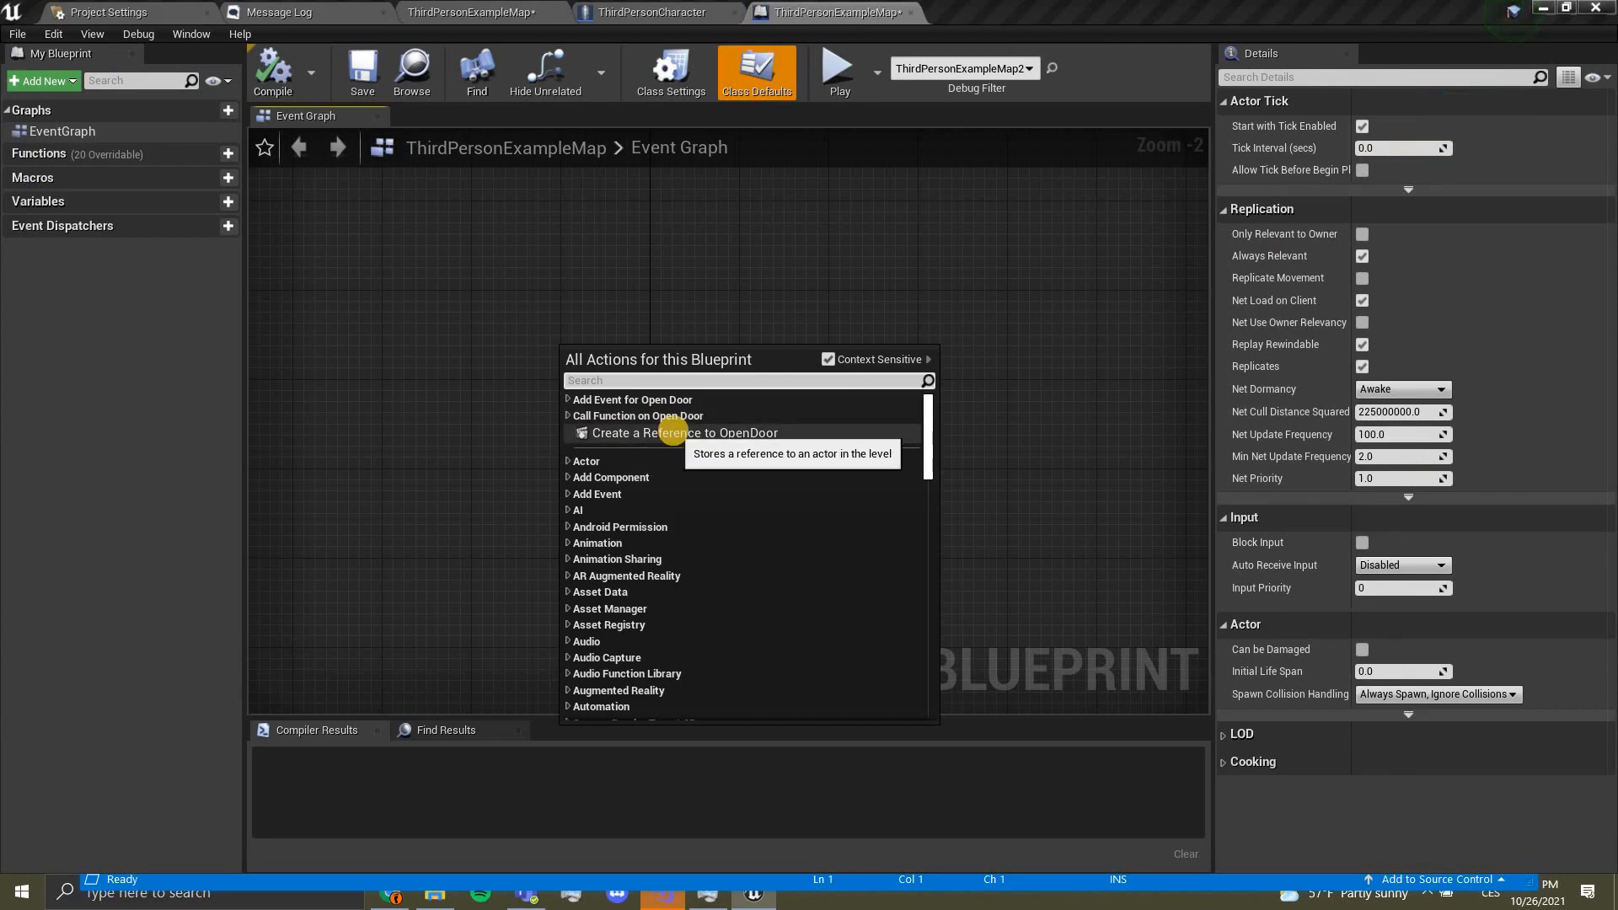
click(685, 433)
text(p)
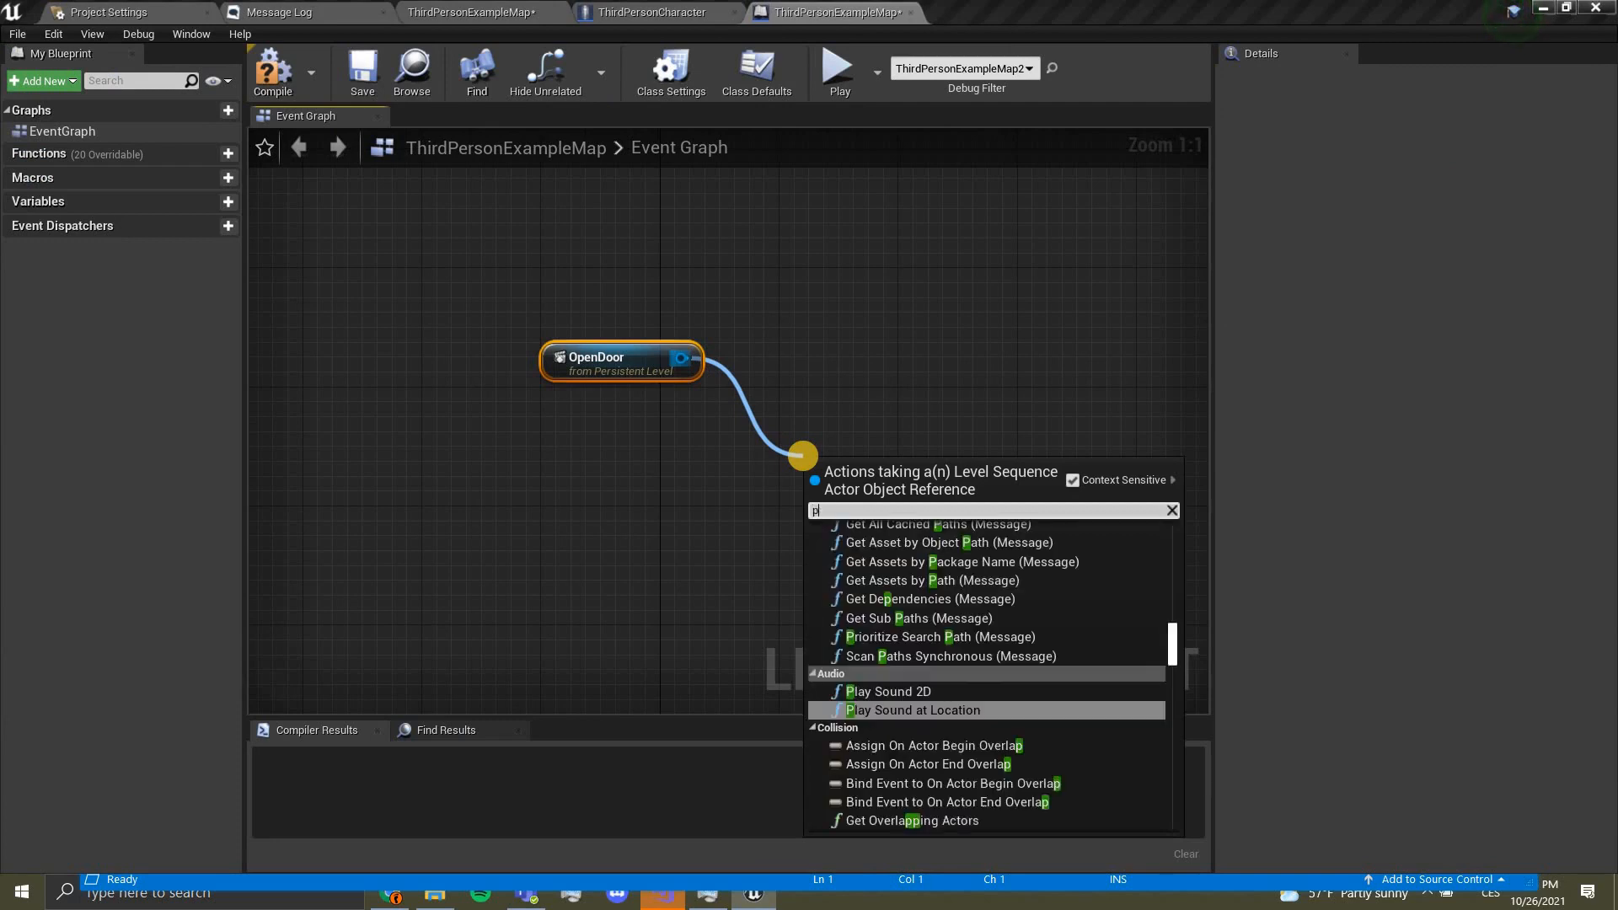
text(lay)
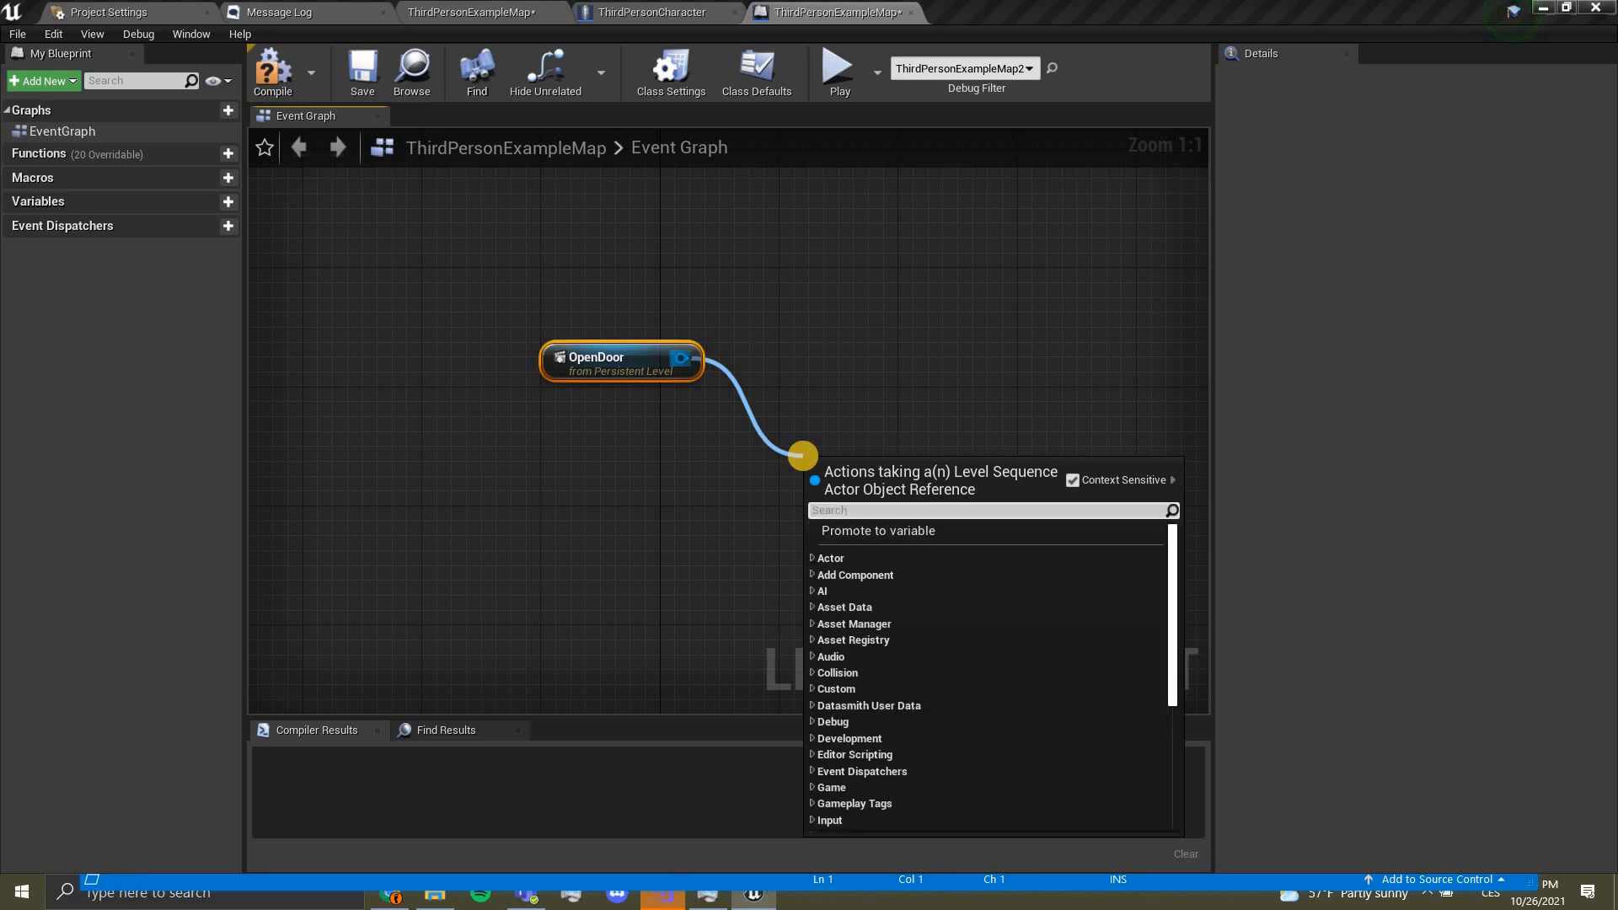
text(play)
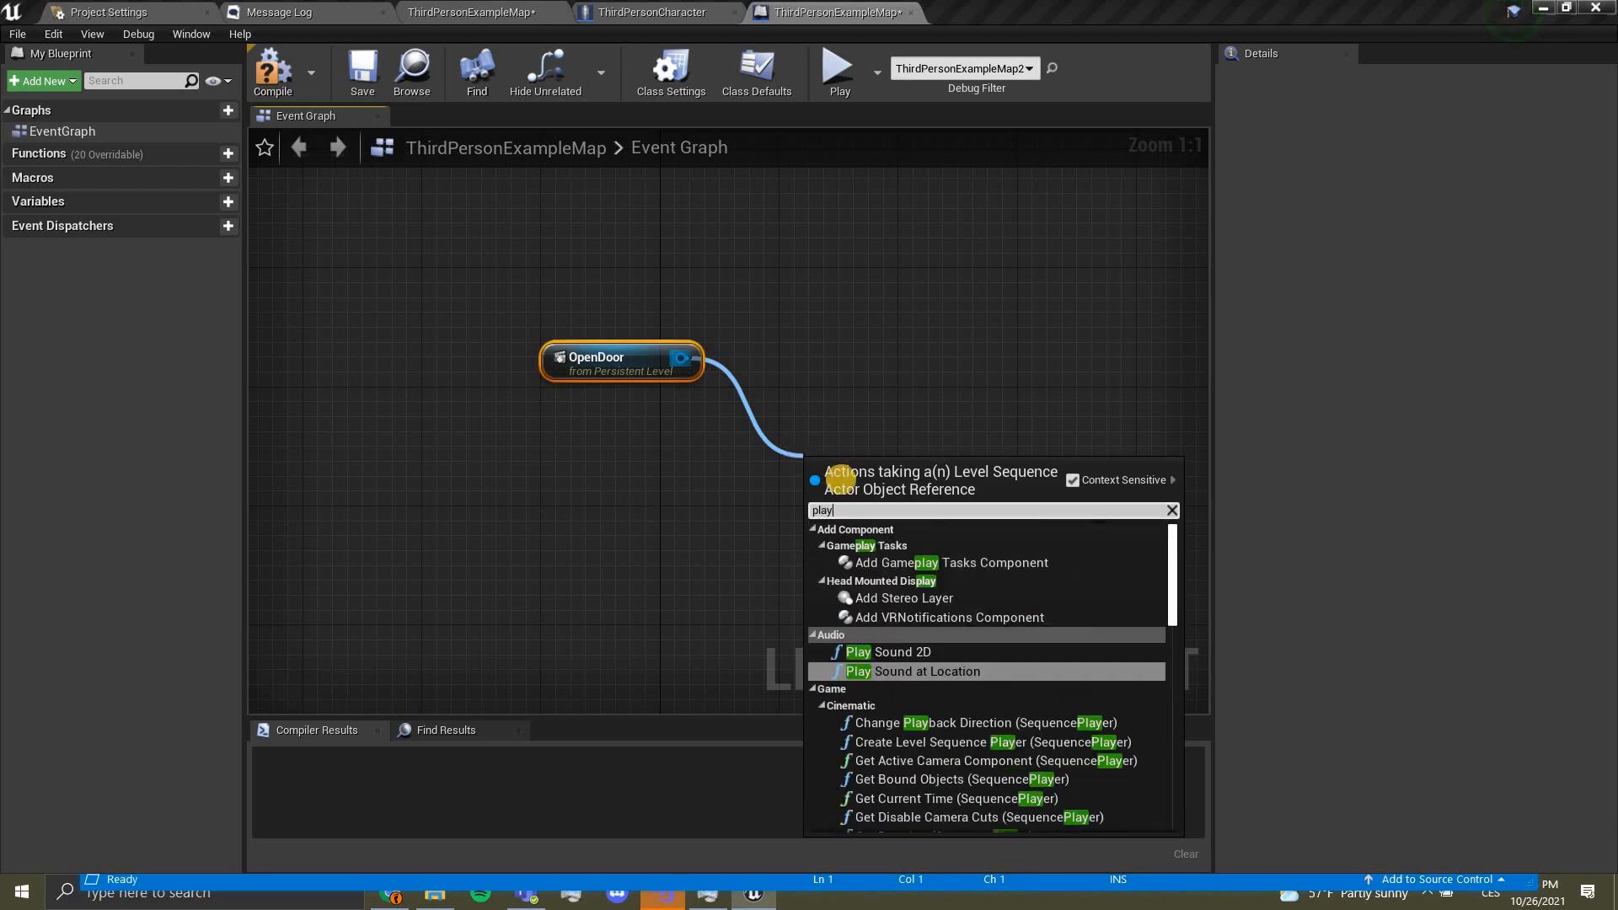
scroll(down, 3)
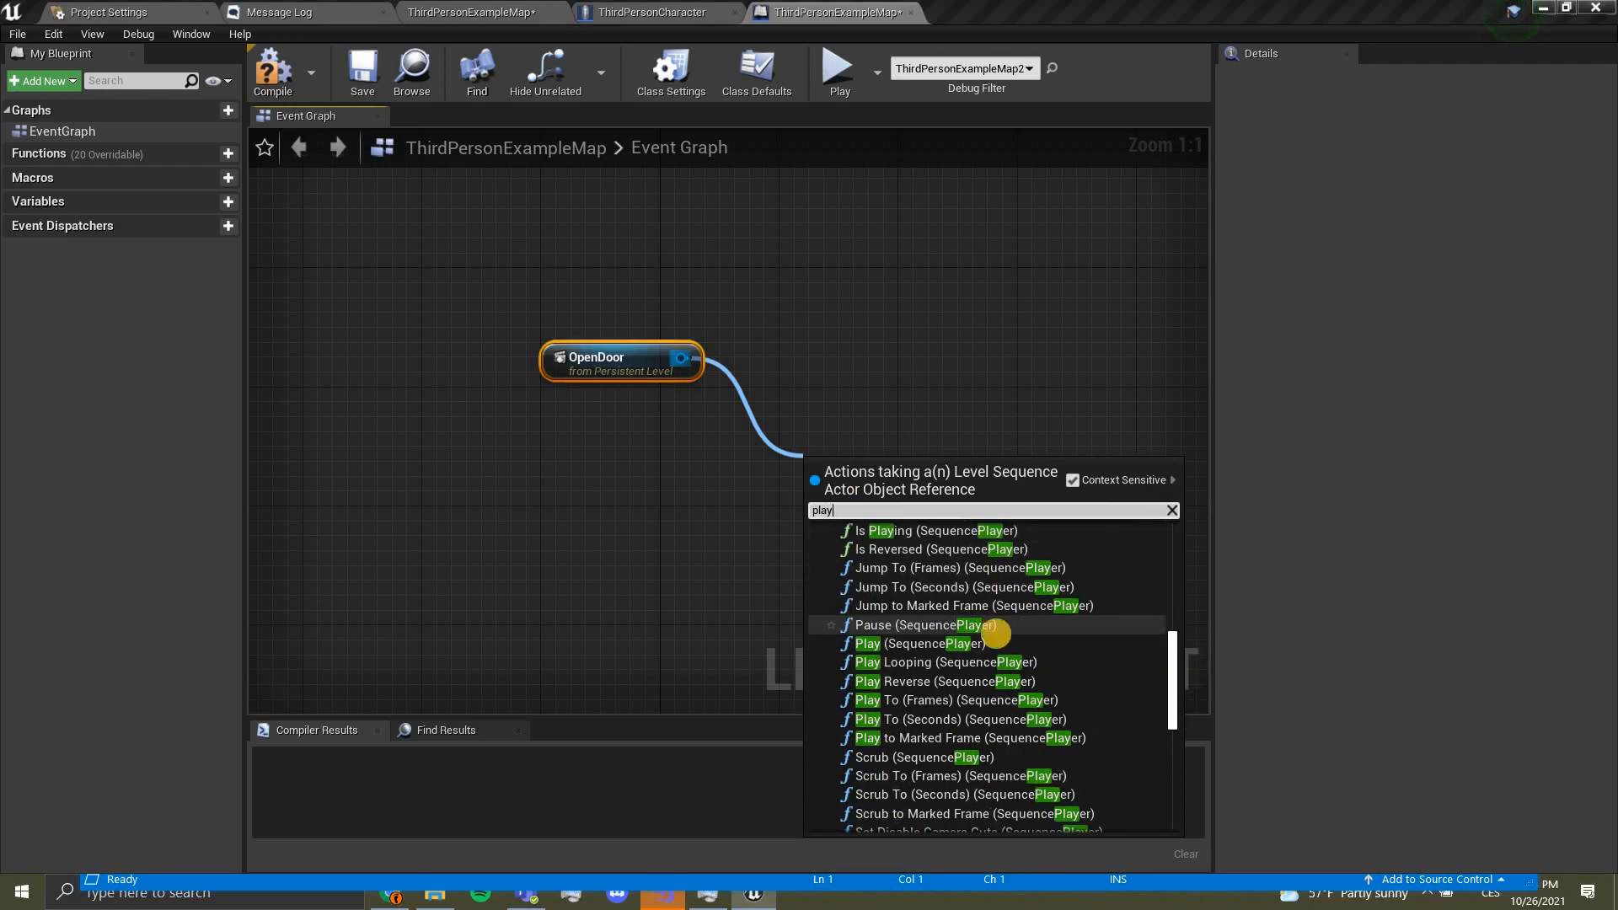
mouse_move(916, 642)
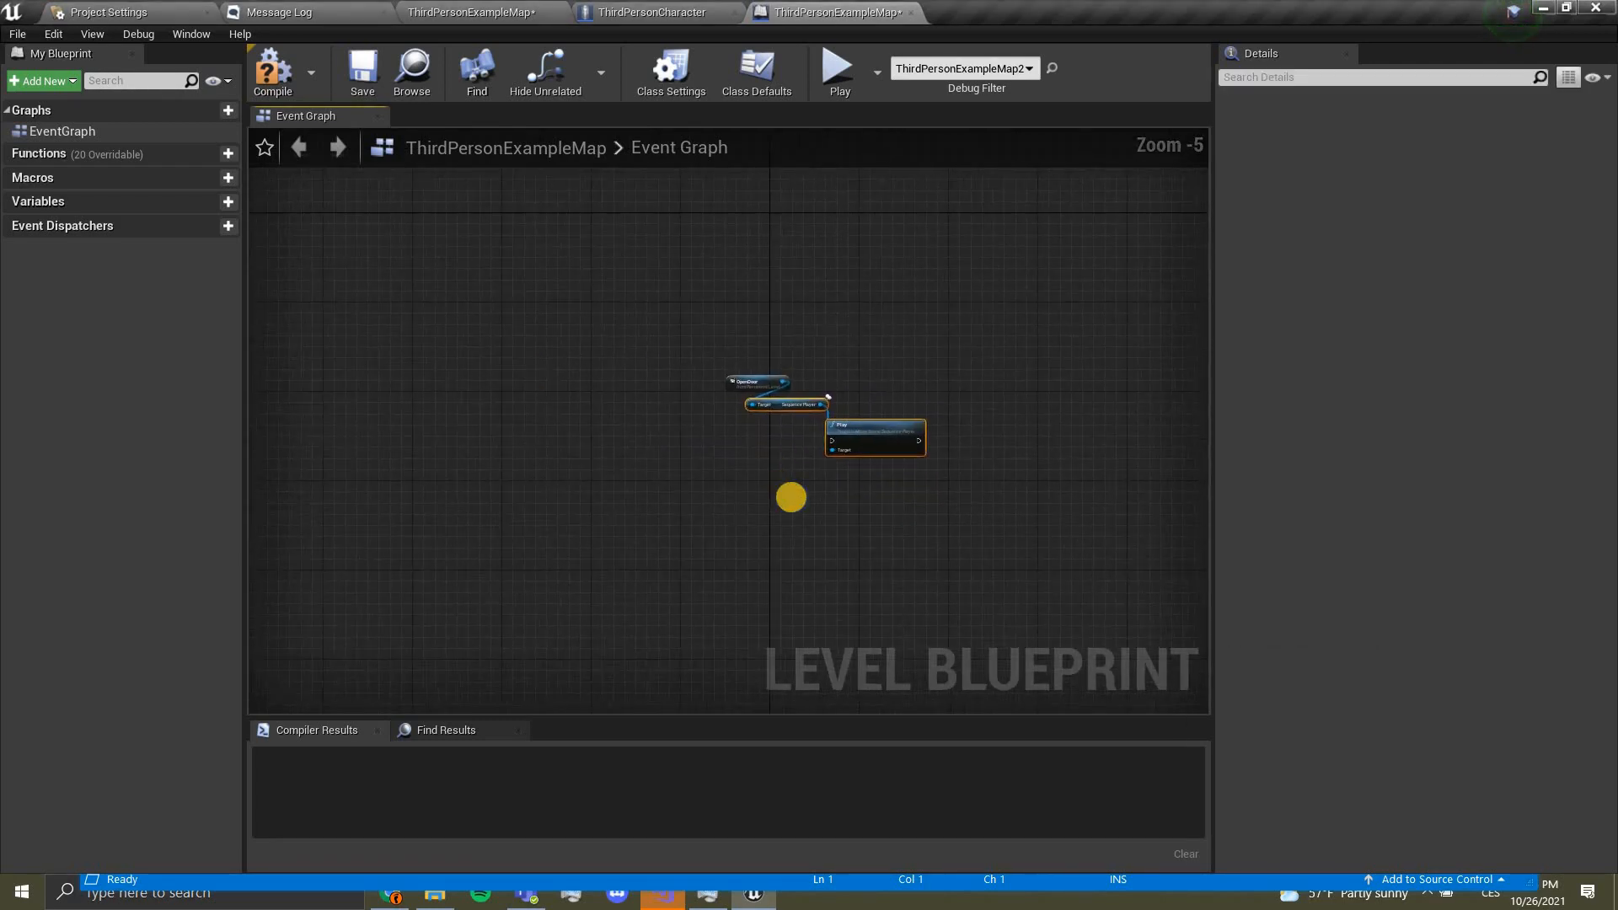
scroll(up, 3)
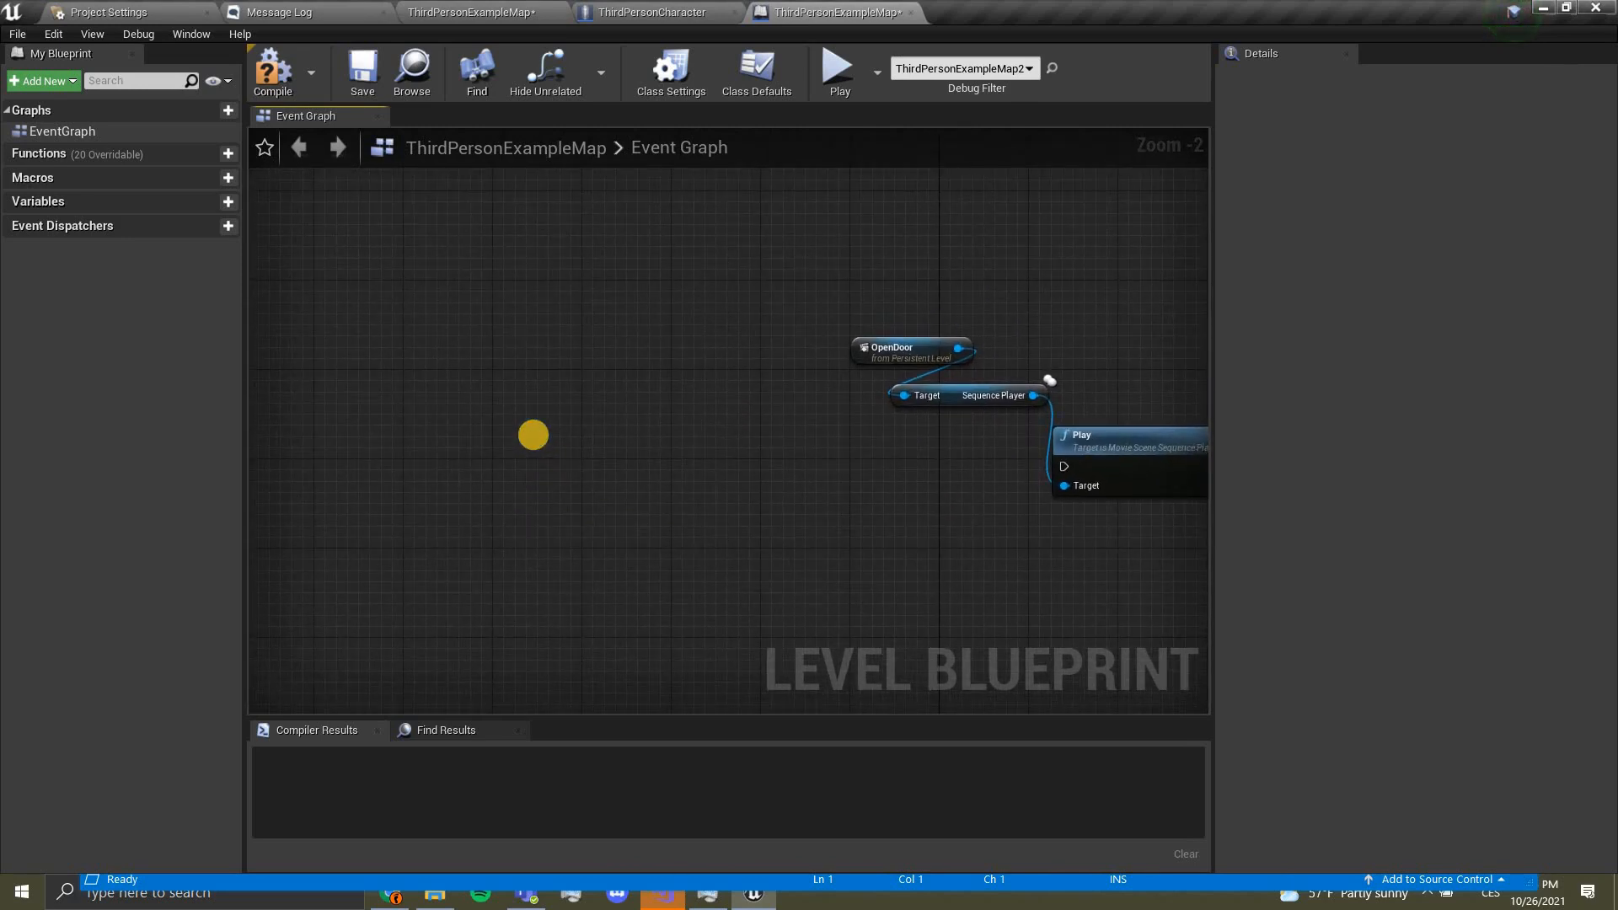
Step: On Event BeginPlay, cast Get Player Character to ThirdPersonCharacter
right_click(505, 426)
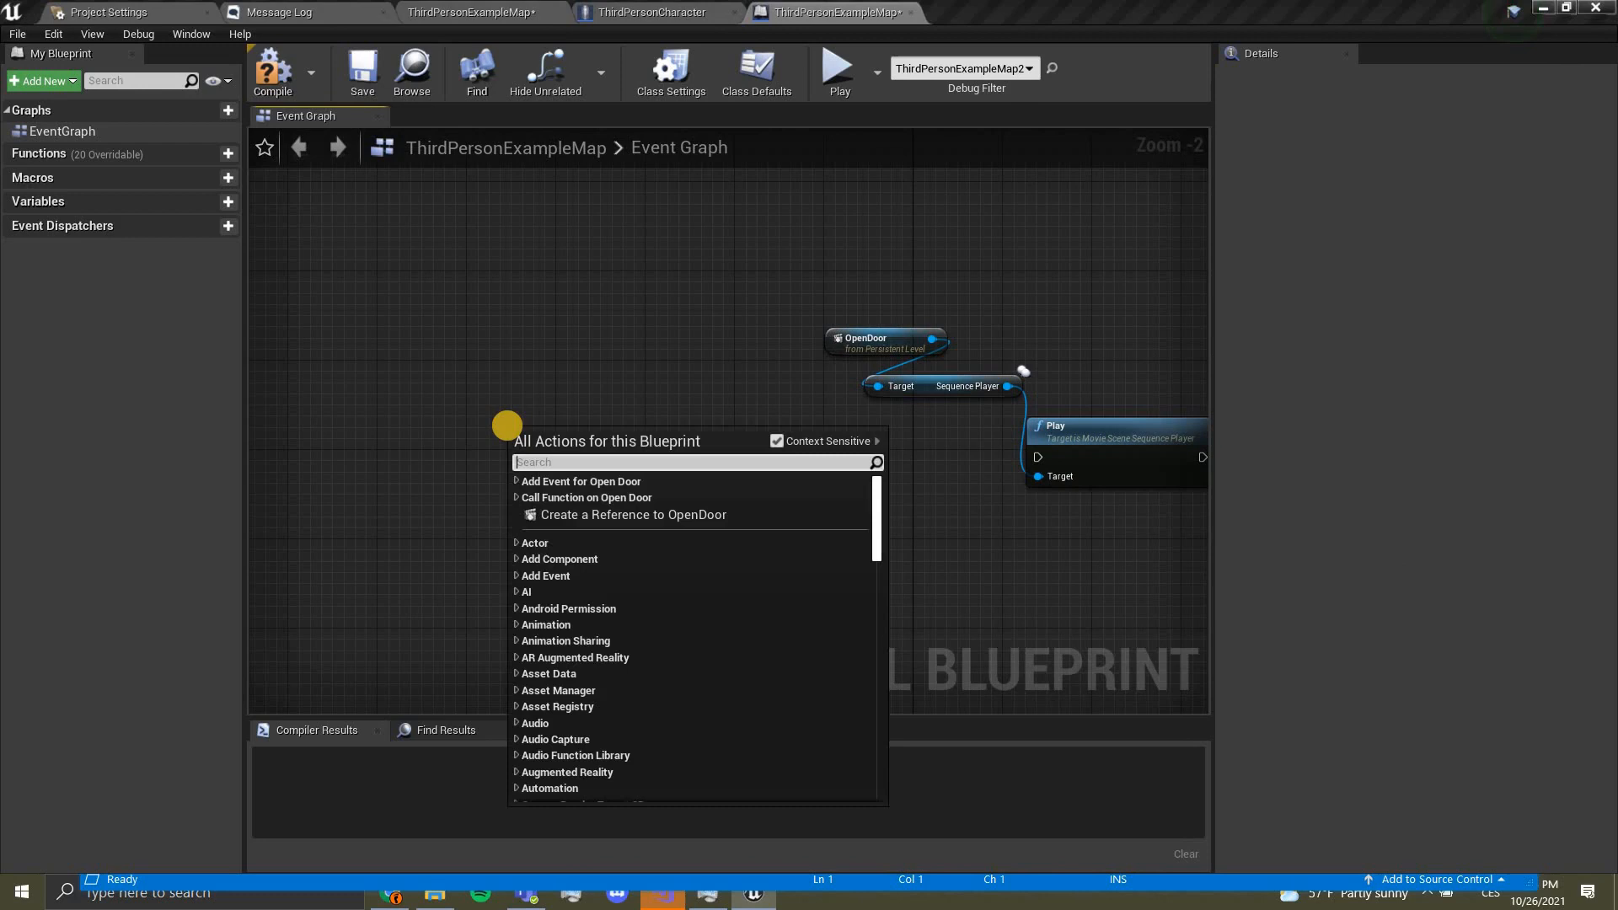
text(beginpl)
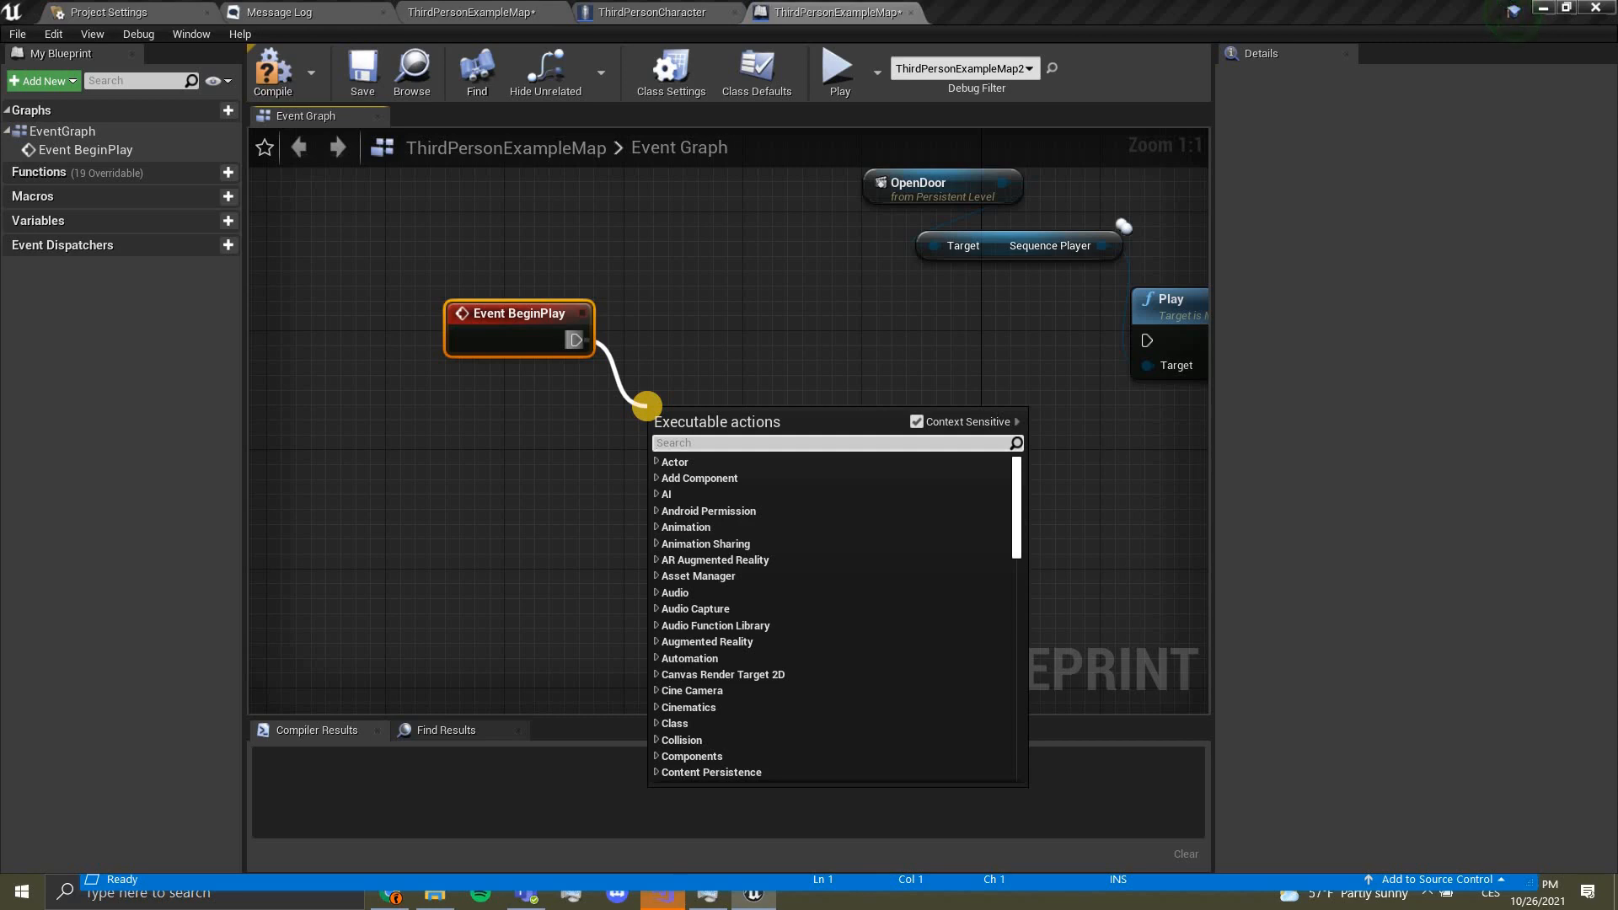
text(cast t)
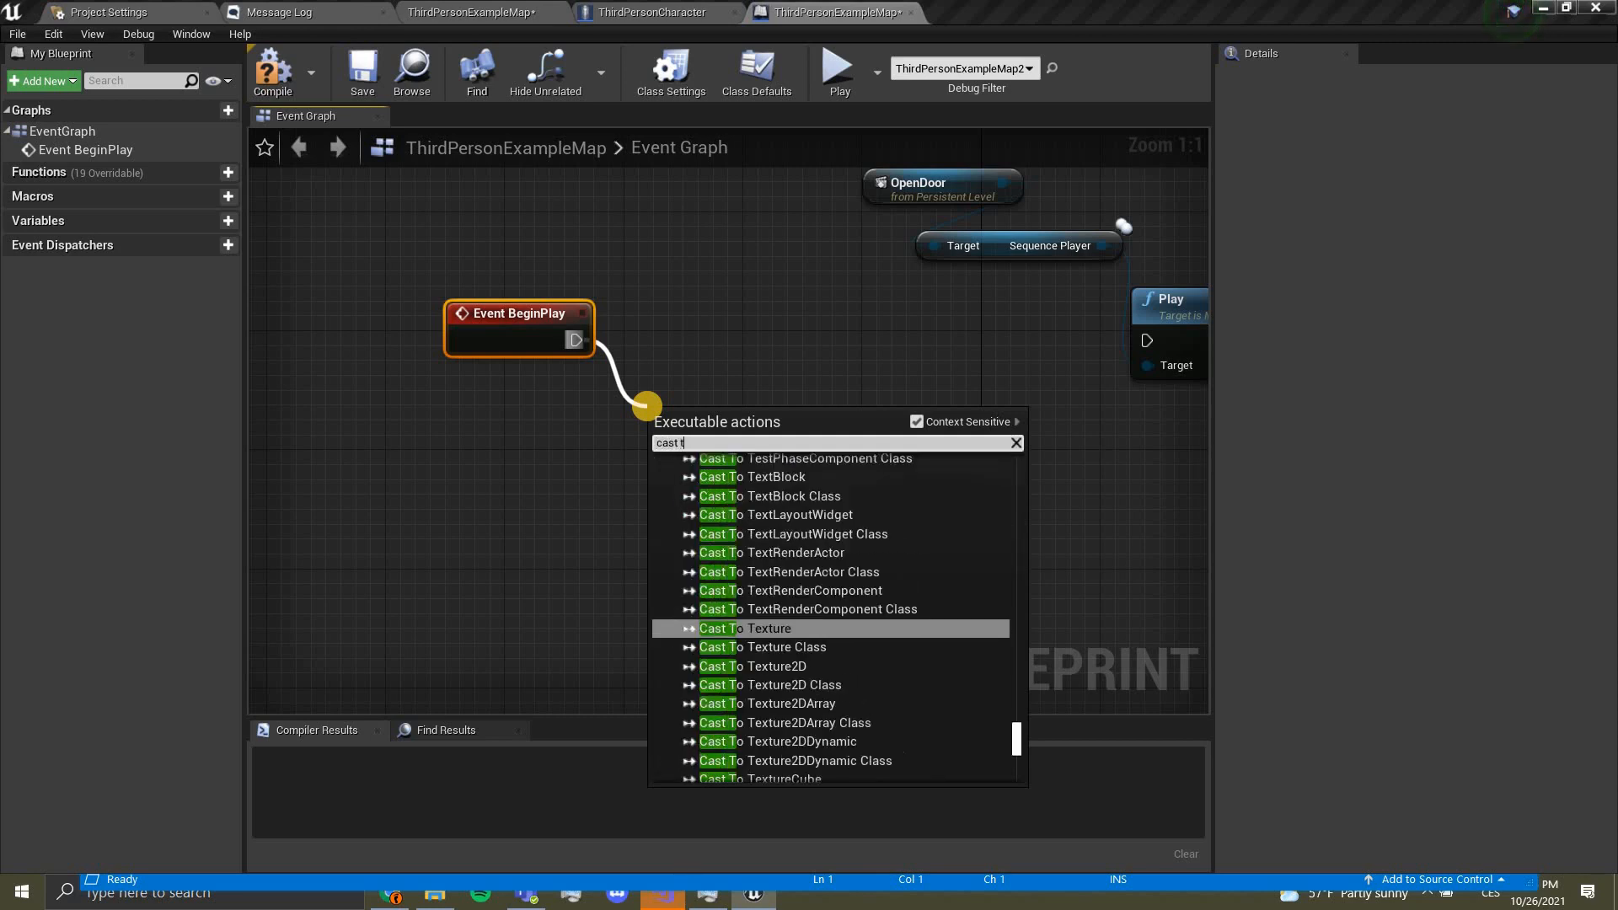
text(o thir)
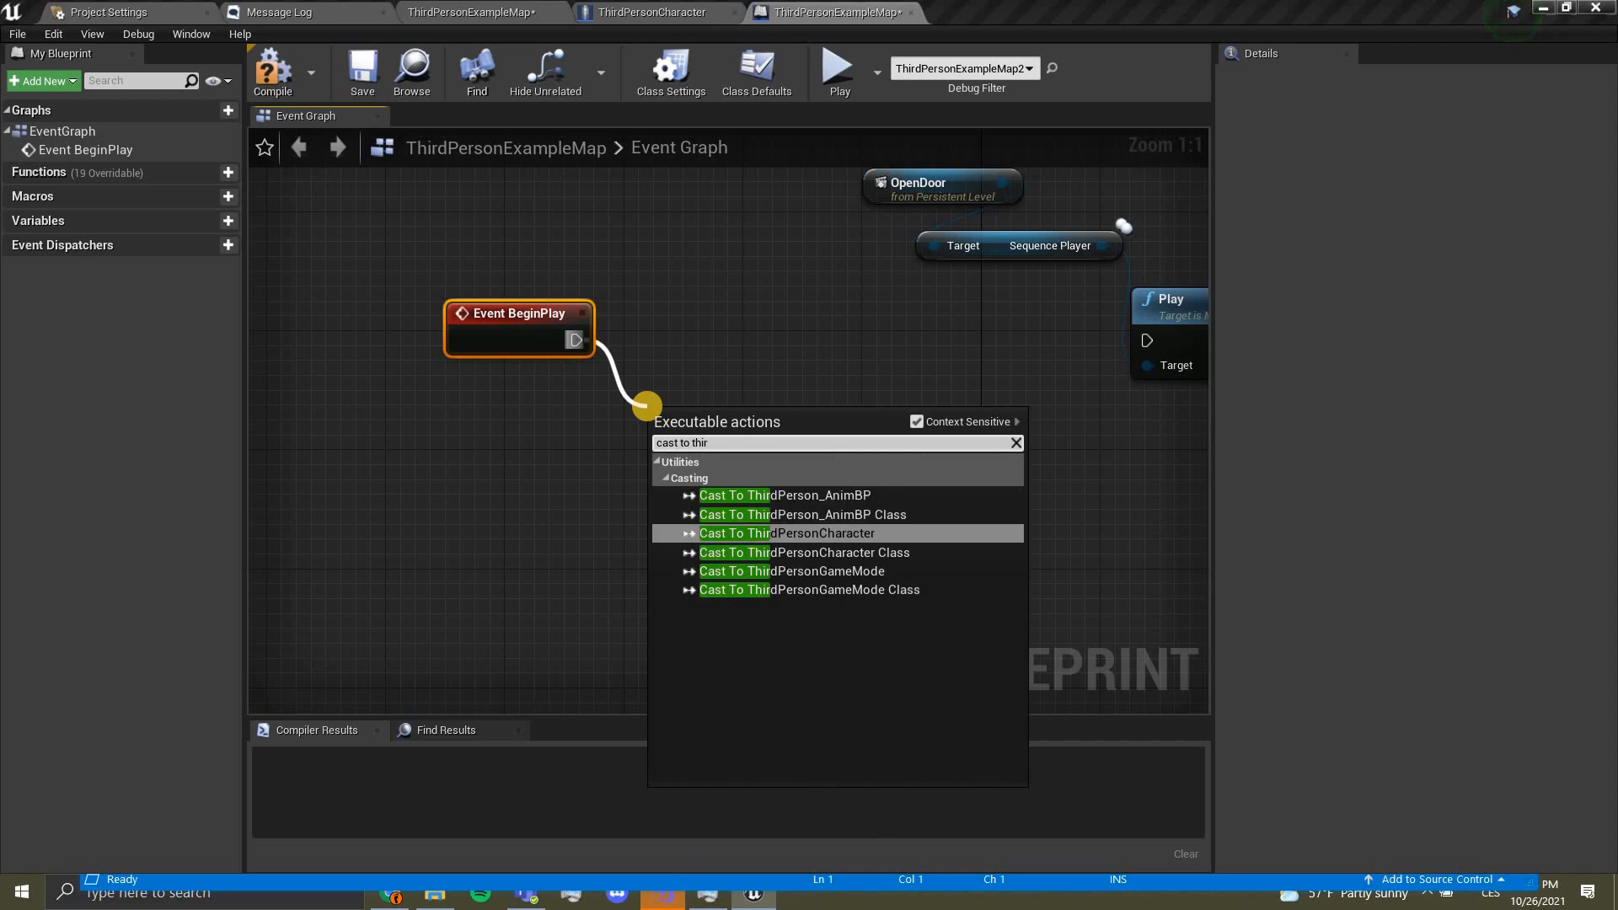
click(787, 533)
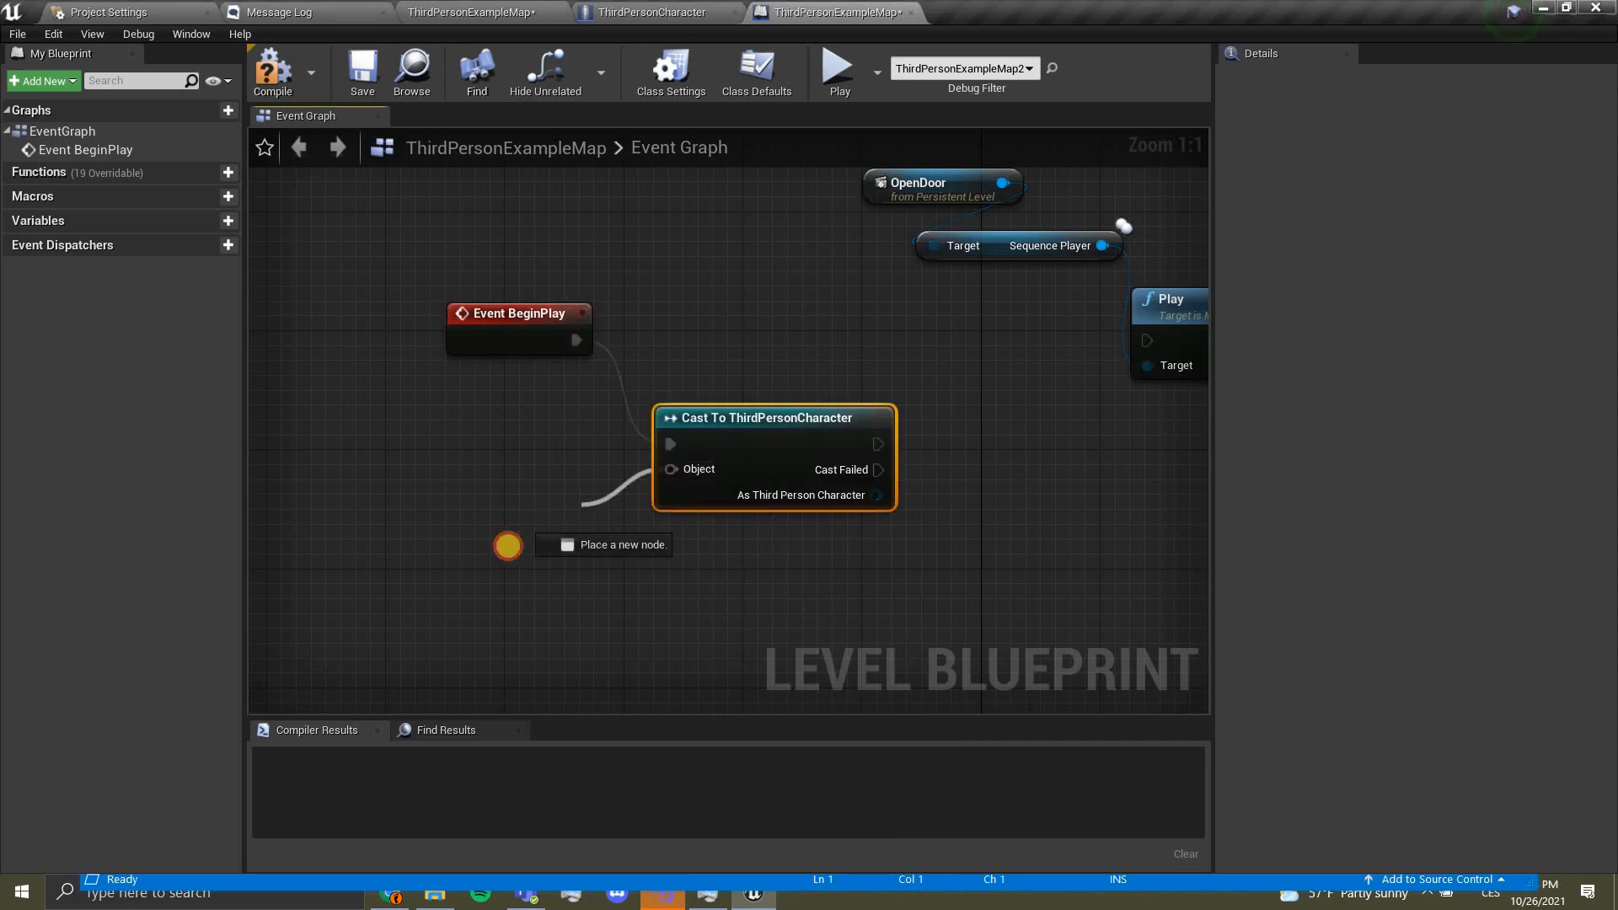
text(get player)
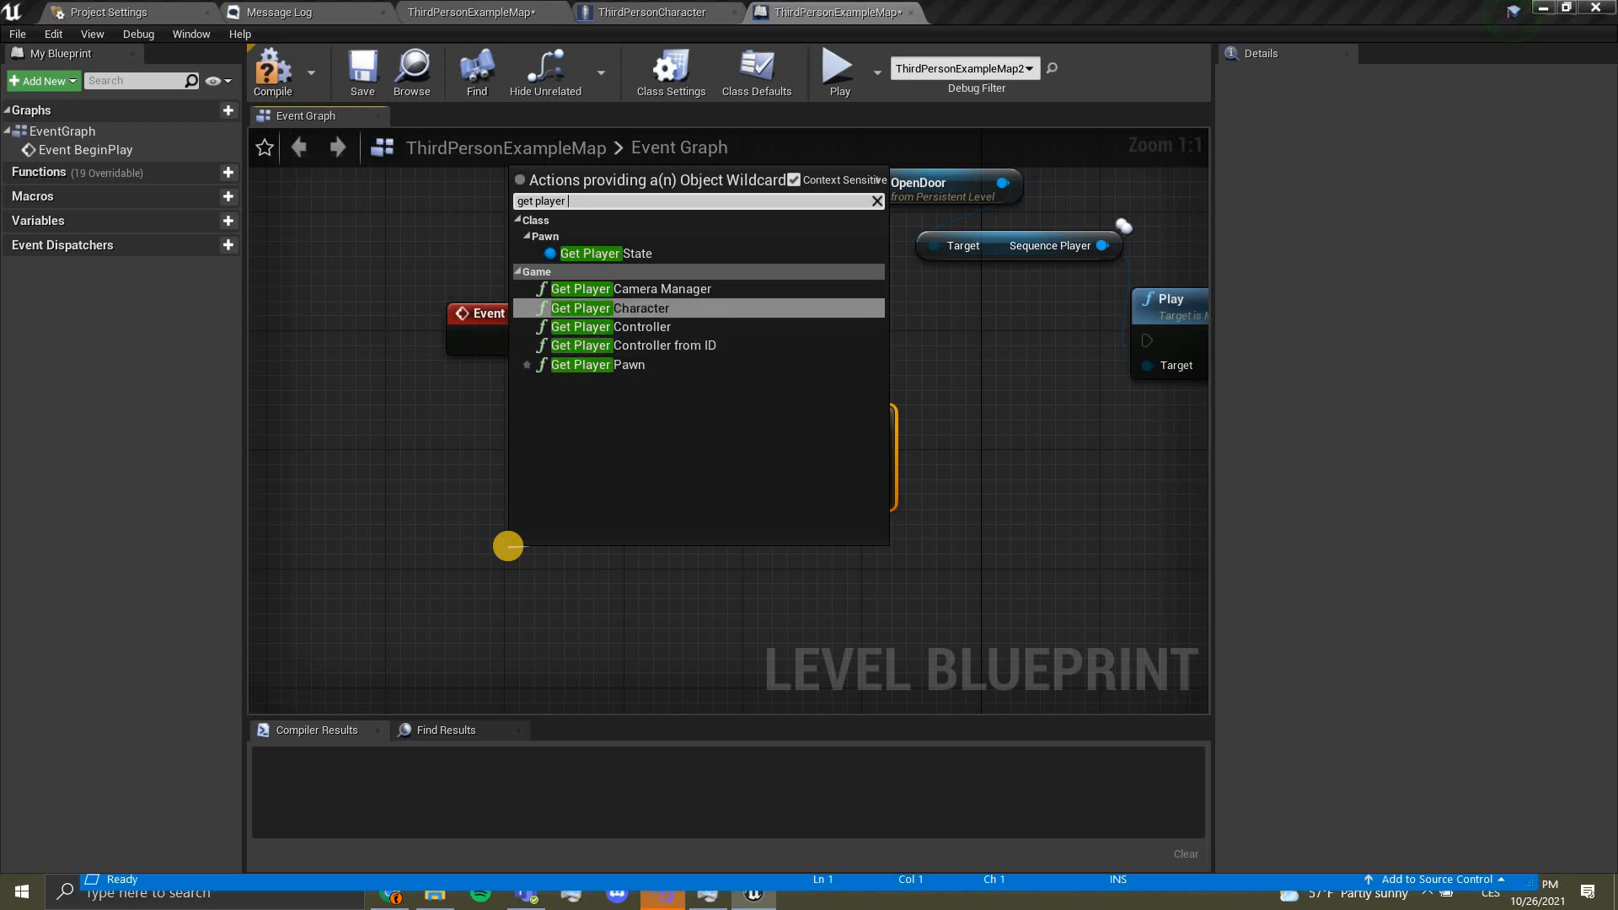
click(581, 306)
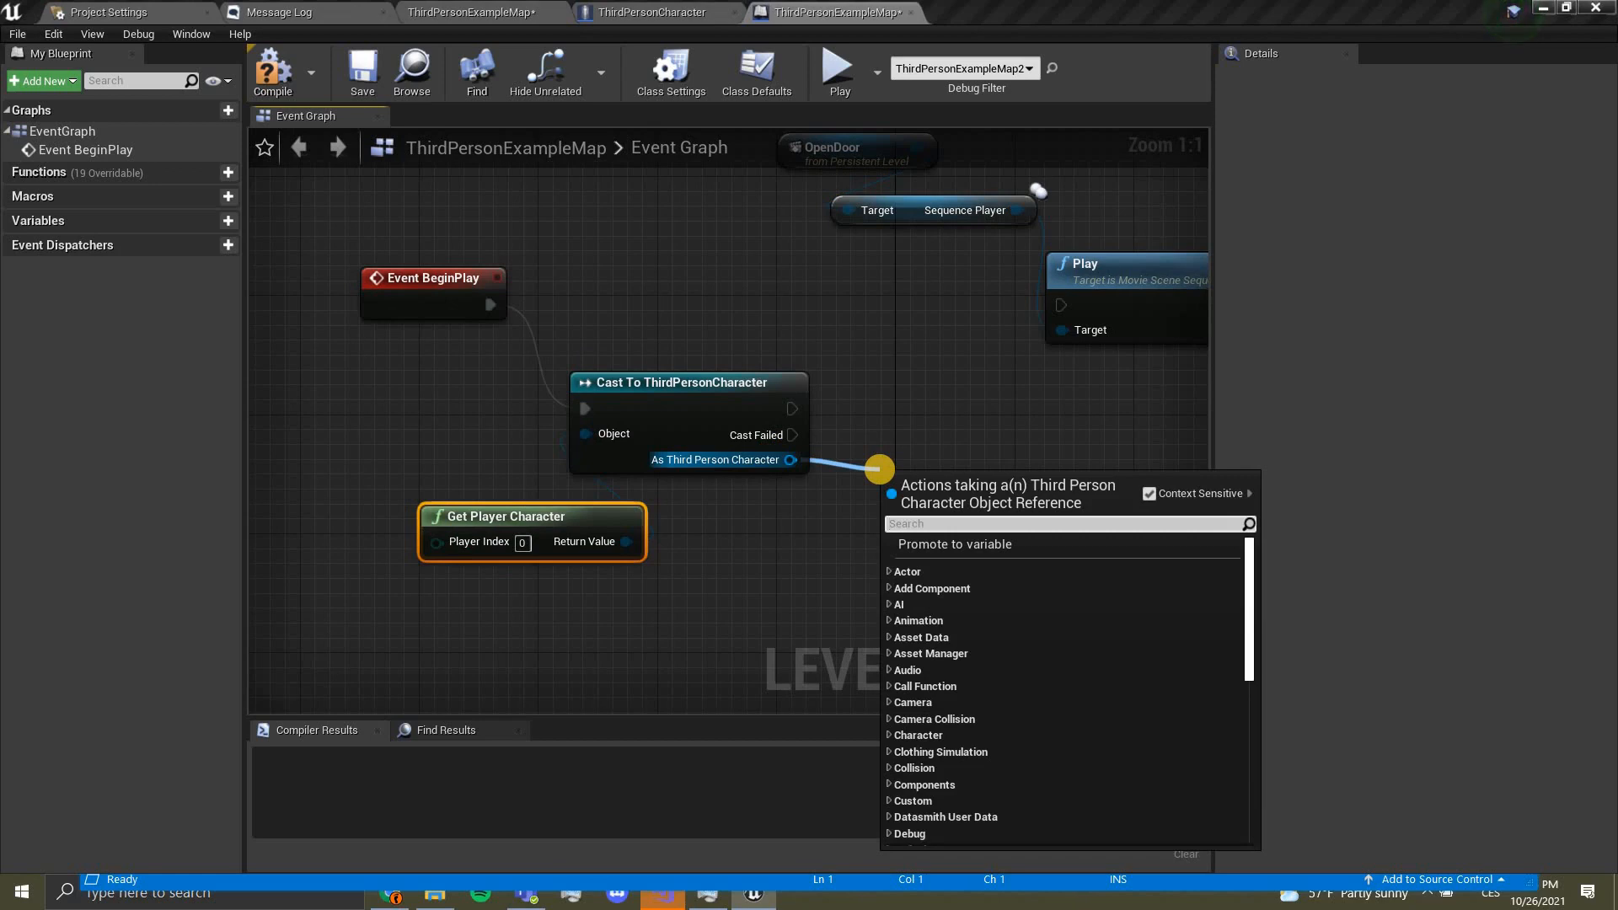
Step: Add a Bind Event to Toggle Door node from the cast character
text(bind event to)
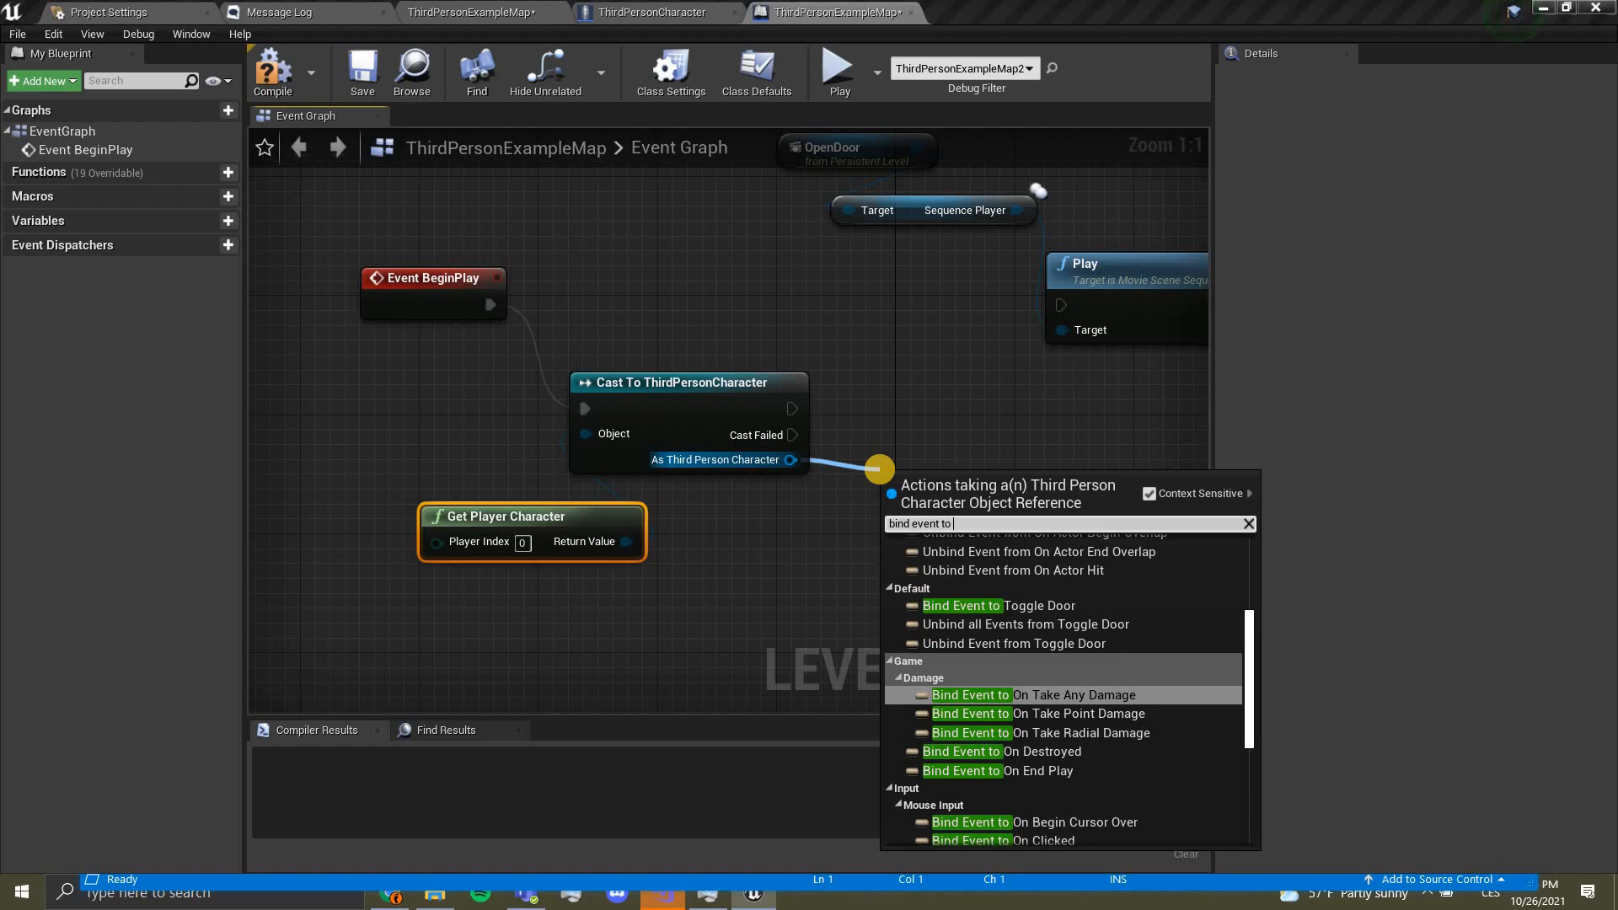
click(963, 605)
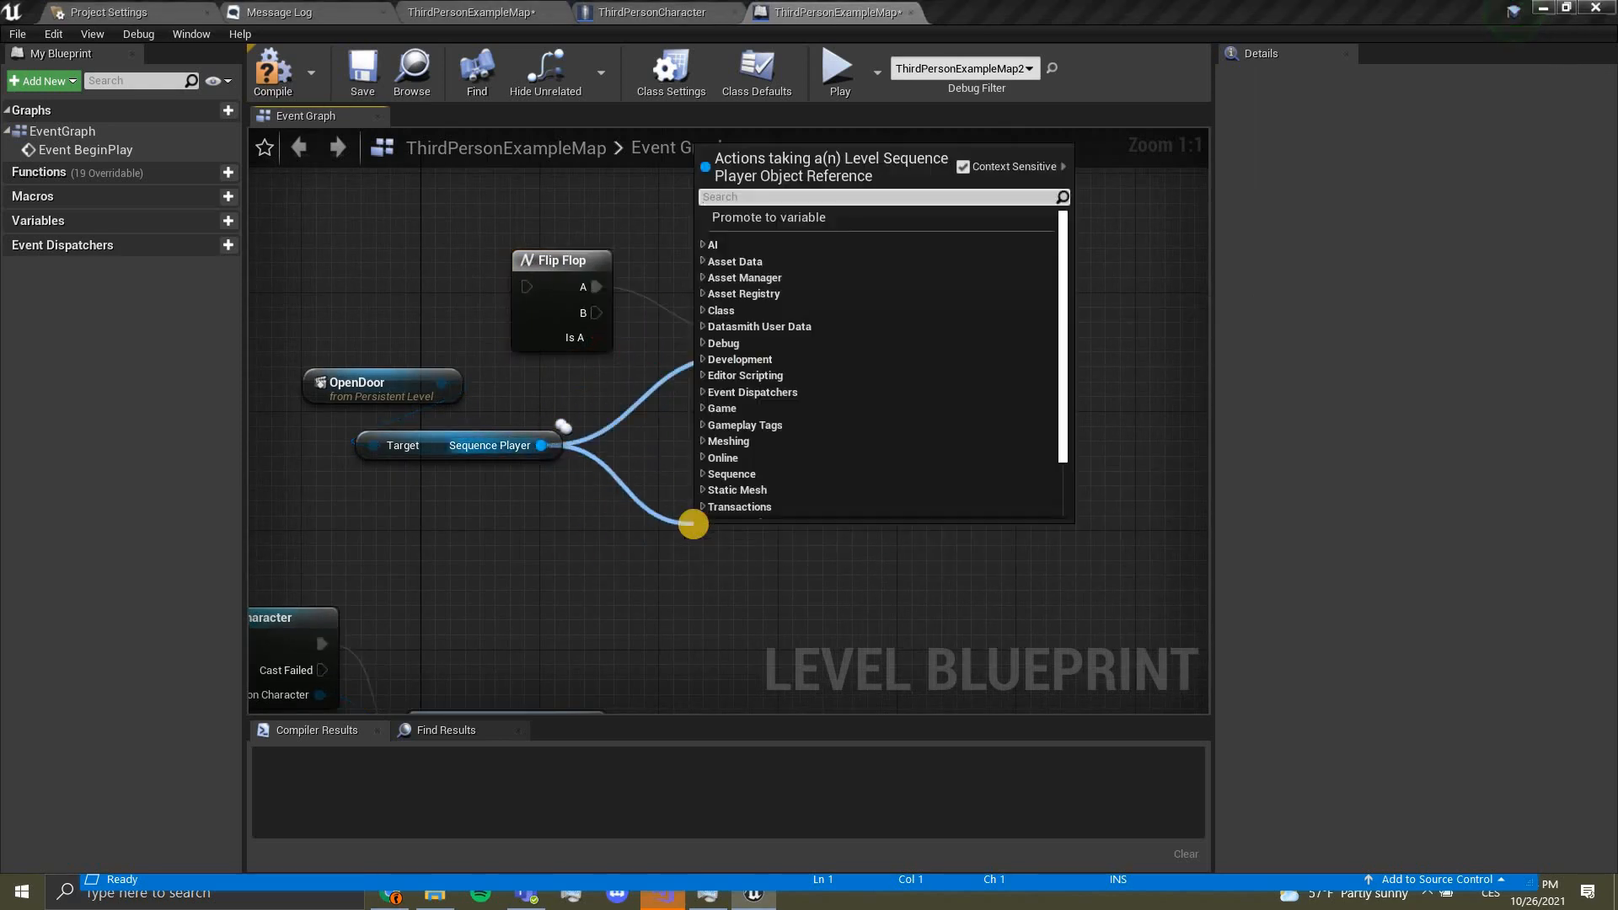
Step: Add a Play Reverse node for the Sequence Player and a ToggleDoor custom event for the binding
text(reverse)
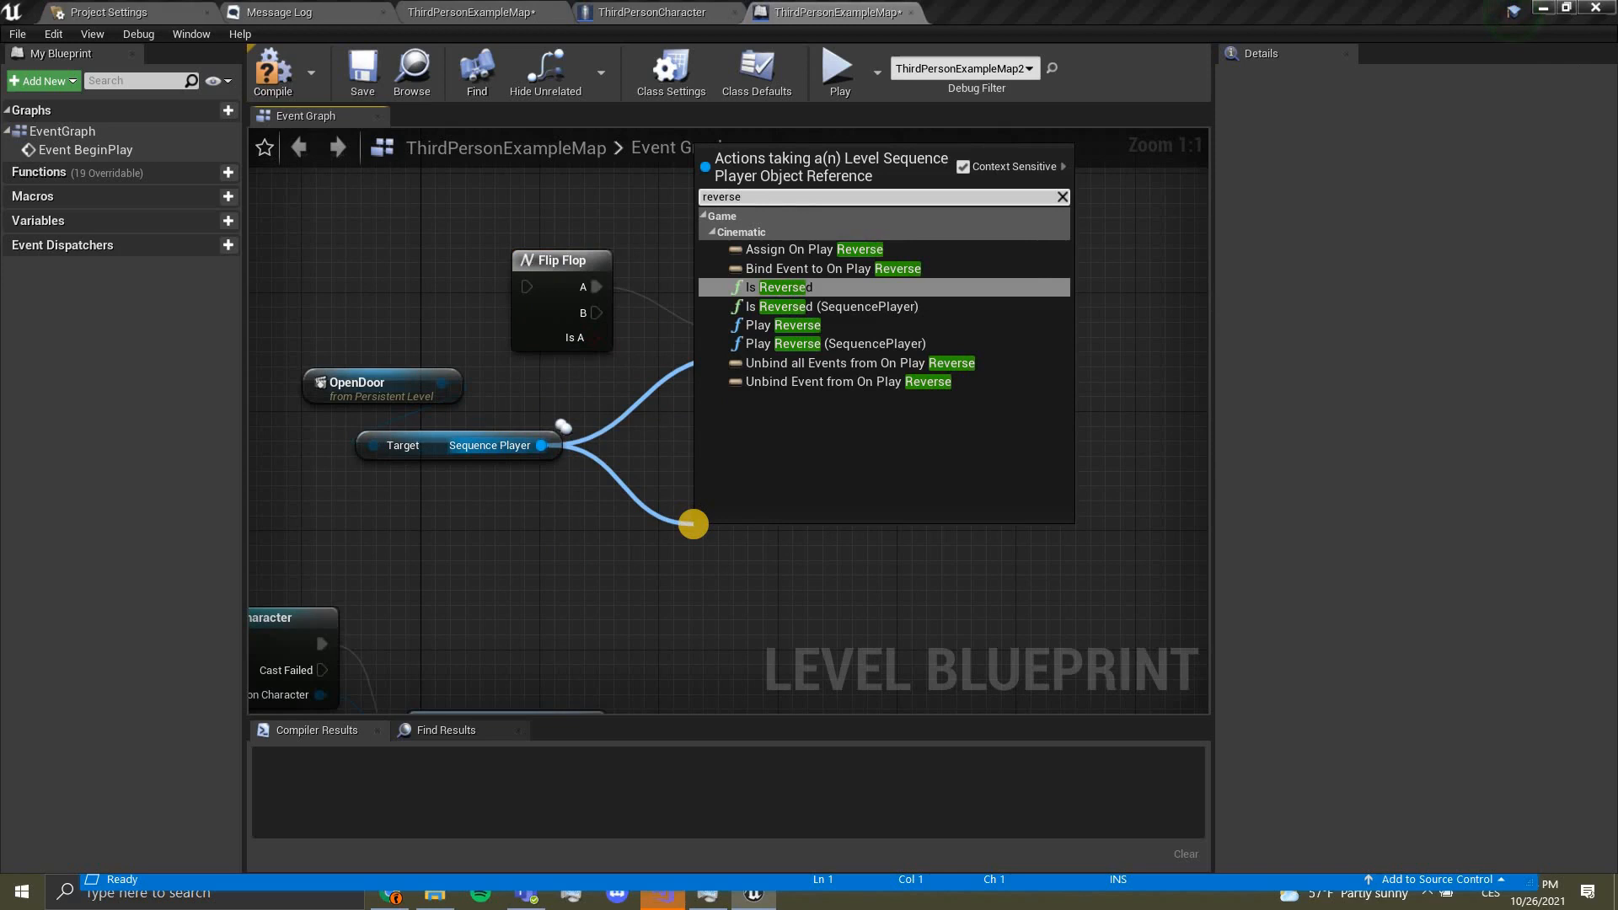
click(793, 325)
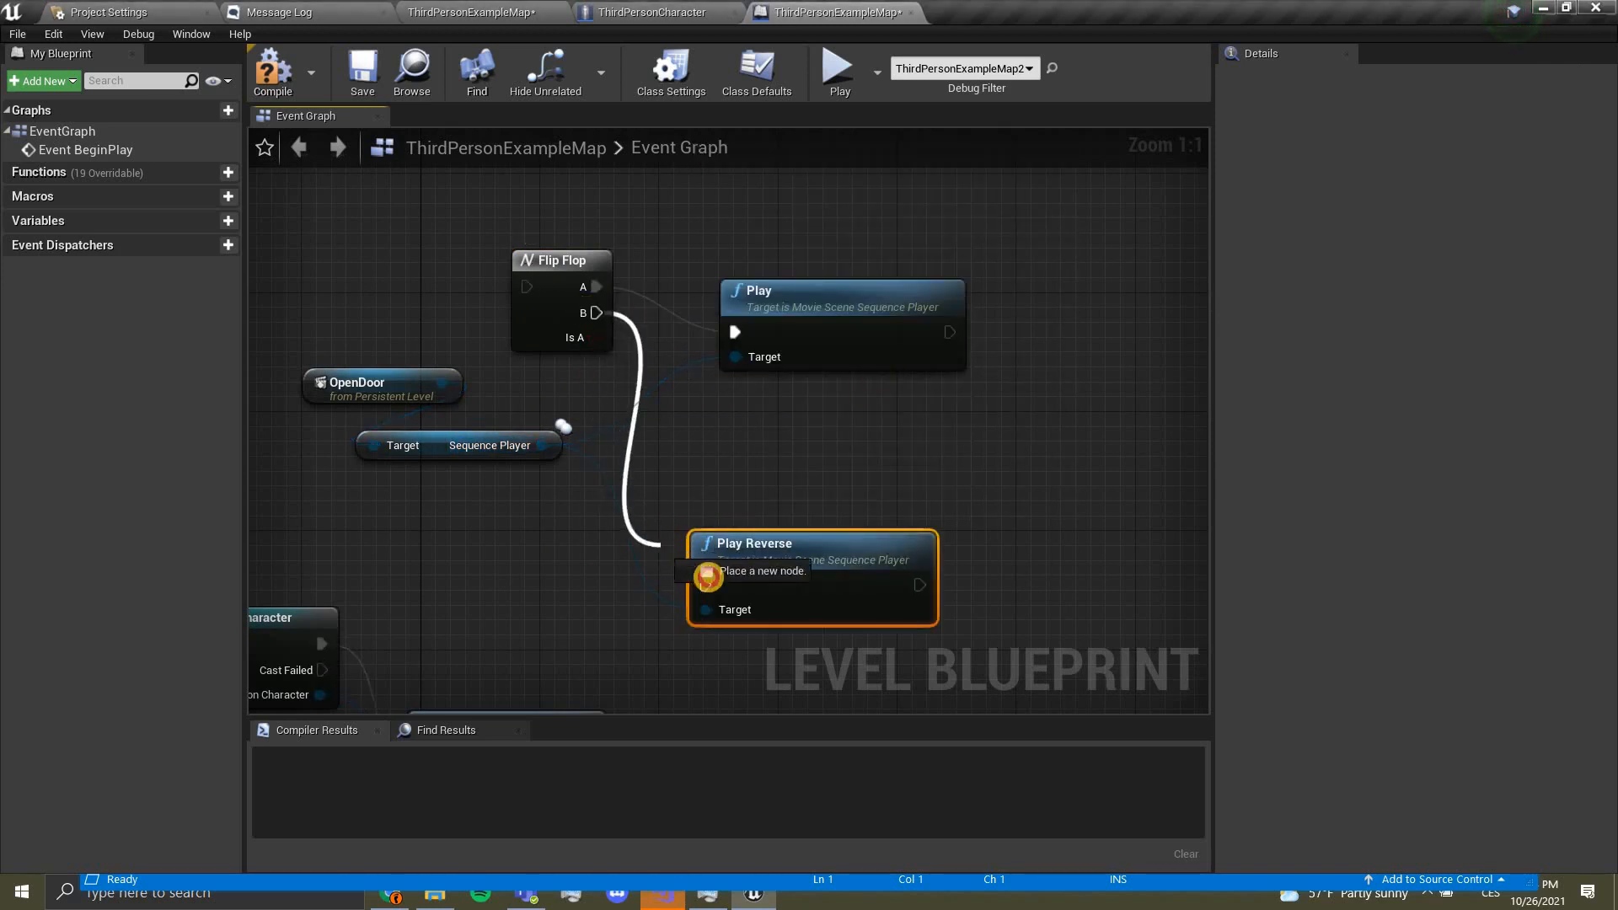
scroll(down, 3)
text(custom)
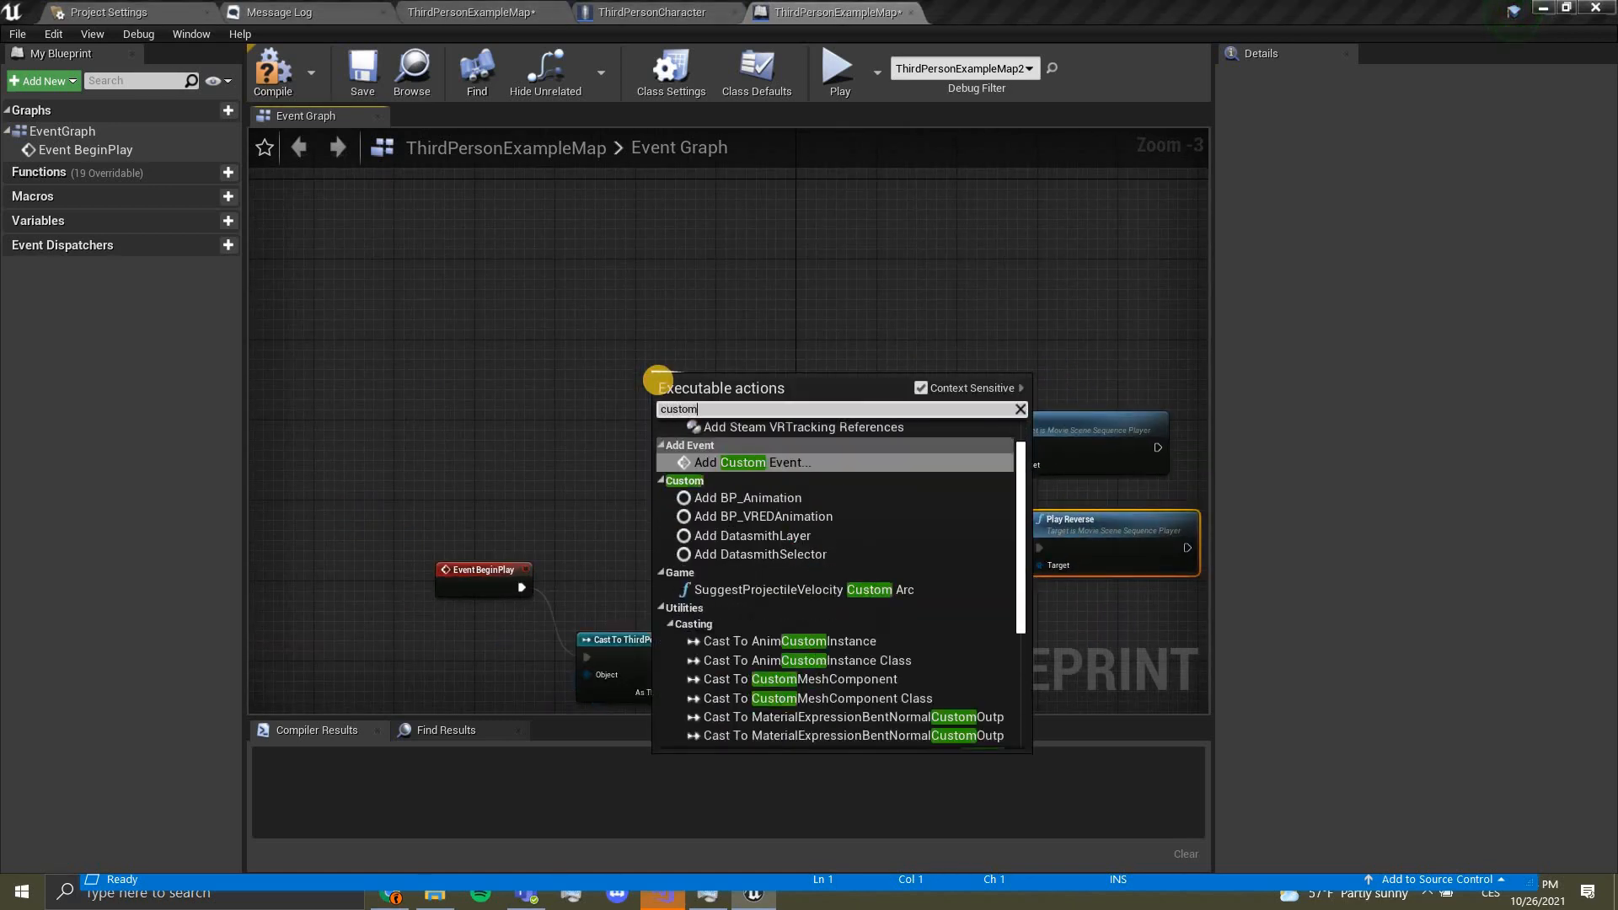
click(756, 462)
text(ToggleDoor)
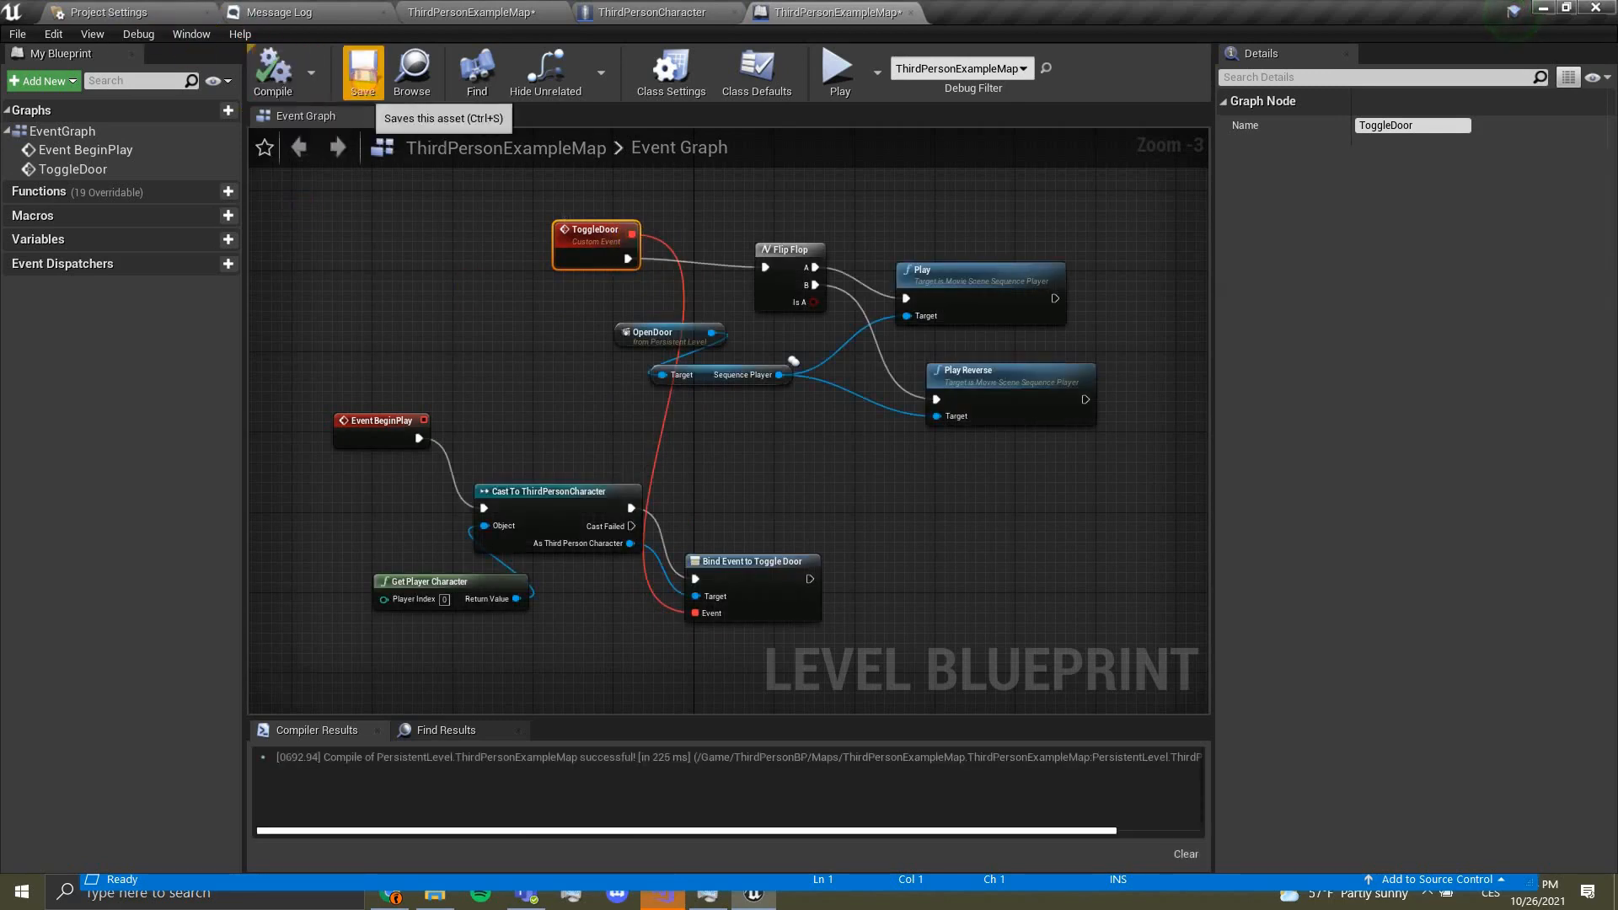
click(362, 69)
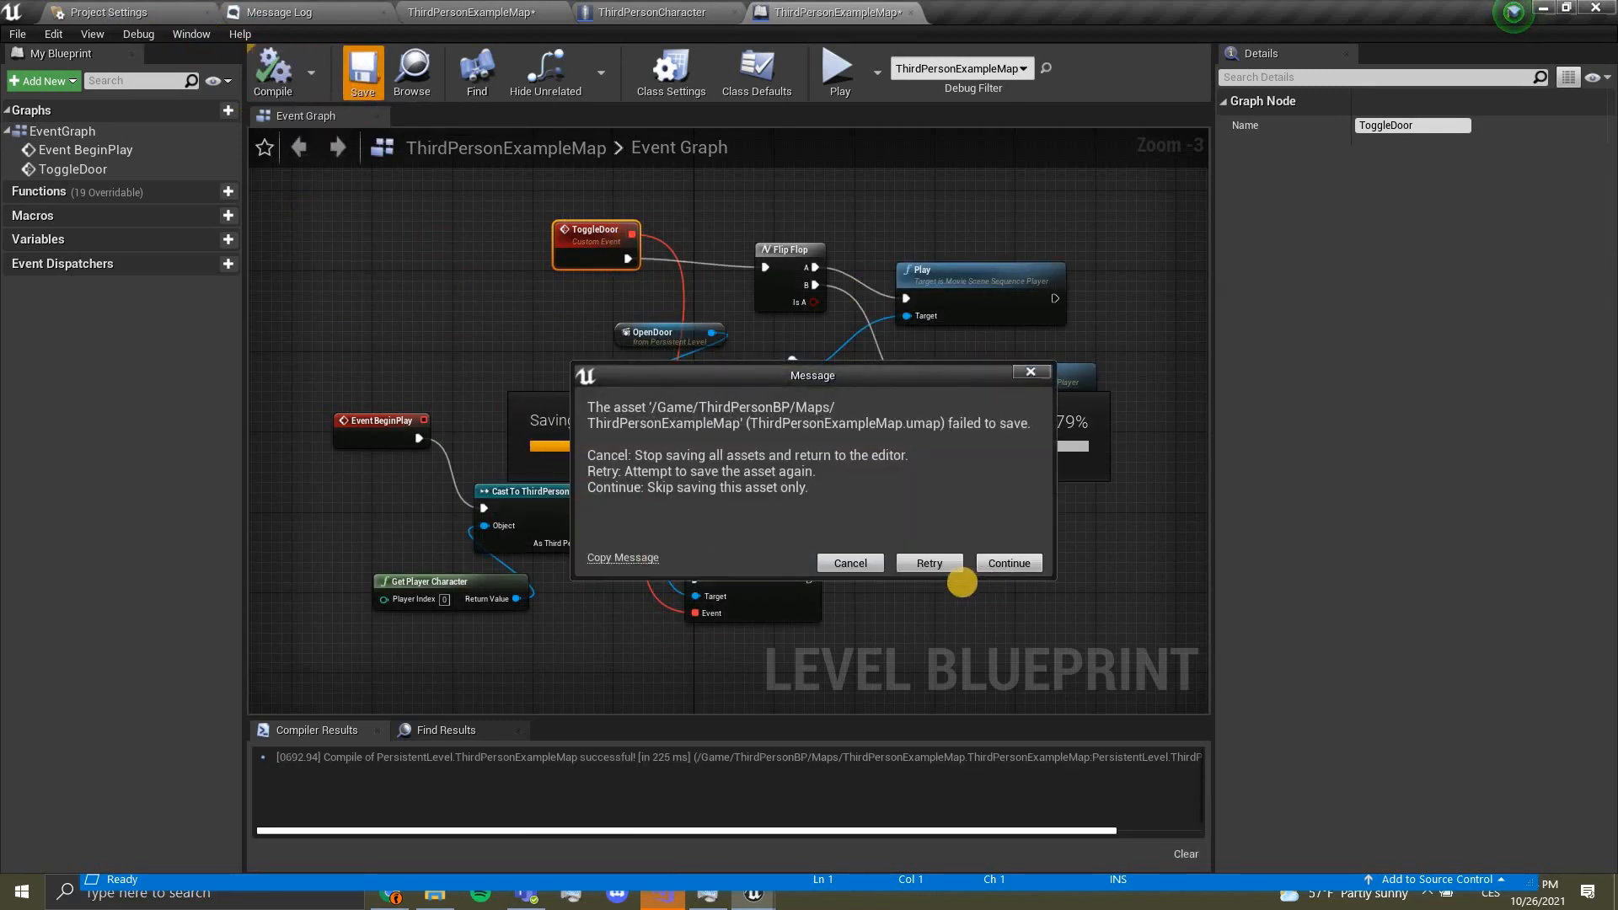
click(1008, 562)
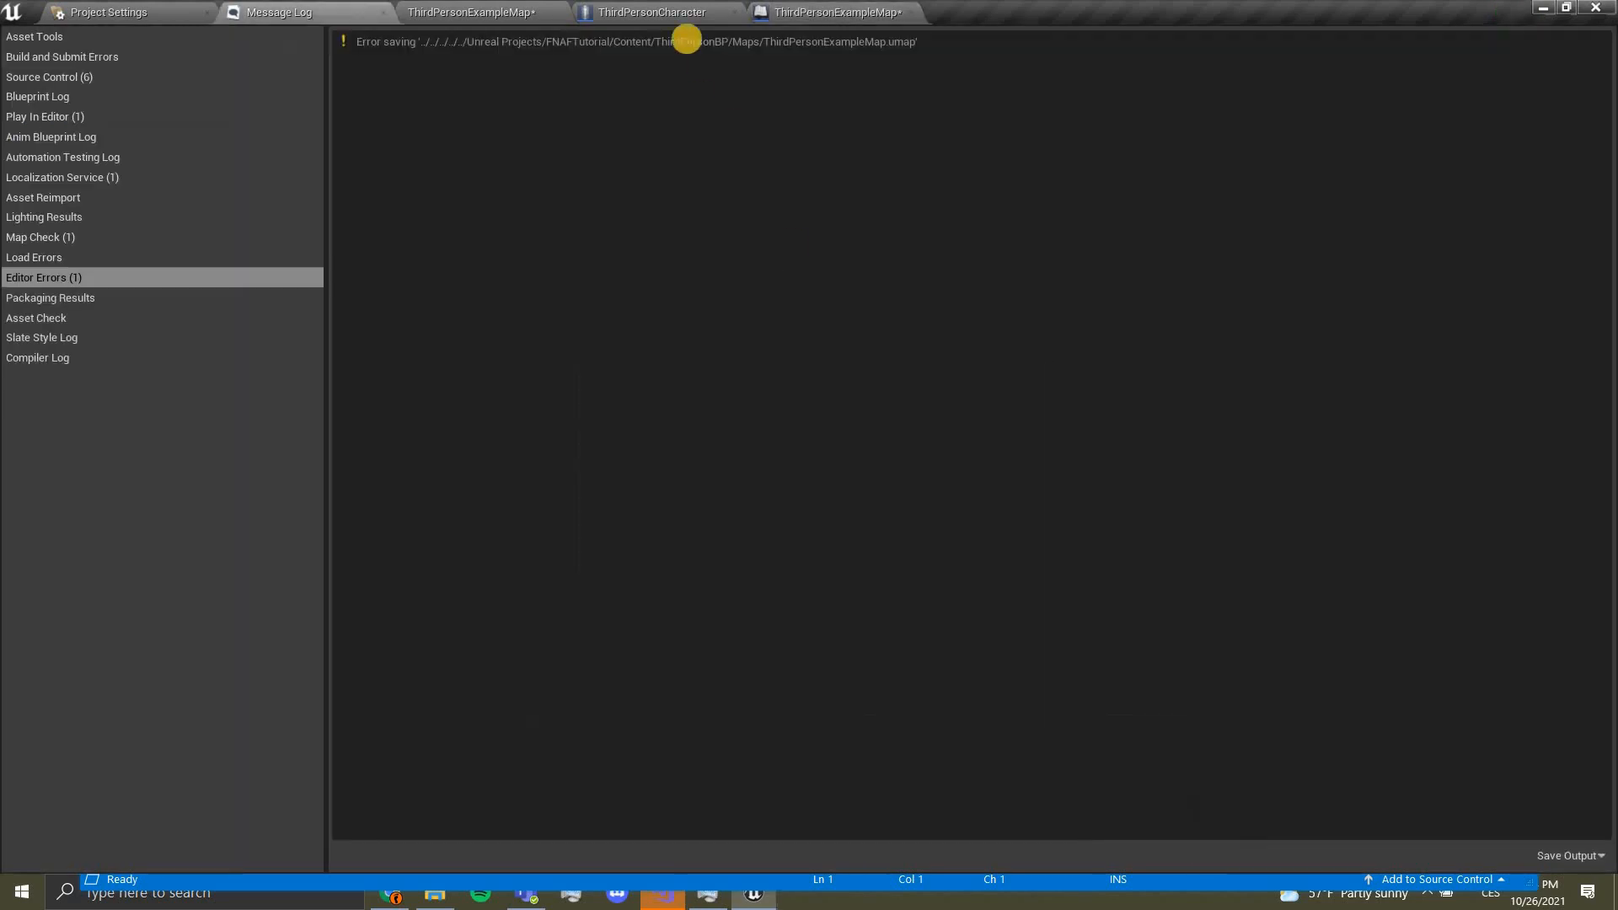
click(836, 12)
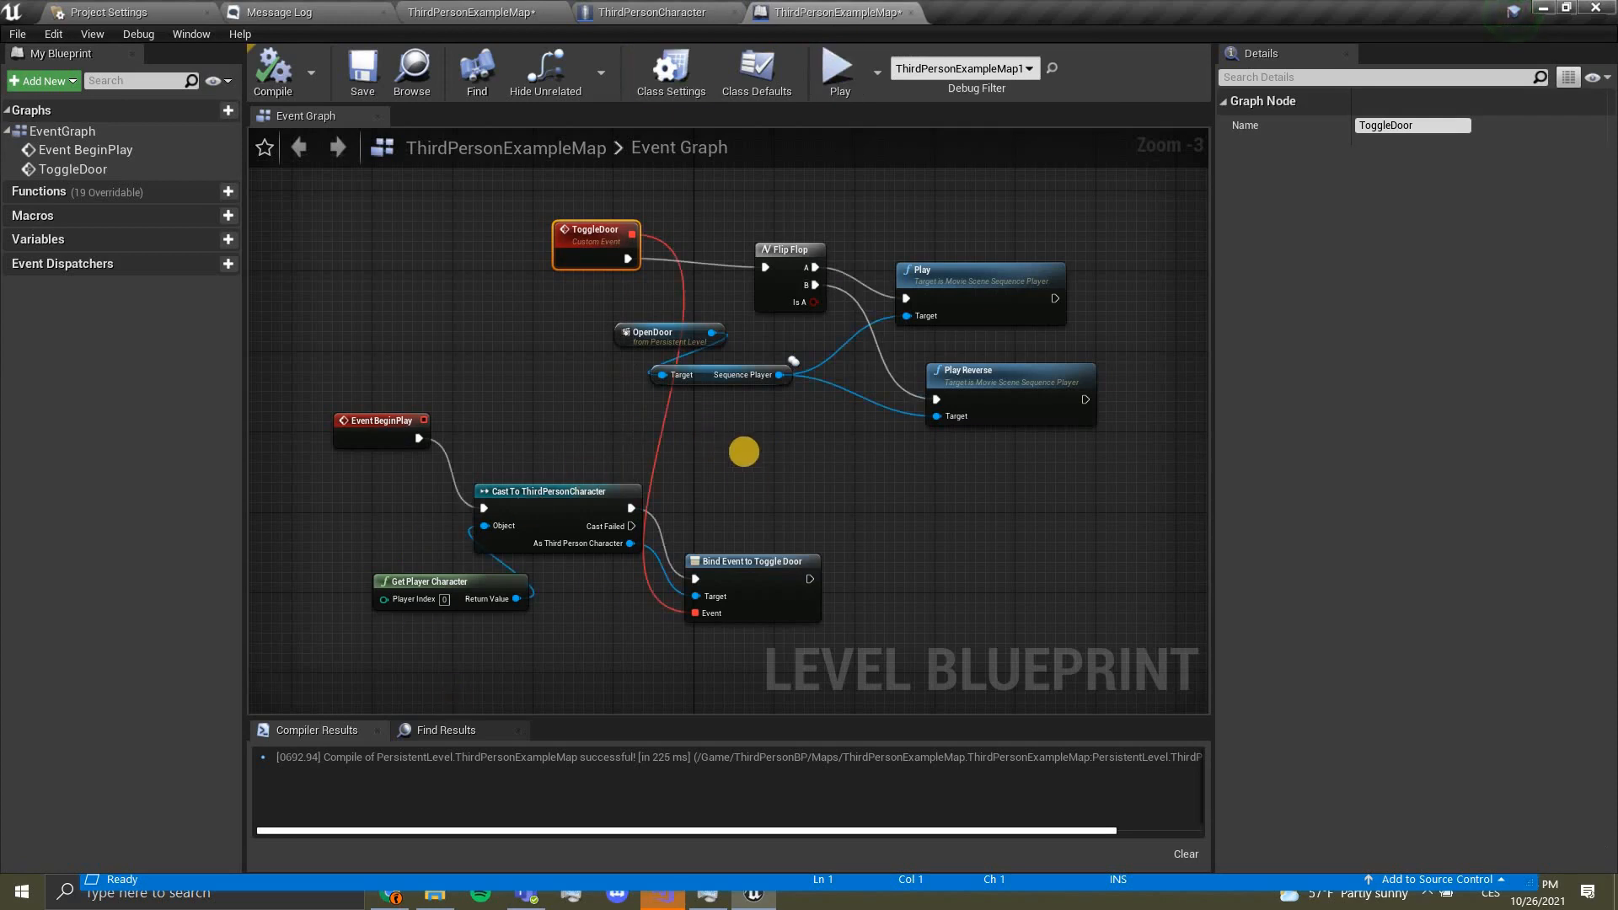
mouse_move(596, 238)
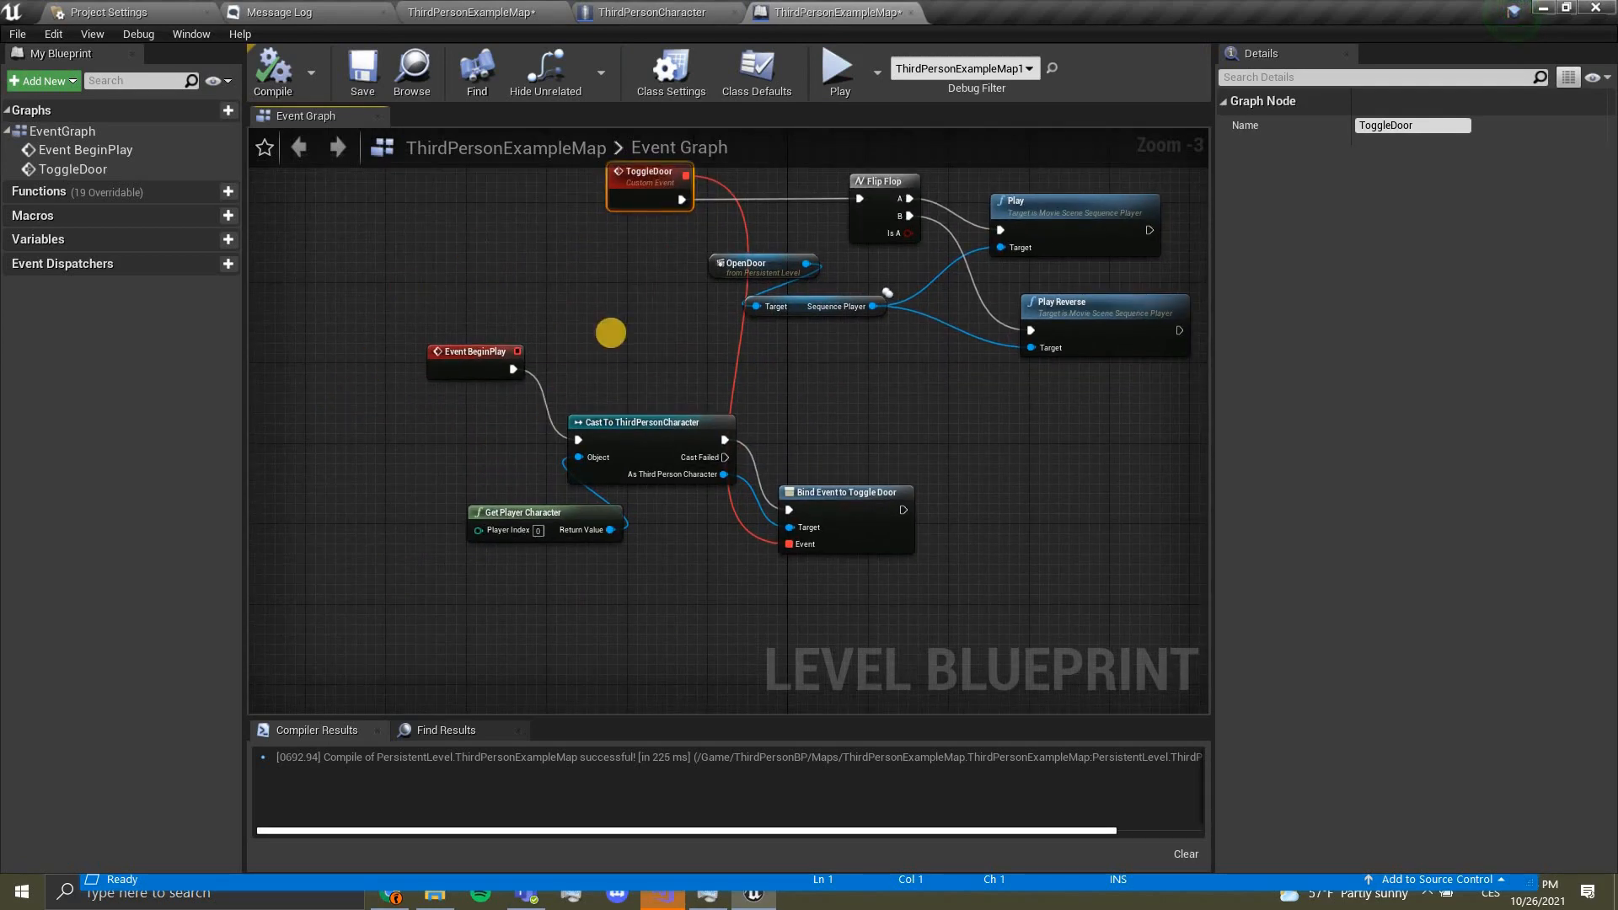
click(654, 11)
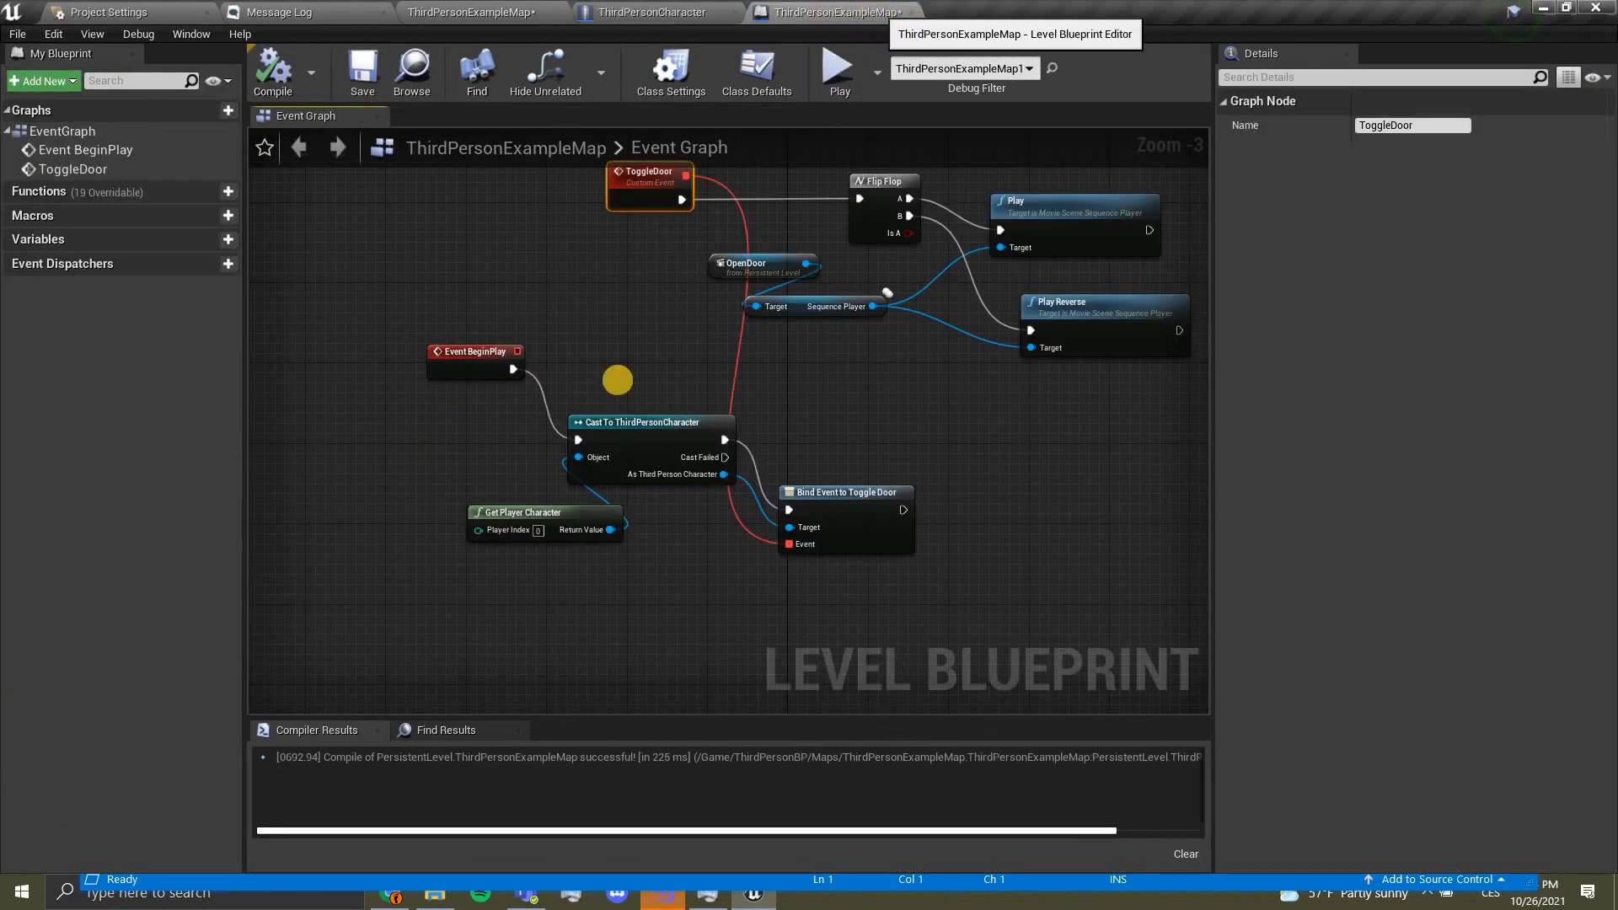
mouse_move(849, 541)
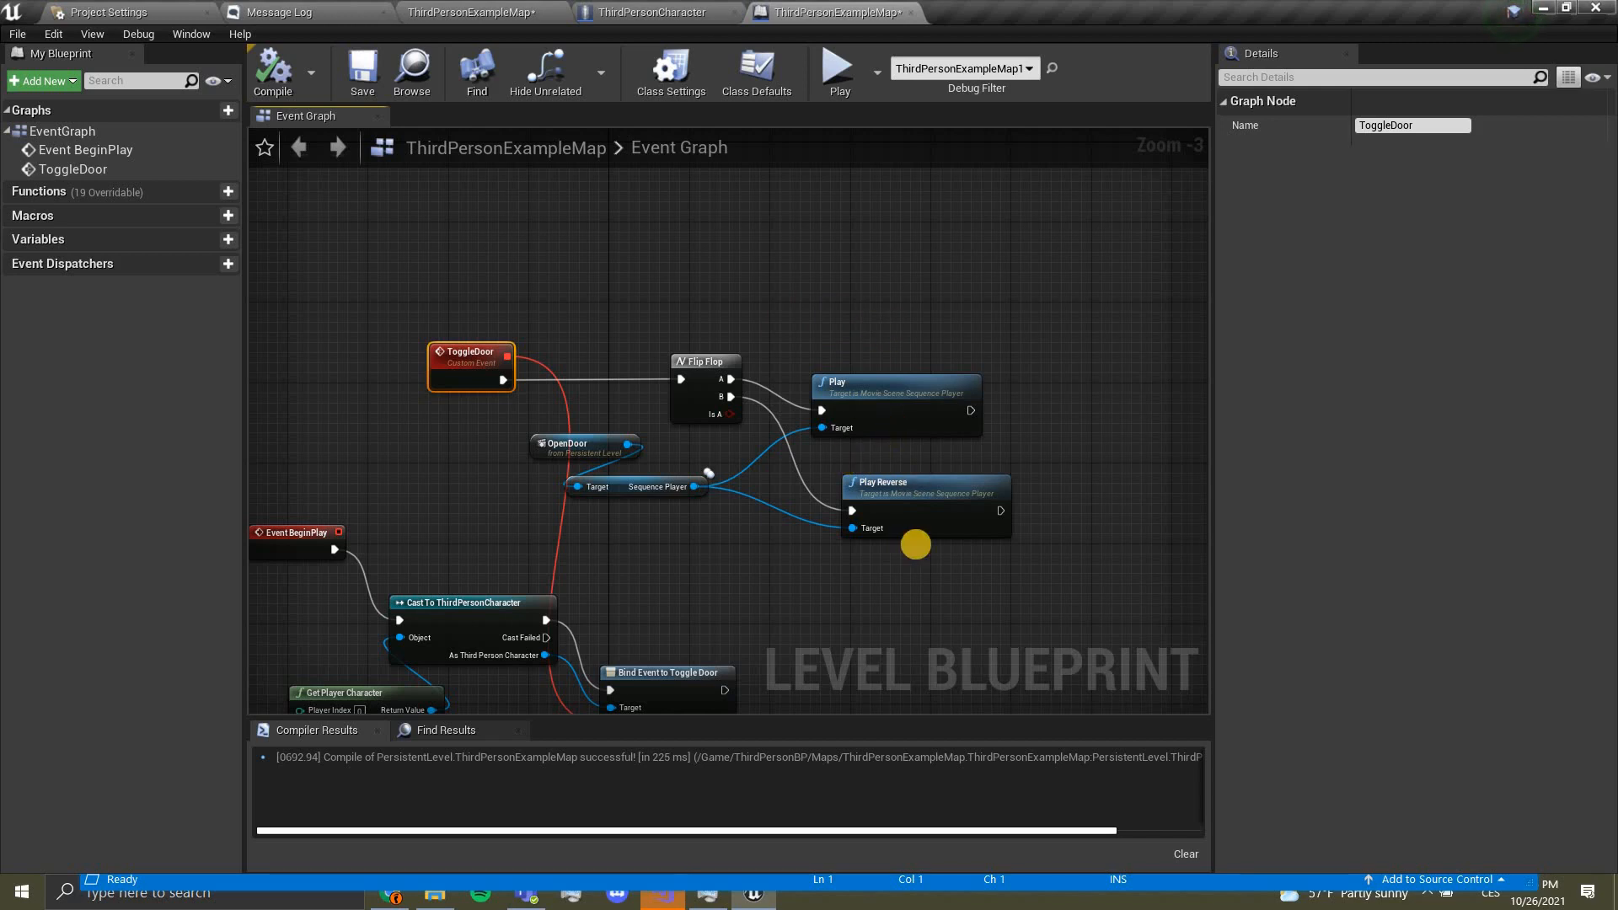
click(362, 72)
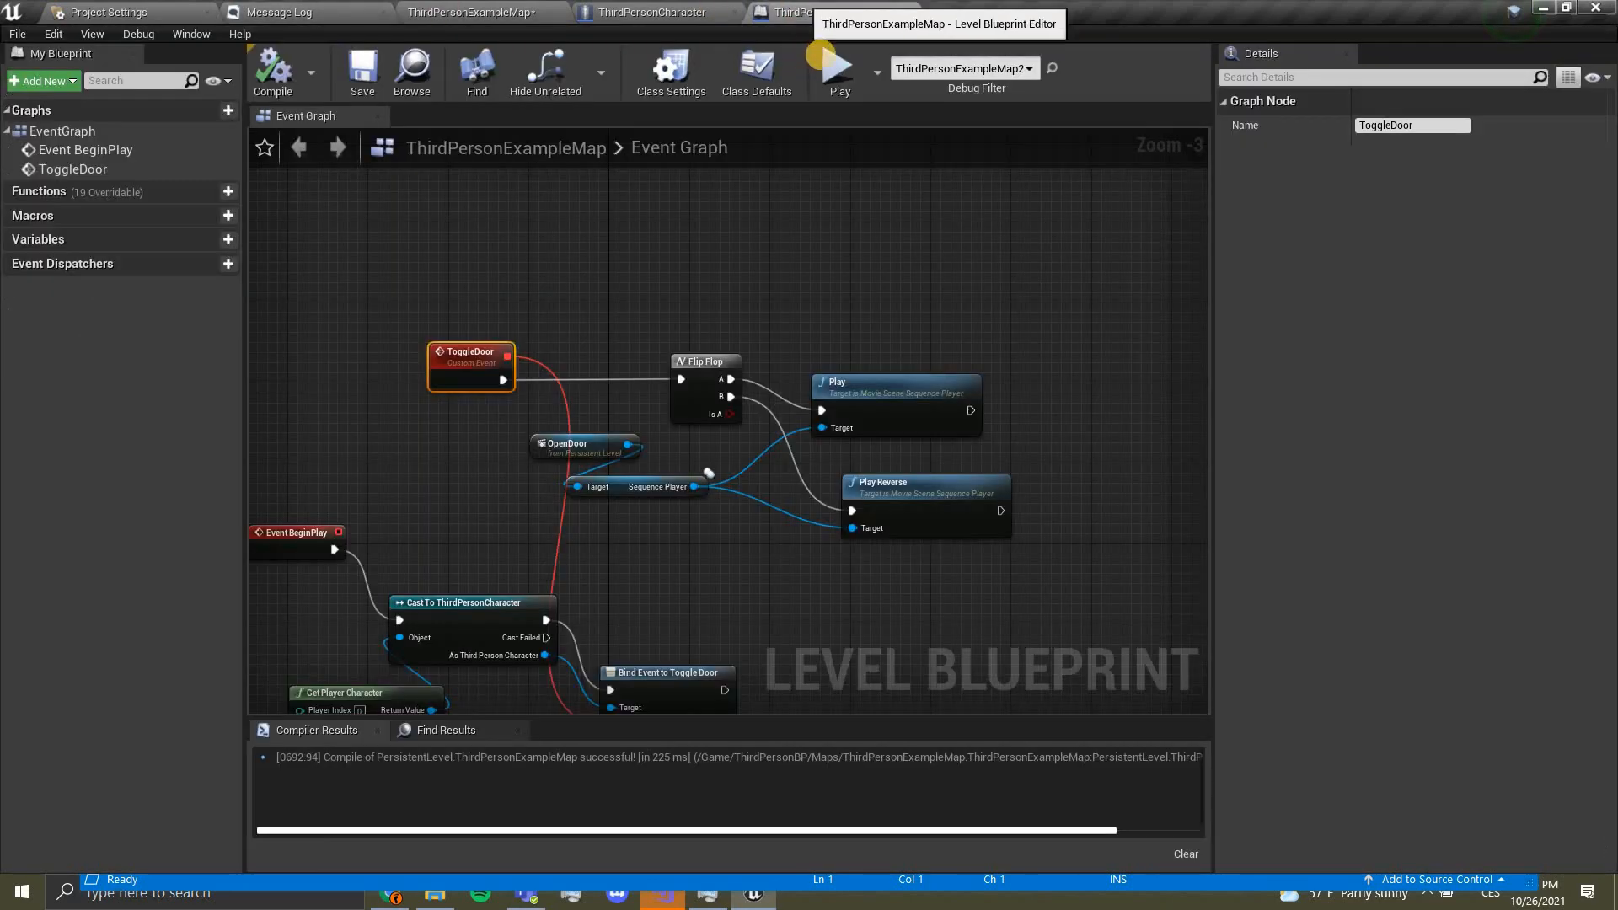
click(840, 68)
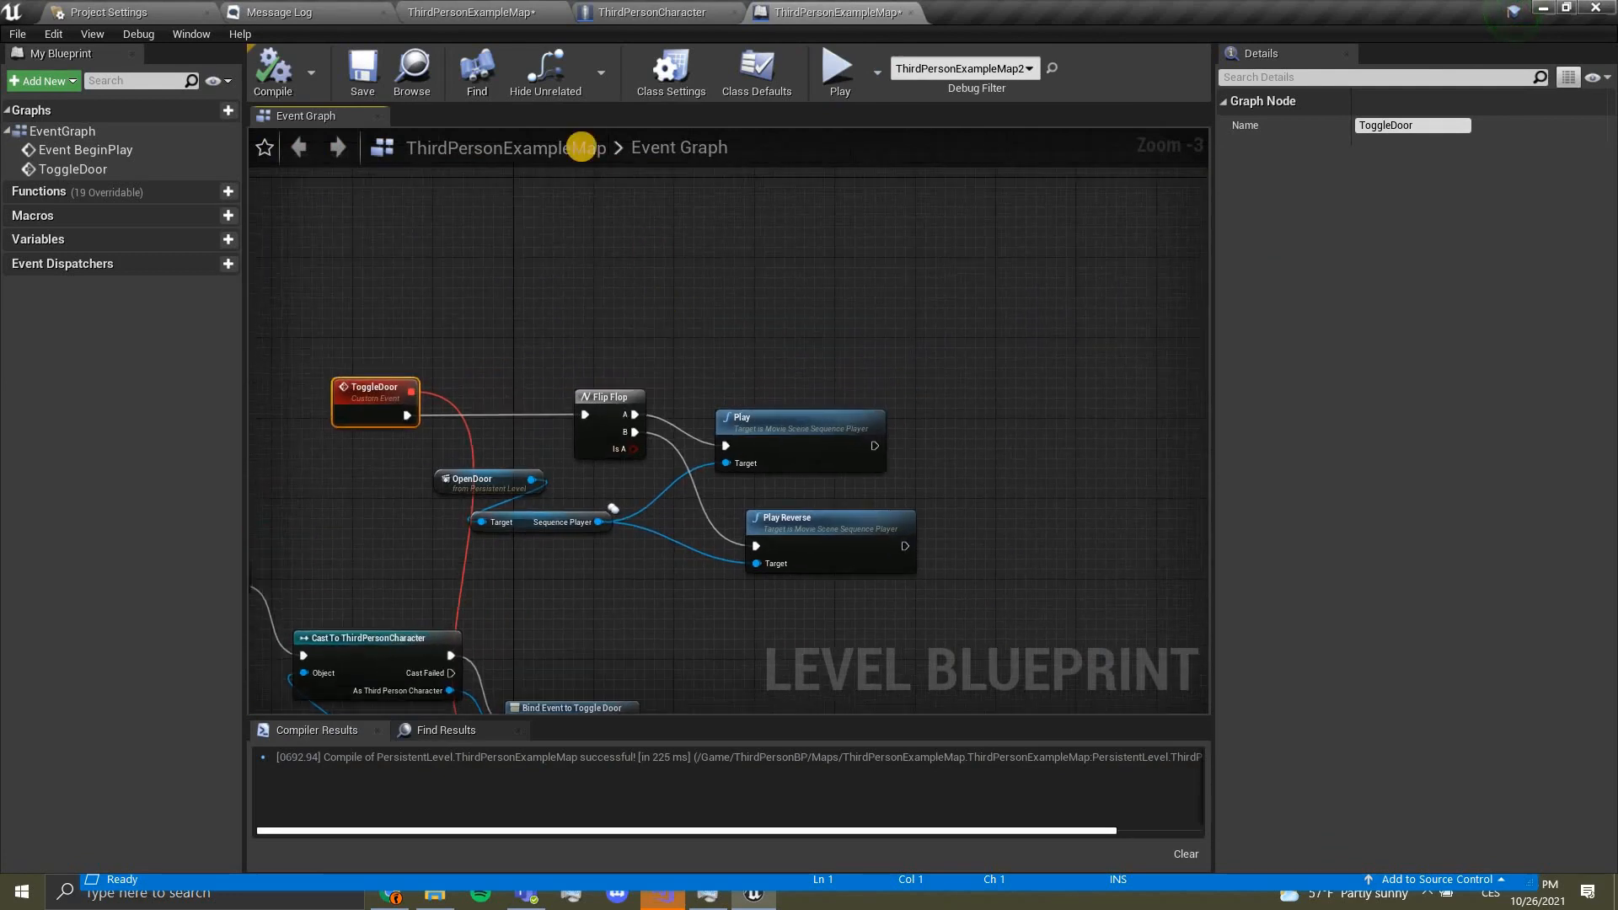
Step: Reopen NewLevelSequence from the Content Browser and play-test the door button once
click(475, 12)
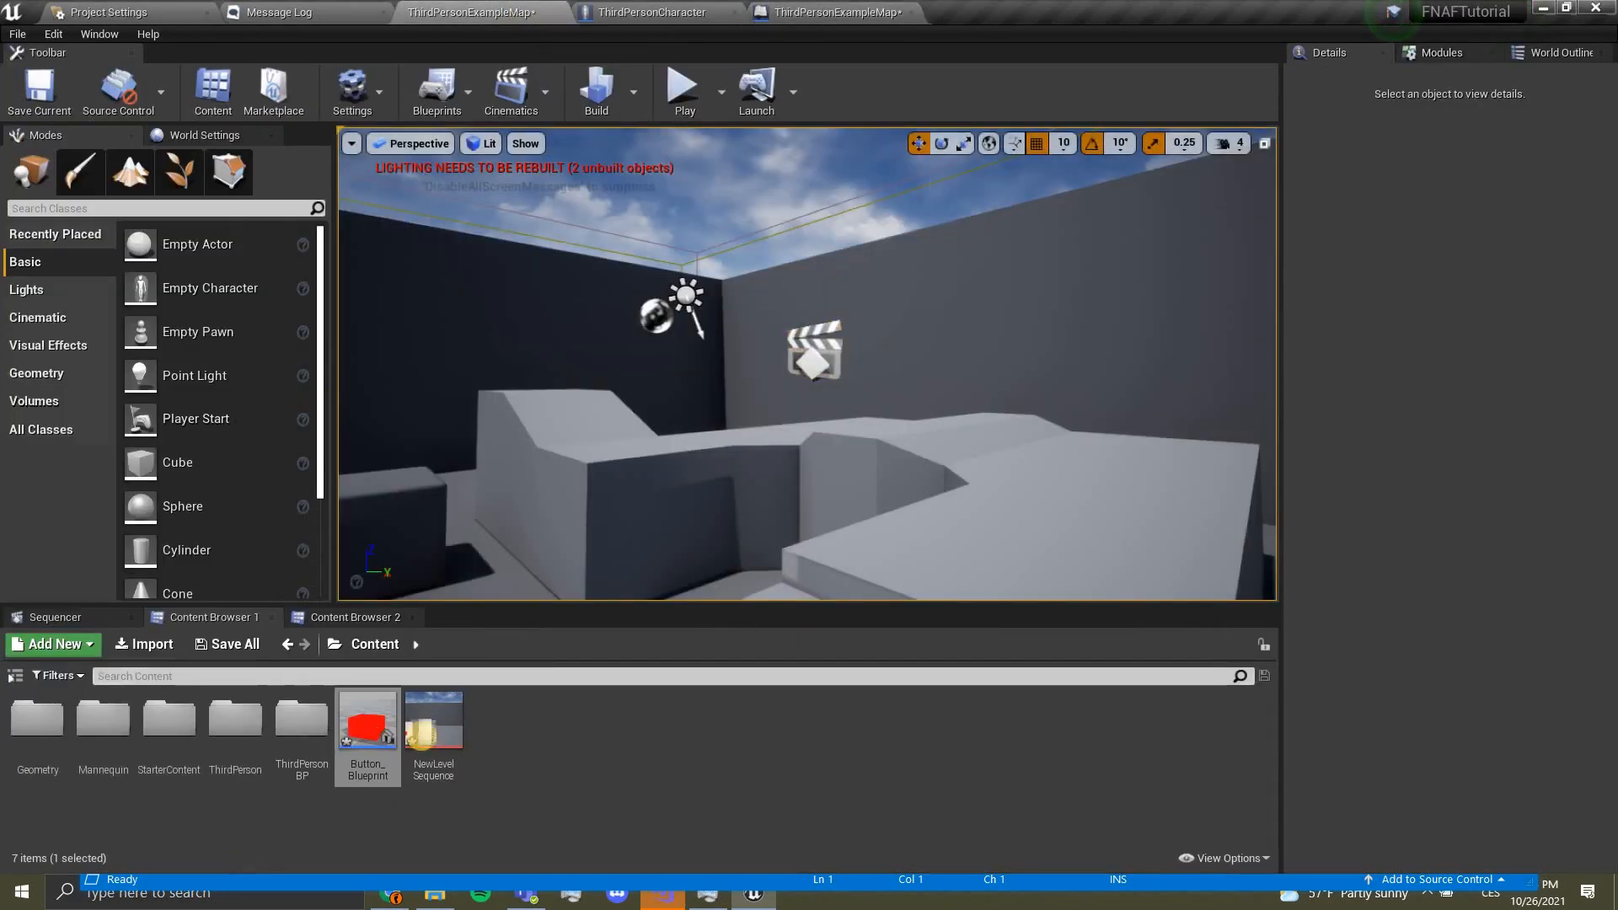
mouse_move(433, 714)
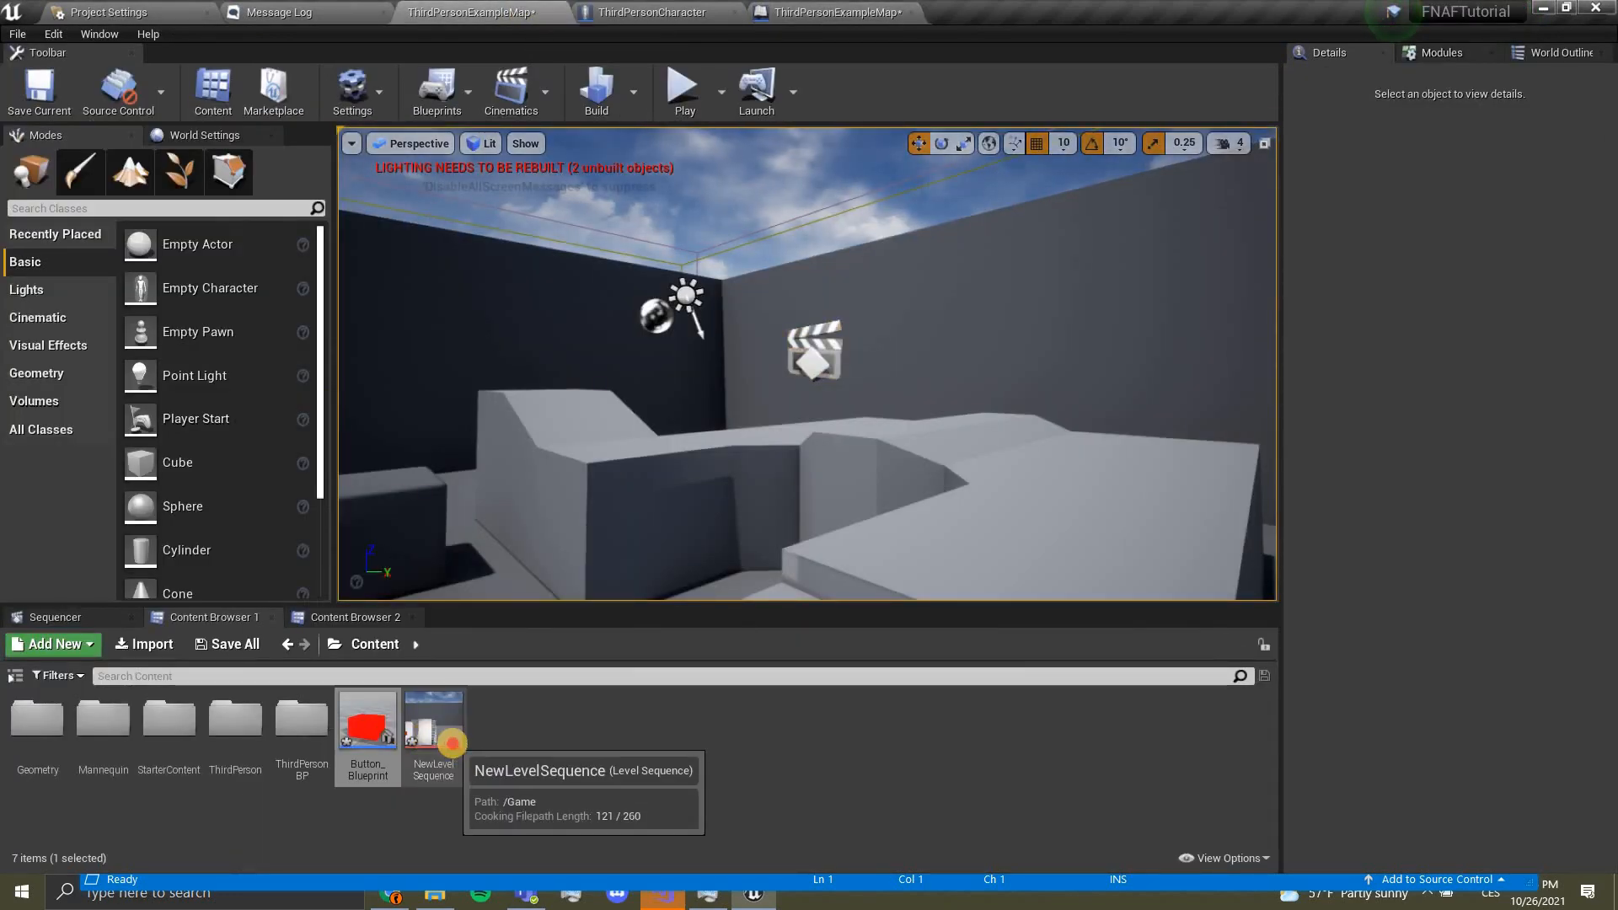
double_click(433, 712)
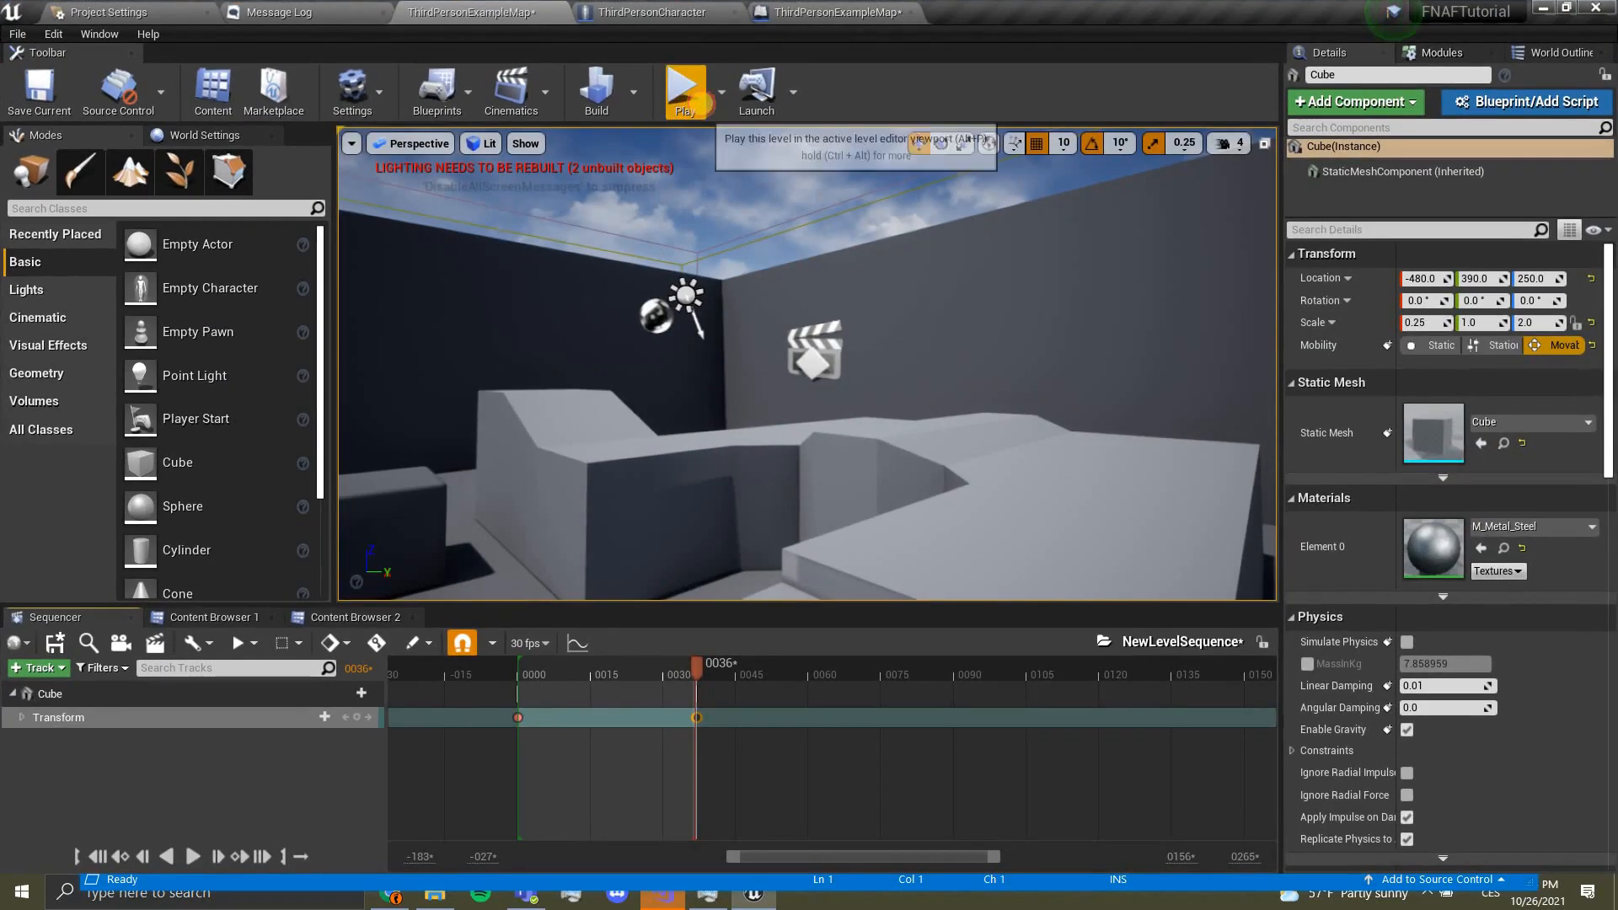
click(684, 91)
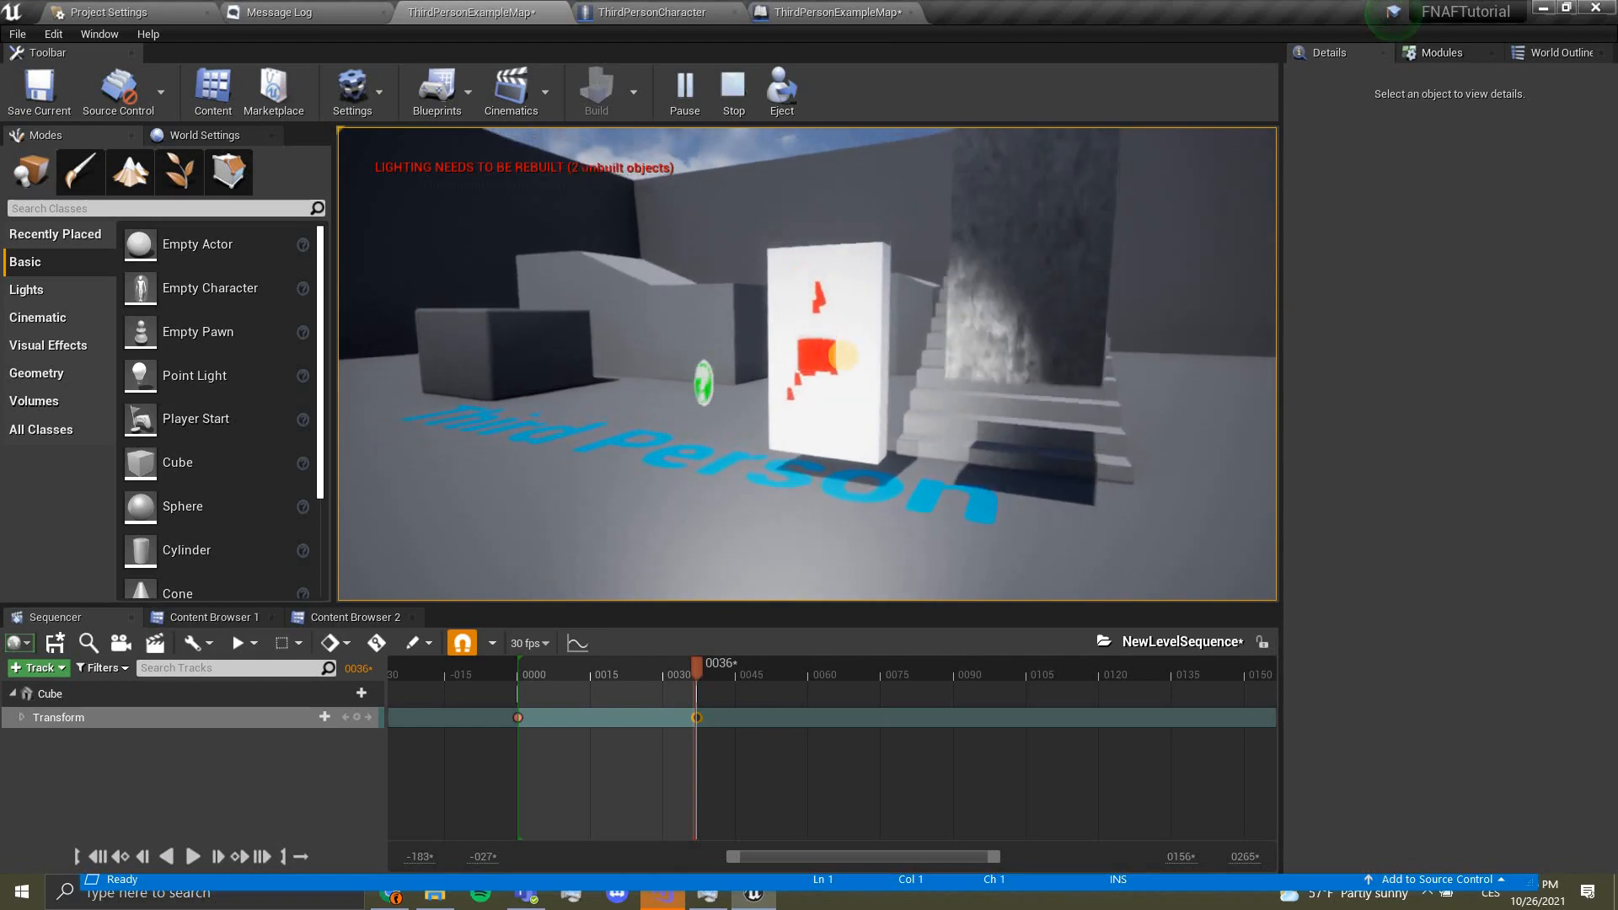
click(732, 88)
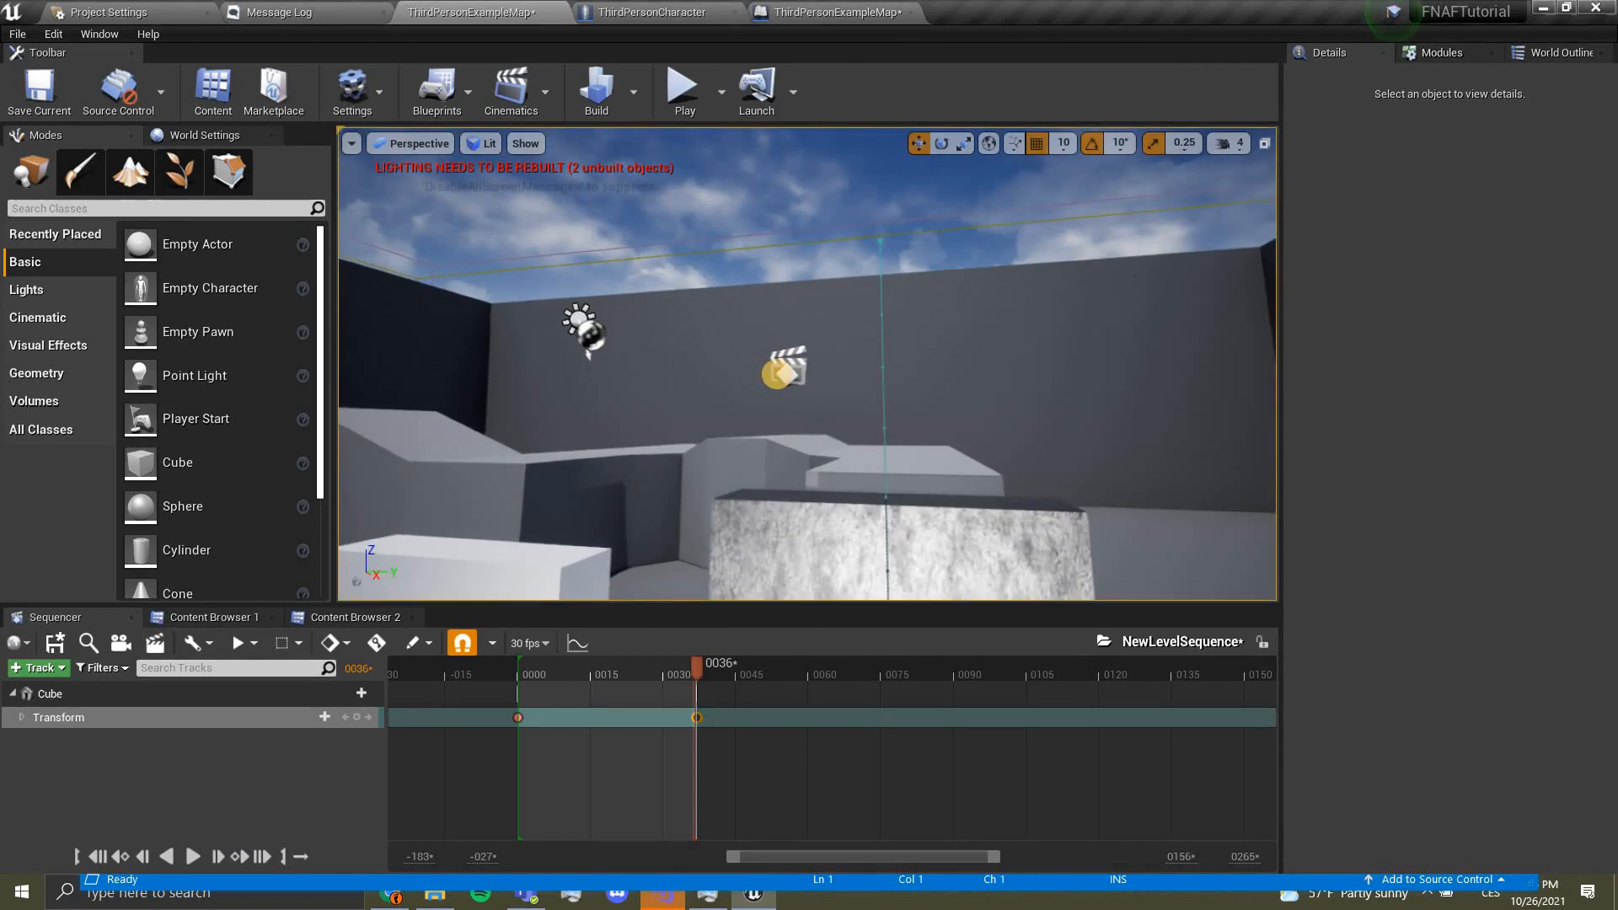
Step: Select the OpenDoor sequence actor and play-test the level a second time
click(787, 370)
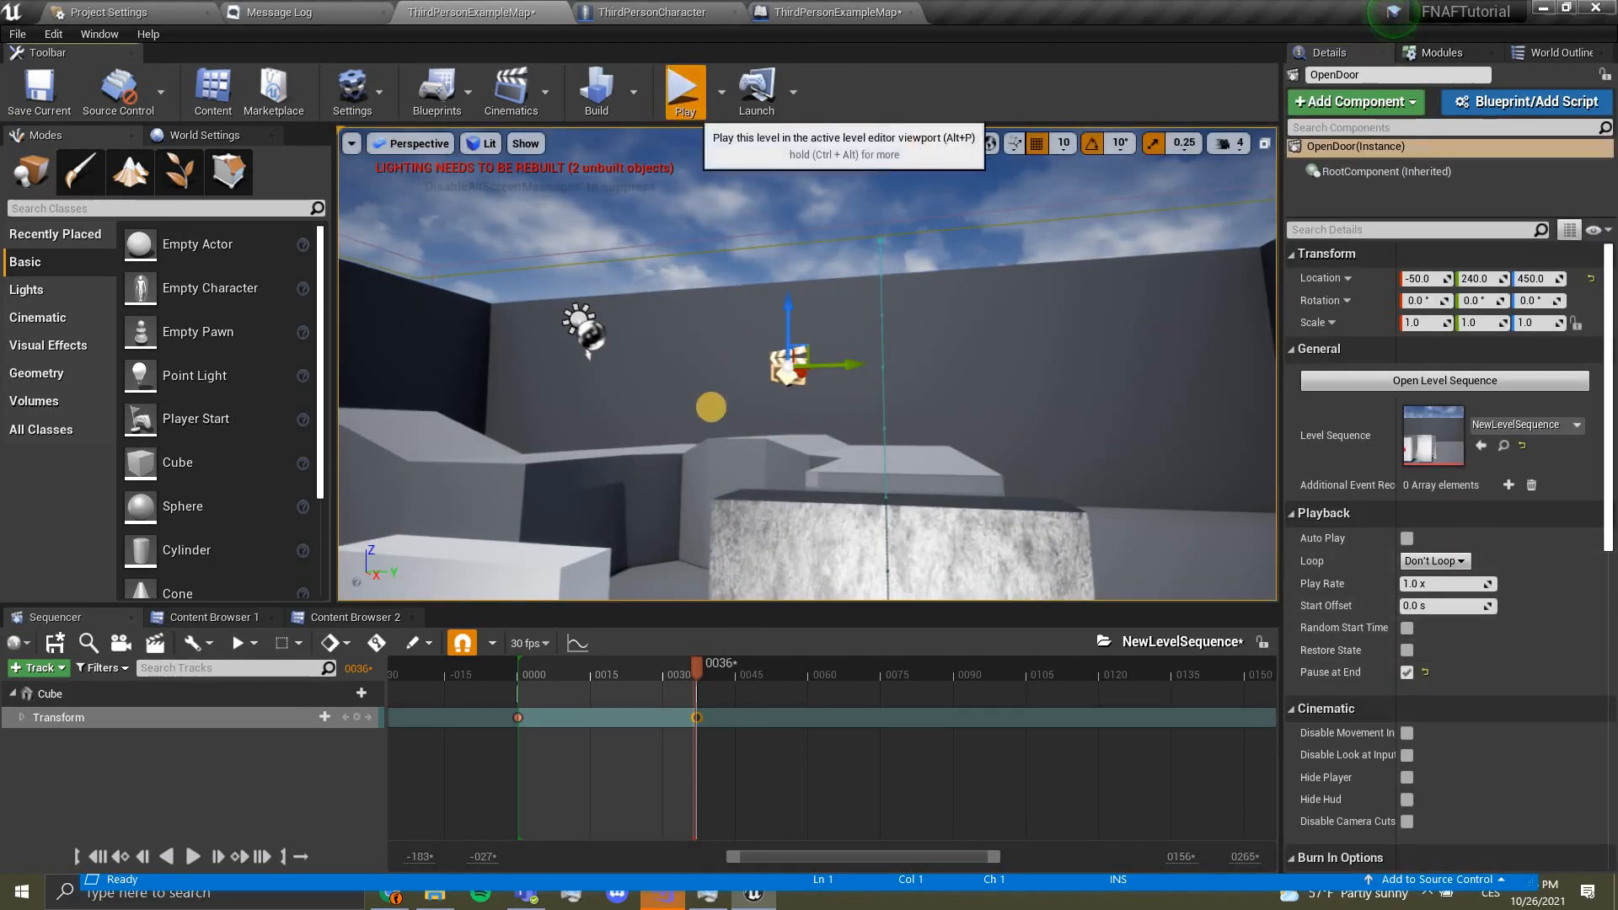
click(682, 91)
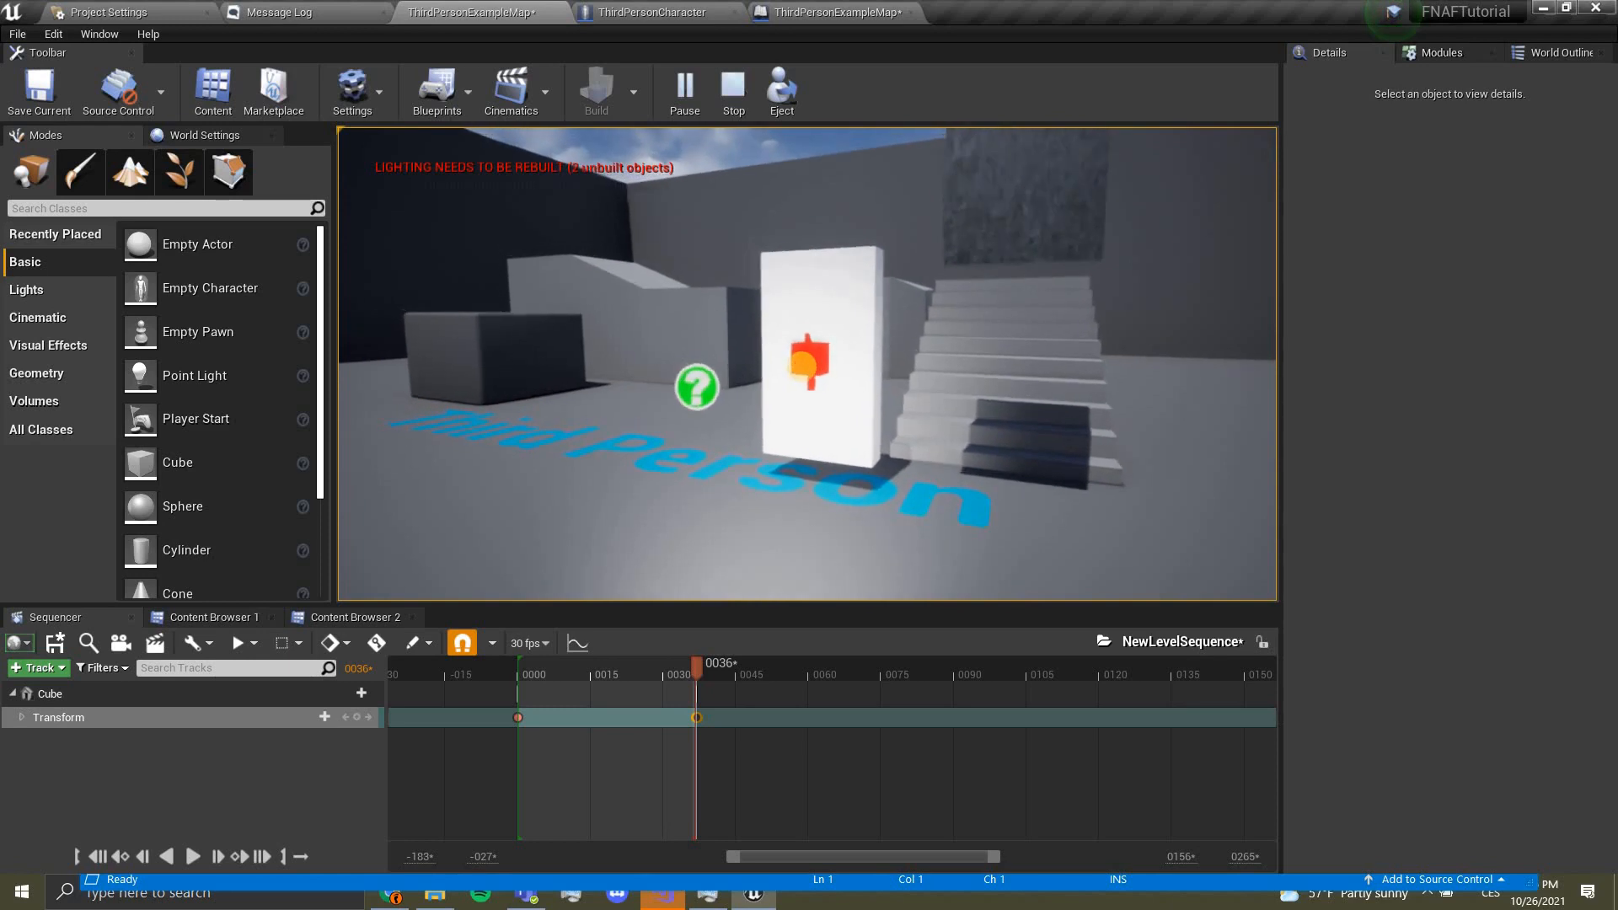
click(731, 89)
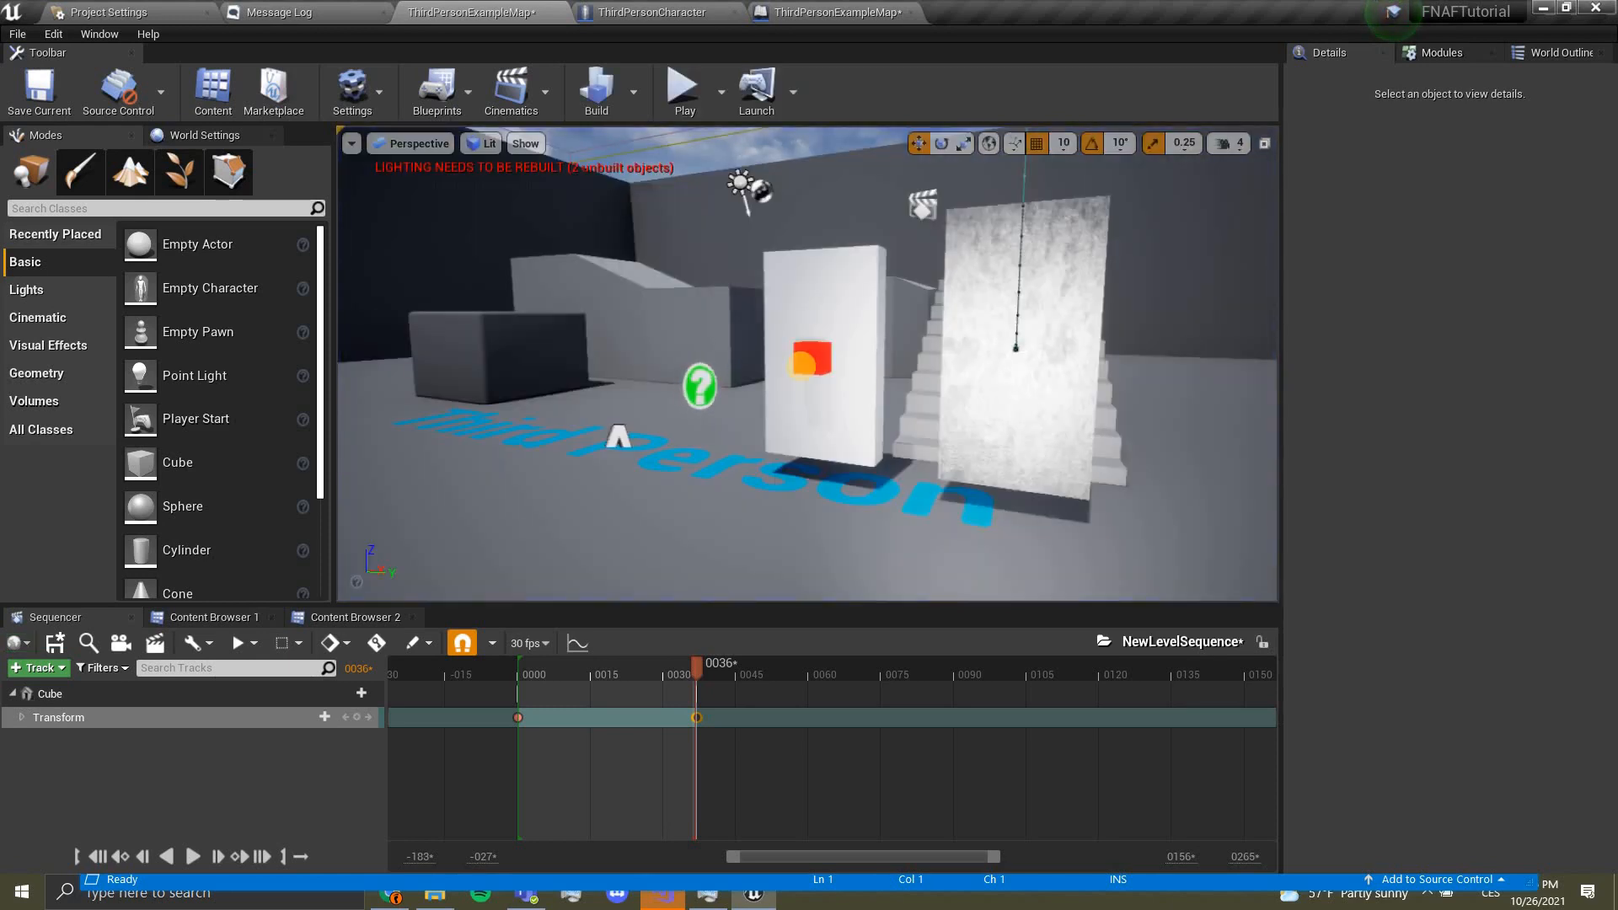